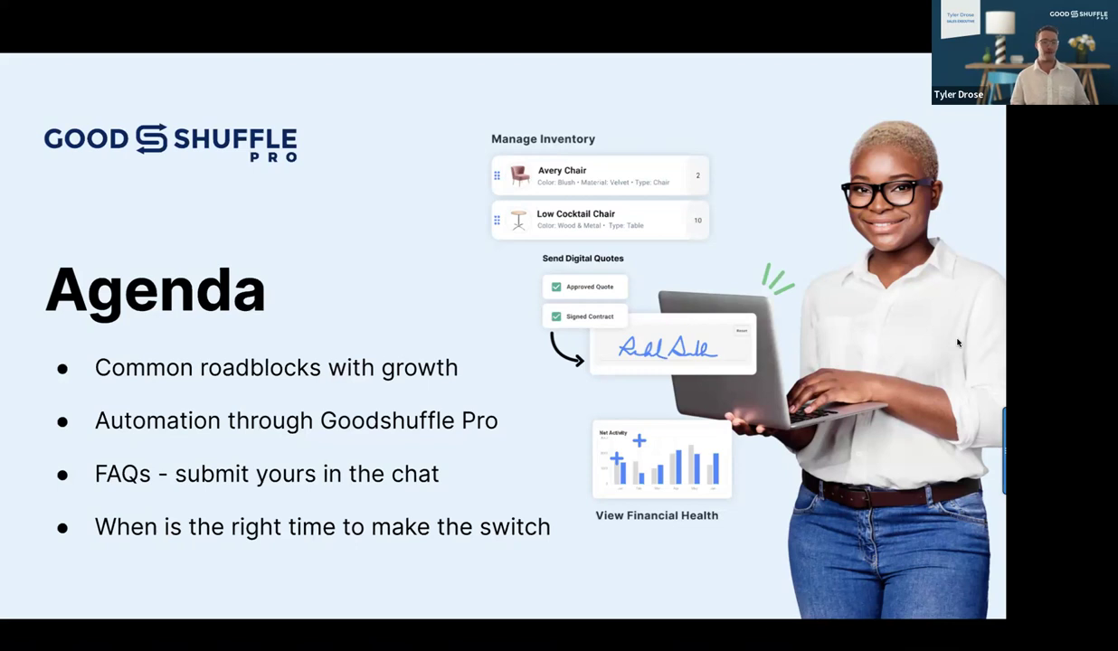
pyautogui.moveTo(857, 5)
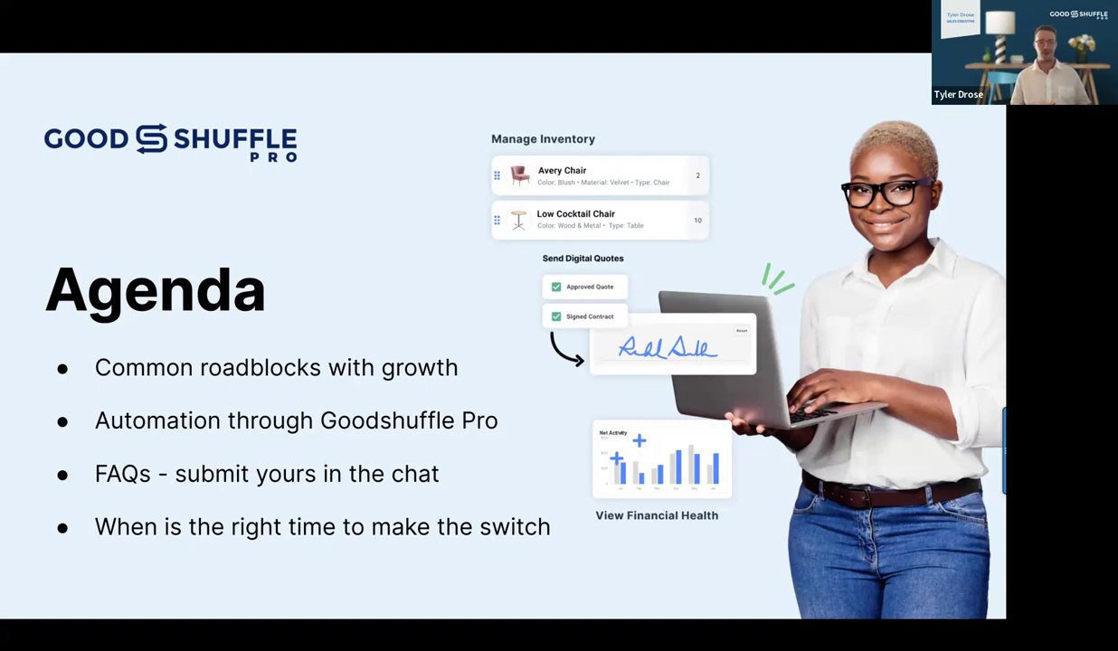
pyautogui.moveTo(200, 249)
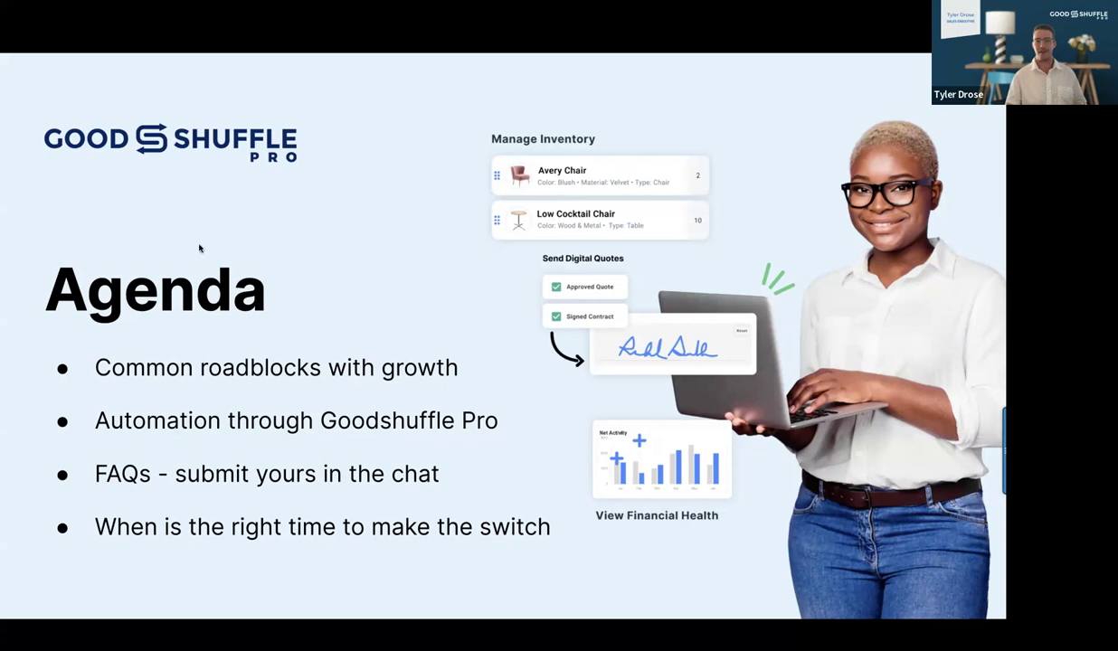
# - Advance the webinar from the Agenda slide to the 'Growth is Good' slide
pyautogui.press('Right')
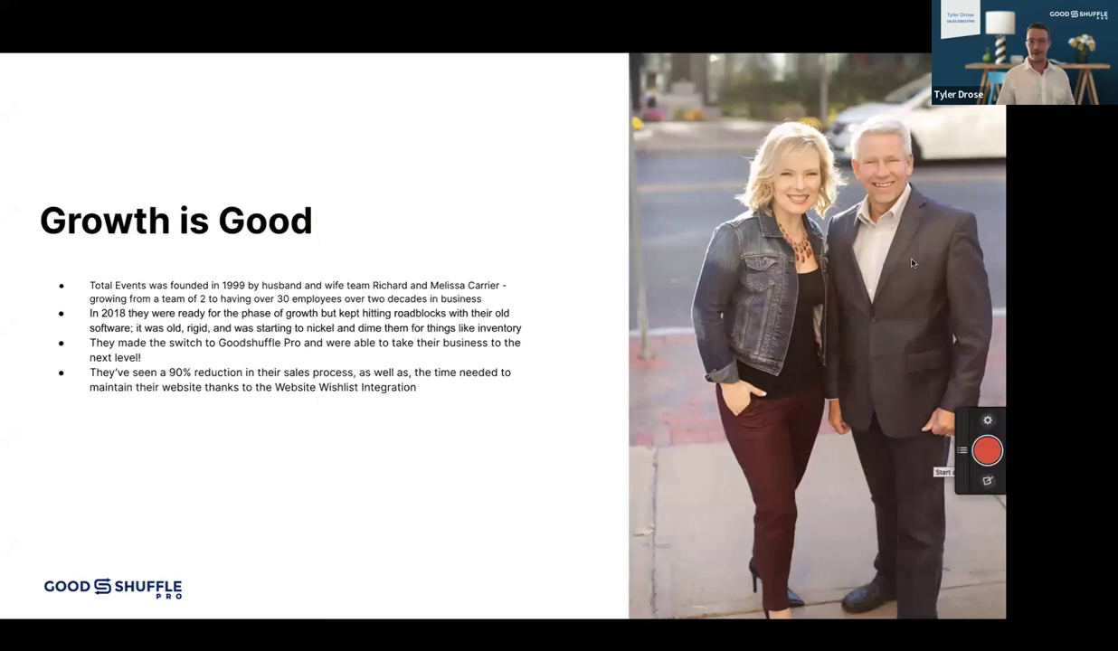
# - Advance the webinar to the 'Time Costs' slide with the melting-clocks painting
pyautogui.press('right')
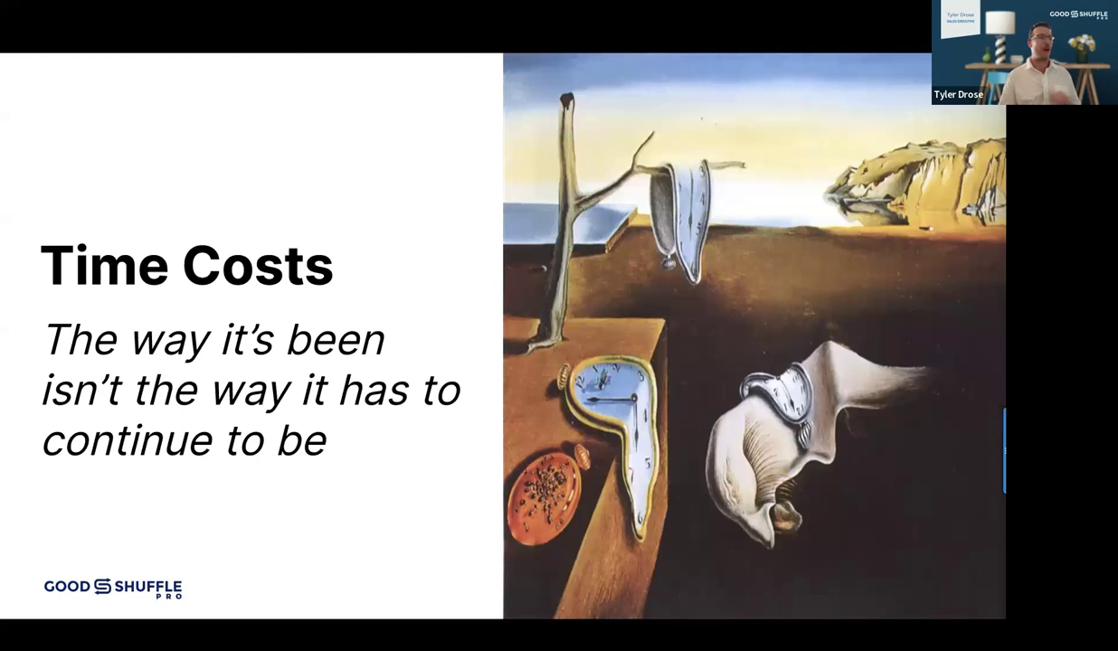
pyautogui.moveTo(940, 264)
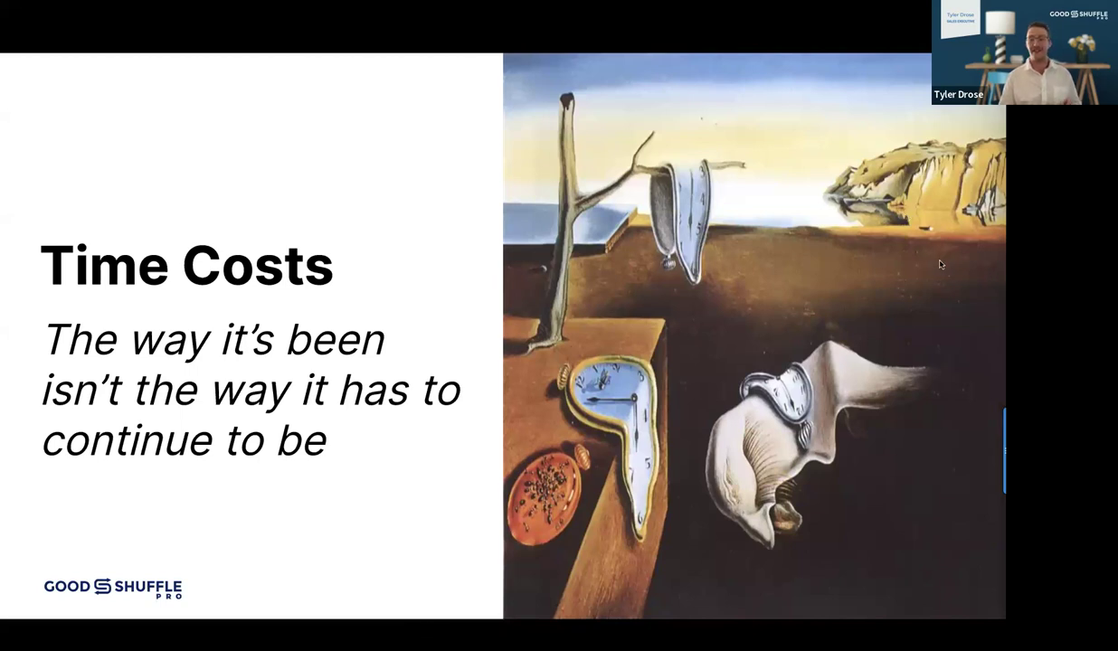
pyautogui.moveTo(950, 276)
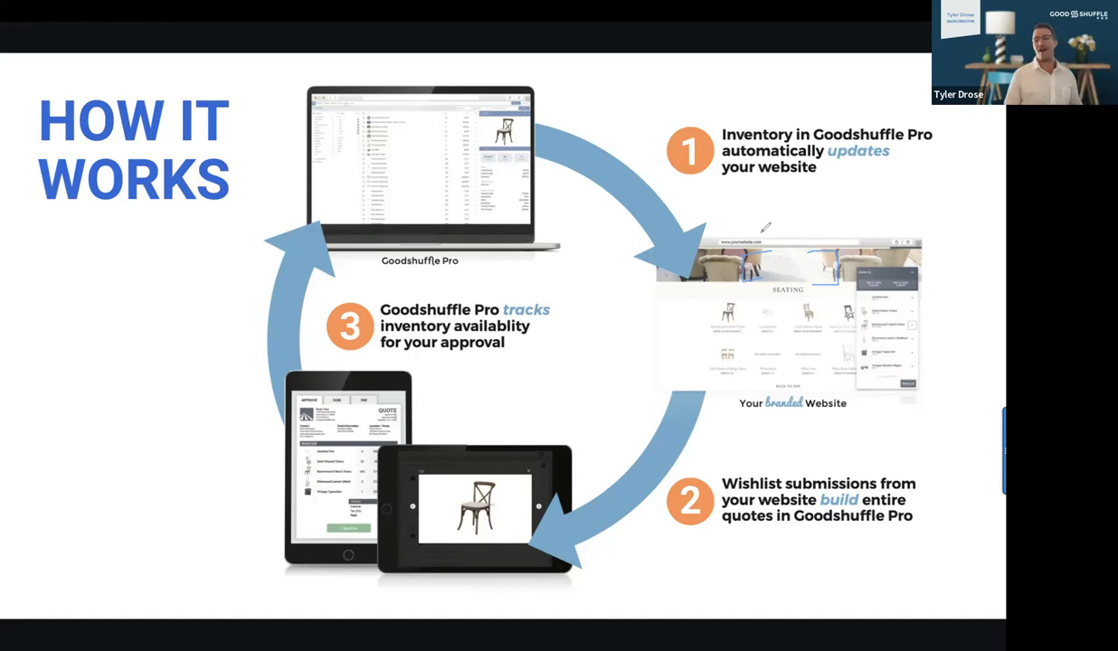
pyautogui.moveTo(435, 72)
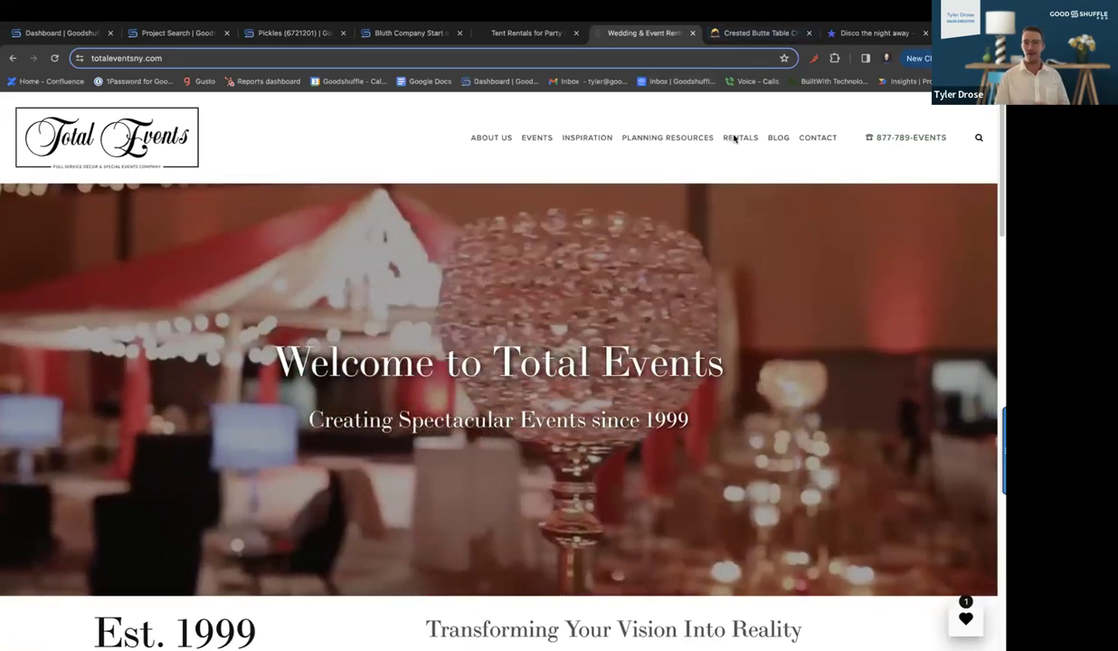
# - Open Total Events' Build Your Wishlist rentals page and scroll through its category tiles
pyautogui.click(740, 137)
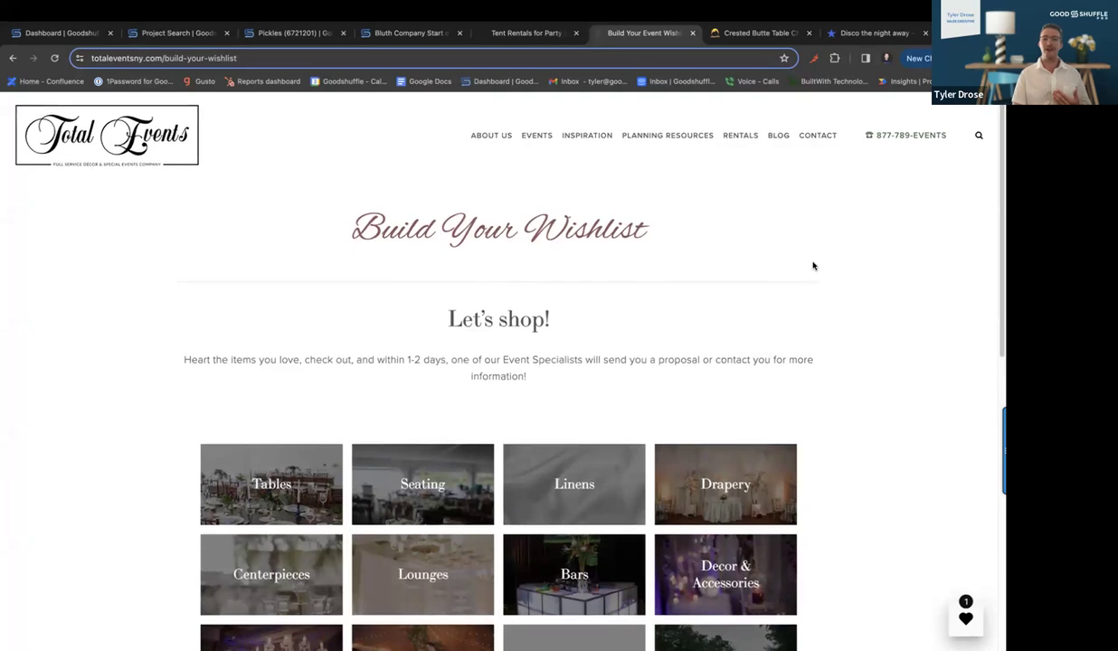
pyautogui.scroll(-3)
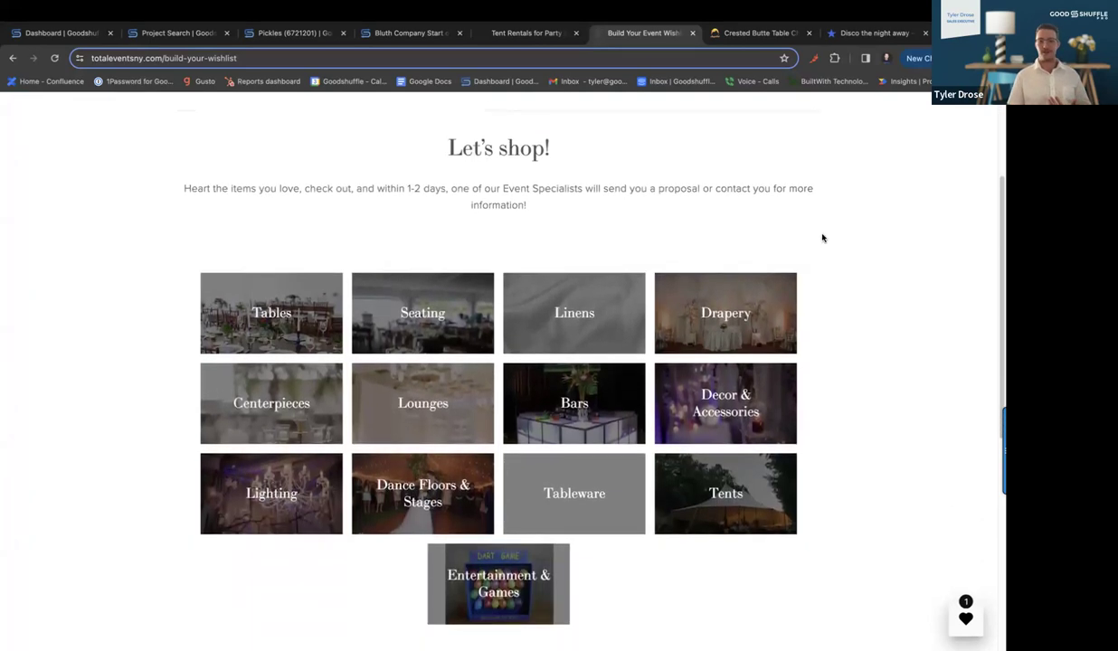
pyautogui.moveTo(812, 215)
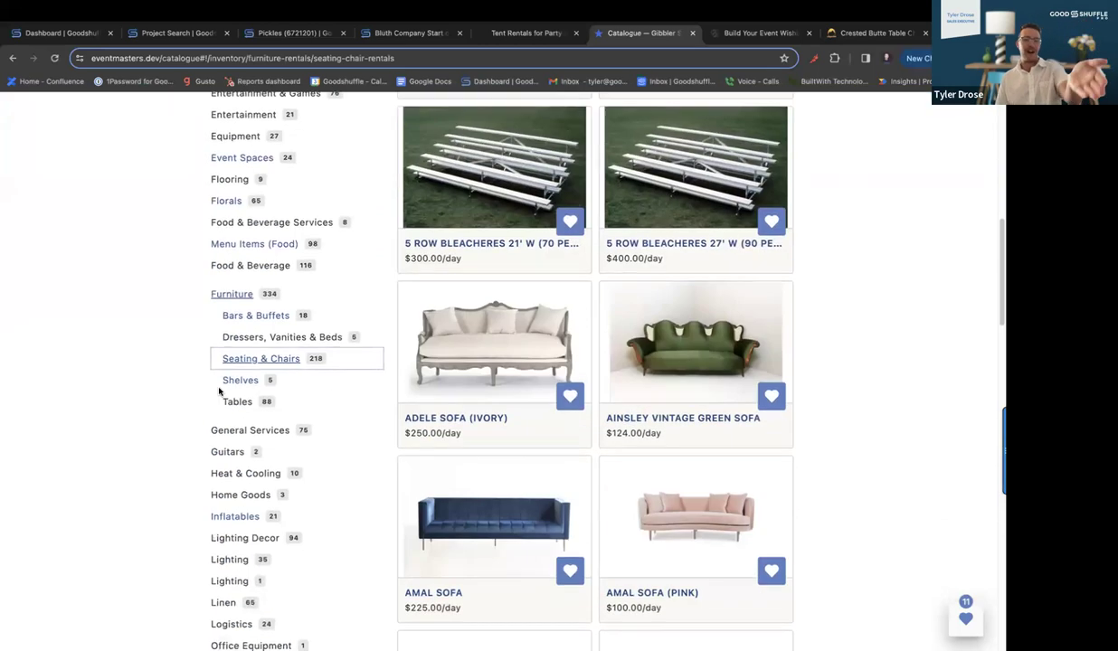
# - View the Bars rental category on the Total Events wishlist page
pyautogui.scroll(-3)
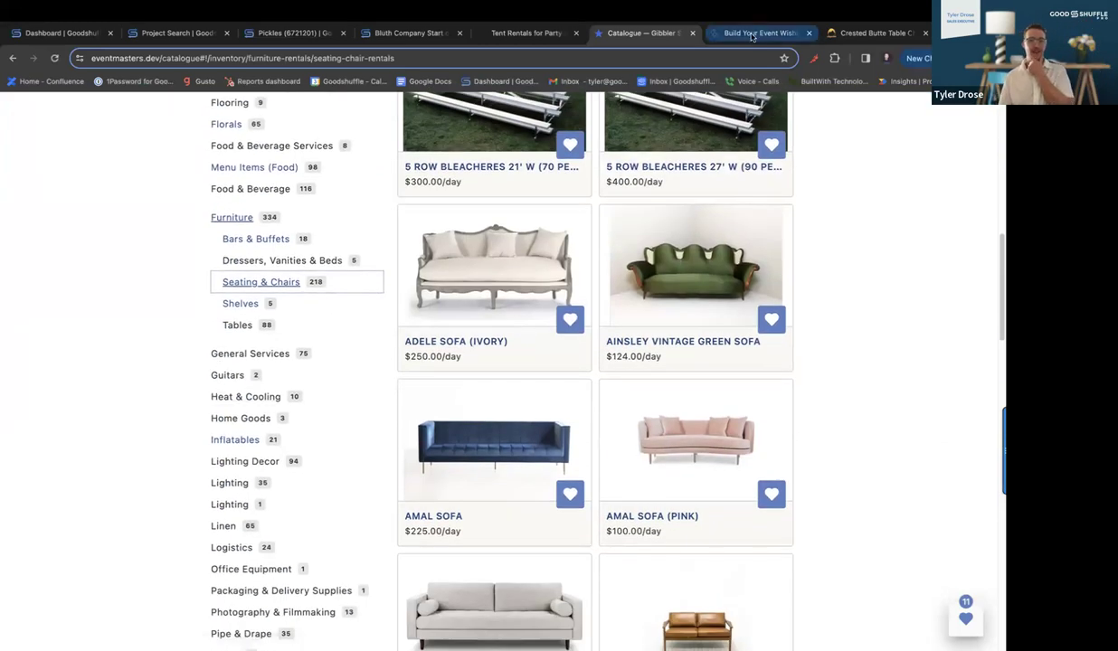
pyautogui.click(760, 33)
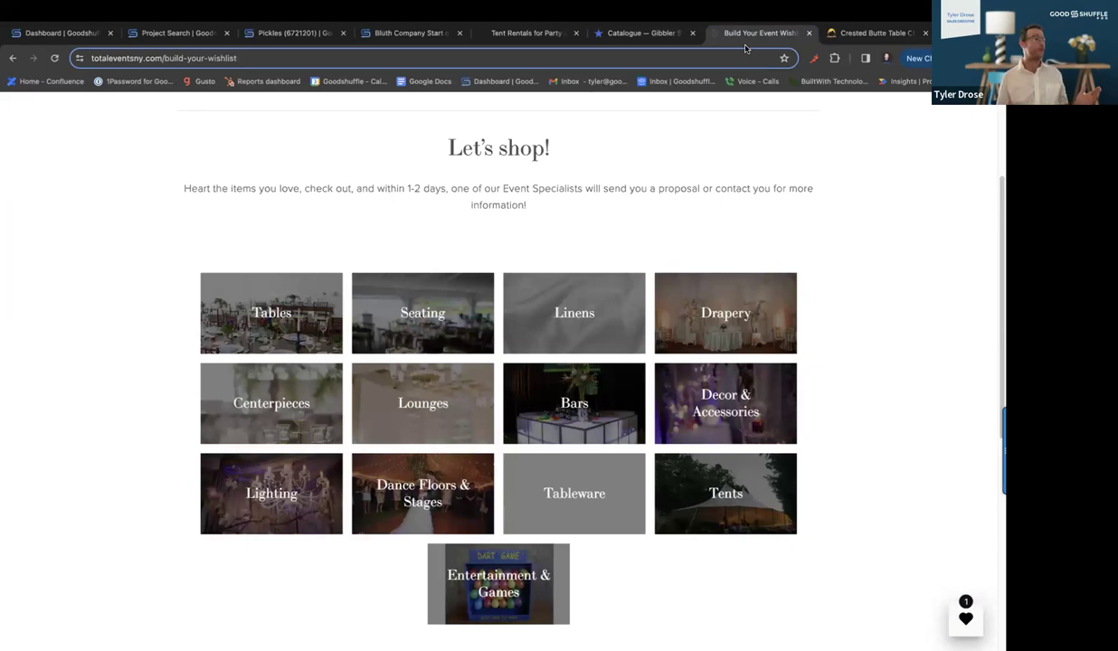
pyautogui.click(573, 404)
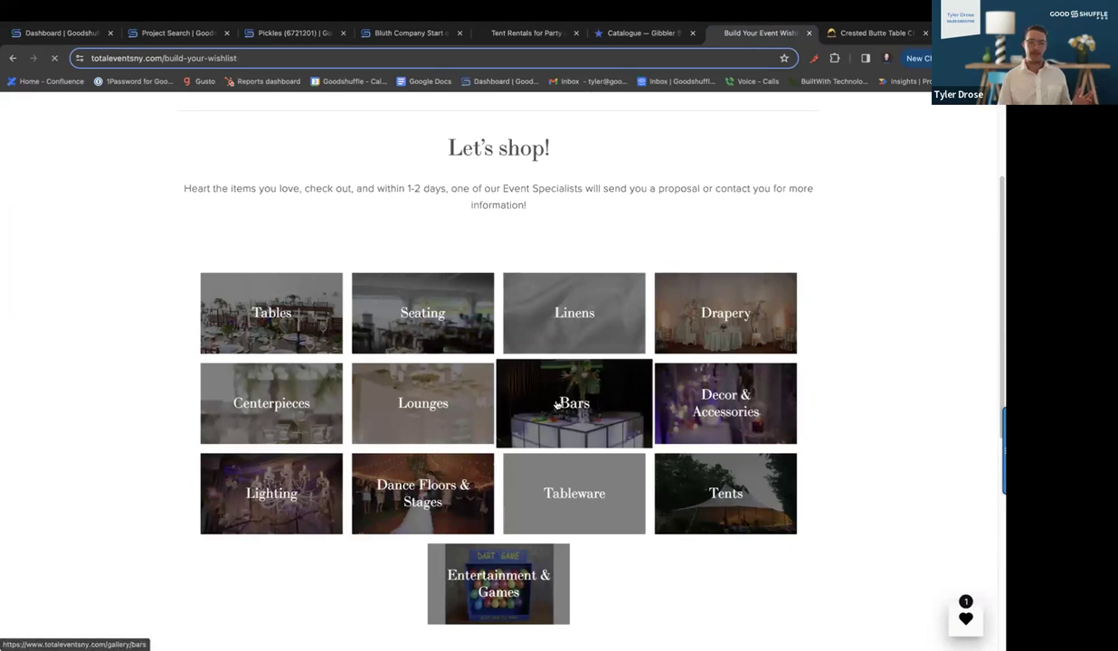
pyautogui.click(574, 402)
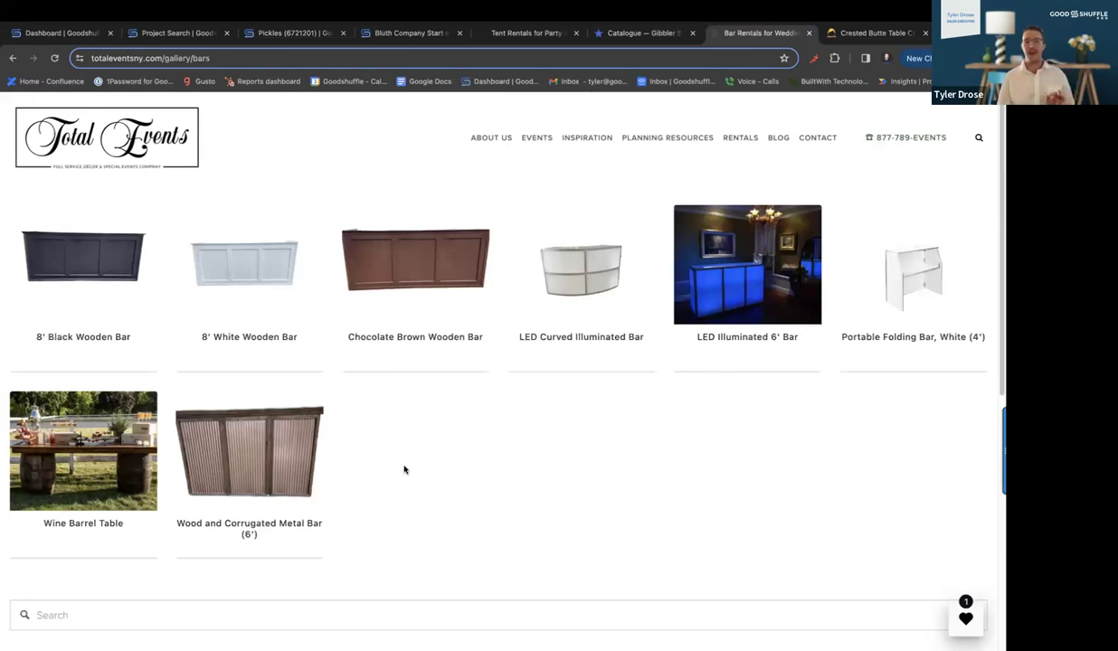
# - Open and scroll Gibbler Event Co.'s 'Disco the Night Away' theme page
pyautogui.click(644, 34)
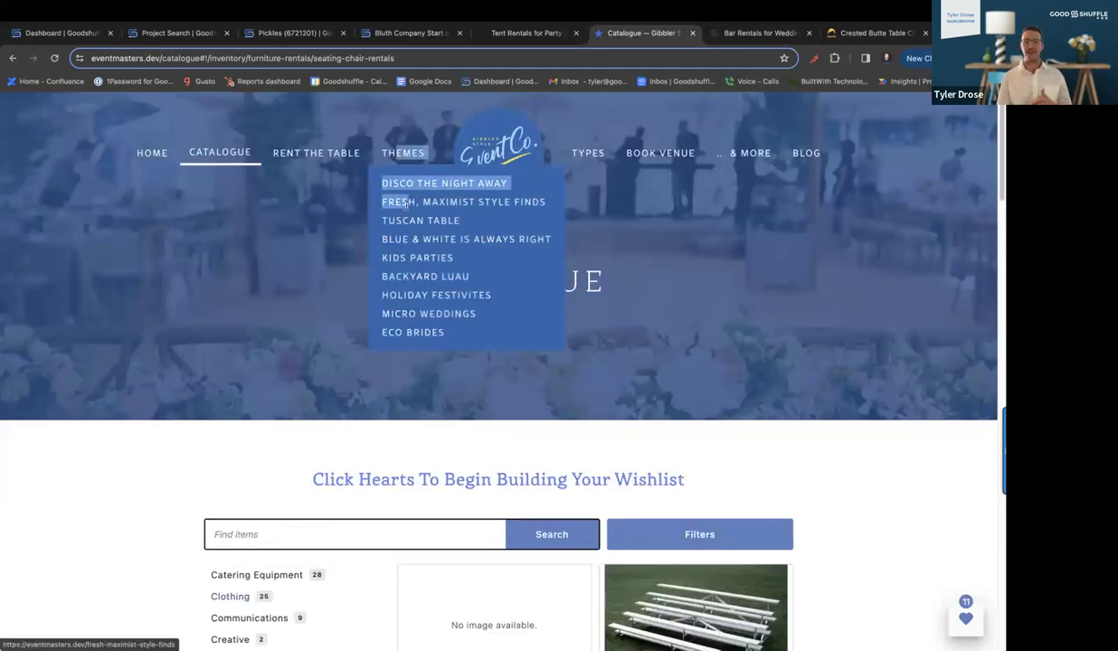
pyautogui.click(444, 183)
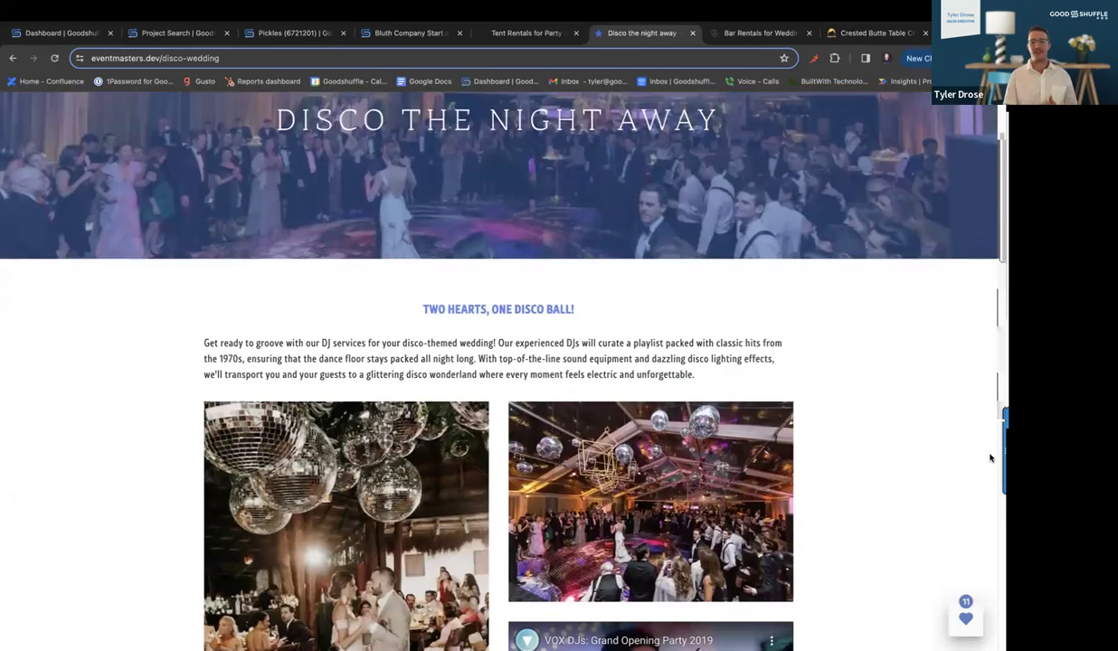
pyautogui.scroll(-3)
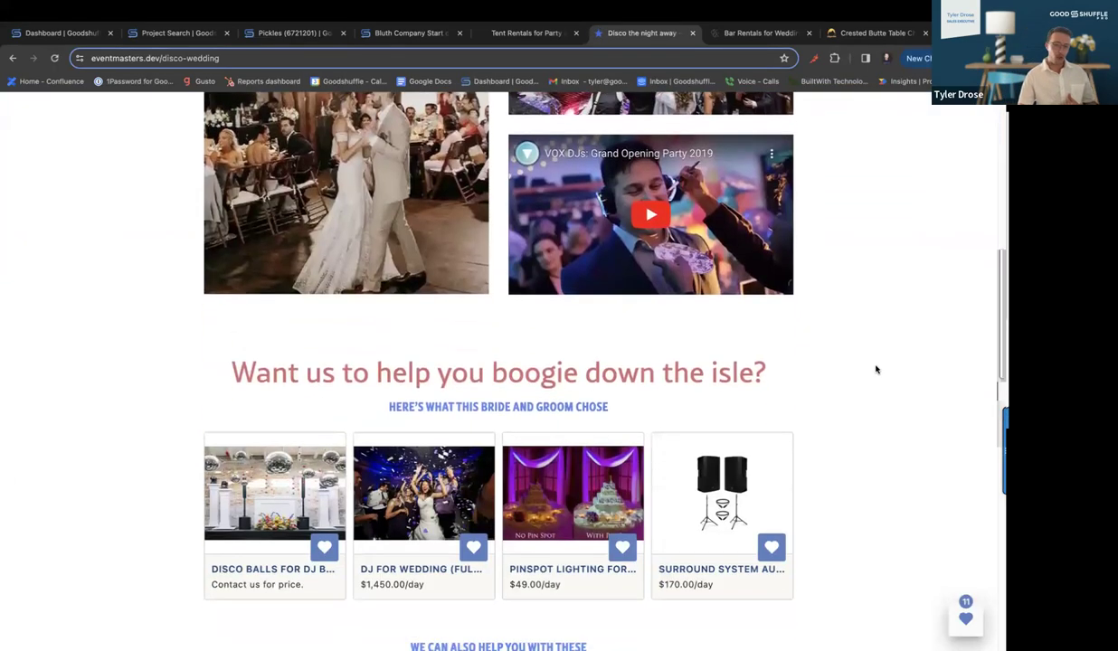
pyautogui.scroll(-3)
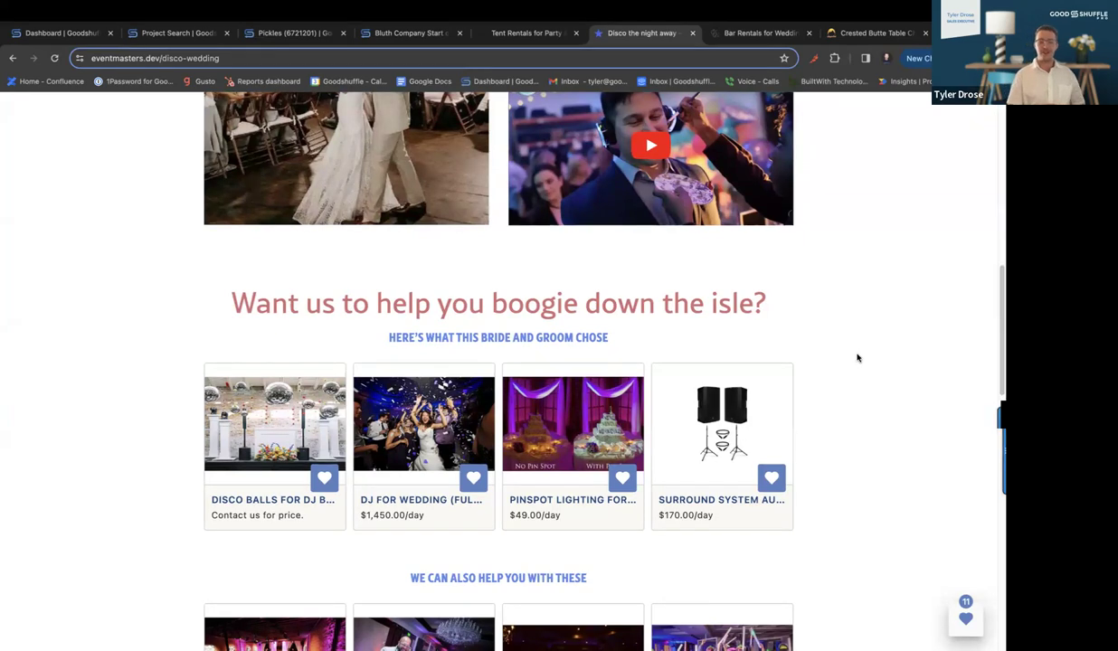
pyautogui.scroll(-3)
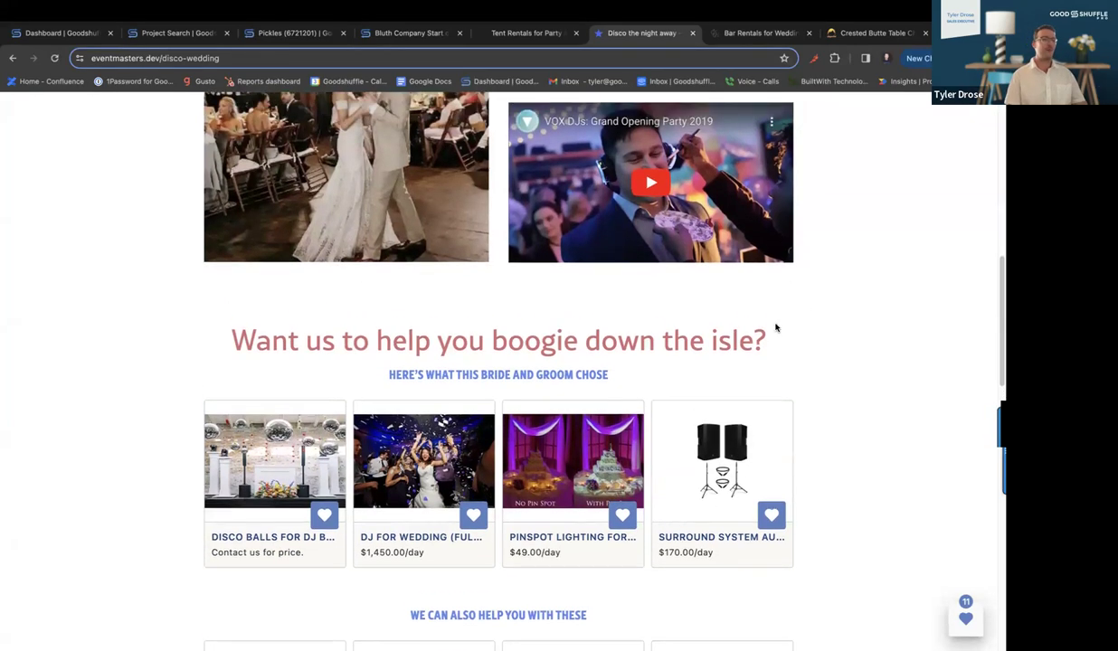
pyautogui.scroll(3)
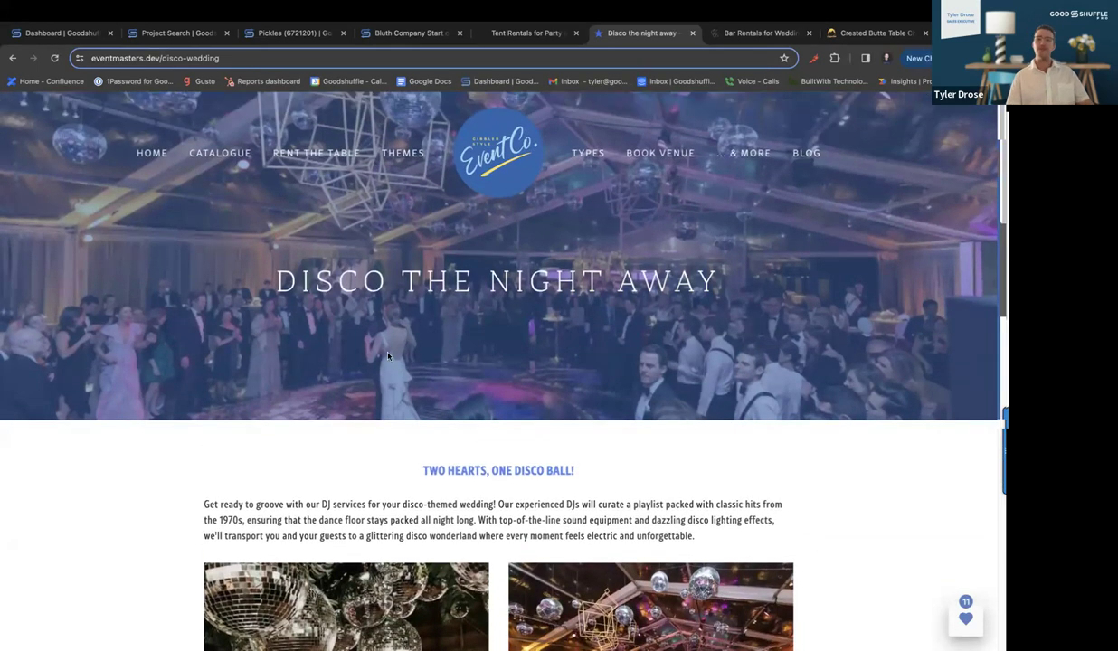
pyautogui.moveTo(292, 200)
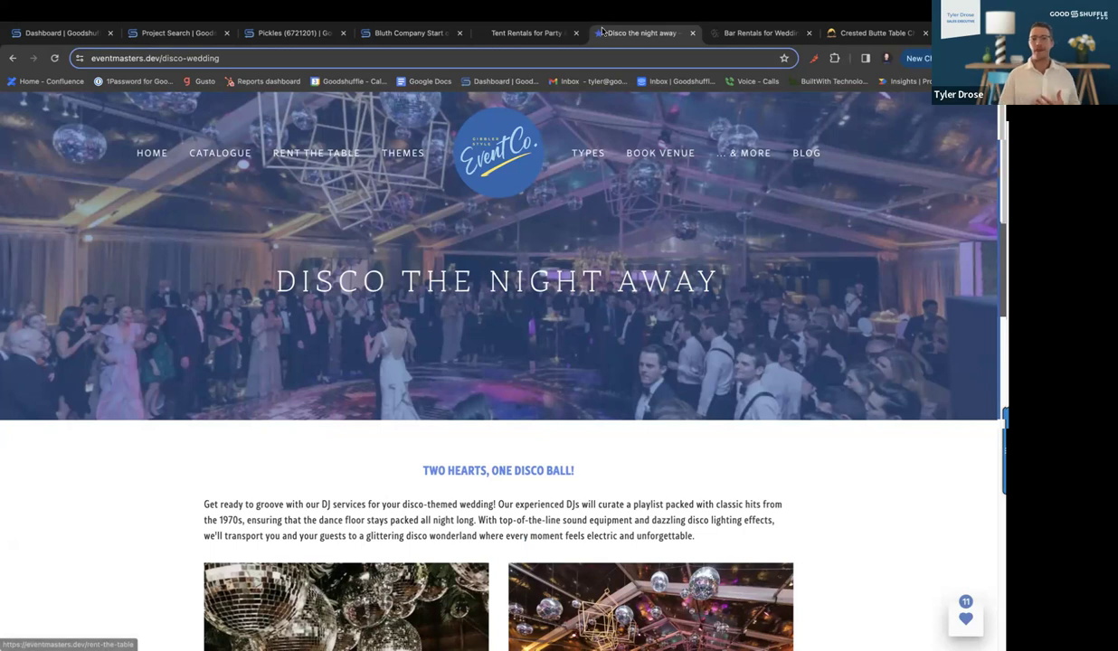
pyautogui.moveTo(760, 33)
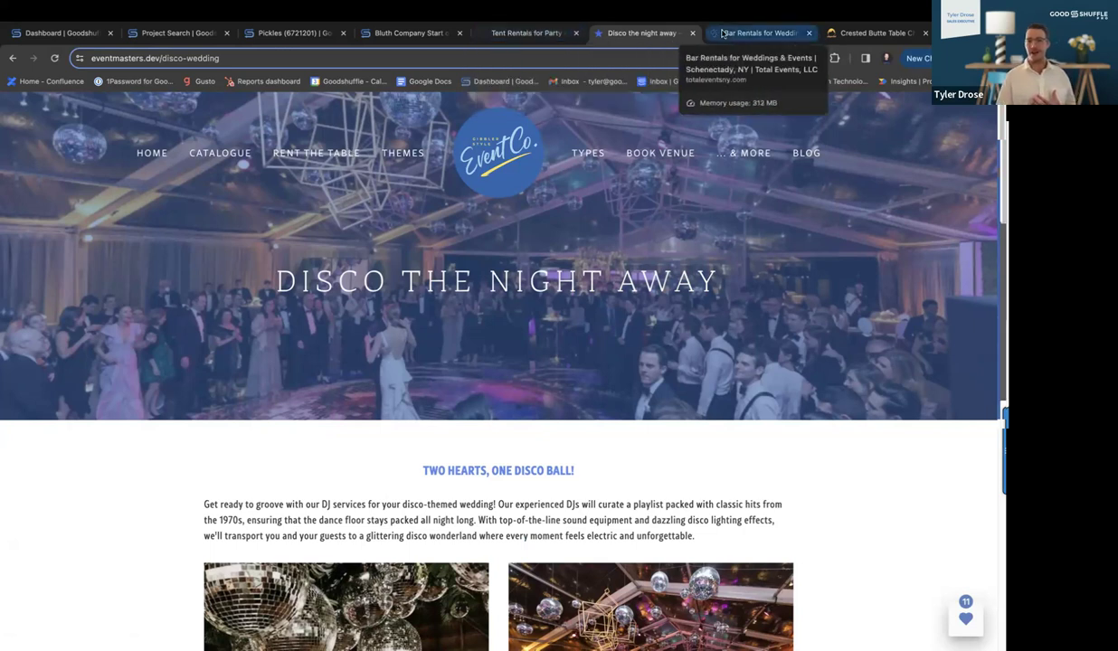
# - Add Avalon's Backyard Tent Package – 88 Guests to the wishlist and review pricing and contents
pyautogui.click(527, 33)
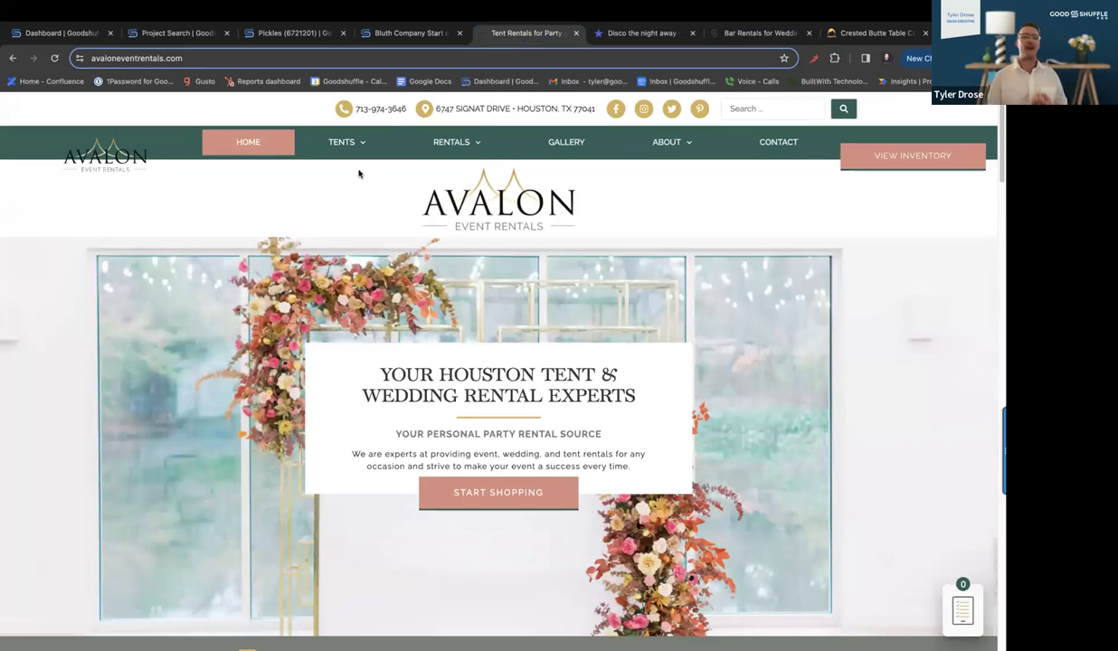
pyautogui.click(342, 142)
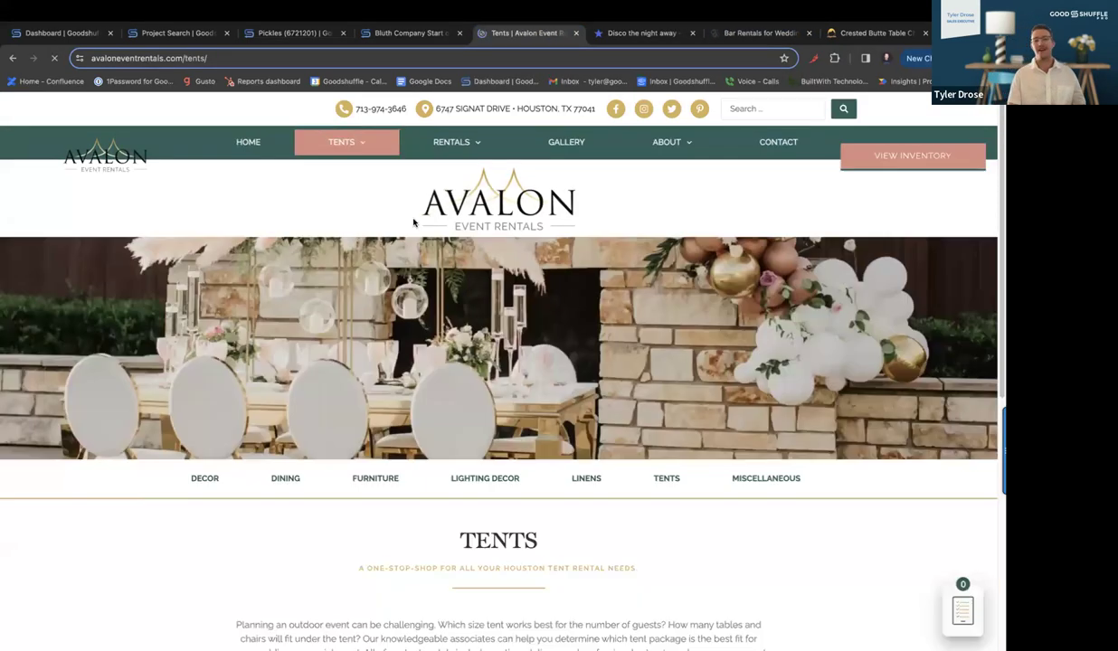
pyautogui.scroll(-3)
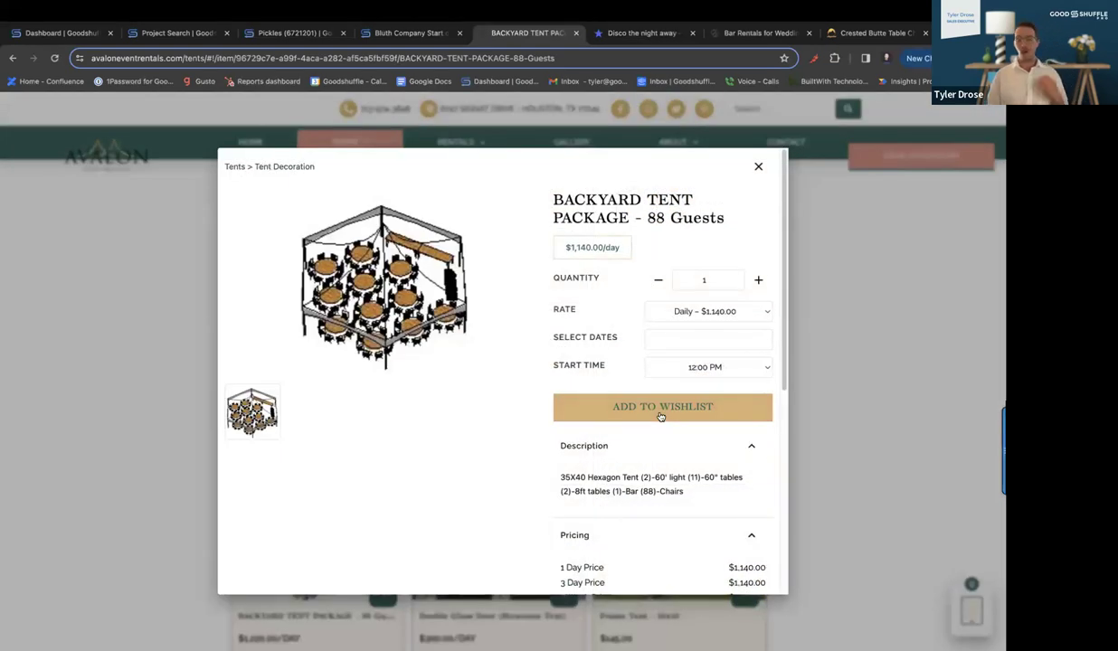
pyautogui.click(662, 407)
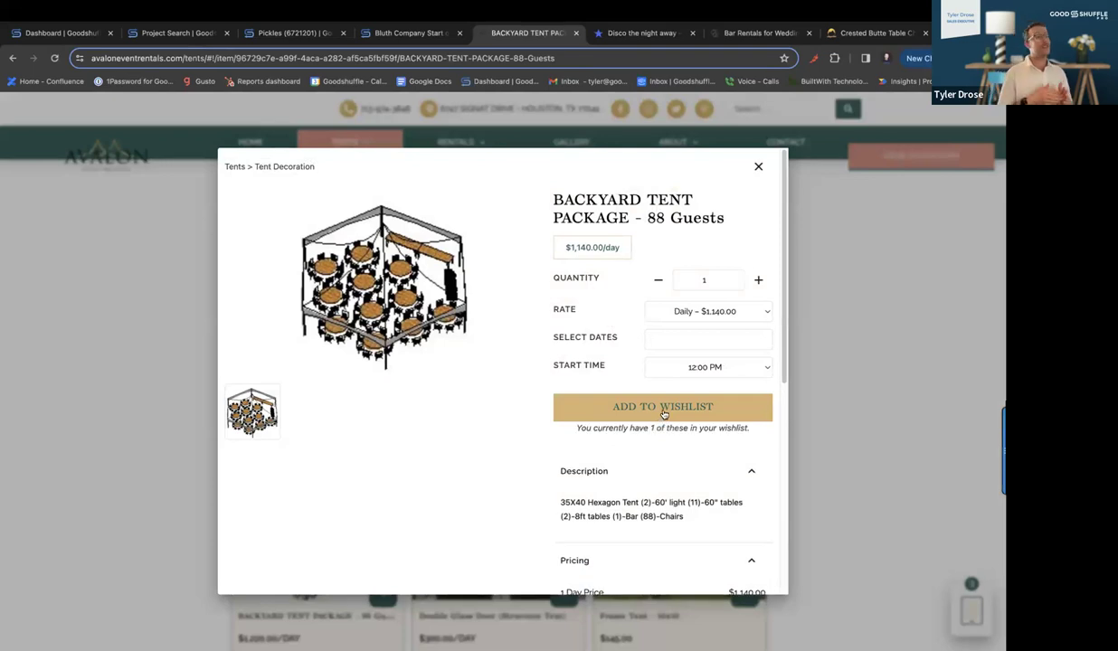
pyautogui.scroll(-3)
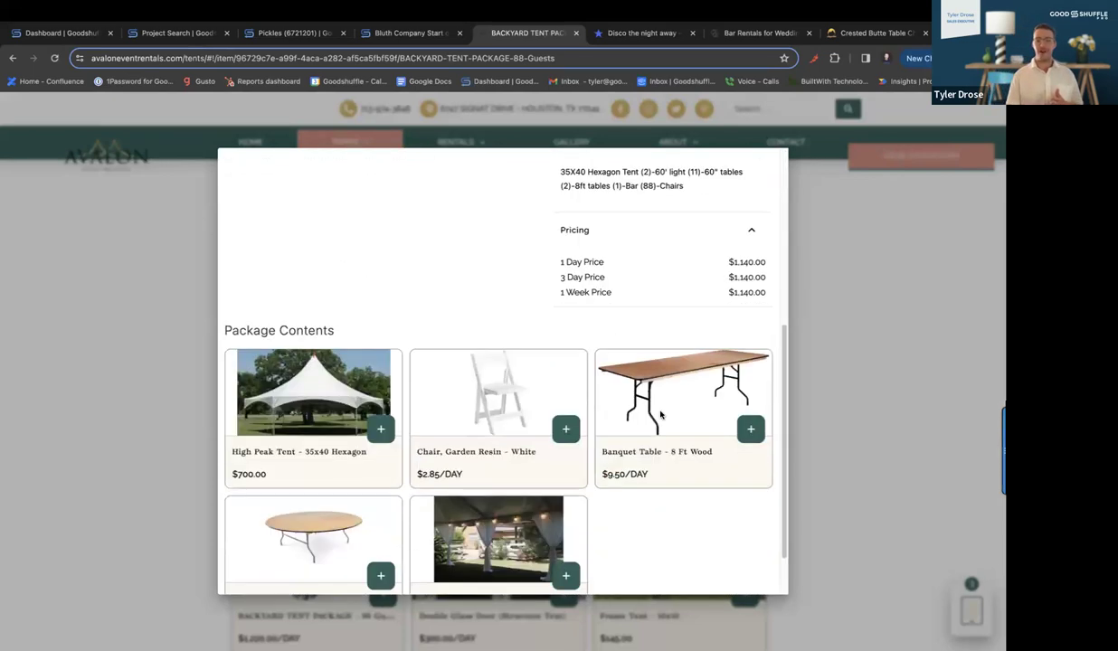
pyautogui.scroll(-3)
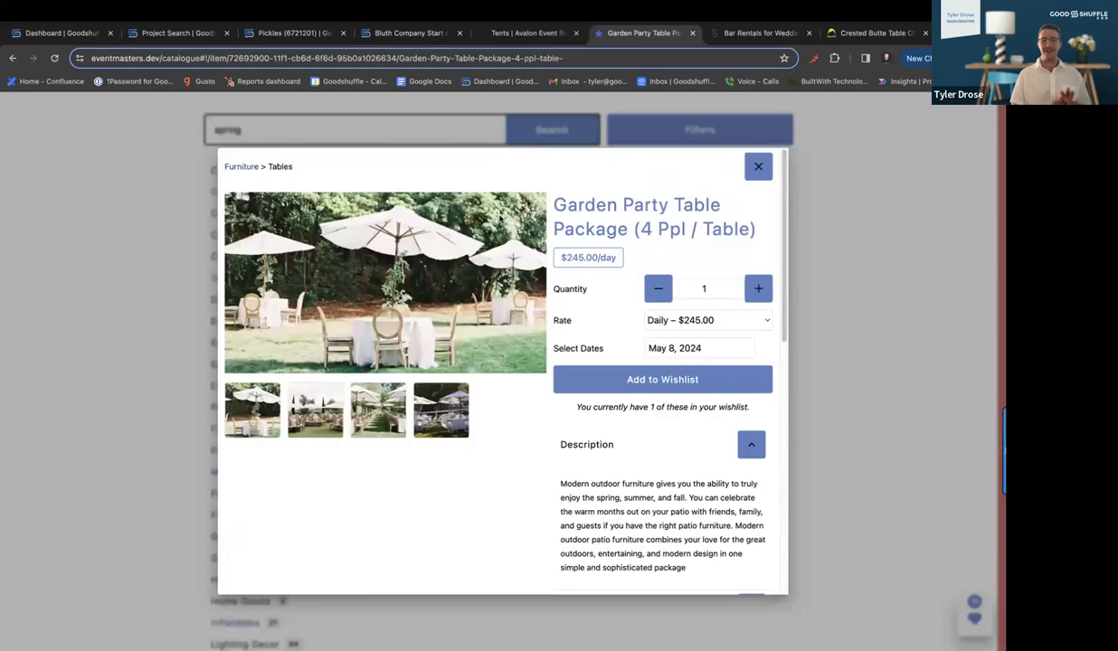
# - Scroll through the Gibbler wishlist items, including the Garden Party Table Package
pyautogui.scroll(-3)
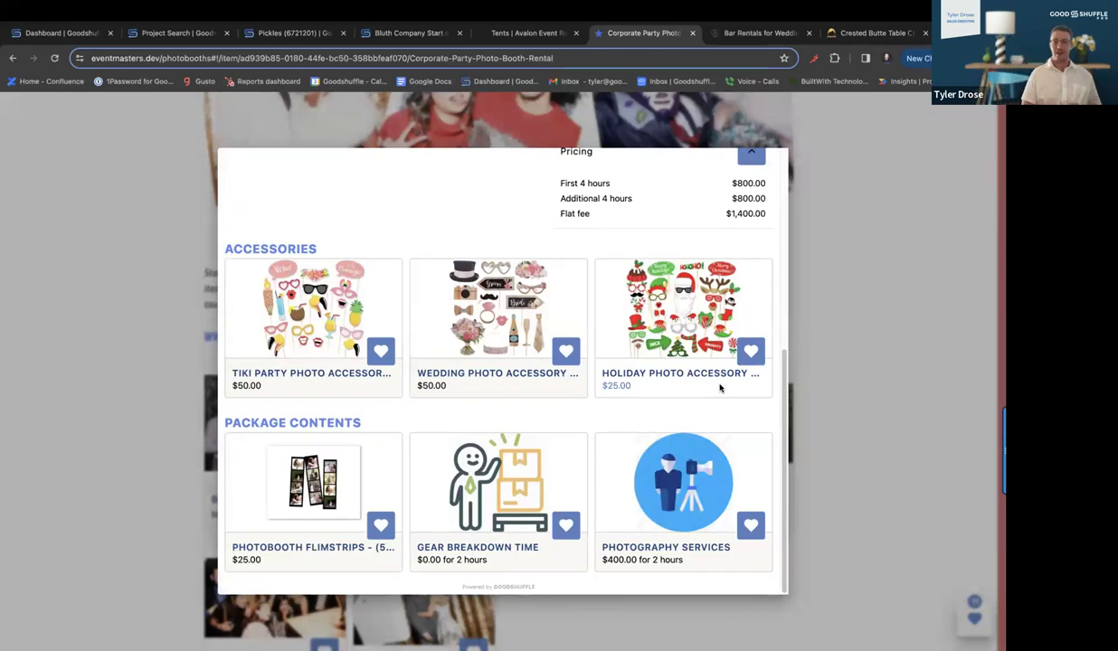
pyautogui.scroll(3)
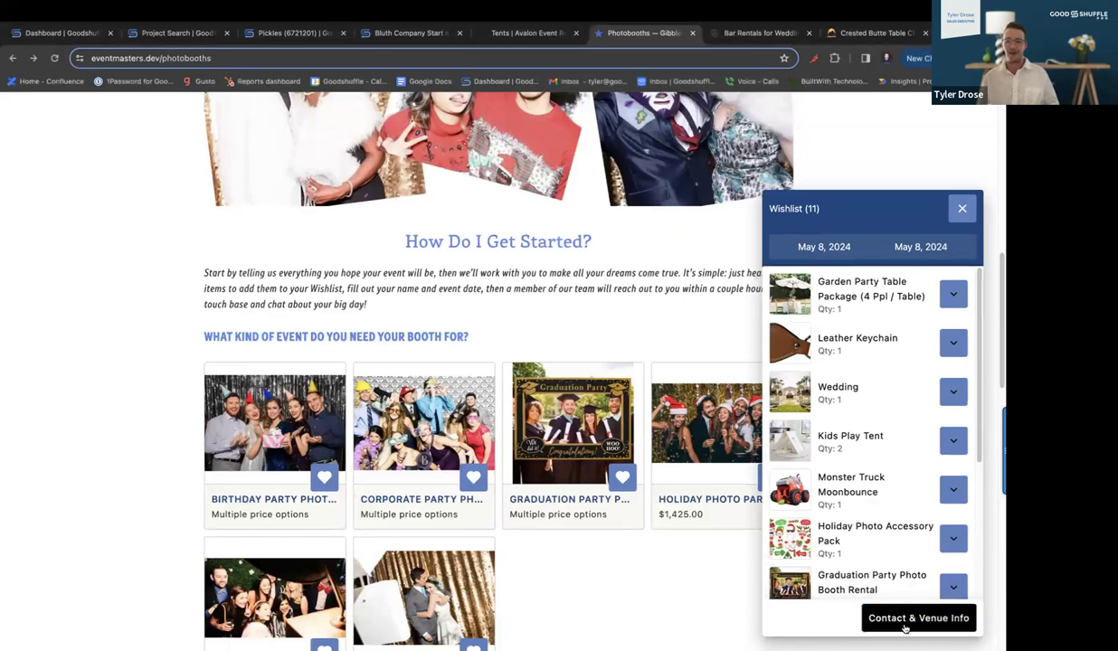
# - Open the wishlist's Contact & Venue Info form, then view the New Wishlist Submission email
pyautogui.click(918, 618)
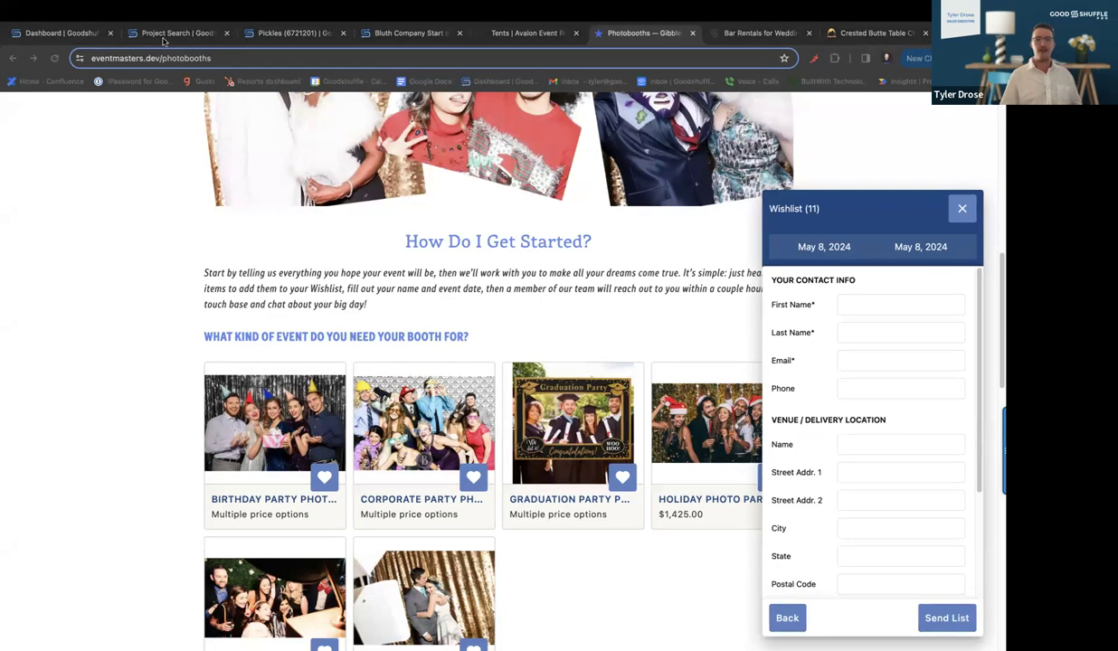
pyautogui.click(153, 33)
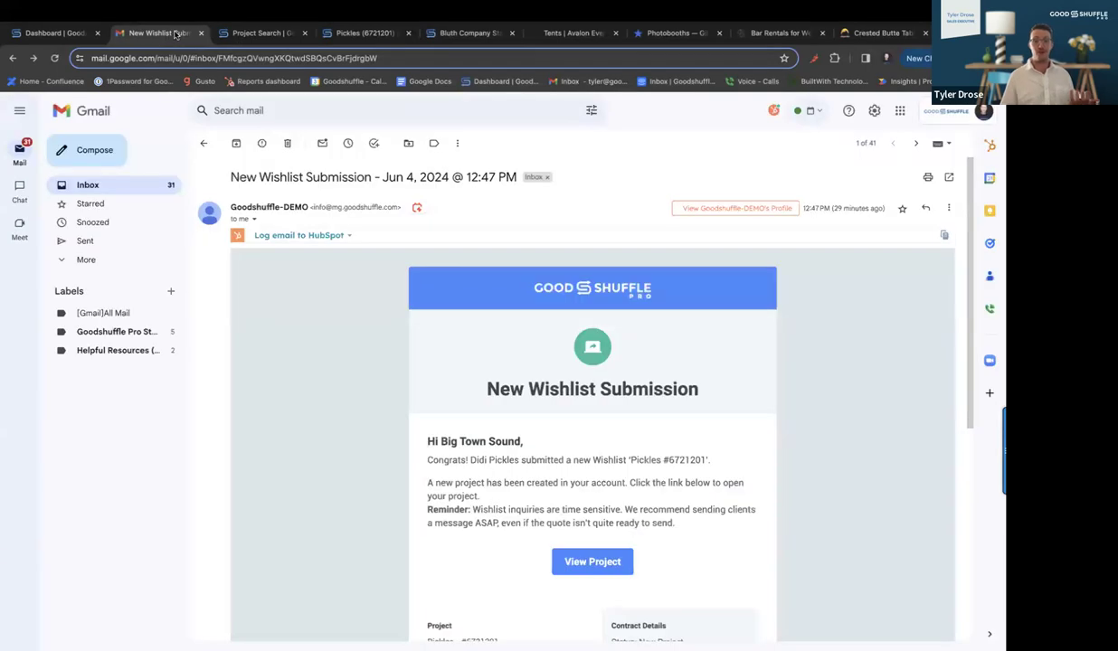
pyautogui.moveTo(159, 33)
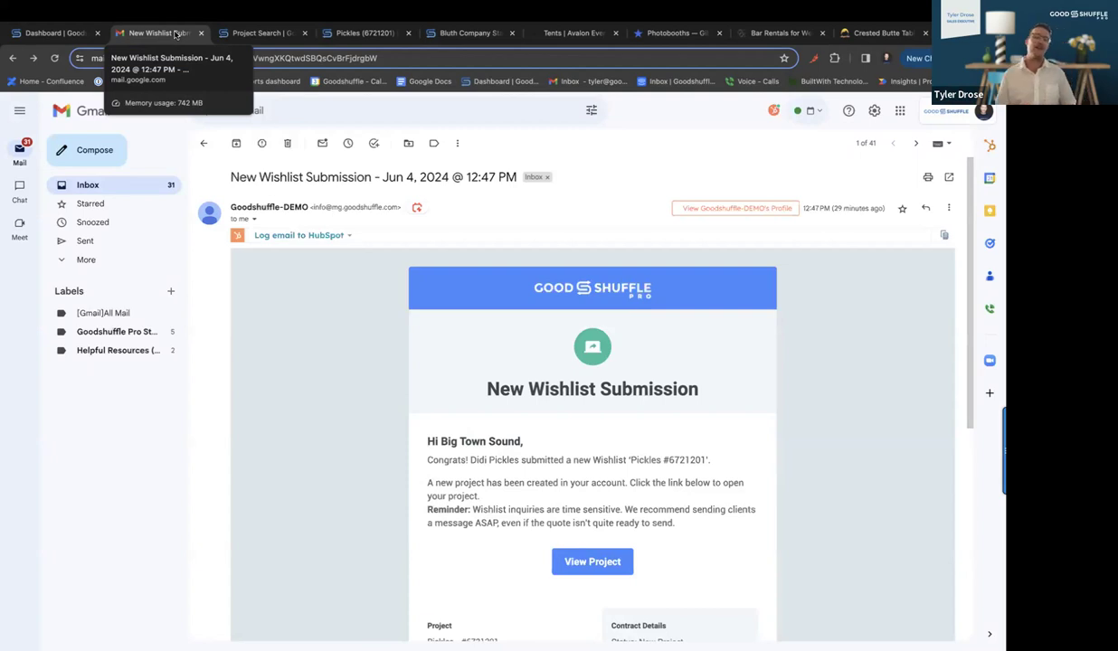
pyautogui.scroll(-3)
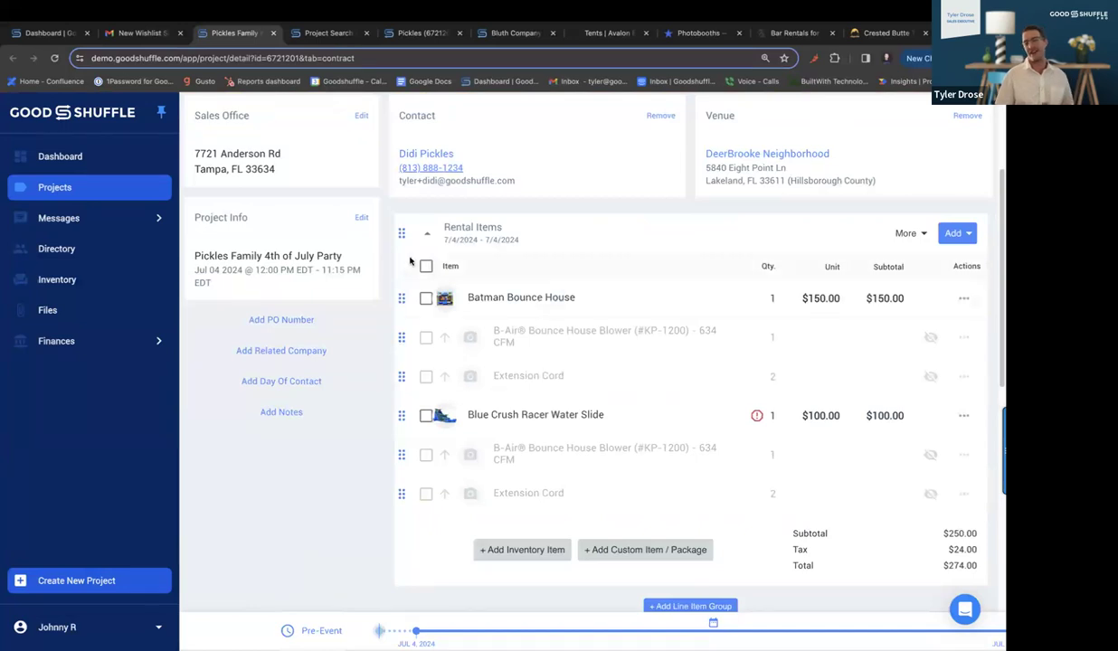
pyautogui.moveTo(409, 262)
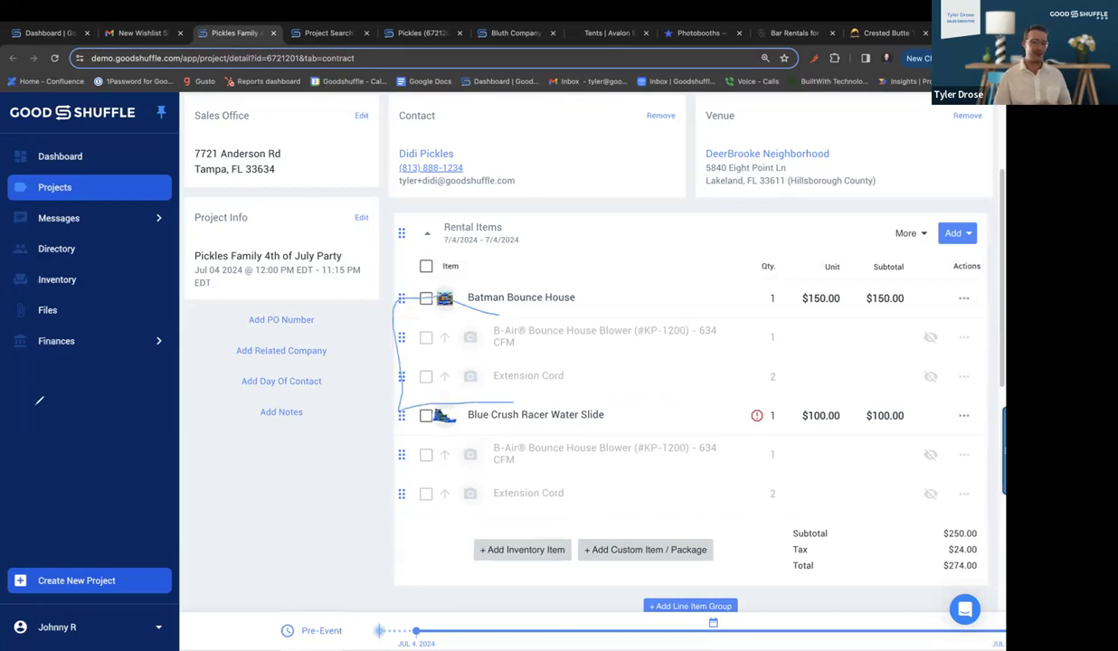
pyautogui.moveTo(18, 399)
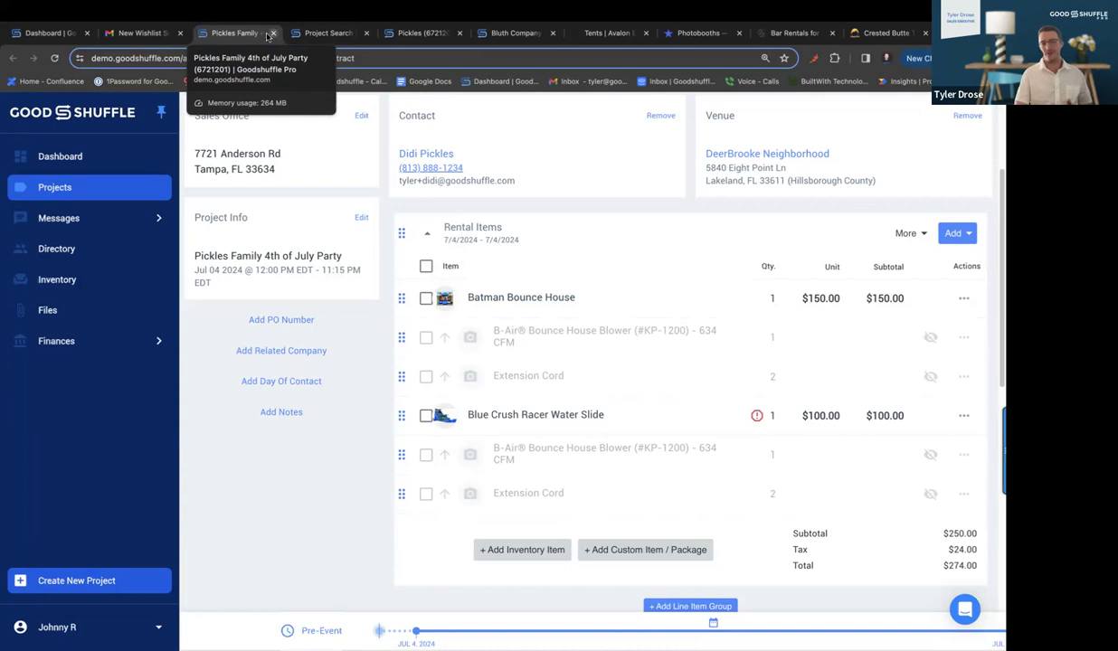
# - Compare the submission email with the Pickles Family project, then close the Pickles tab
pyautogui.click(140, 34)
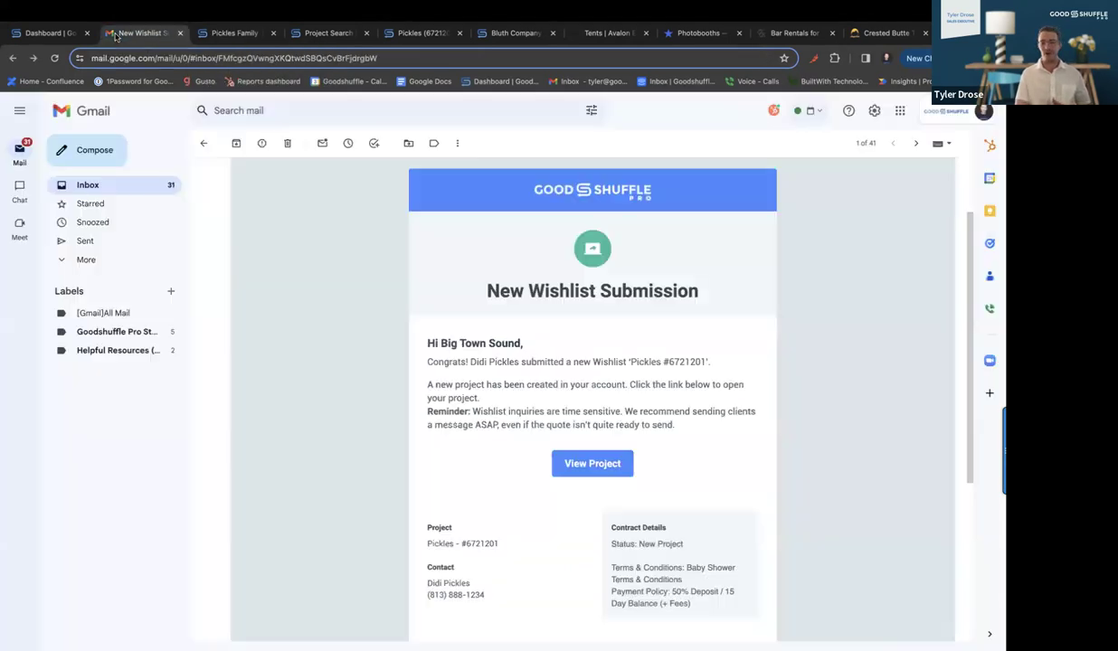
pyautogui.click(235, 34)
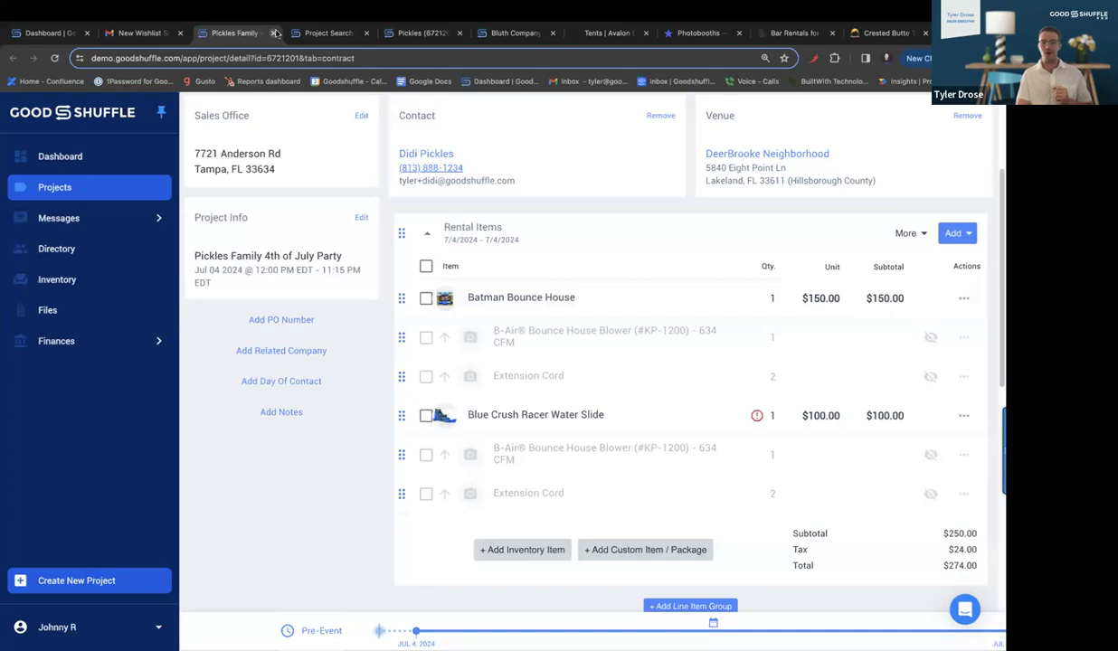
pyautogui.click(262, 34)
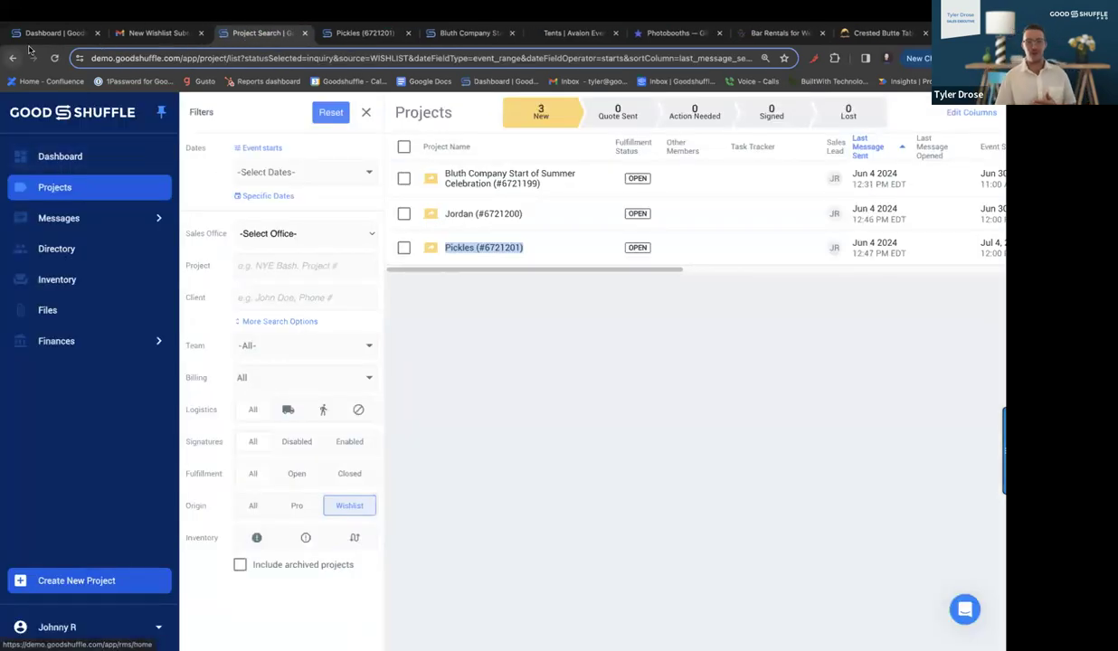
pyautogui.click(153, 33)
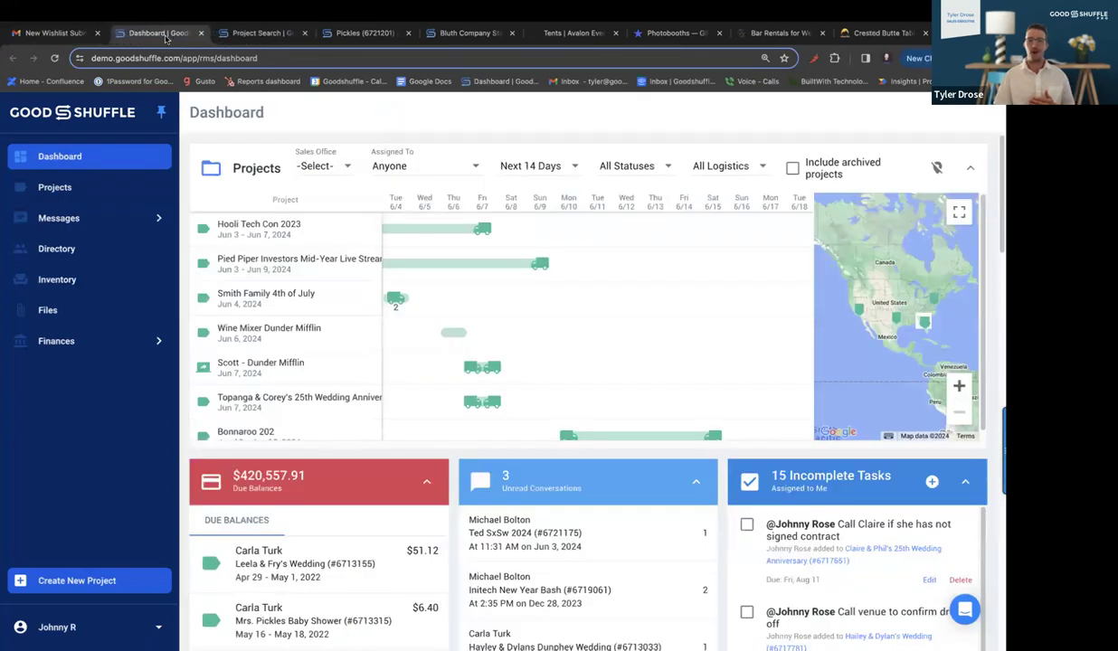
pyautogui.moveTo(159, 32)
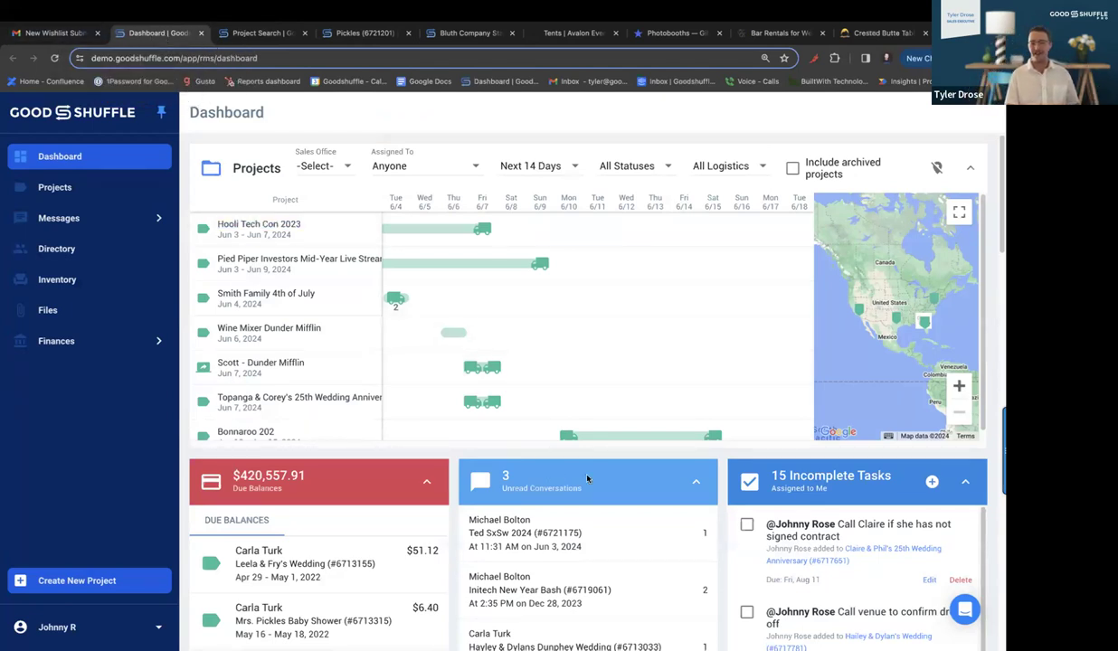
pyautogui.scroll(-3)
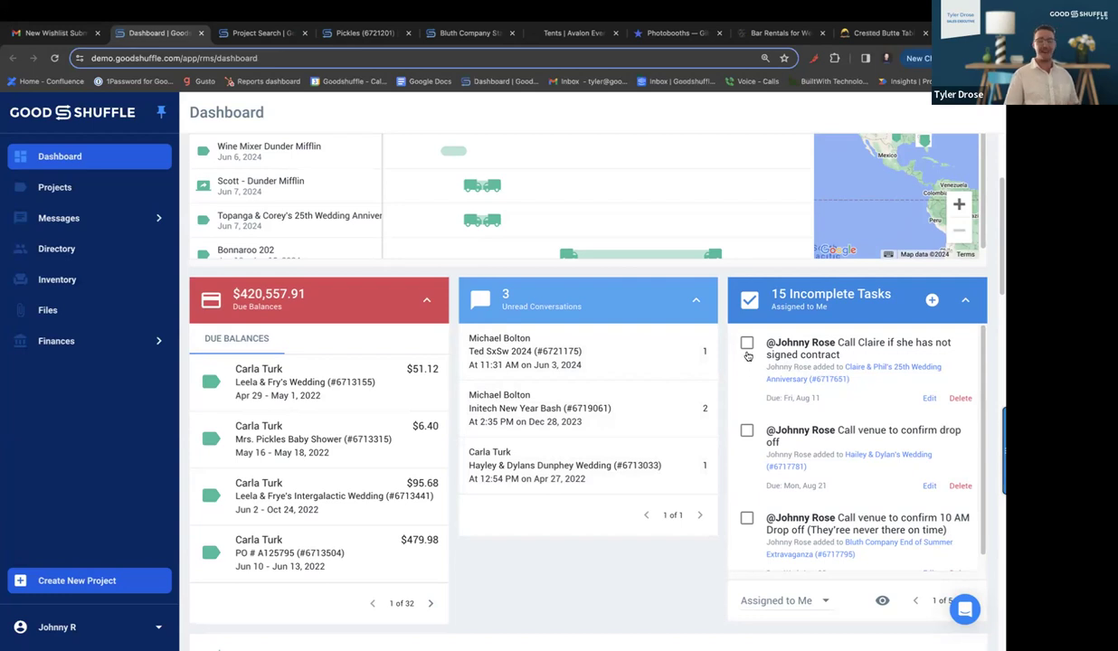
pyautogui.scroll(-3)
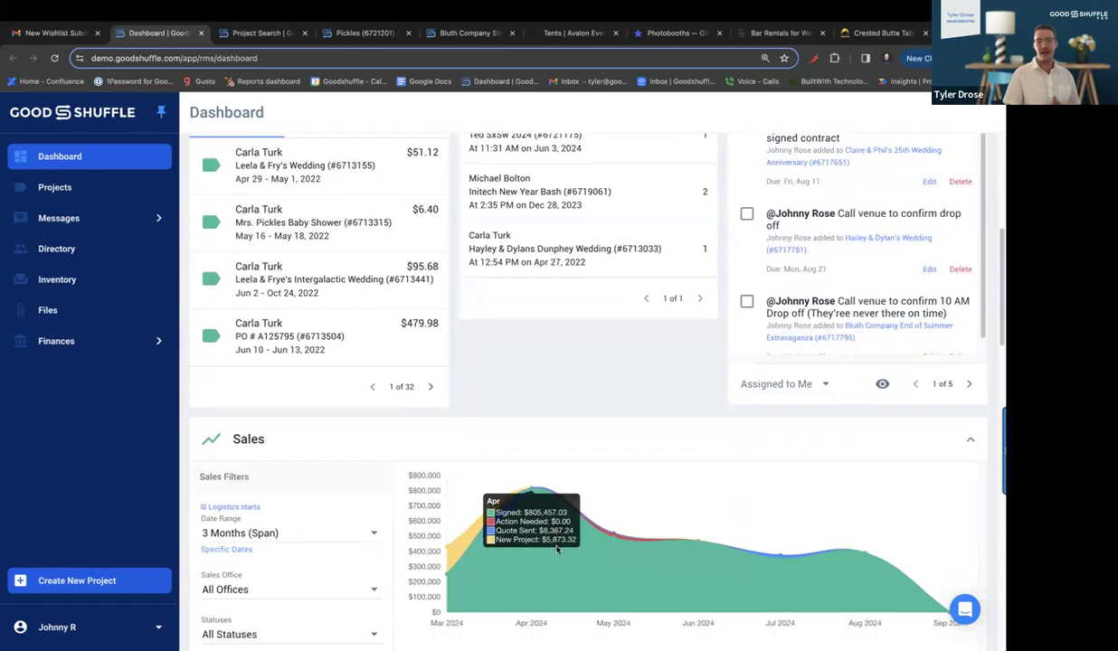
pyautogui.scroll(-3)
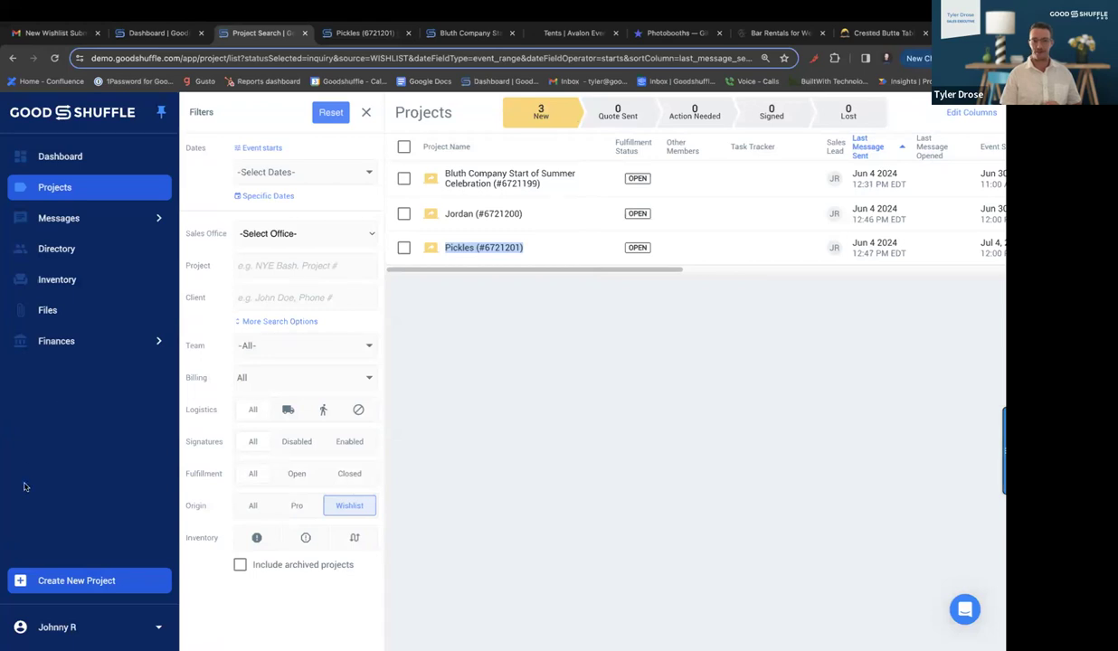
pyautogui.moveTo(401, 96)
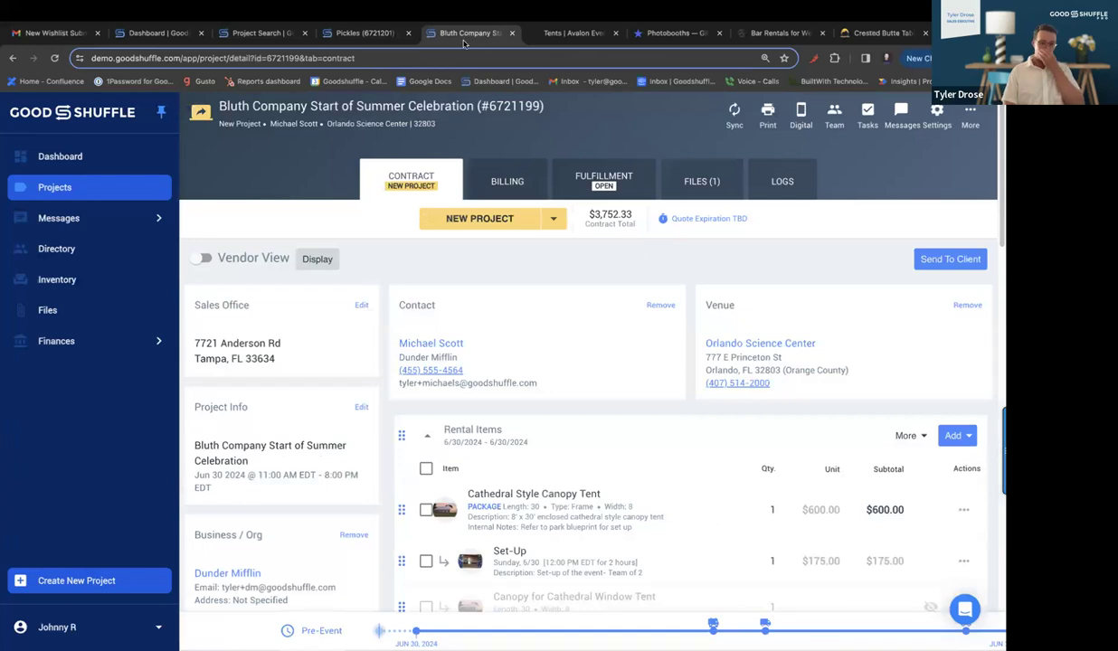
pyautogui.moveTo(574, 226)
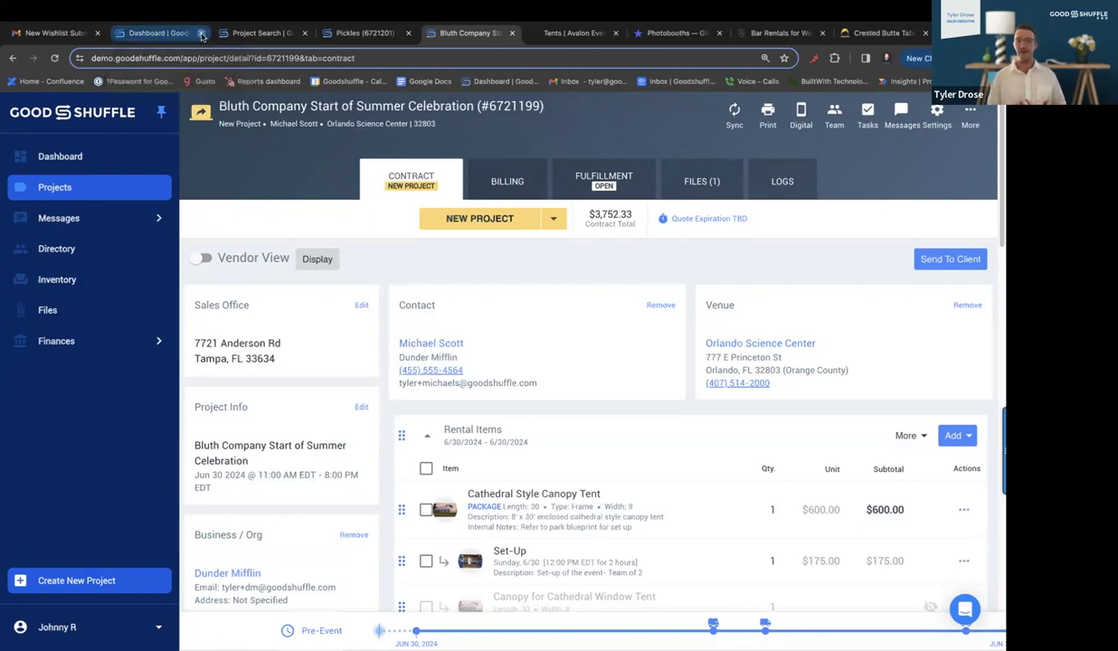
# - Close the Dashboard and extra Pickles tabs and scroll Bluth Company's rental items
pyautogui.click(203, 32)
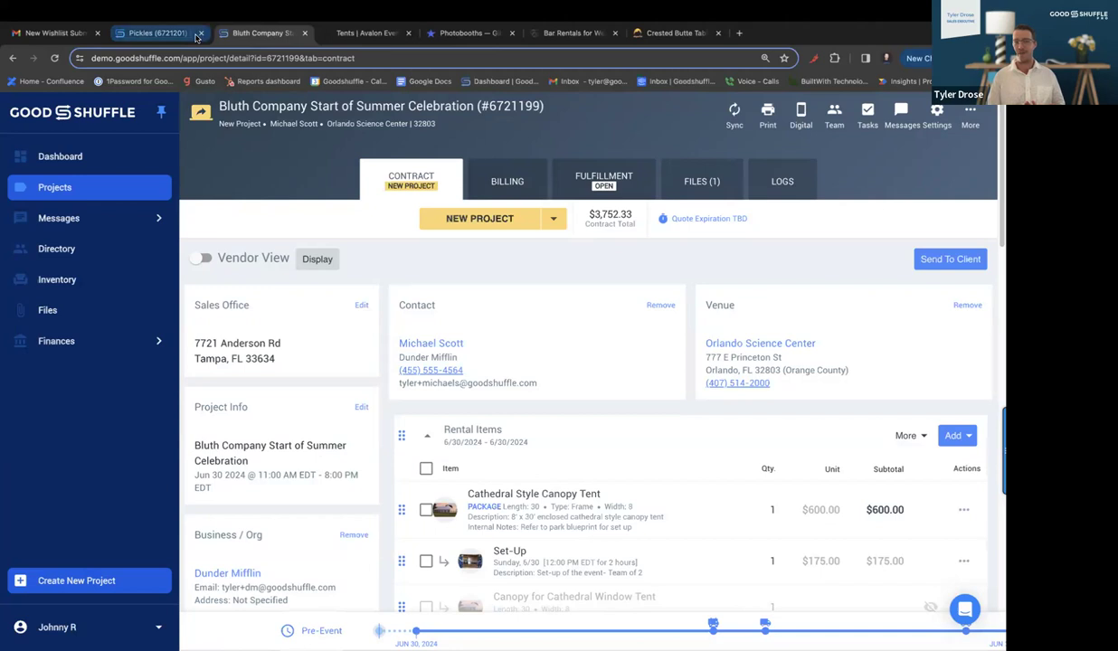
pyautogui.click(200, 32)
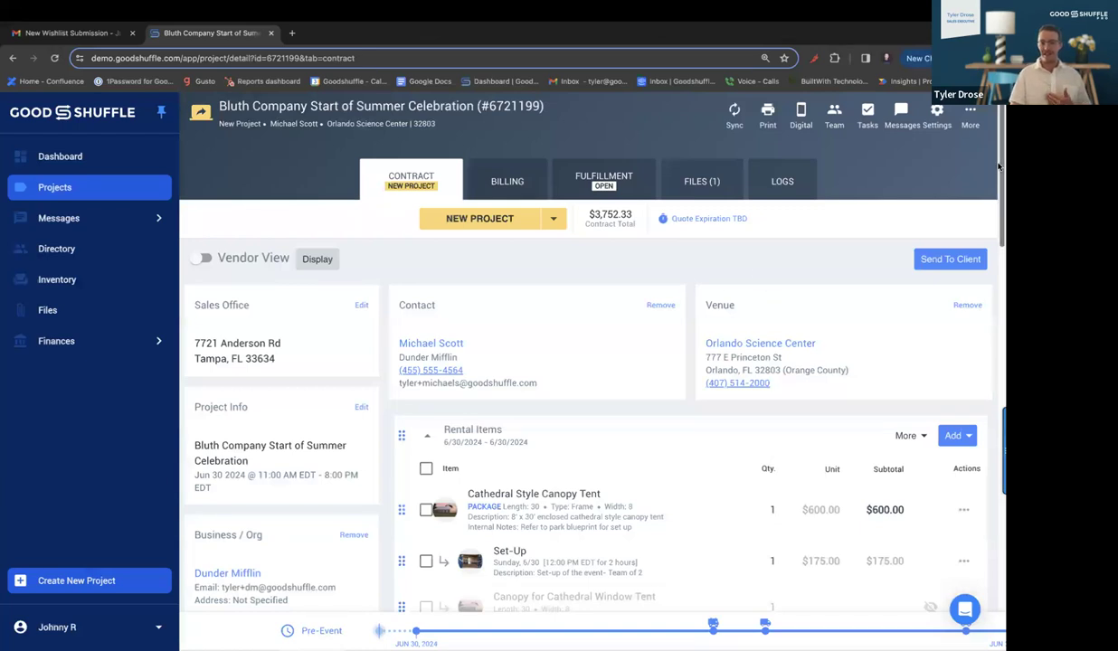
pyautogui.scroll(-3)
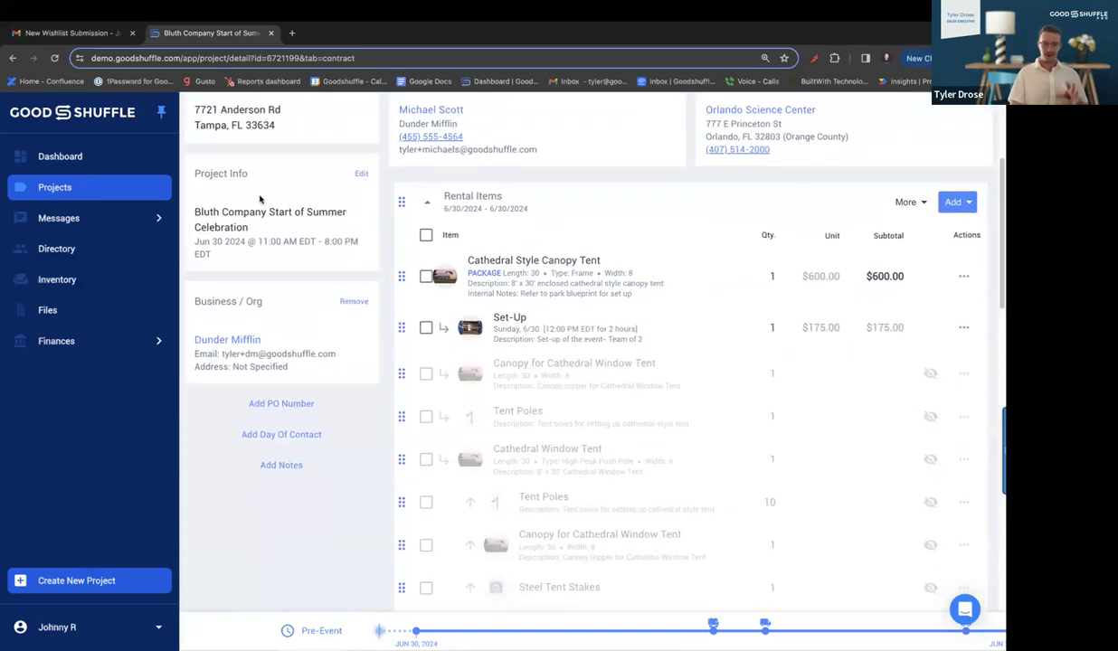
pyautogui.scroll(-3)
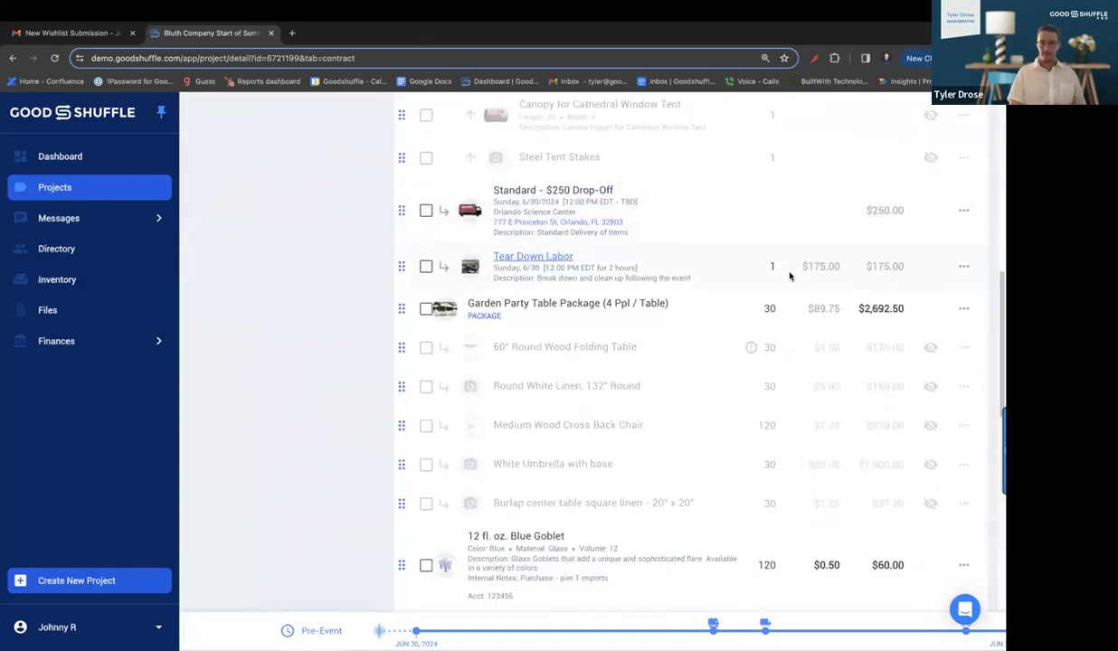
pyautogui.scroll(-3)
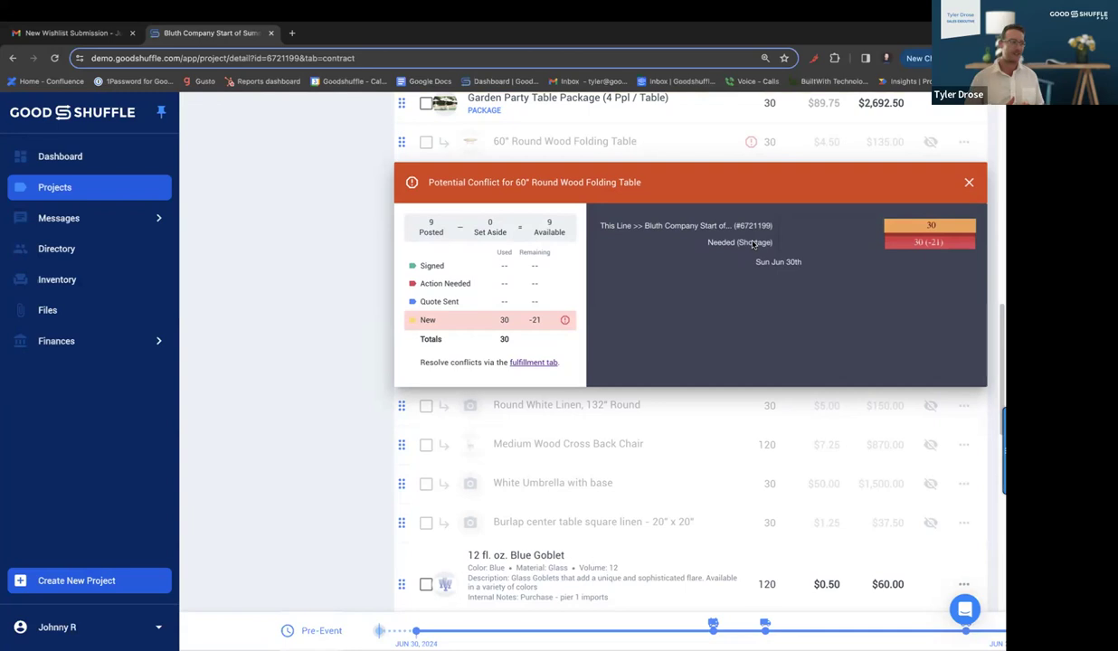
pyautogui.moveTo(381, 437)
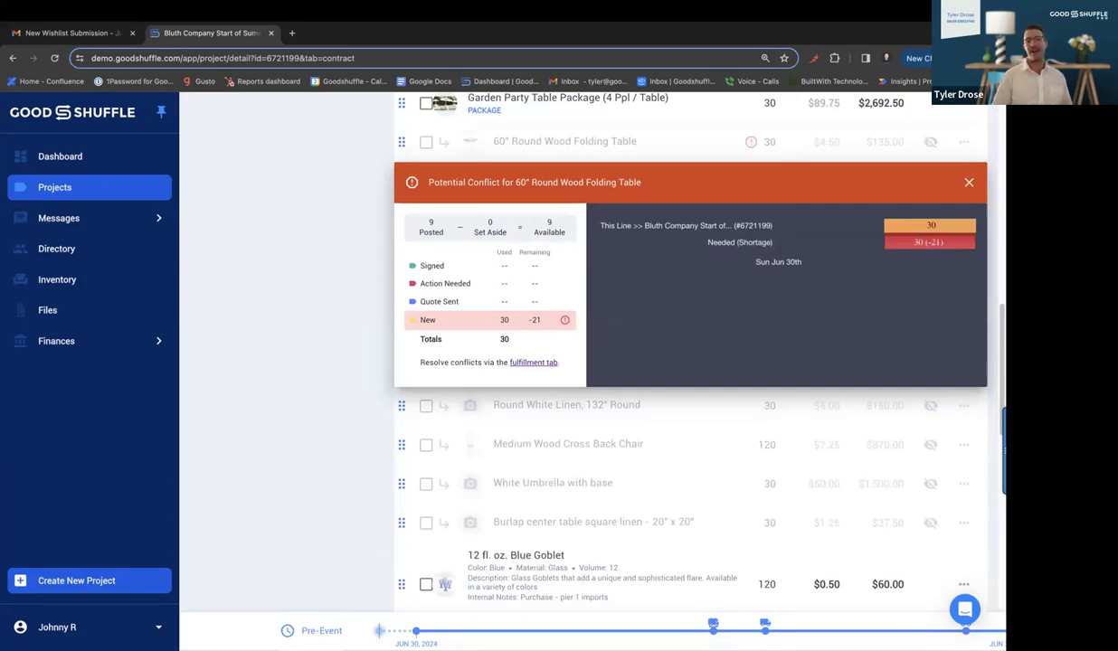
pyautogui.moveTo(323, 257)
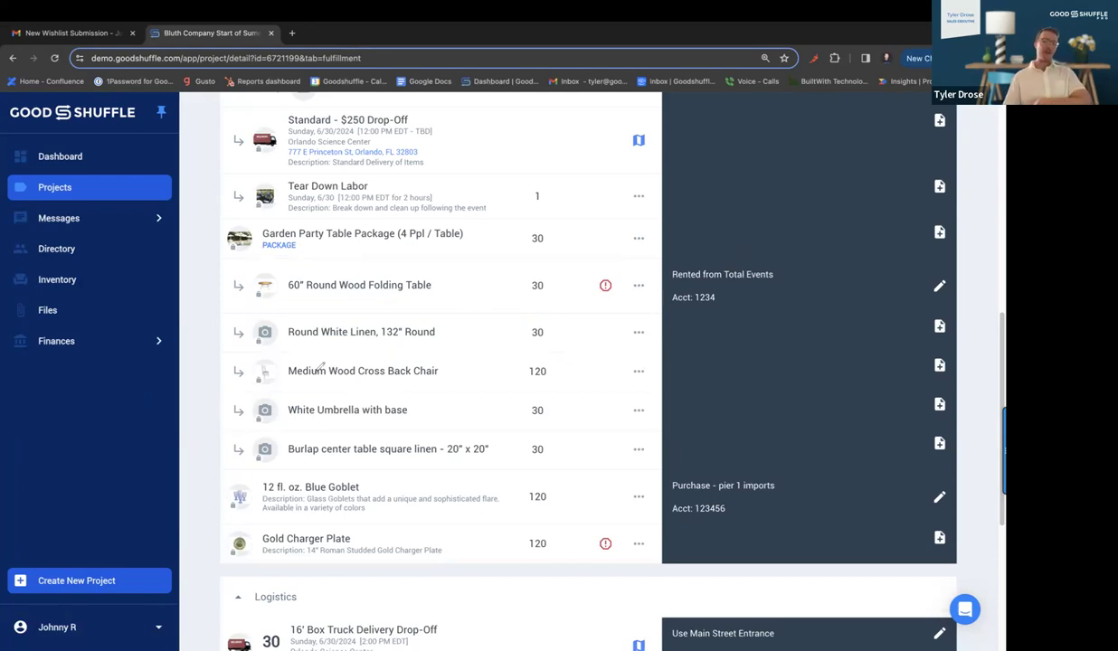
pyautogui.moveTo(170, 362)
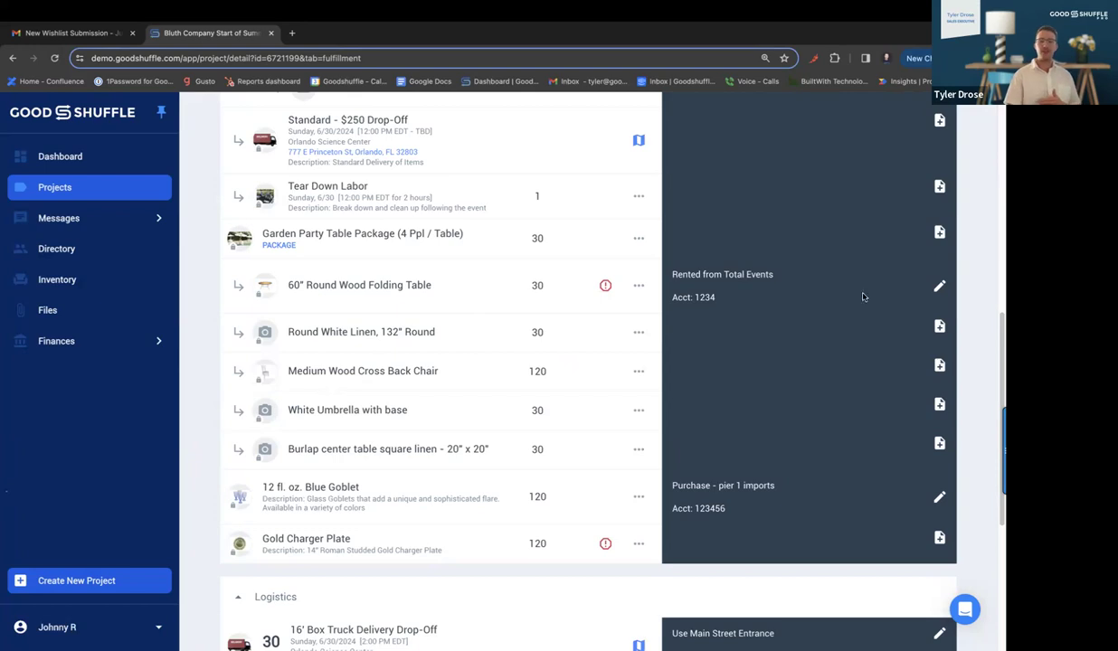
# - Mark the 60" Round Wood Folding Table as a subrental
pyautogui.click(638, 238)
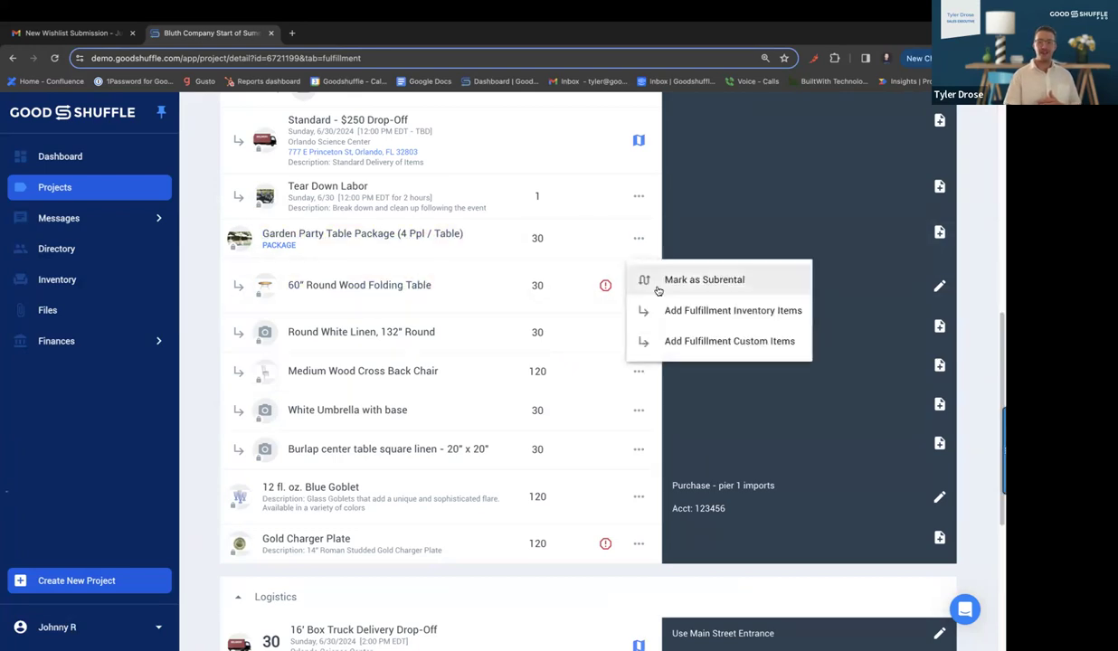
pyautogui.click(704, 279)
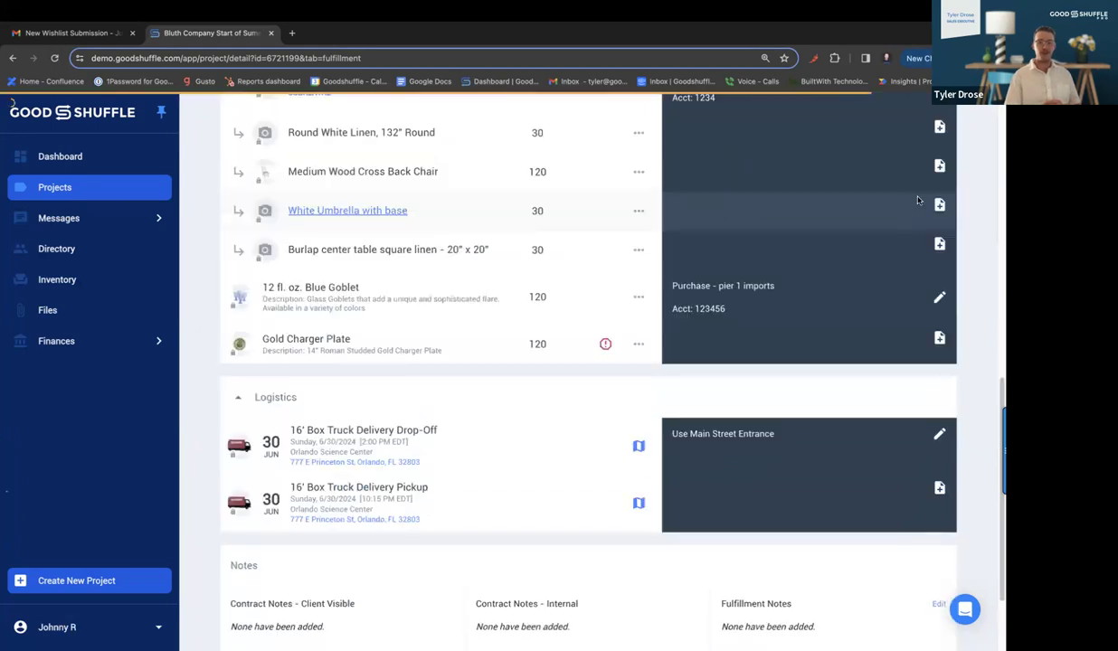
pyautogui.scroll(3)
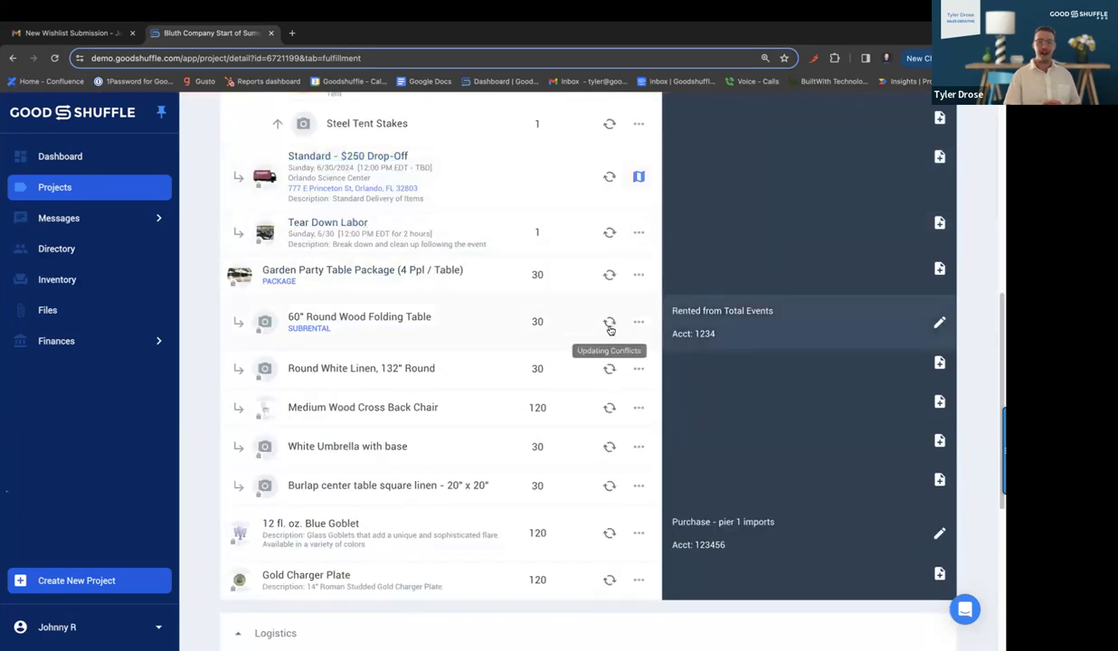
pyautogui.moveTo(608, 323)
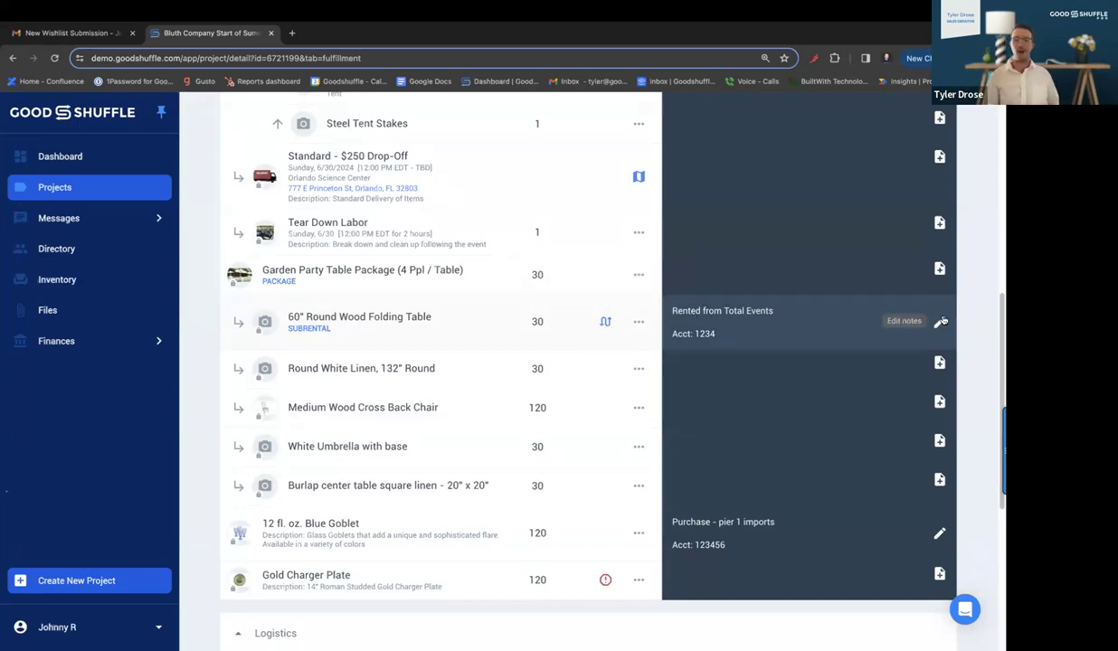
# - Set the folding table's note to 'They are dropping off at venue 06/04/24'
pyautogui.click(904, 321)
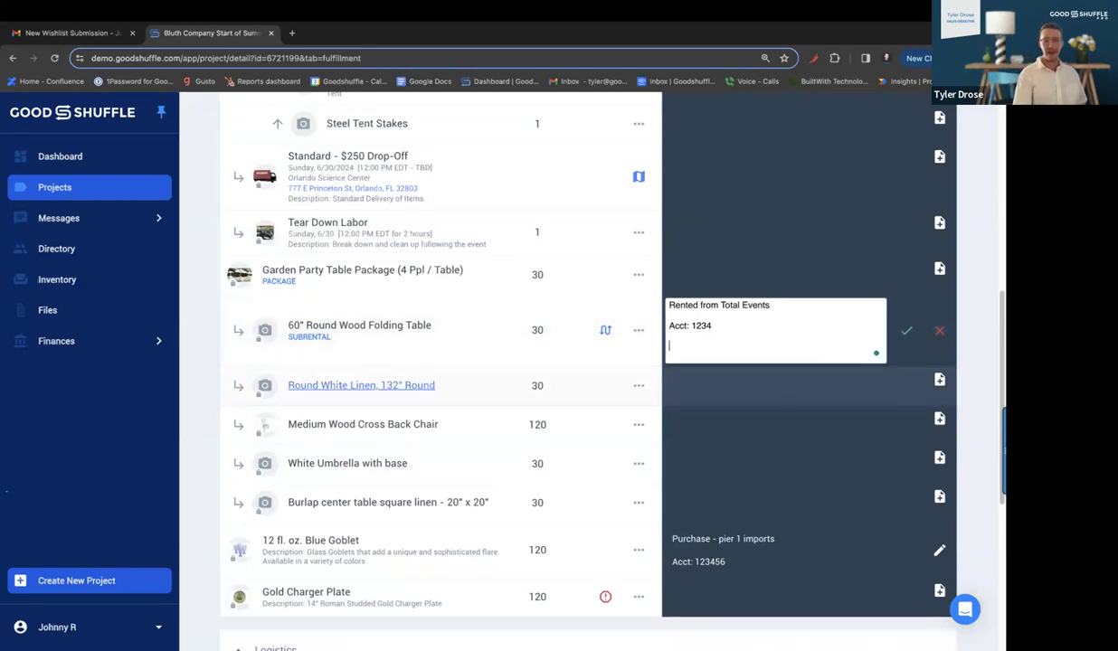
pyautogui.write('They are dropping')
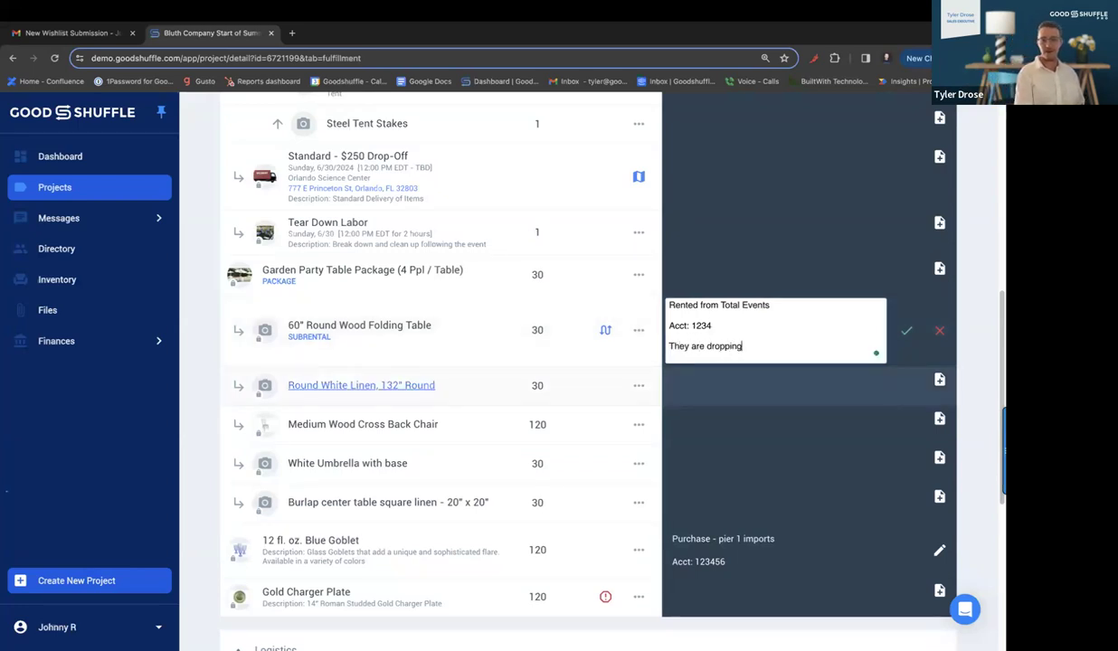
pyautogui.write('off at venue')
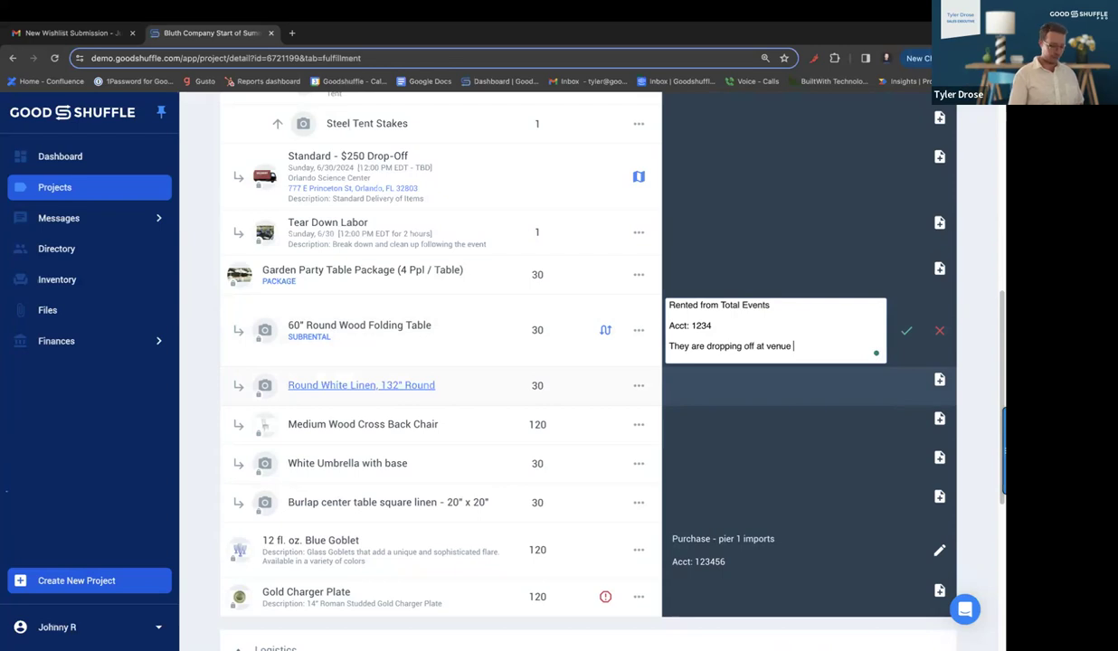
pyautogui.write('06/04/24')
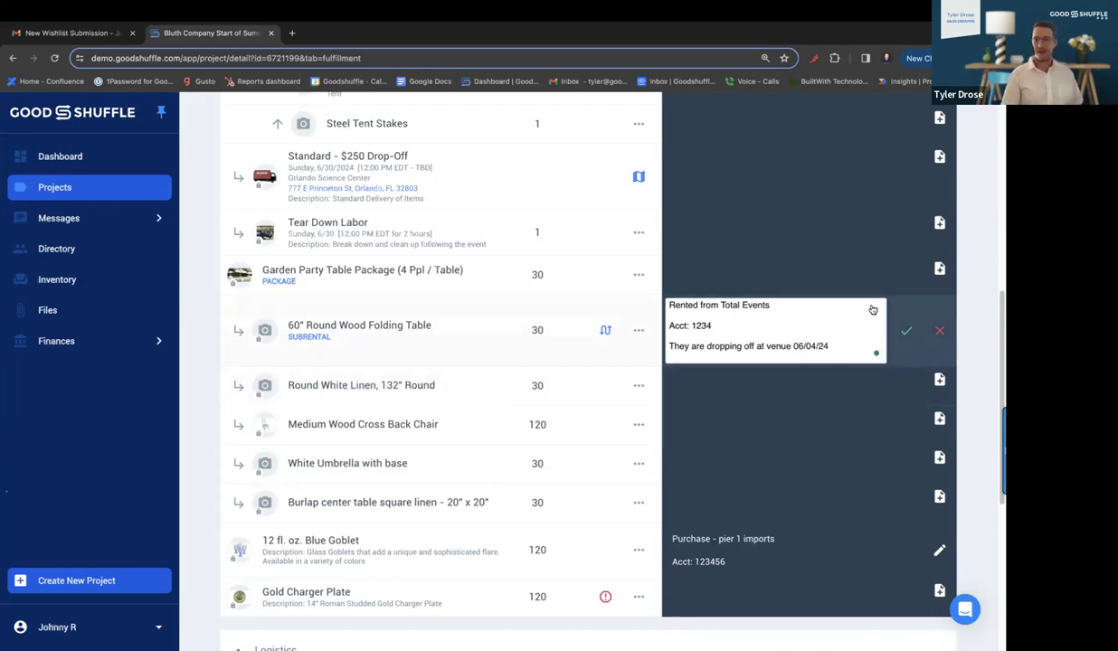
pyautogui.click(906, 331)
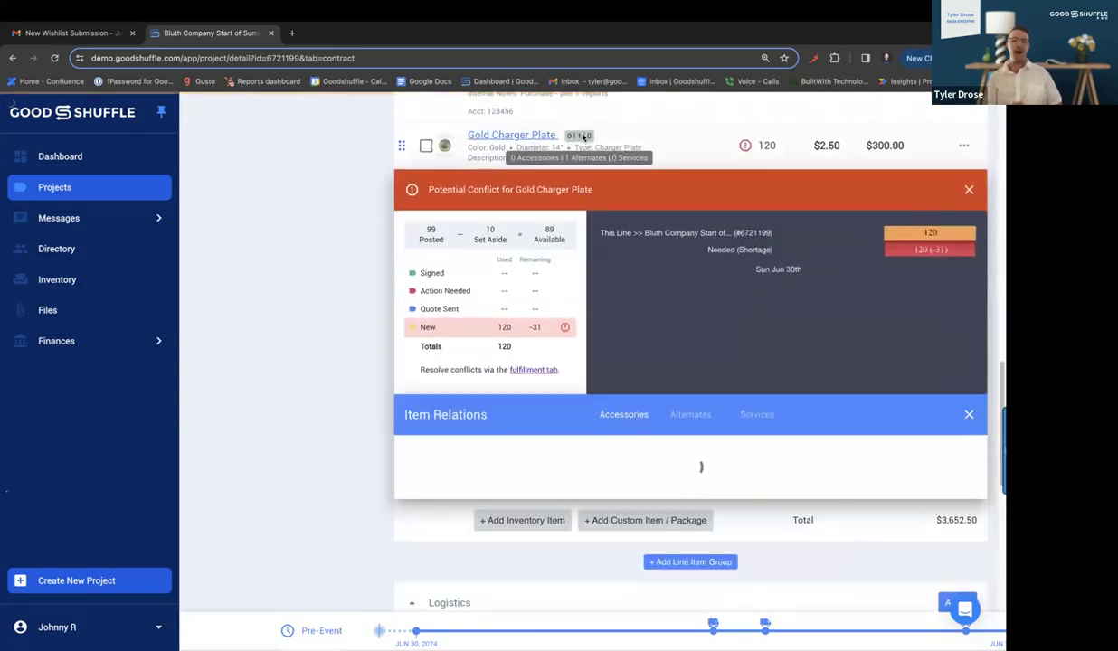
# - Replace the Gold Charger Plate line with 120 Gold Beaded Chargers at $480.00 and view their photo
pyautogui.click(690, 414)
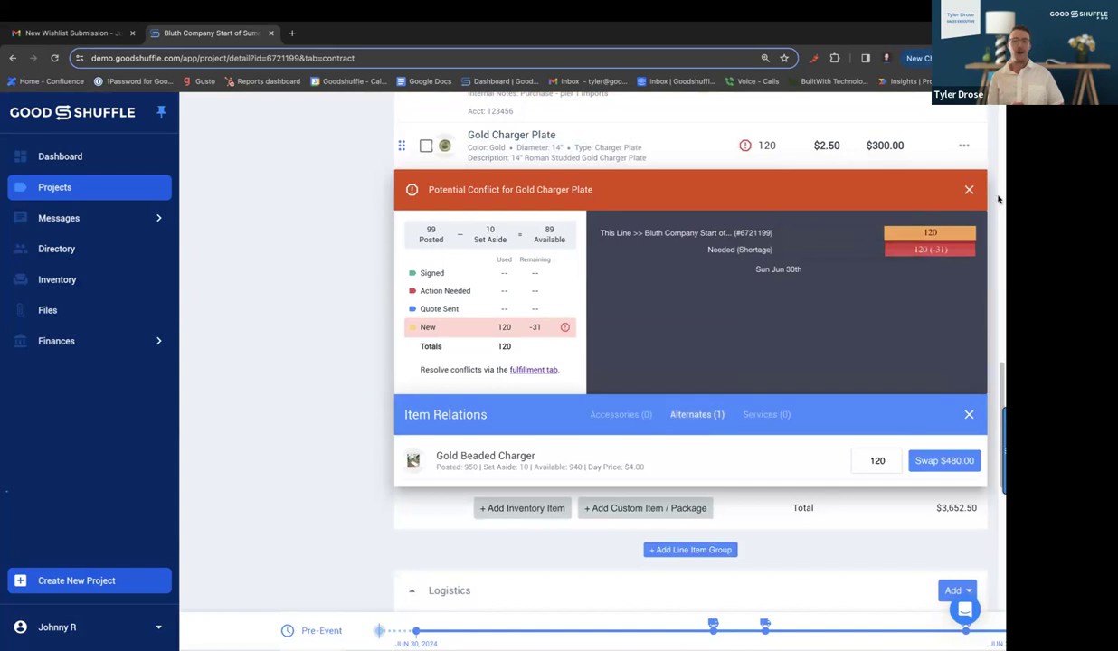
pyautogui.click(969, 189)
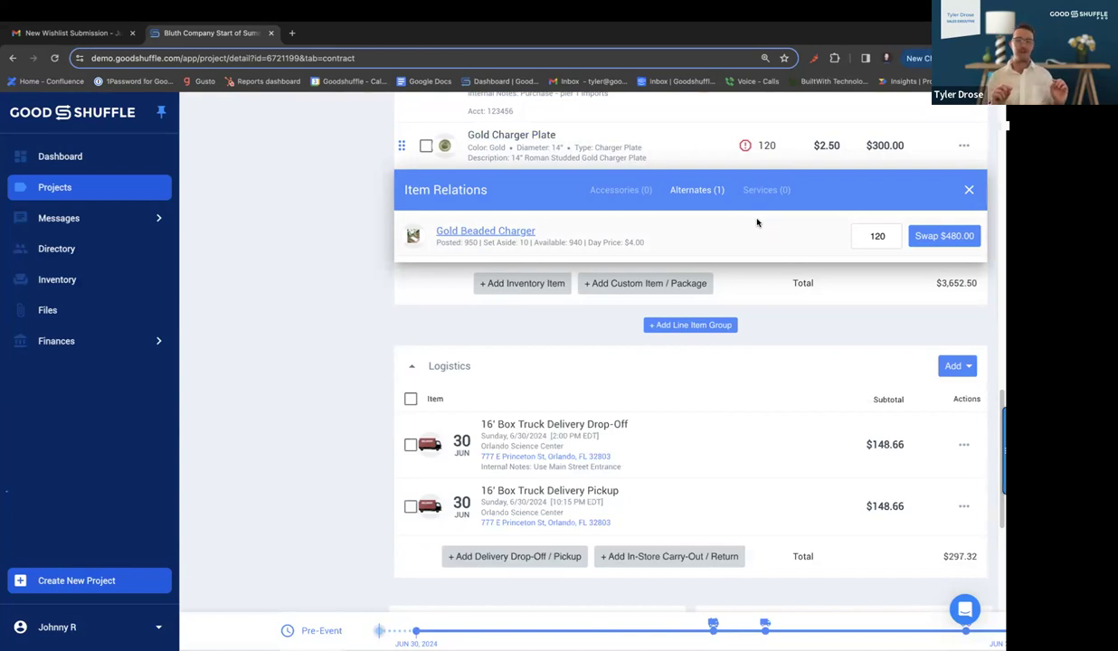
pyautogui.moveTo(808, 250)
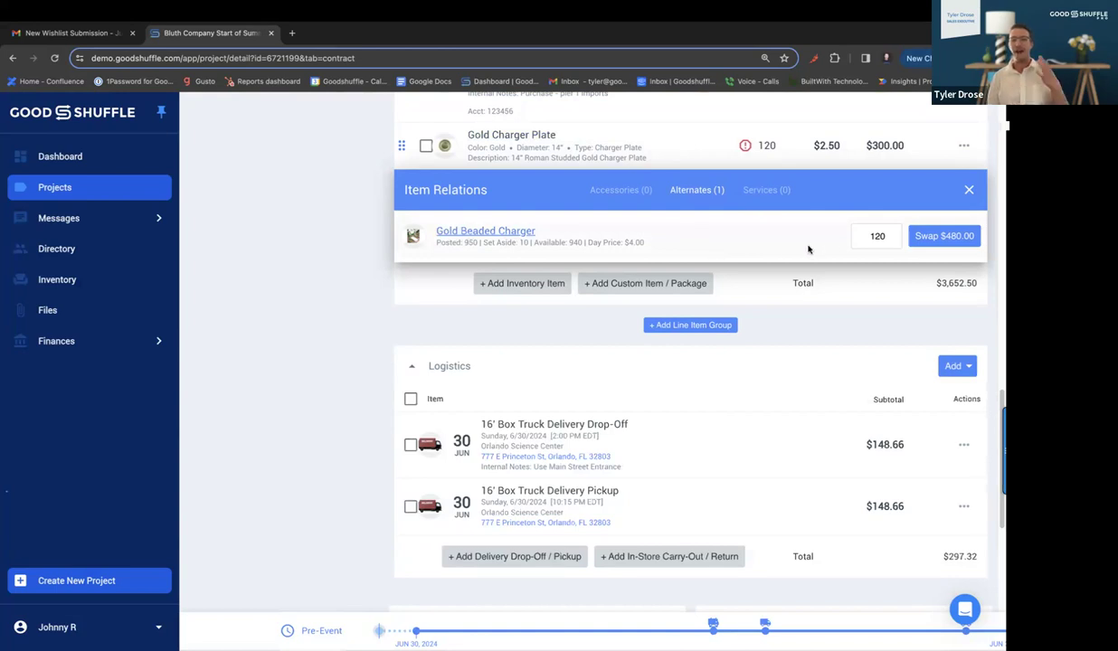
pyautogui.click(943, 235)
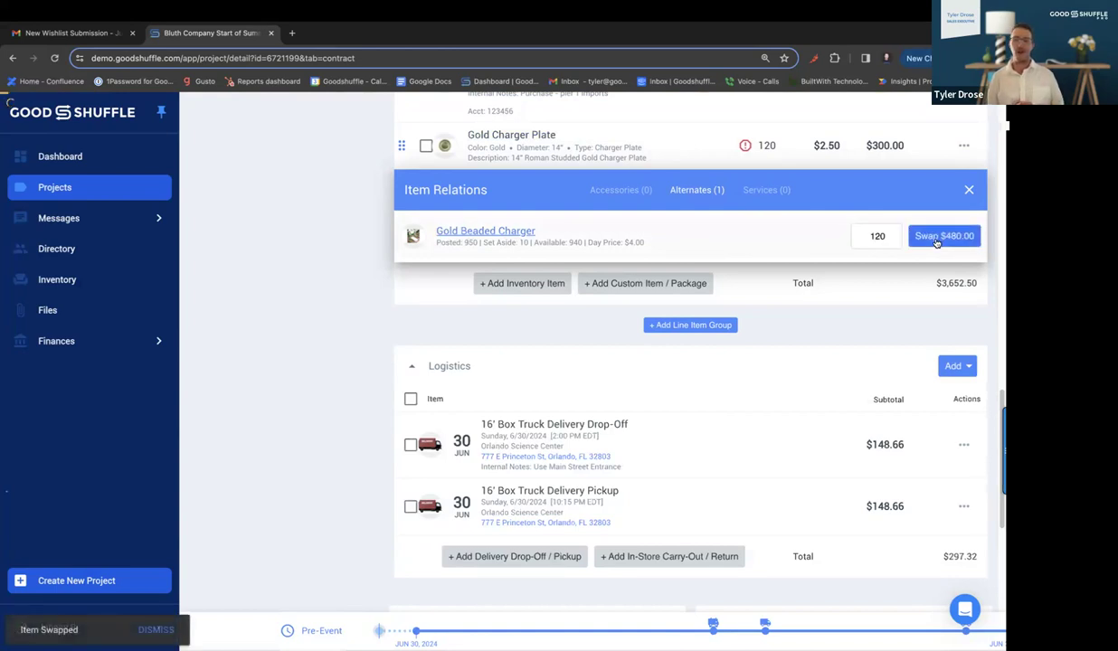
pyautogui.click(945, 235)
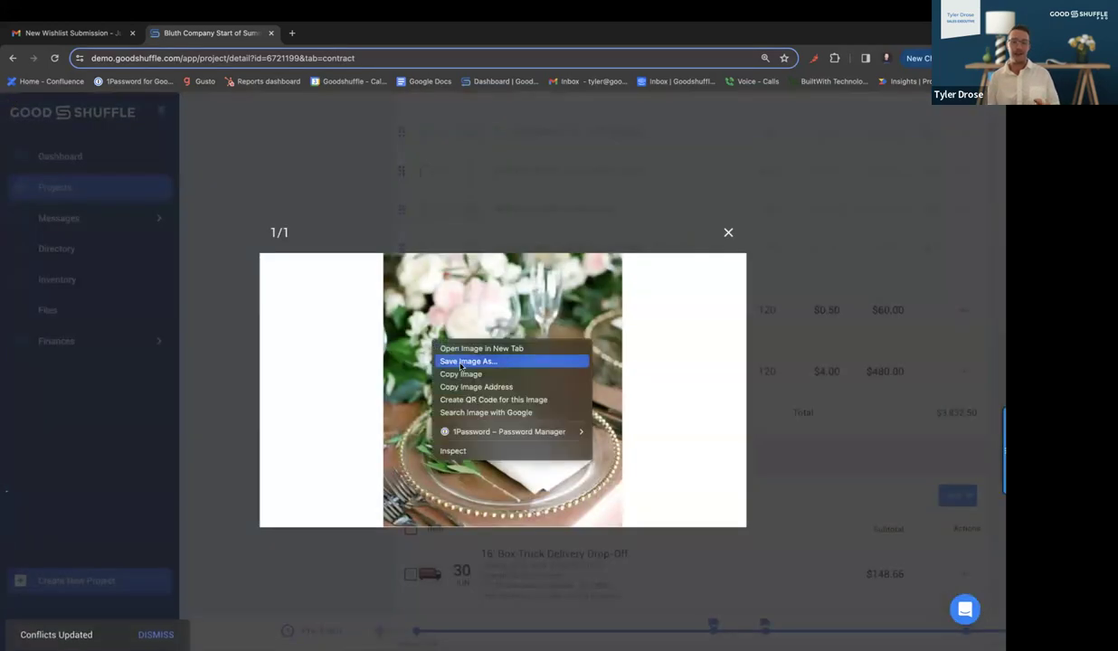
# - Send Michael Scott a 'Will these work?' message with the beaded charger photo
pyautogui.click(729, 233)
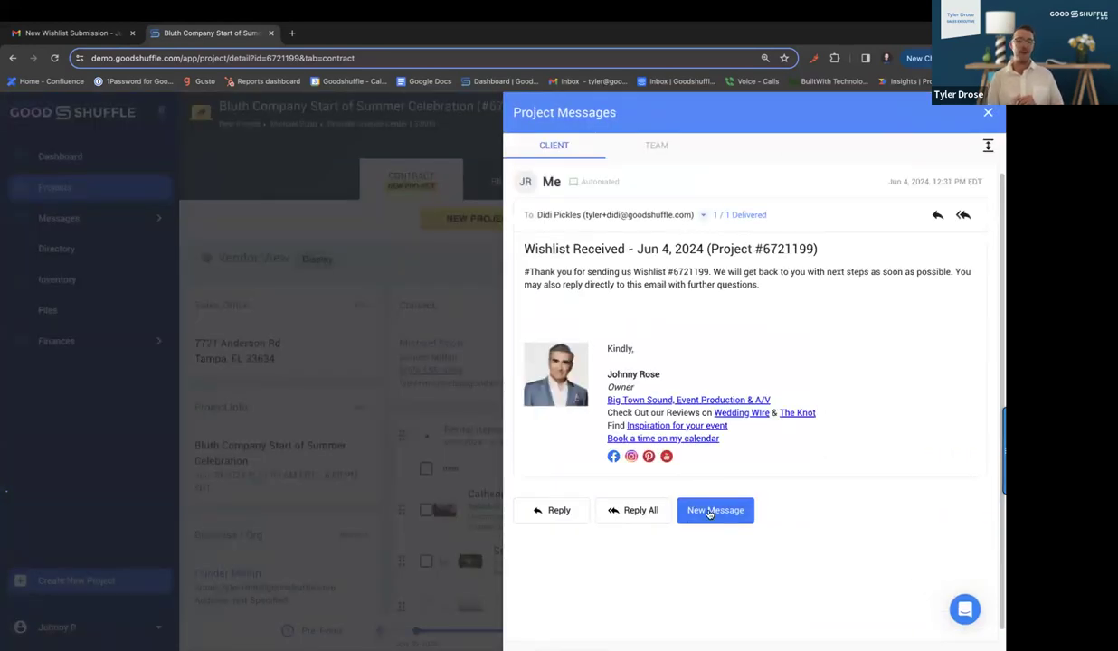
pyautogui.click(714, 511)
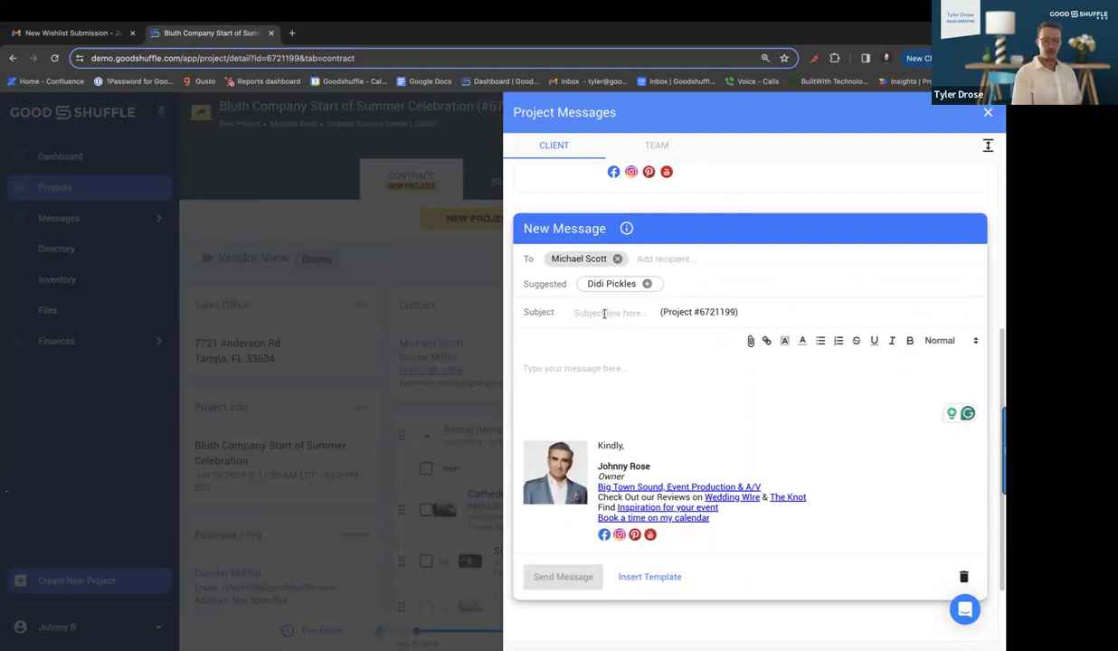
pyautogui.write('Will the')
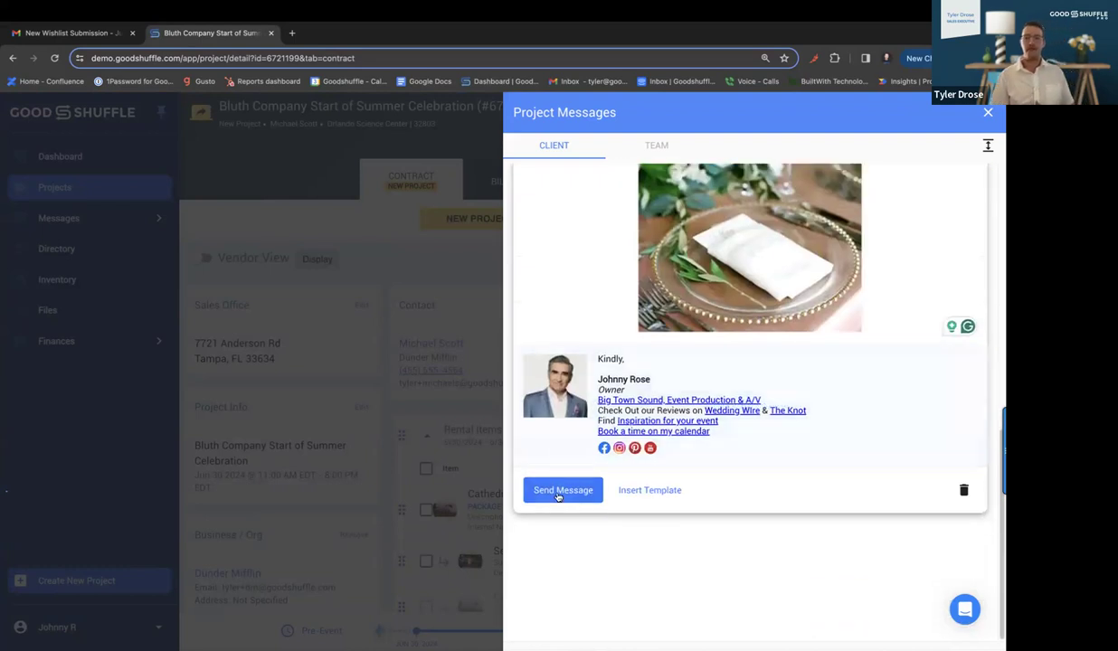
pyautogui.click(563, 490)
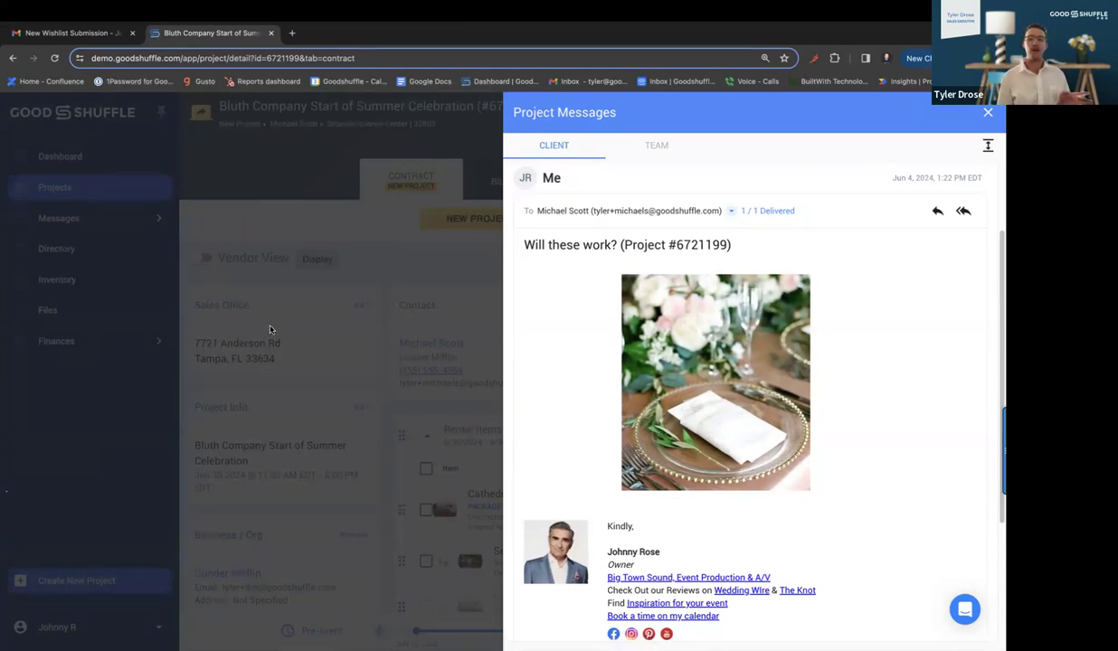
pyautogui.click(987, 113)
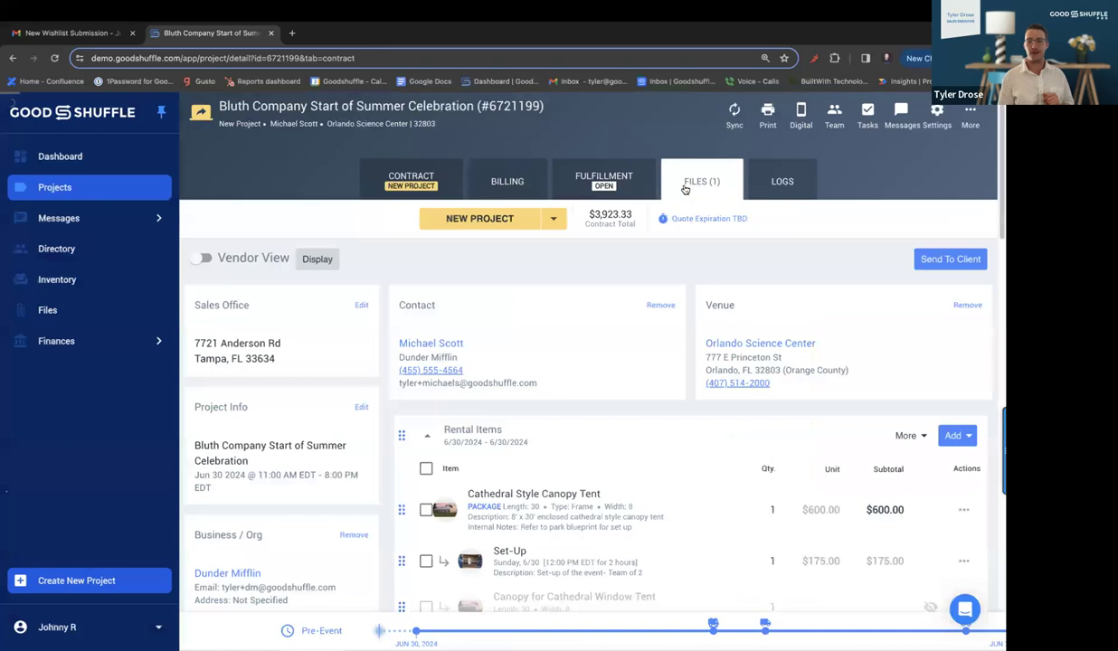
# - Review the project's two files, including the park blueprint, without uploading anything new
pyautogui.click(701, 181)
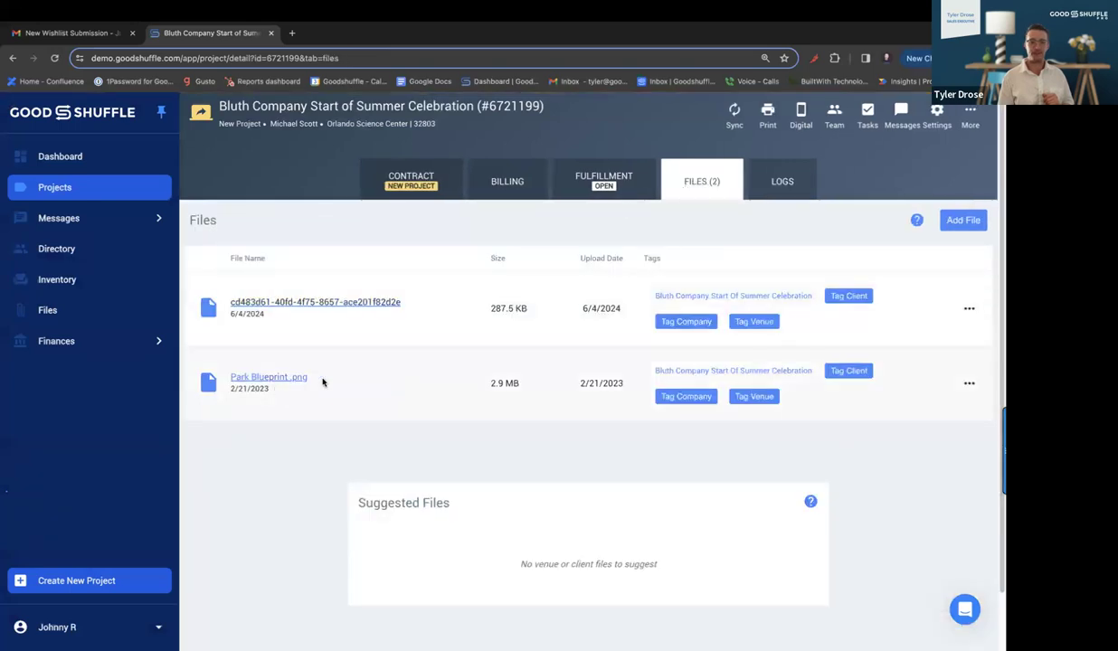
pyautogui.click(267, 377)
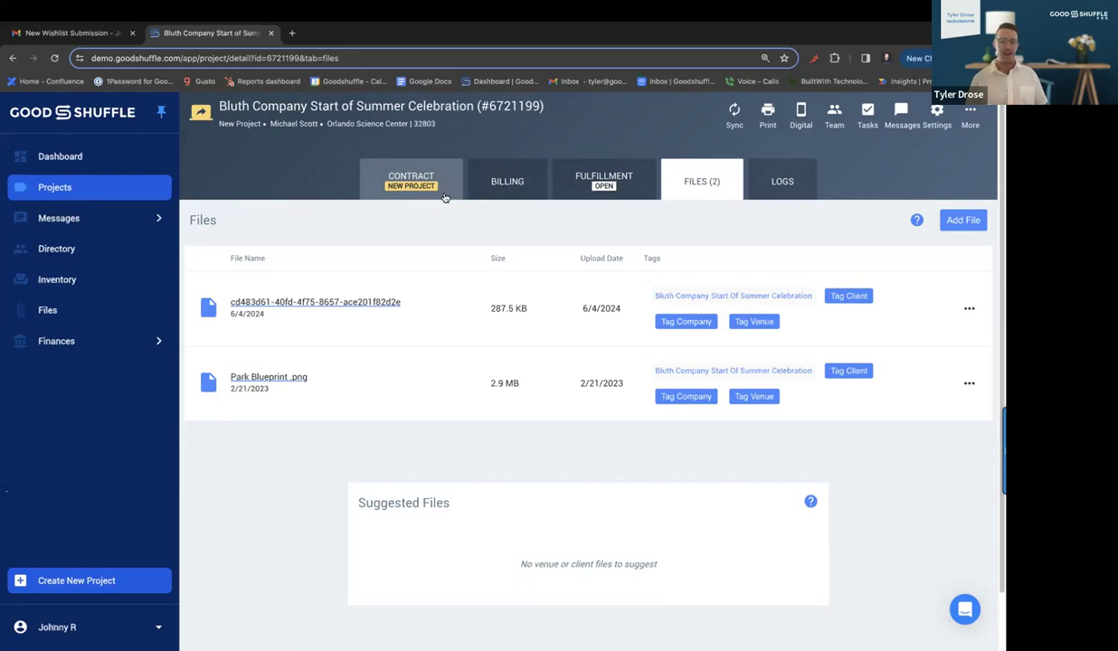
pyautogui.click(962, 220)
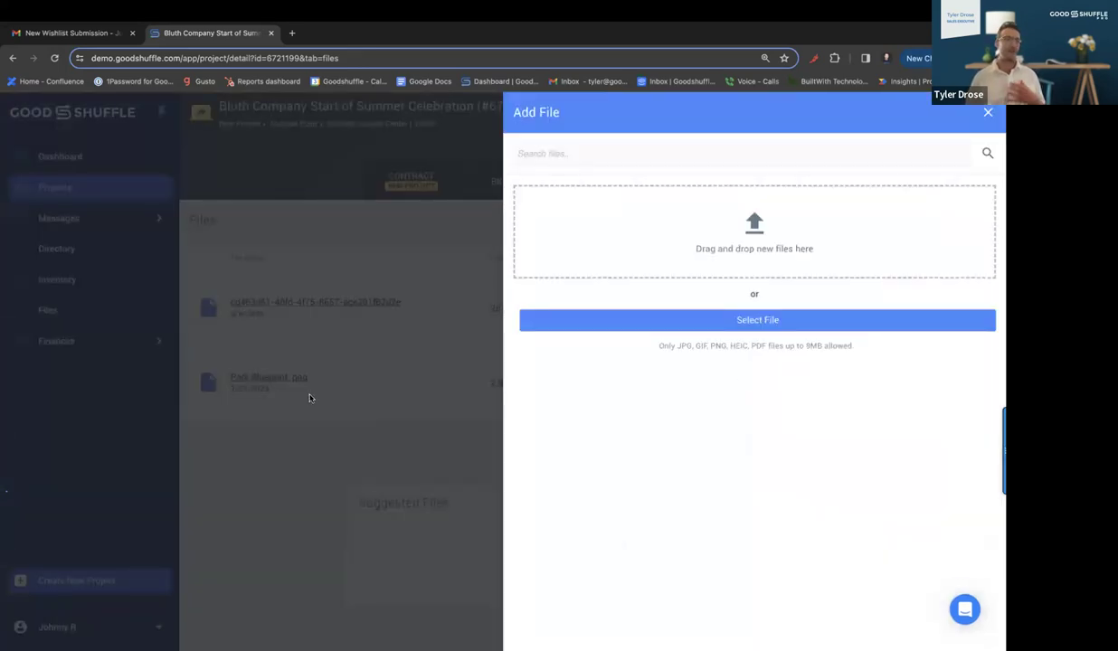
pyautogui.click(988, 112)
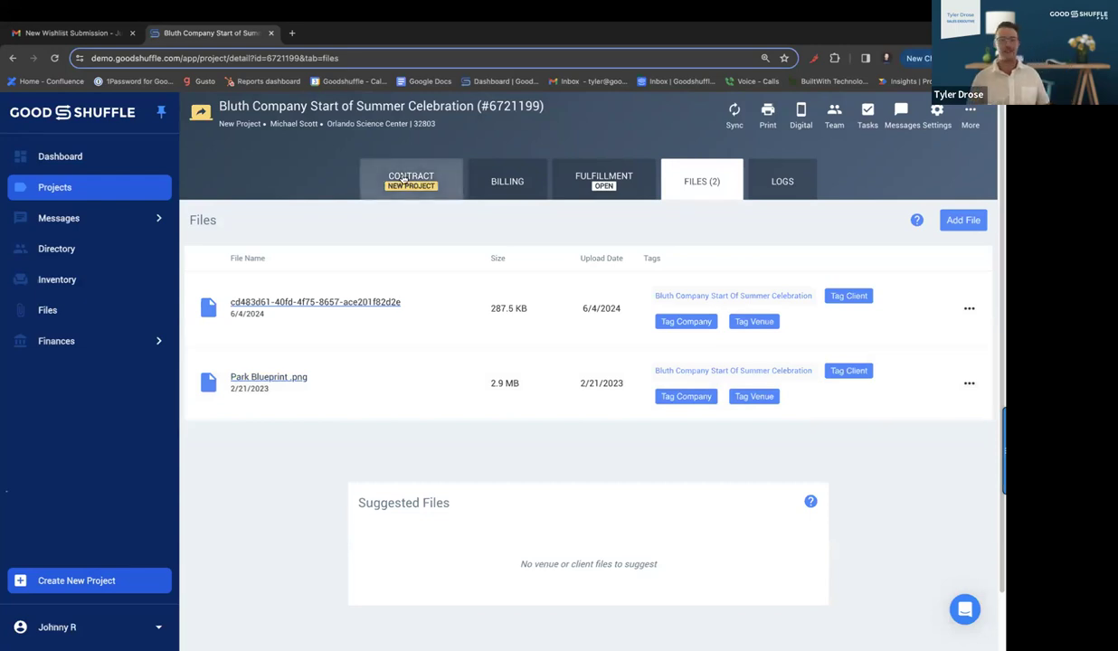
# - Show the Bluth Company project's fulfillment view with its five notes
pyautogui.click(411, 180)
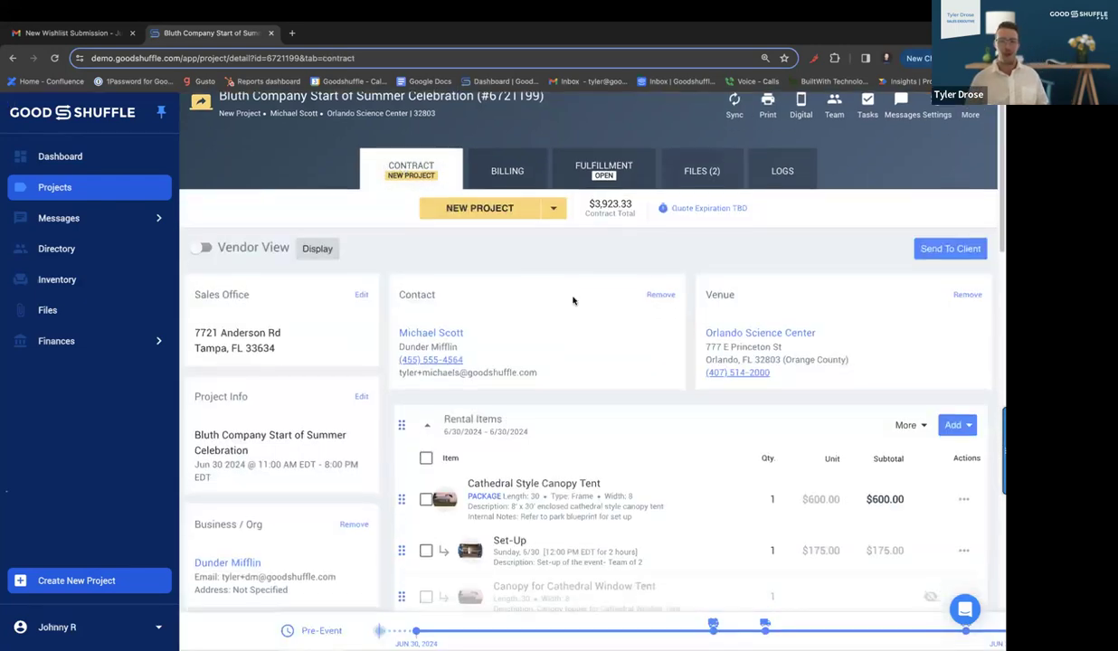
pyautogui.scroll(-3)
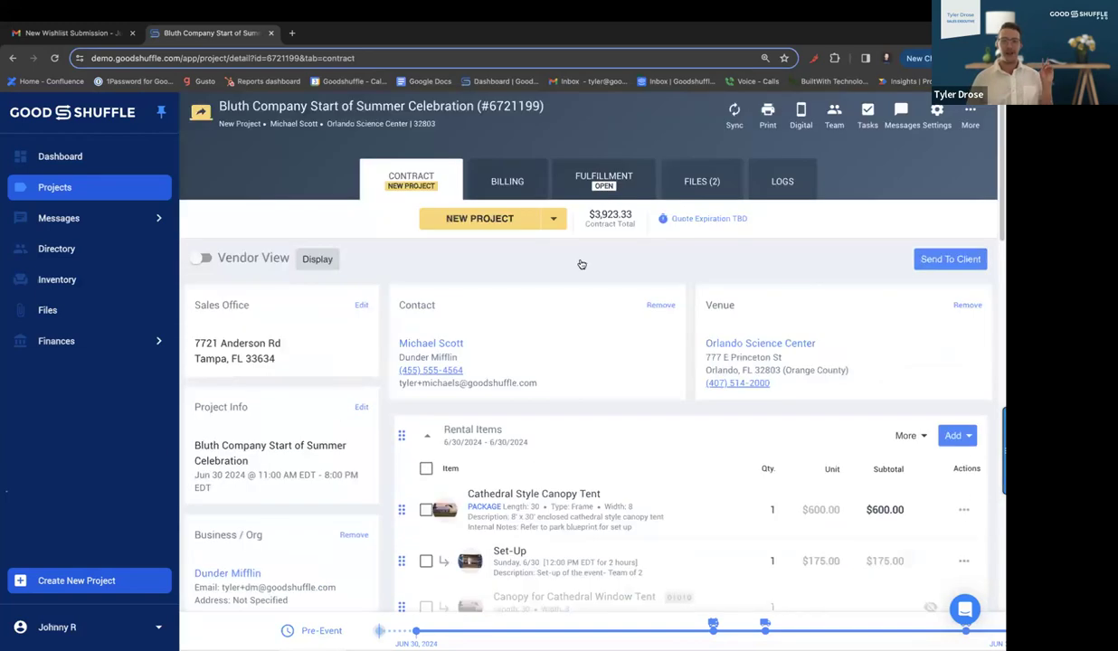
pyautogui.click(603, 180)
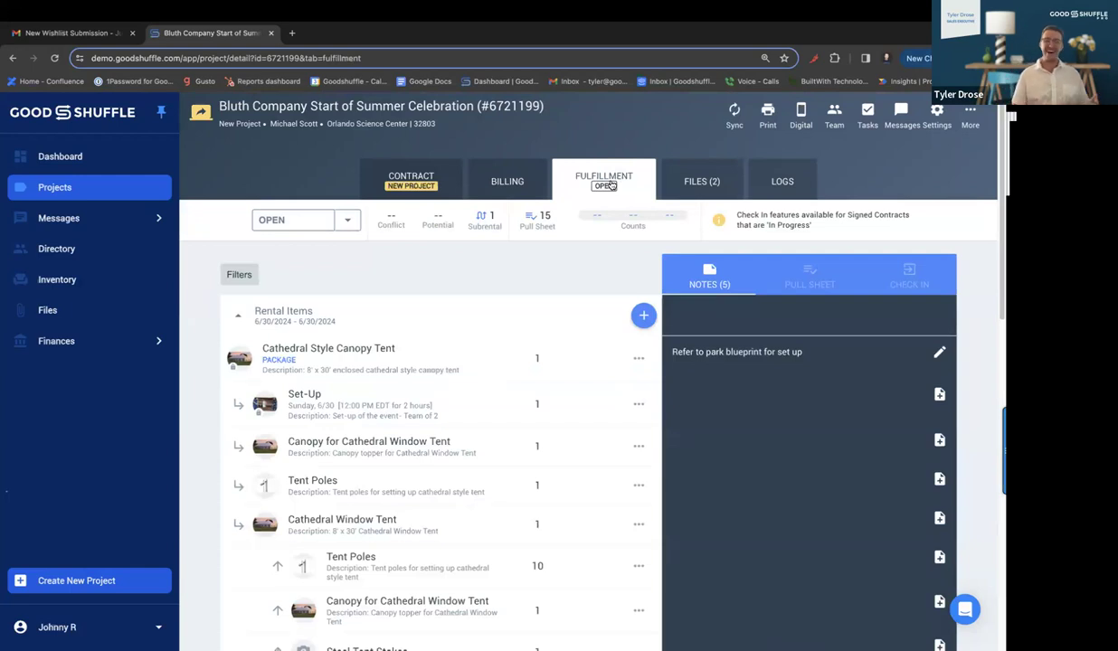
# - Read the fulfillment notes, highlighting the park blueprint set-up note, then reopen the $3,923.33 contract
pyautogui.scroll(-3)
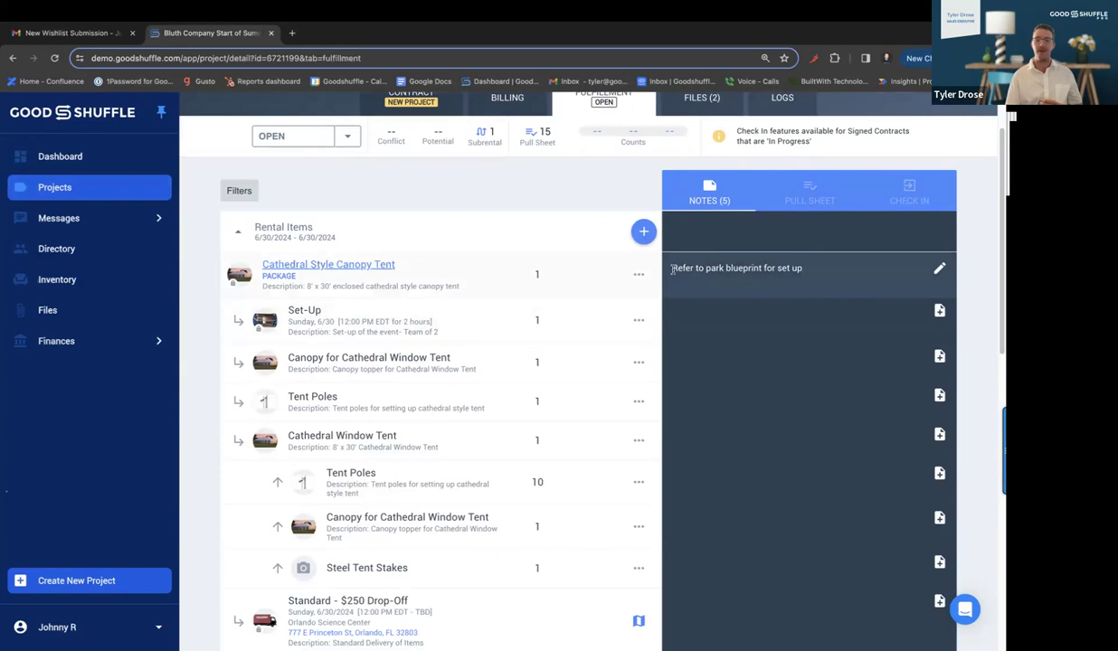
pyautogui.tripleClick(737, 268)
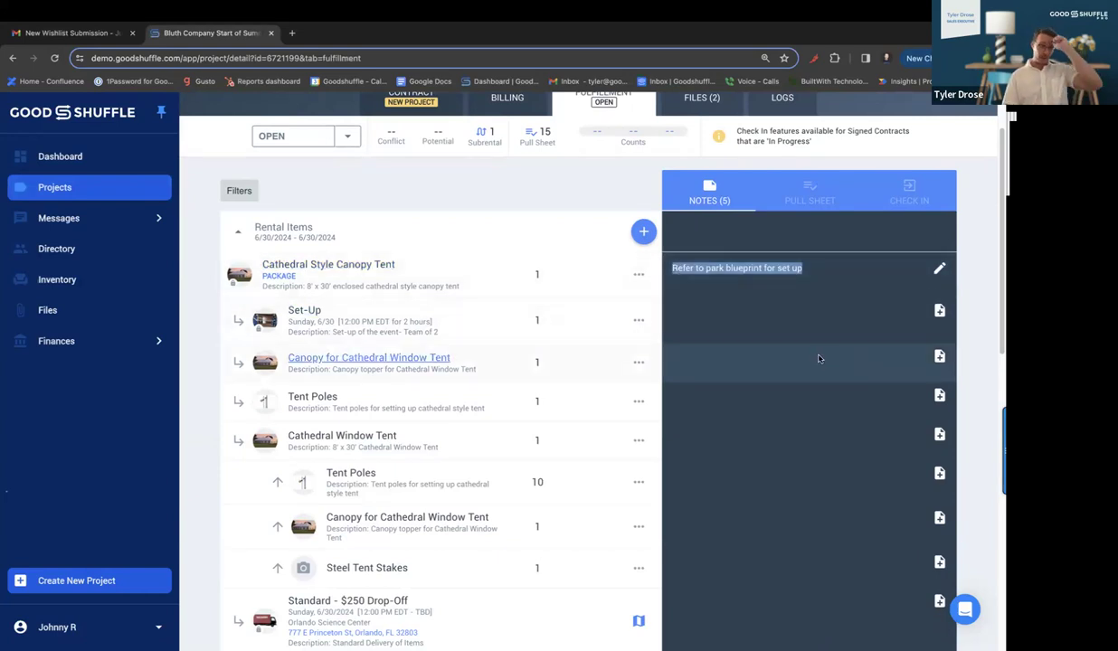
pyautogui.scroll(-3)
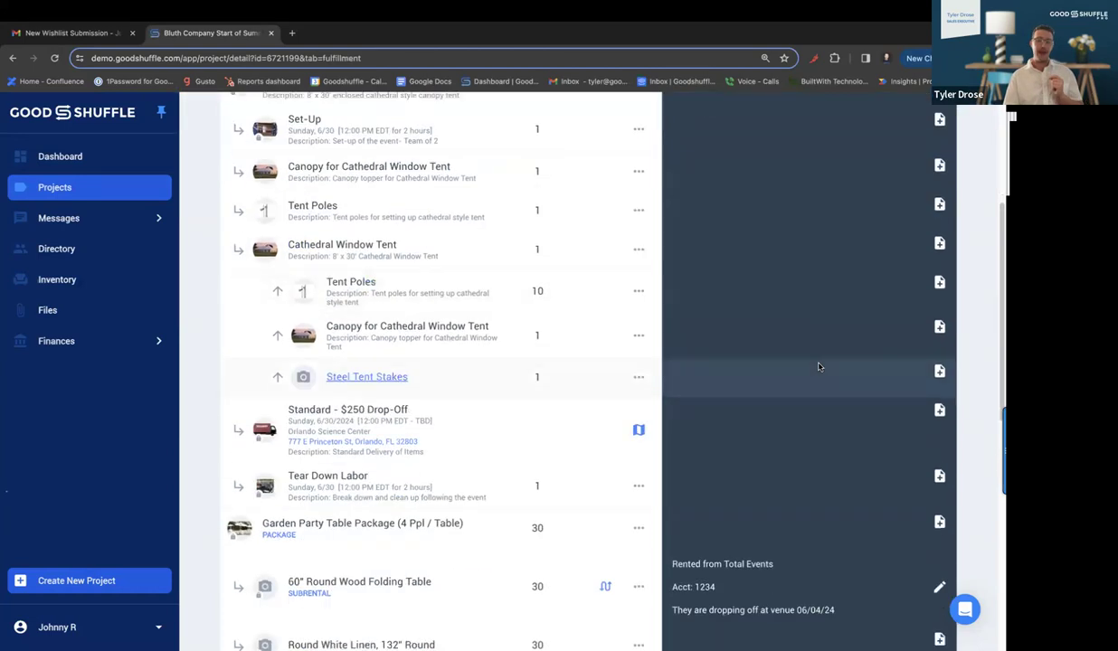
pyautogui.scroll(-3)
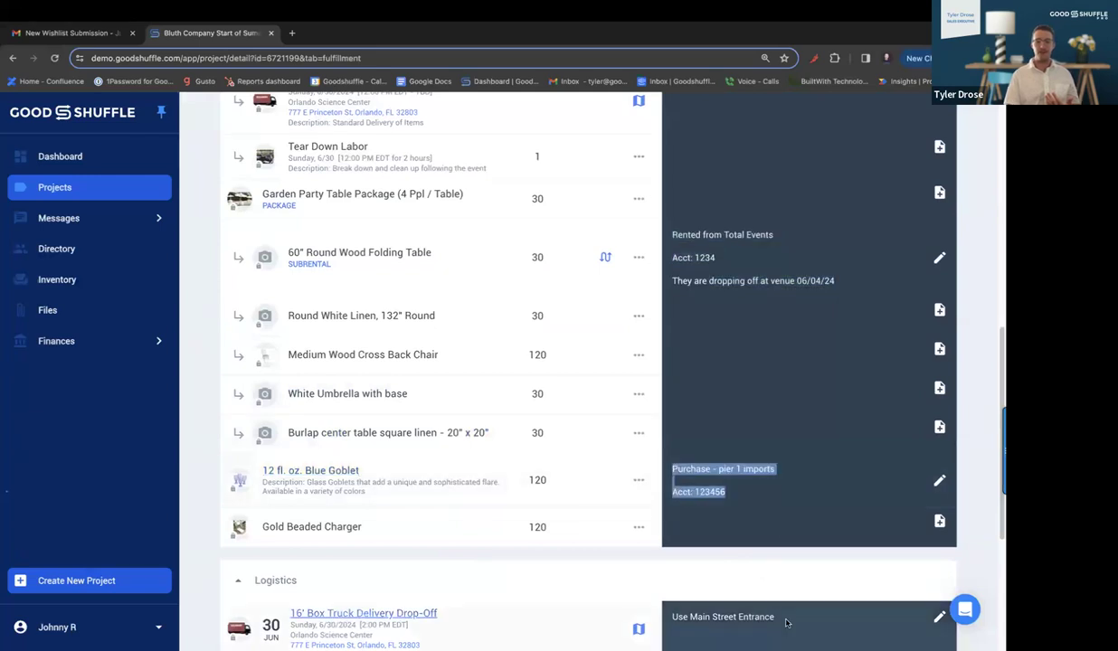
pyautogui.scroll(-3)
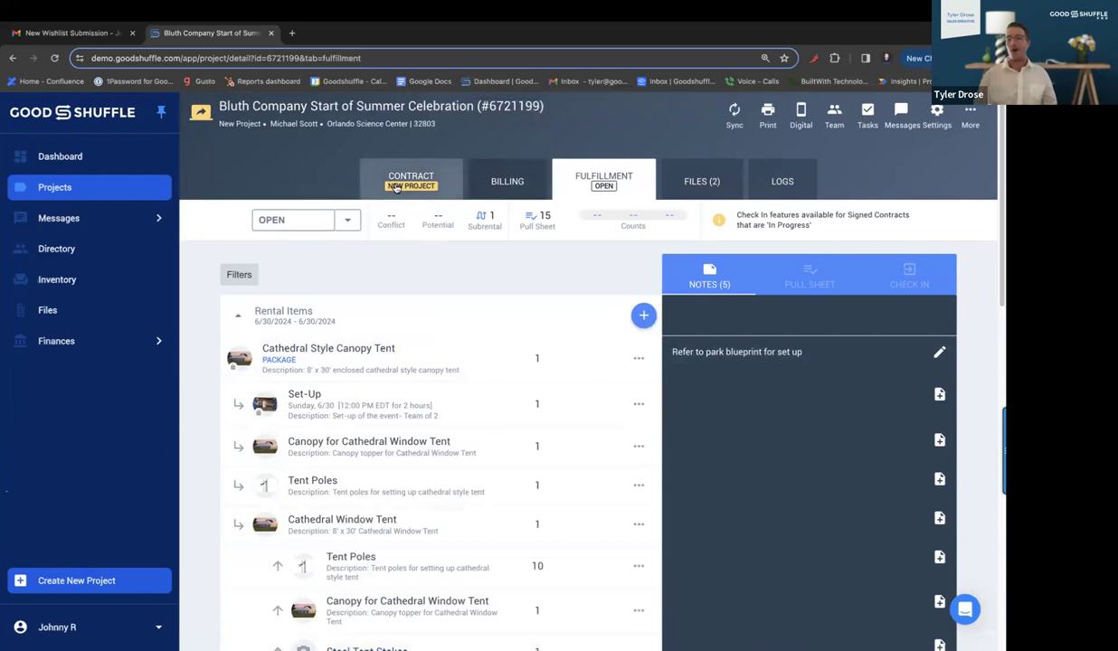
pyautogui.click(411, 180)
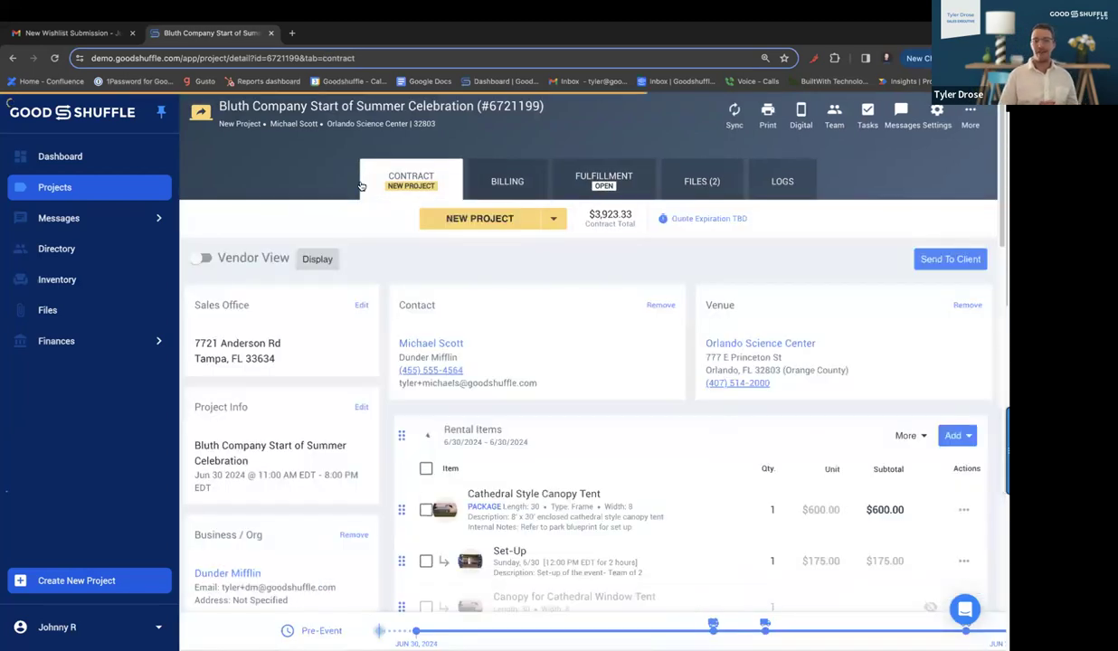
pyautogui.scroll(-3)
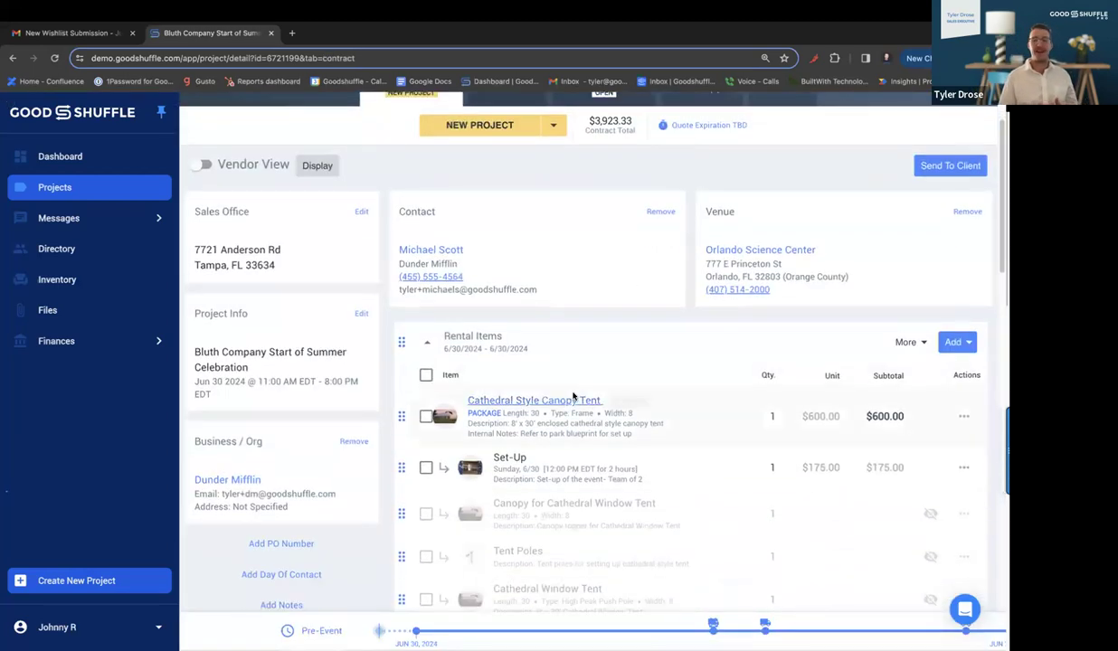
pyautogui.scroll(-3)
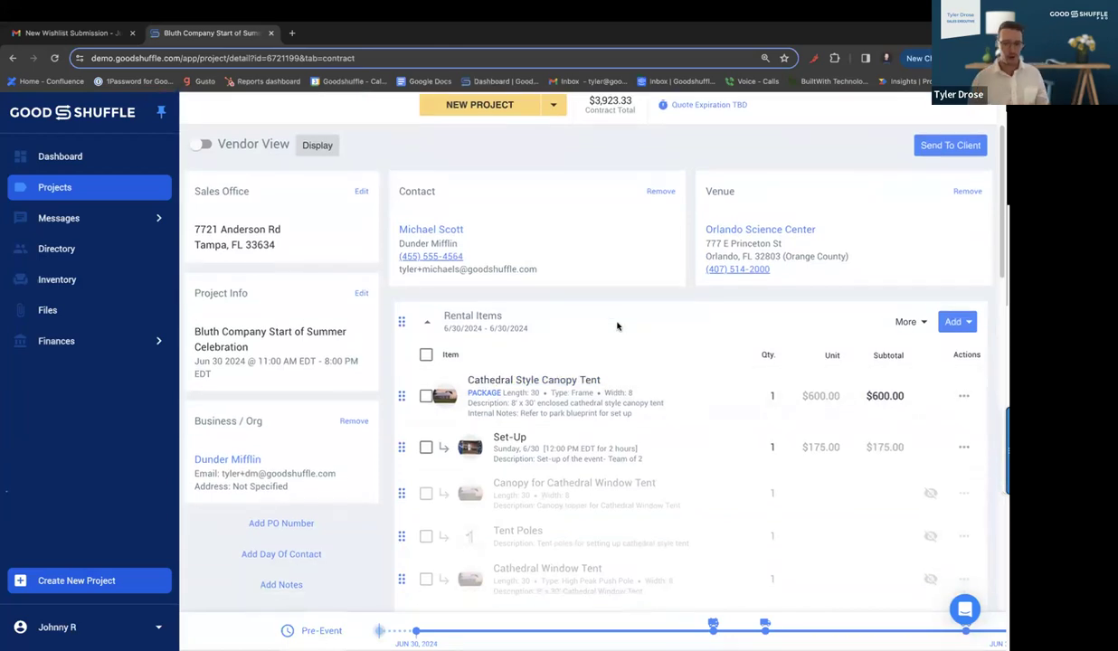
pyautogui.scroll(-3)
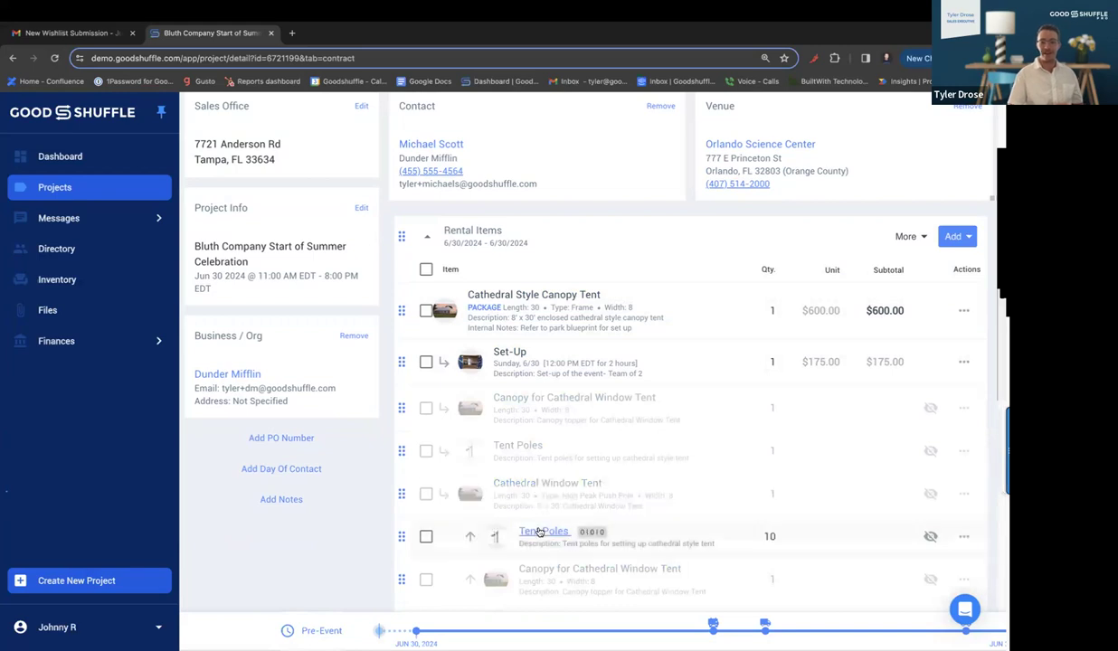
pyautogui.scroll(-3)
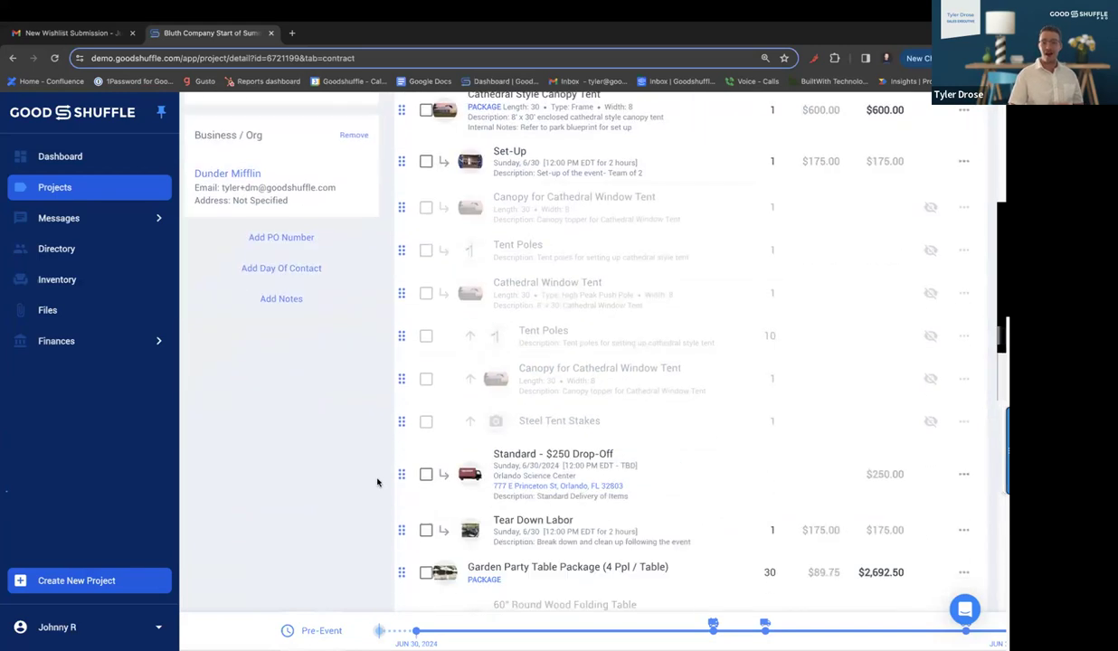
pyautogui.click(623, 420)
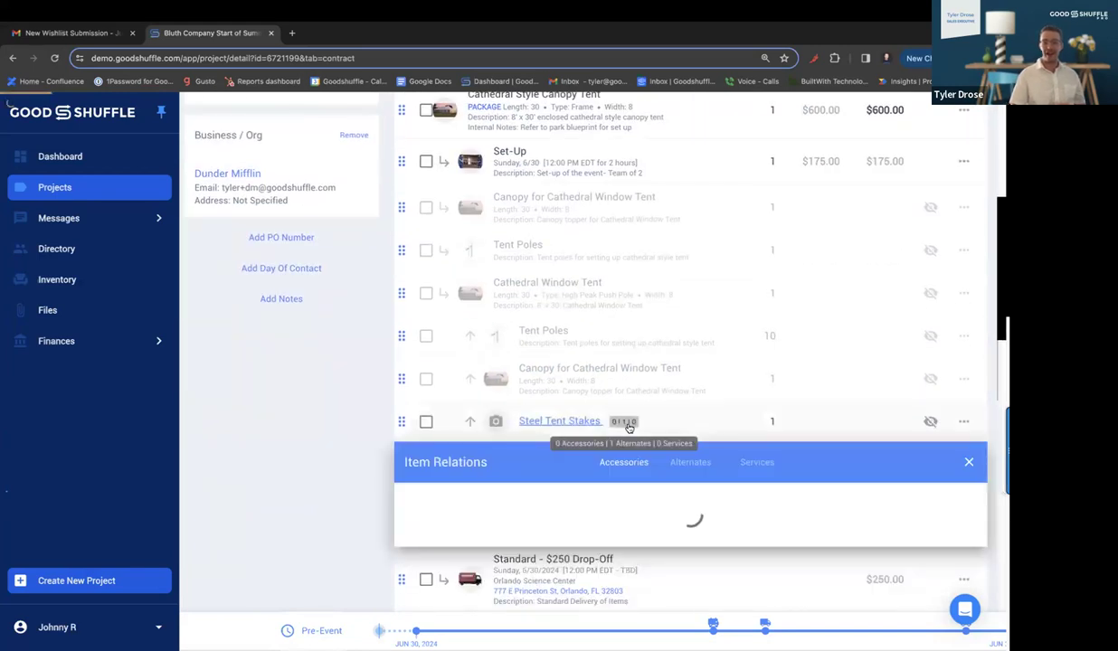
pyautogui.click(690, 462)
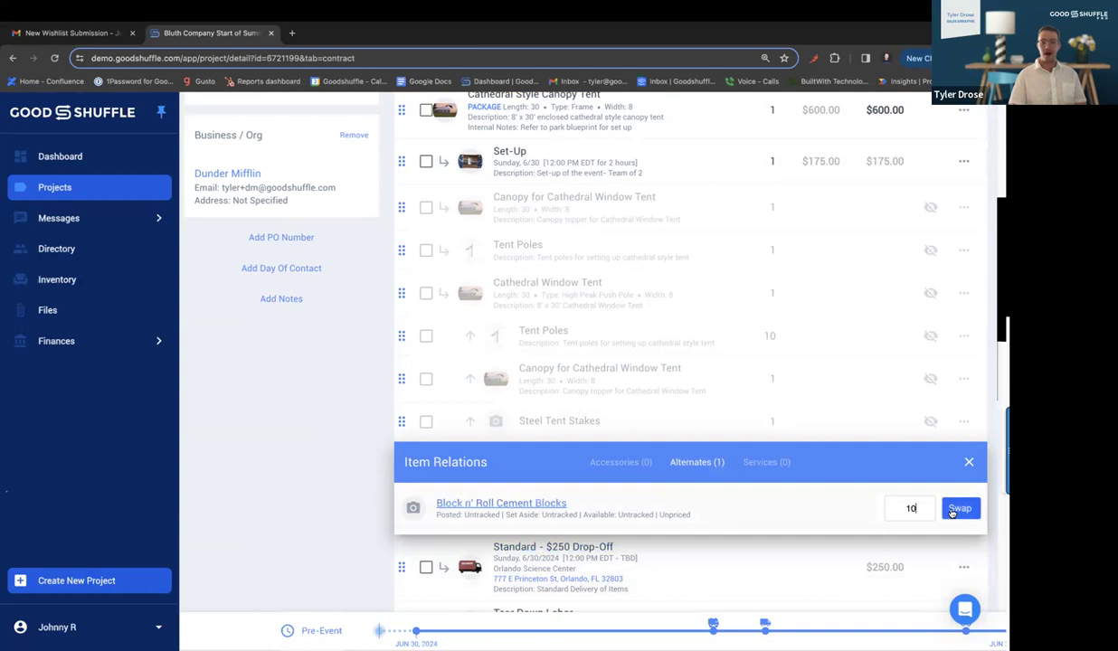
pyautogui.click(960, 508)
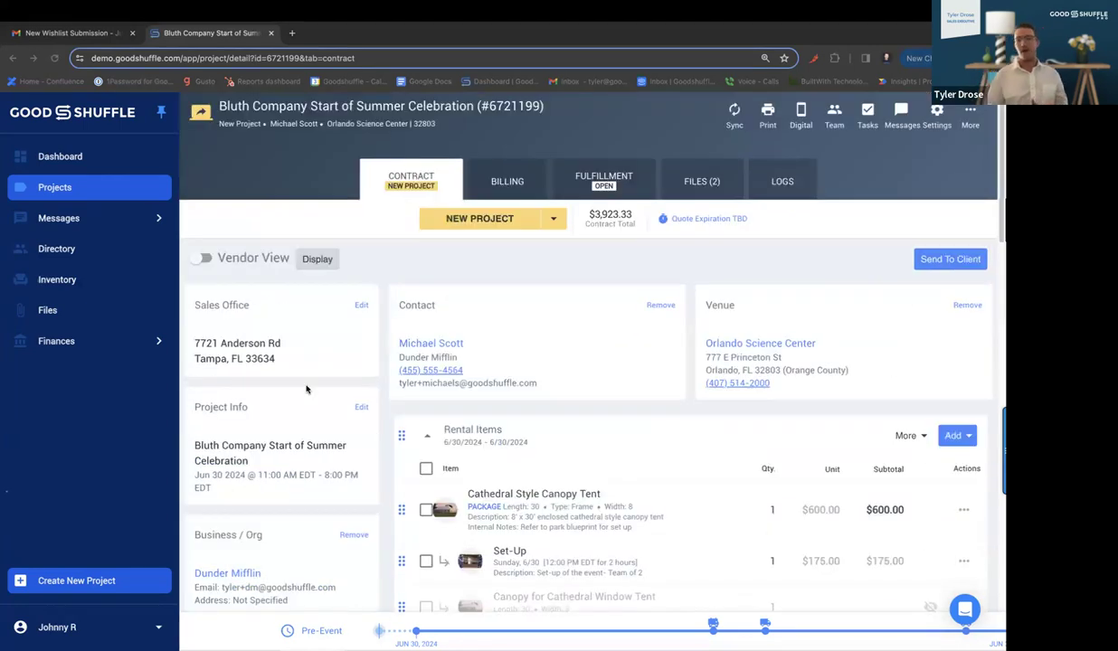
pyautogui.moveTo(815, 145)
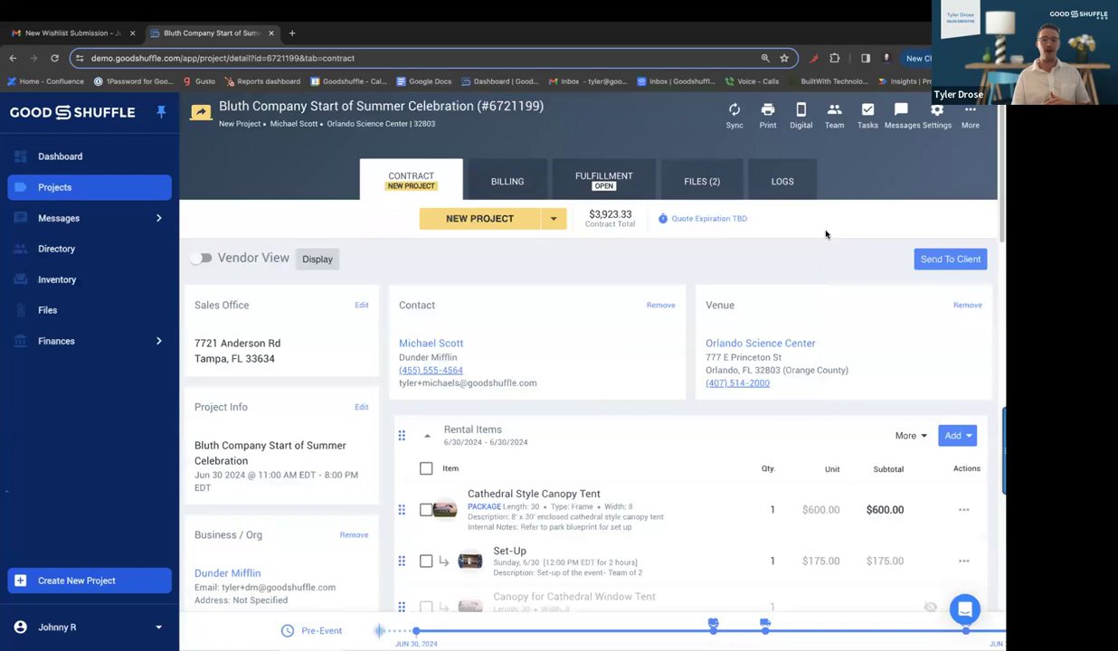
pyautogui.moveTo(820, 237)
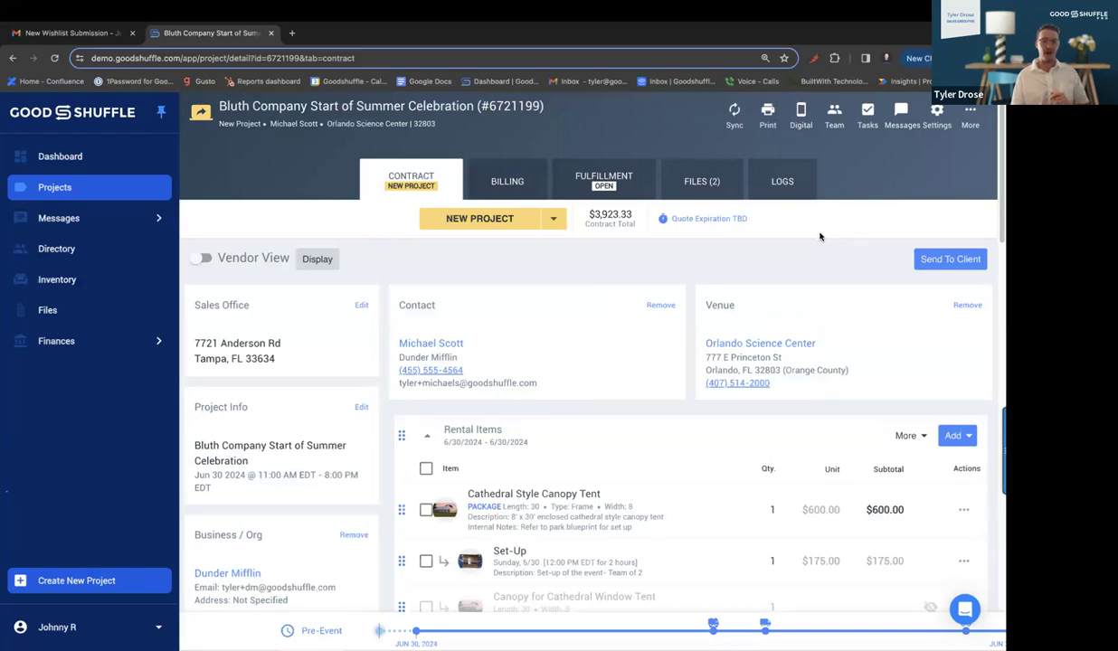
pyautogui.click(900, 110)
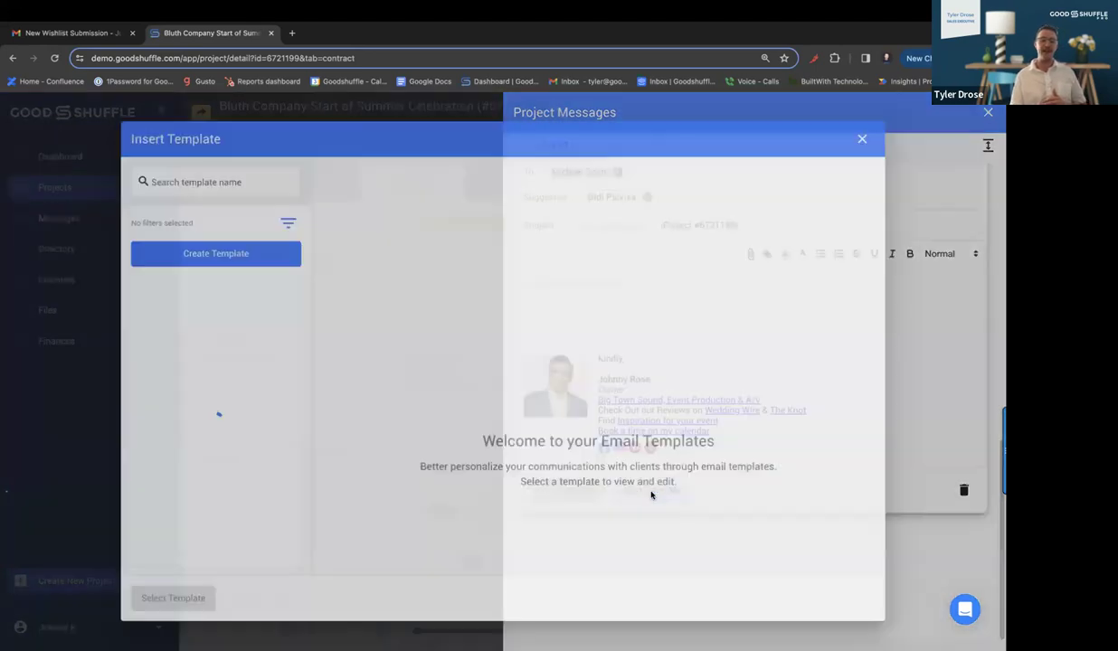
pyautogui.click(180, 296)
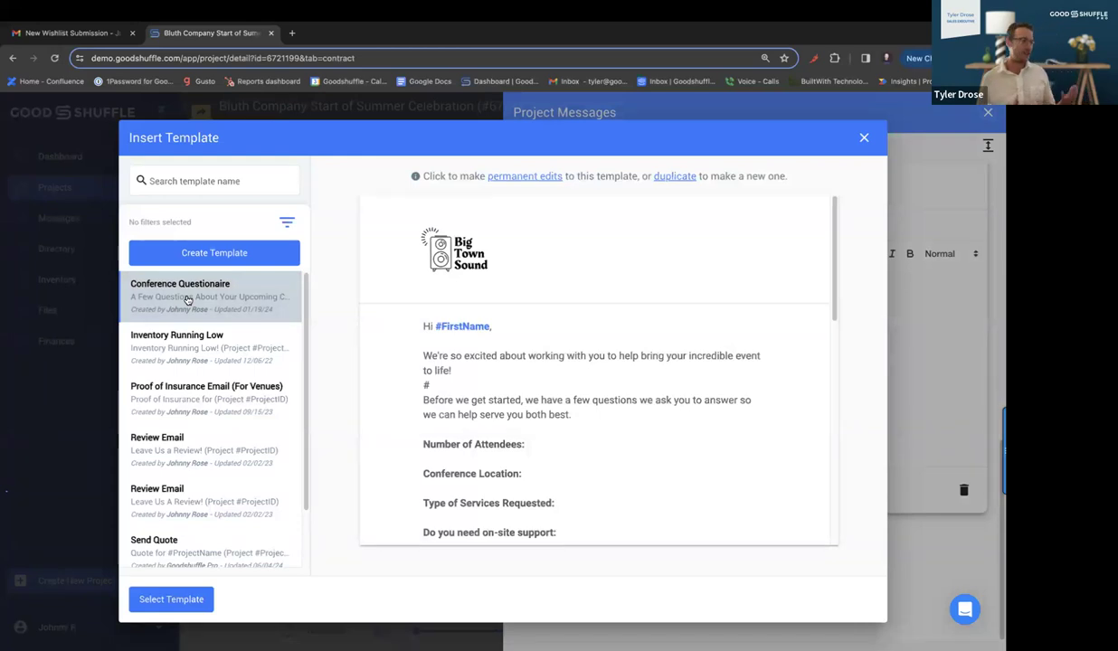
pyautogui.scroll(-3)
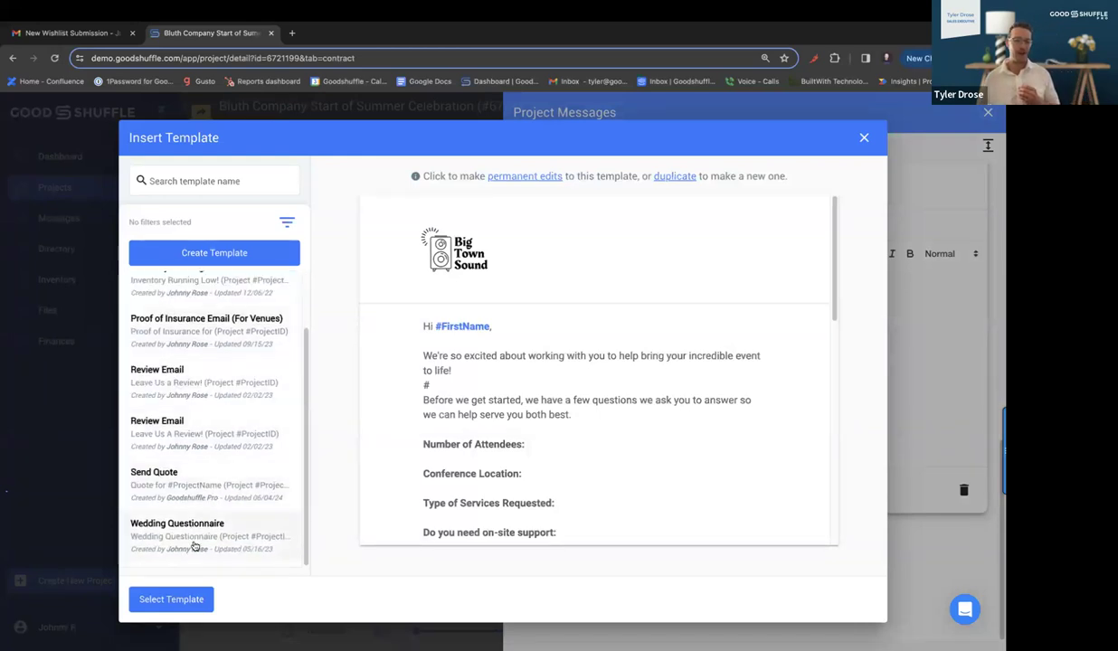
pyautogui.click(177, 530)
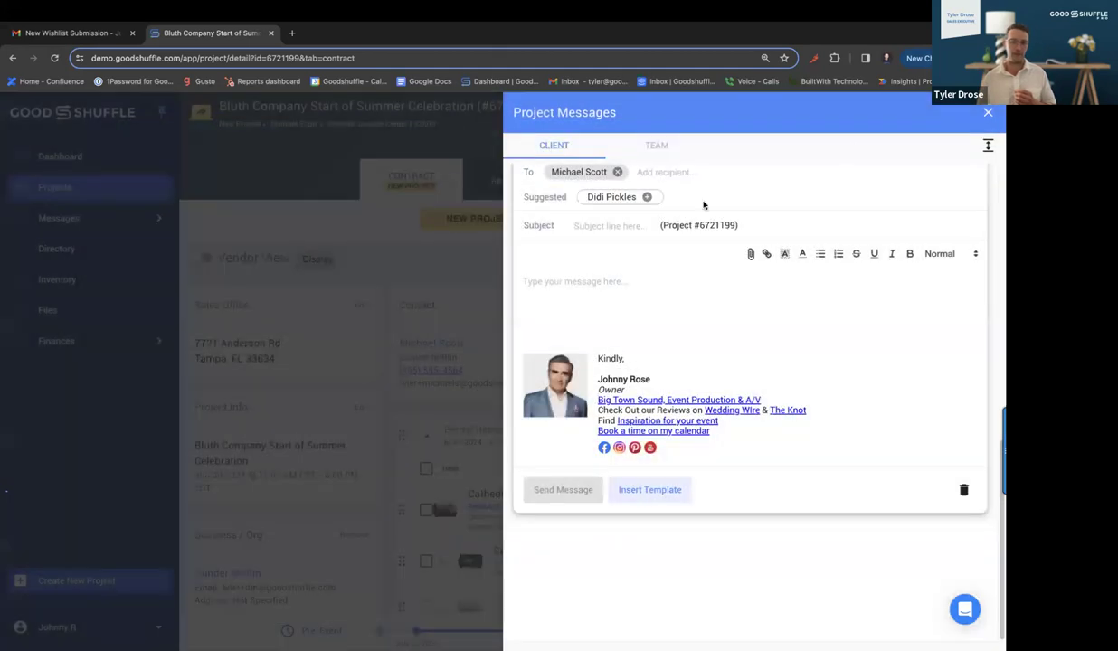
pyautogui.click(988, 112)
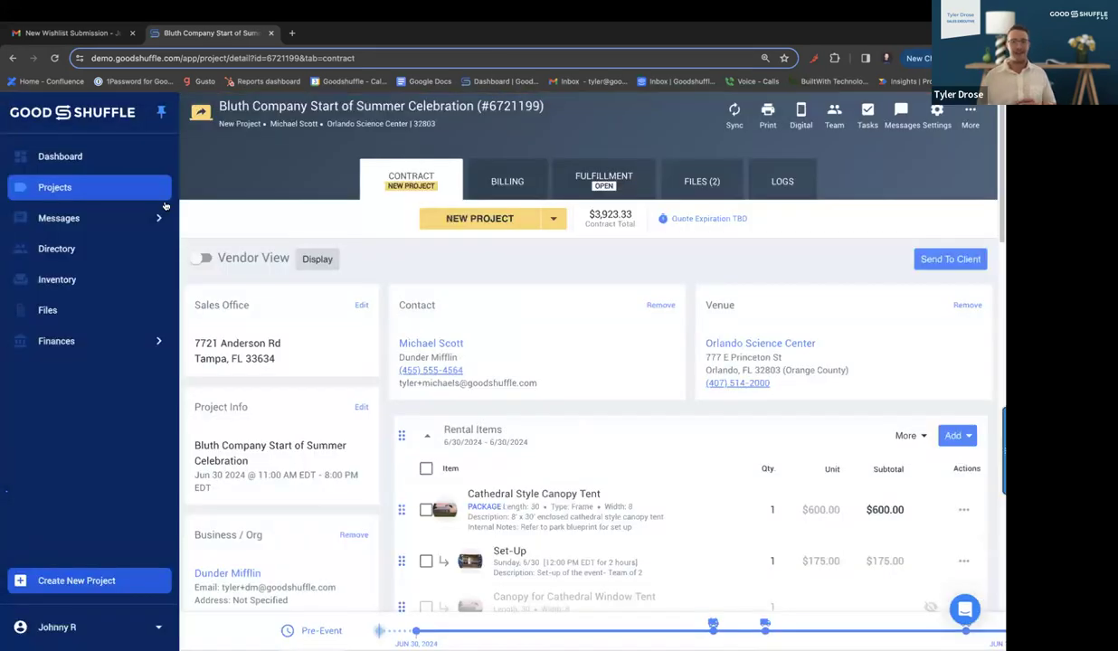
# - Email the quote to Michael Scott with the Send Quote template, preview it, then open Project Search
pyautogui.click(950, 259)
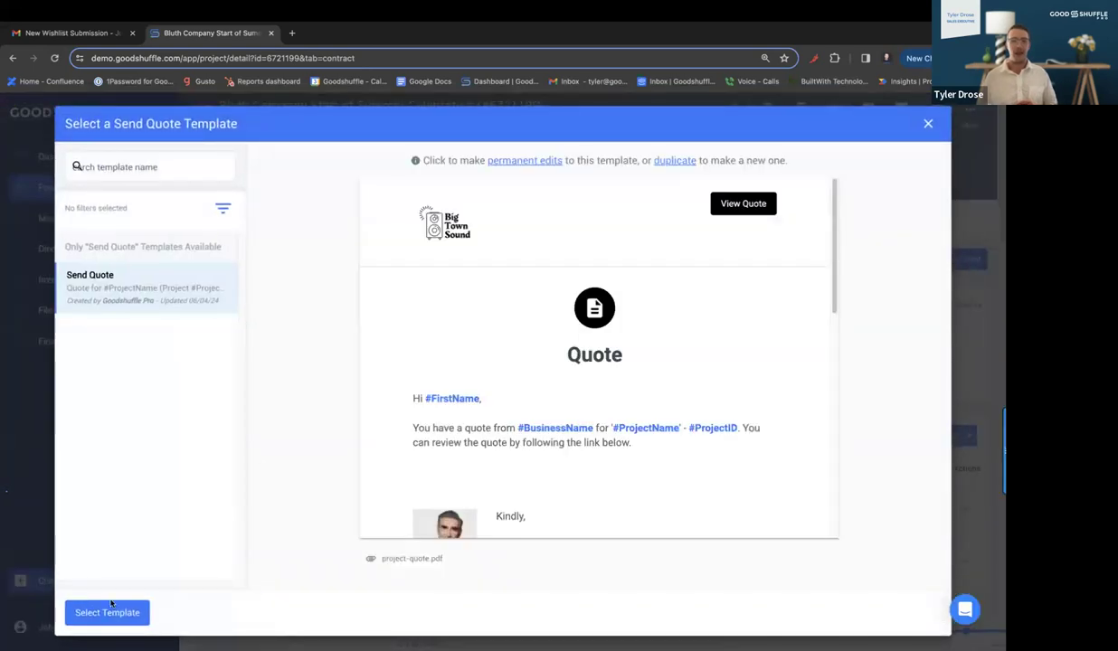
pyautogui.click(107, 612)
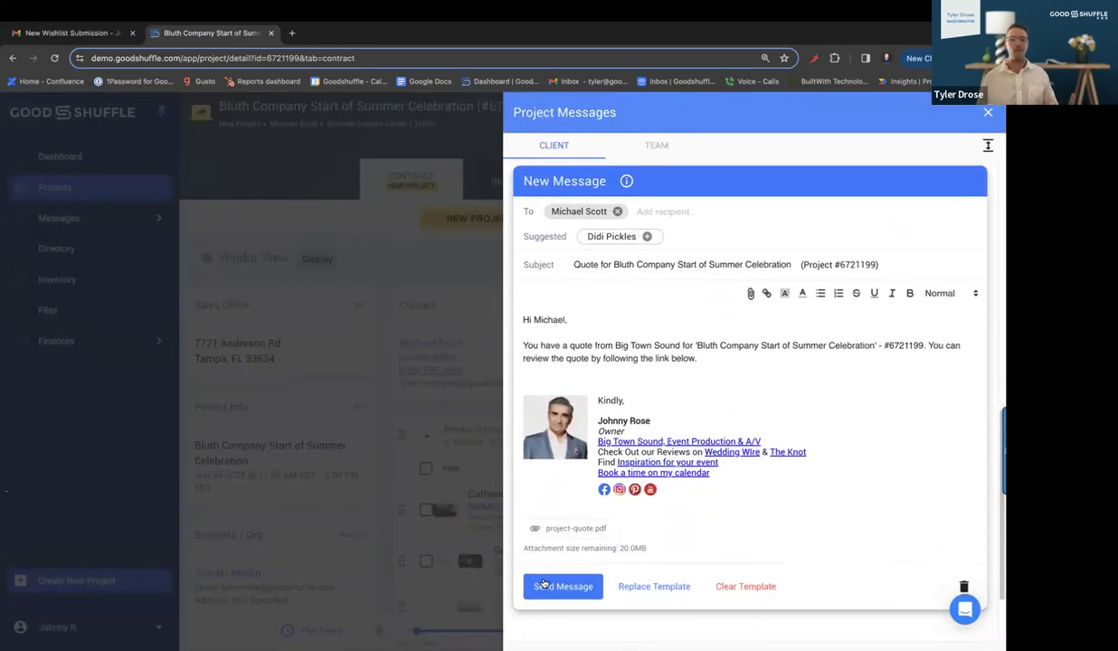
pyautogui.click(562, 586)
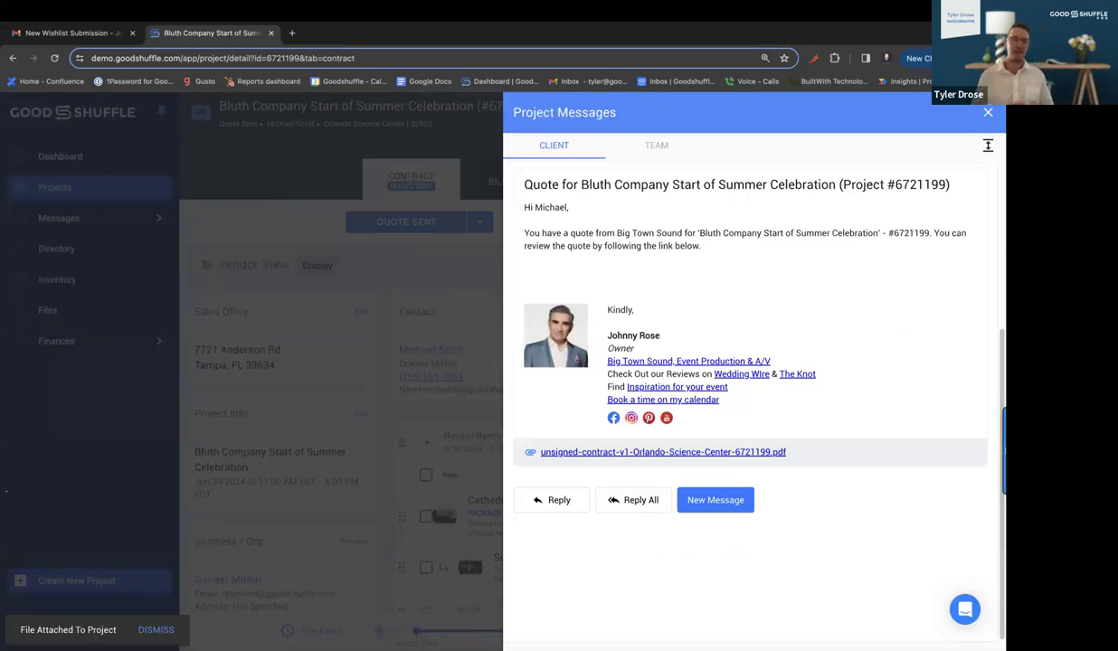
pyautogui.click(663, 452)
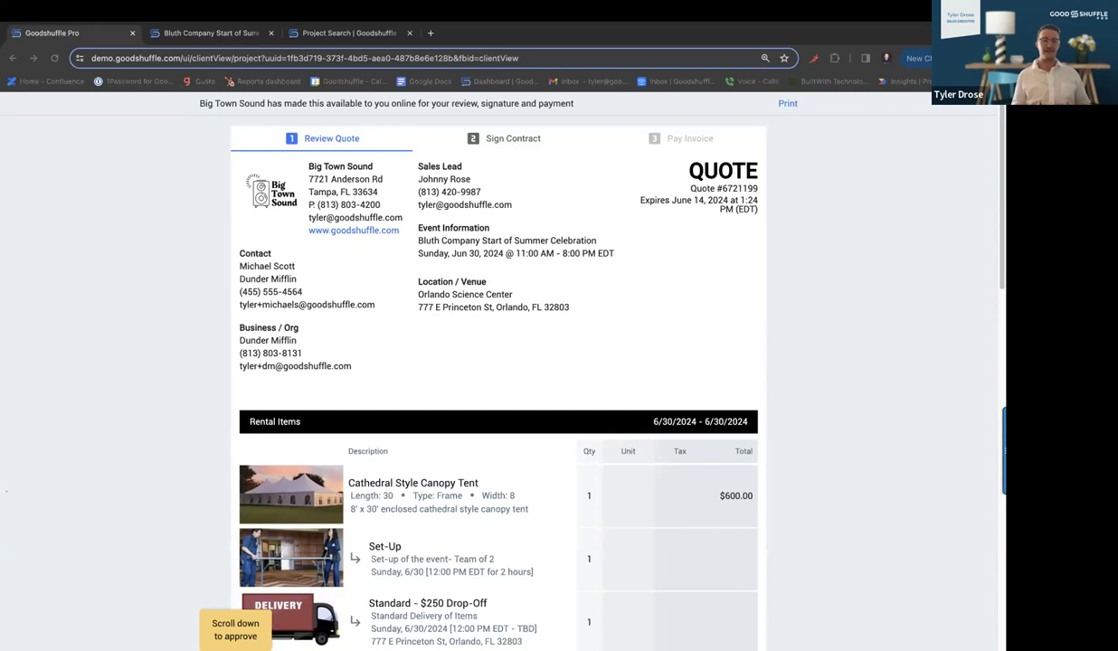
pyautogui.click(348, 33)
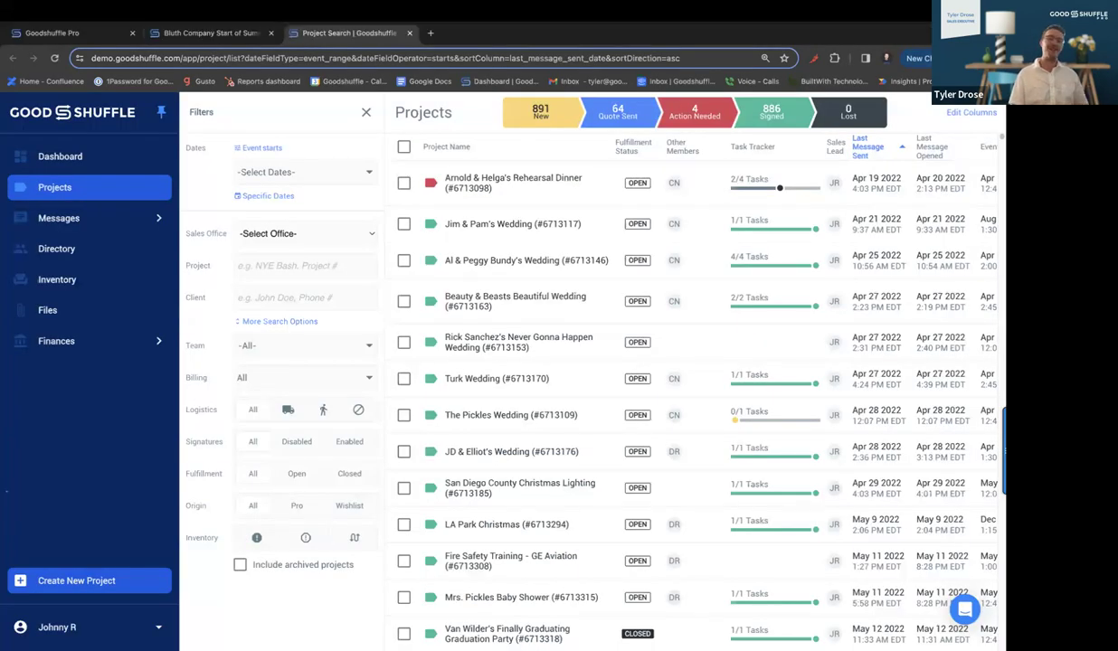
# - Return to the Review Quote step of the Bluth Company client quote
pyautogui.click(618, 112)
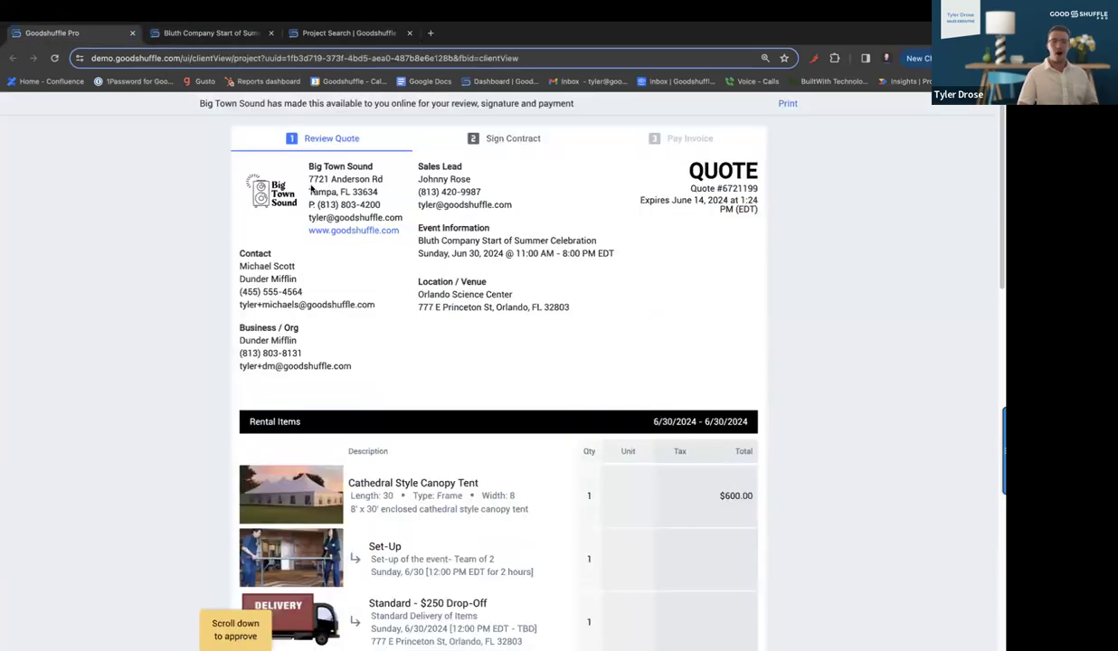
# - Close the canopy tent image preview and scroll past the rental items
pyautogui.scroll(-3)
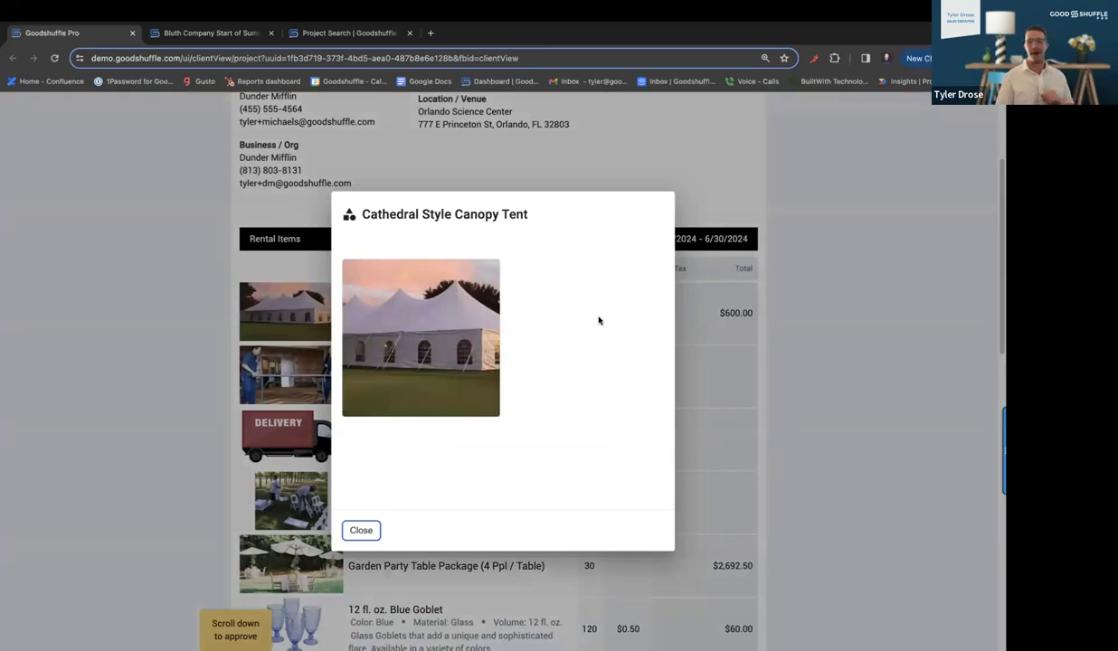
pyautogui.click(361, 530)
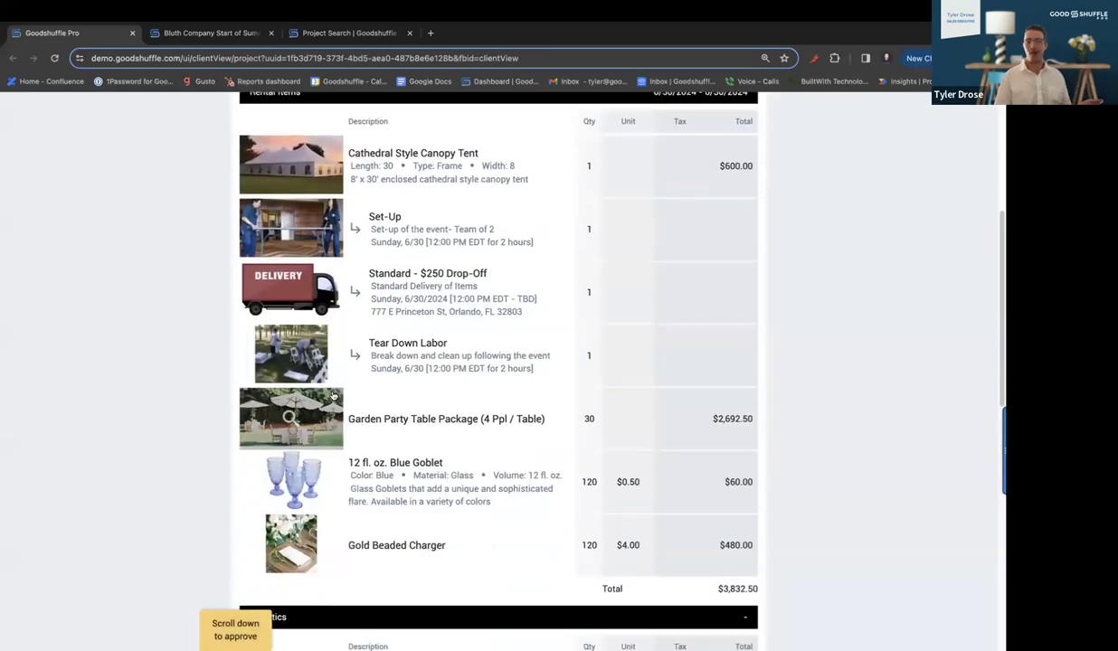
pyautogui.scroll(-3)
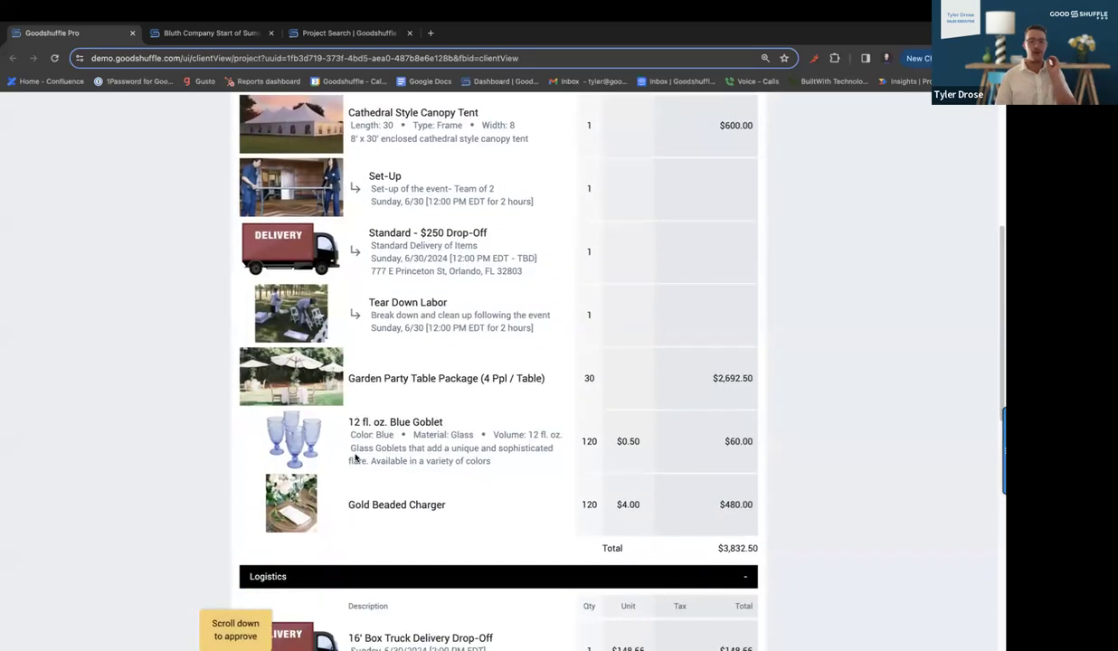
pyautogui.scroll(-3)
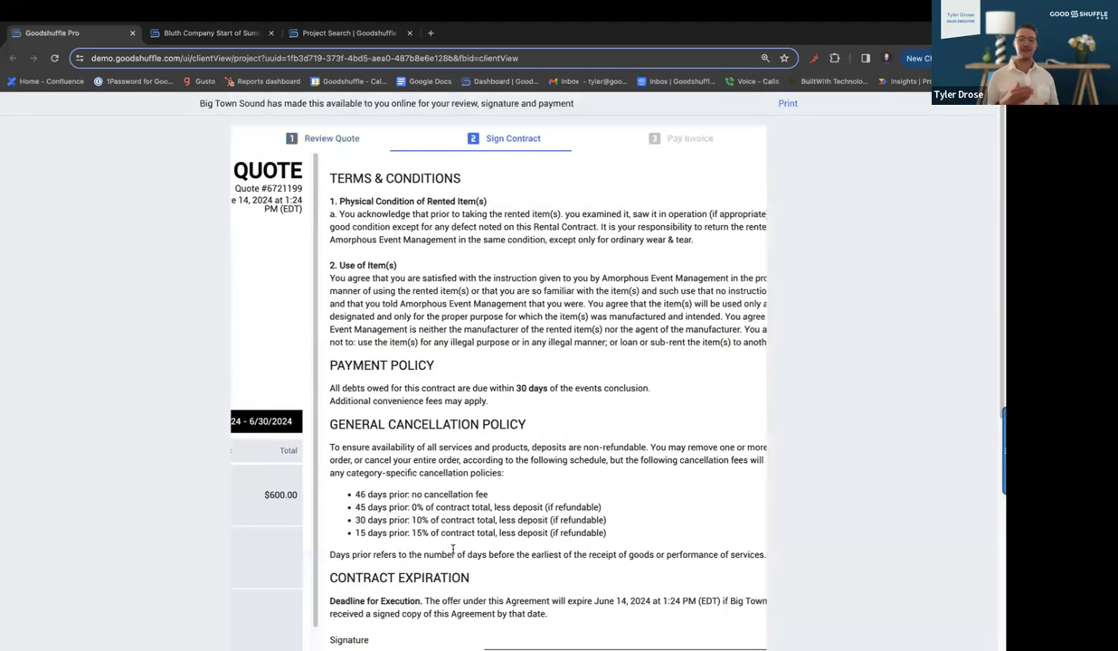
# - Sign the contract on the client's behalf as Michael Scott
pyautogui.scroll(-3)
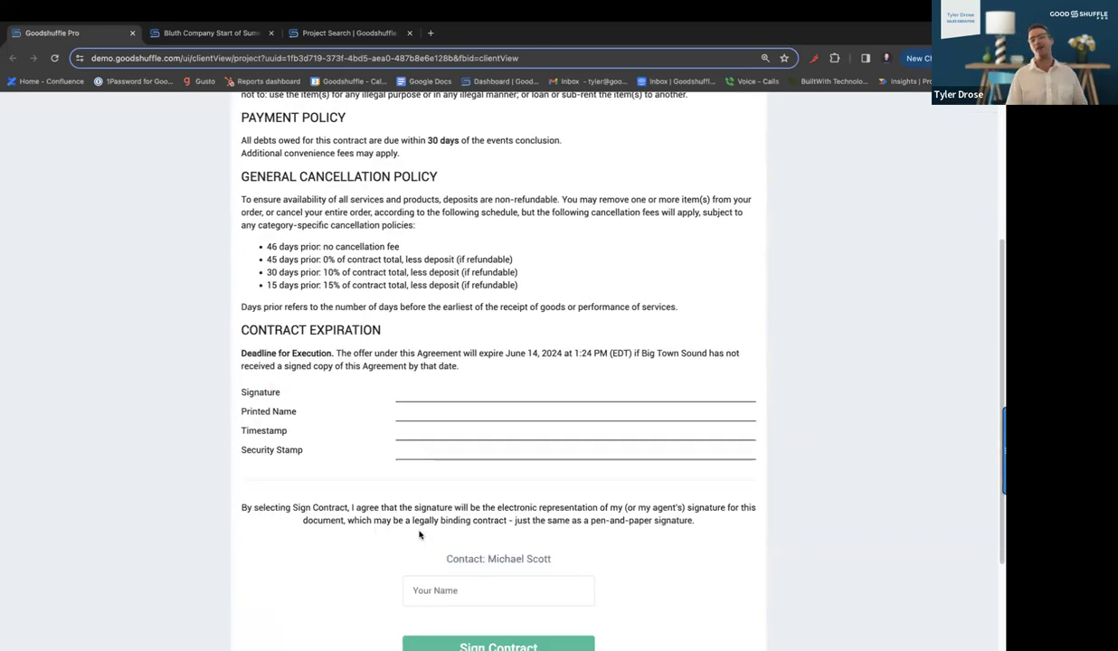
pyautogui.click(498, 590)
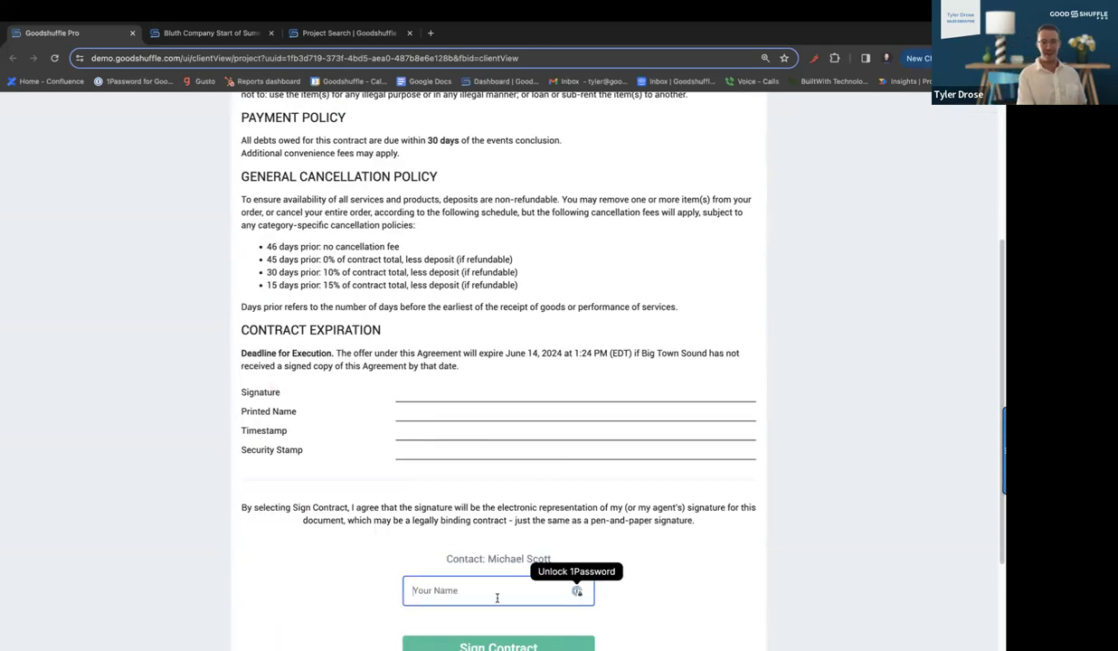
pyautogui.write('Michael Scott')
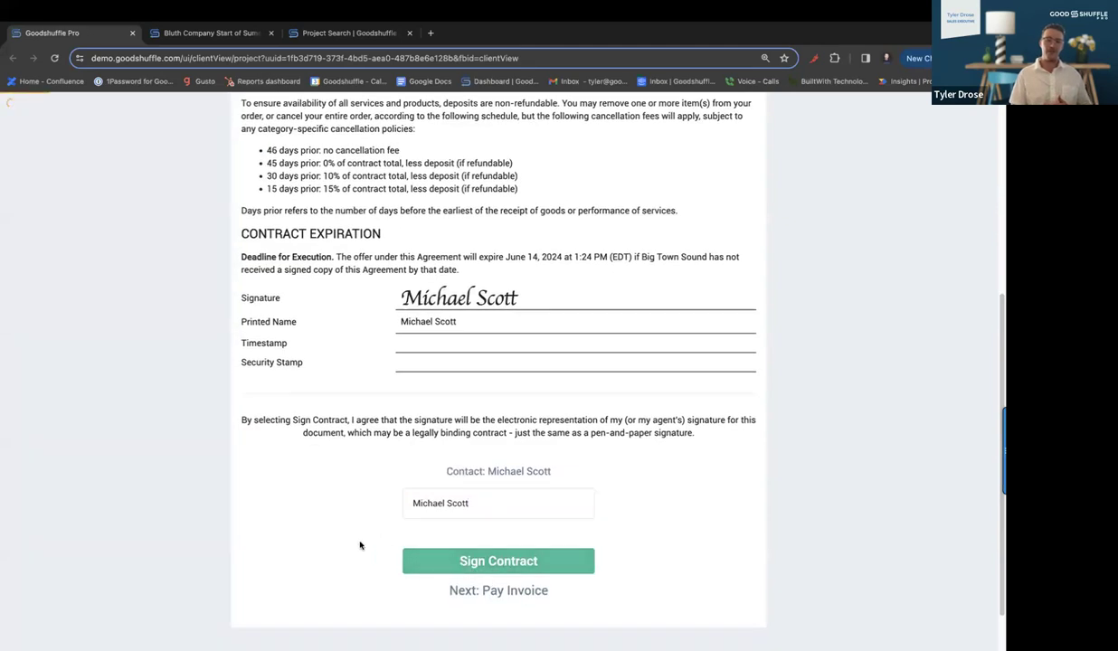
pyautogui.click(498, 561)
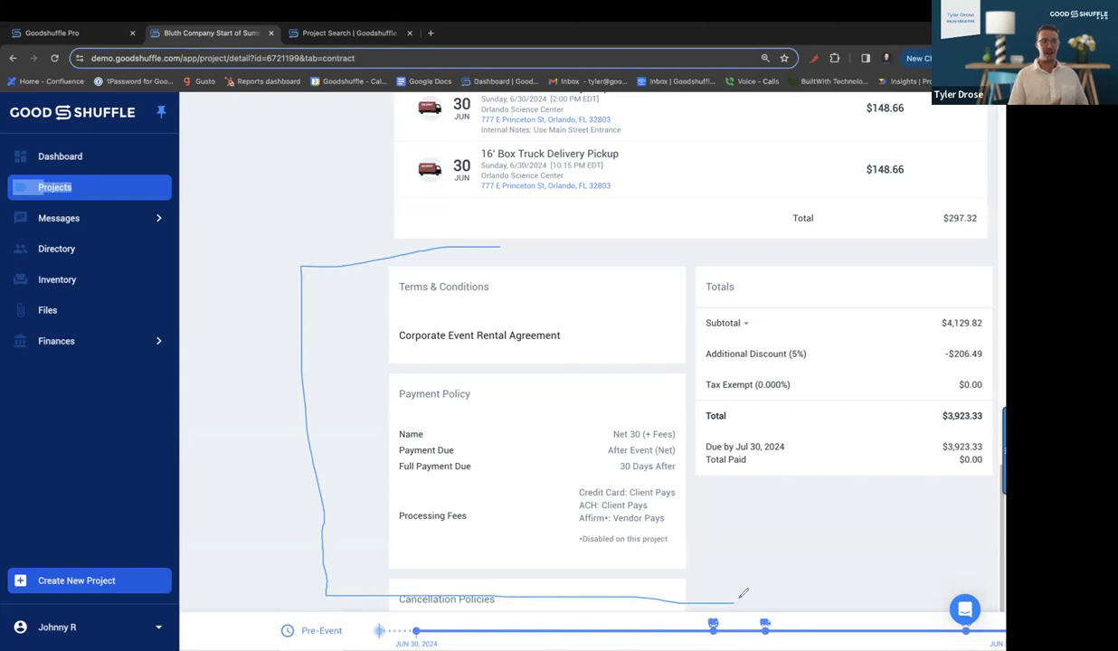
pyautogui.moveTo(437, 530)
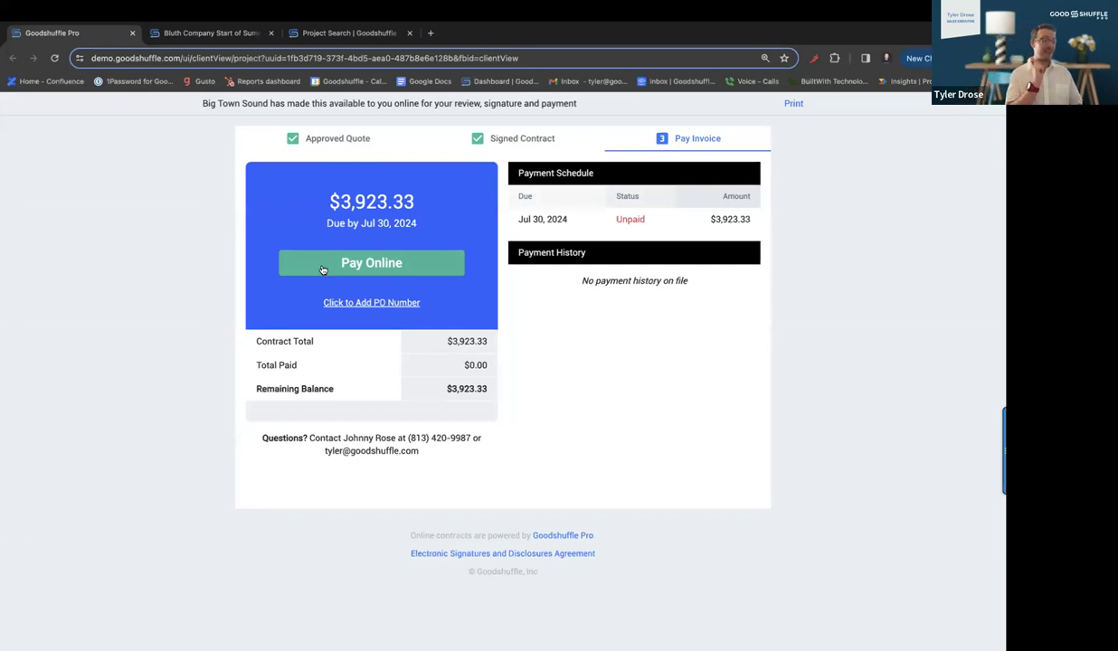
pyautogui.moveTo(379, 515)
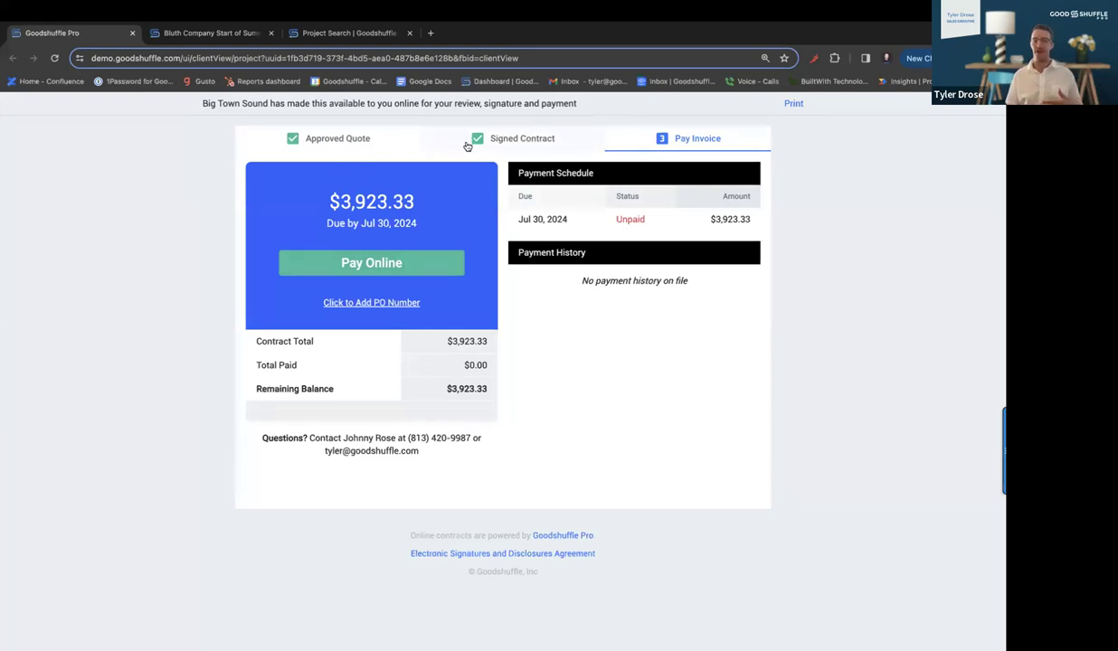
# - Open the Pay Online window for the $3,923.33 invoice
pyautogui.click(371, 262)
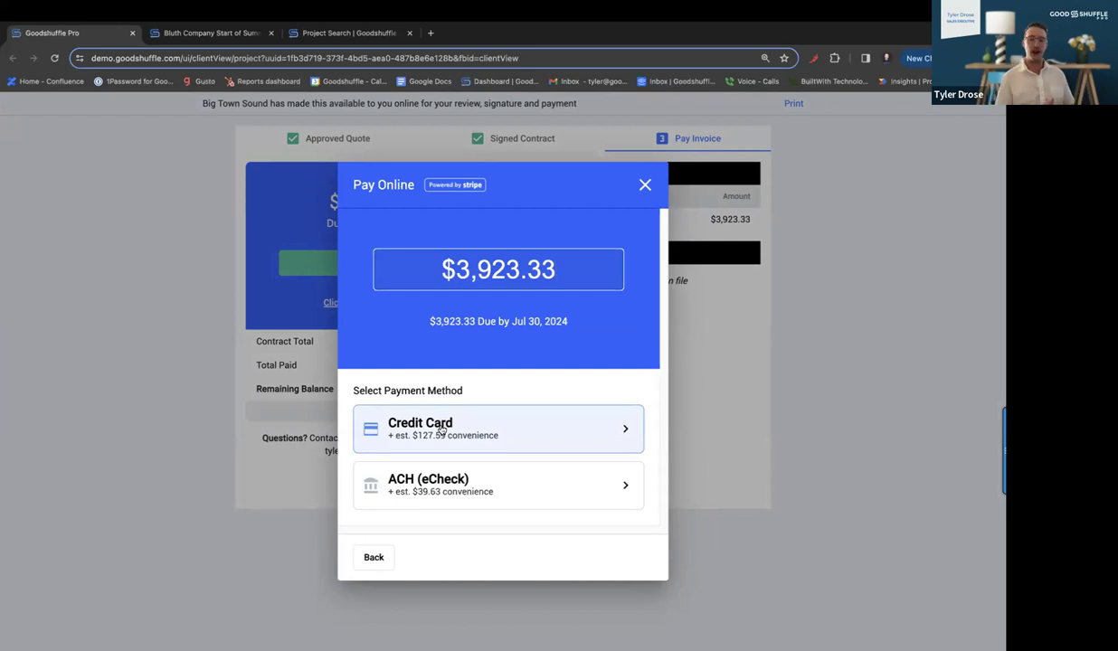
pyautogui.click(498, 269)
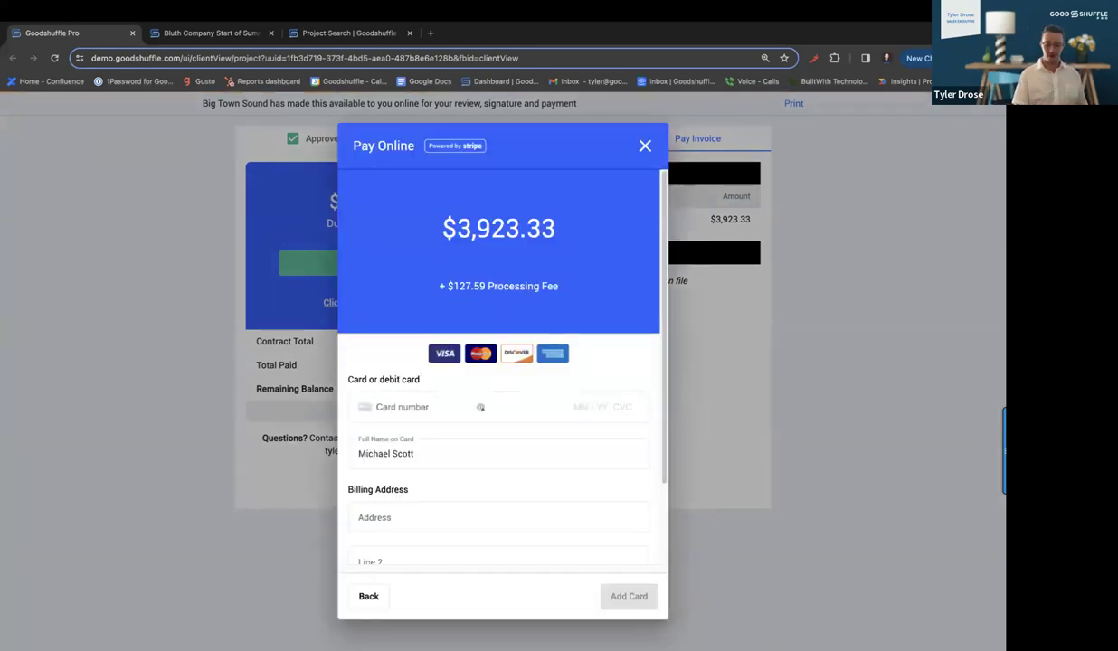
pyautogui.write('4242 4242 4242')
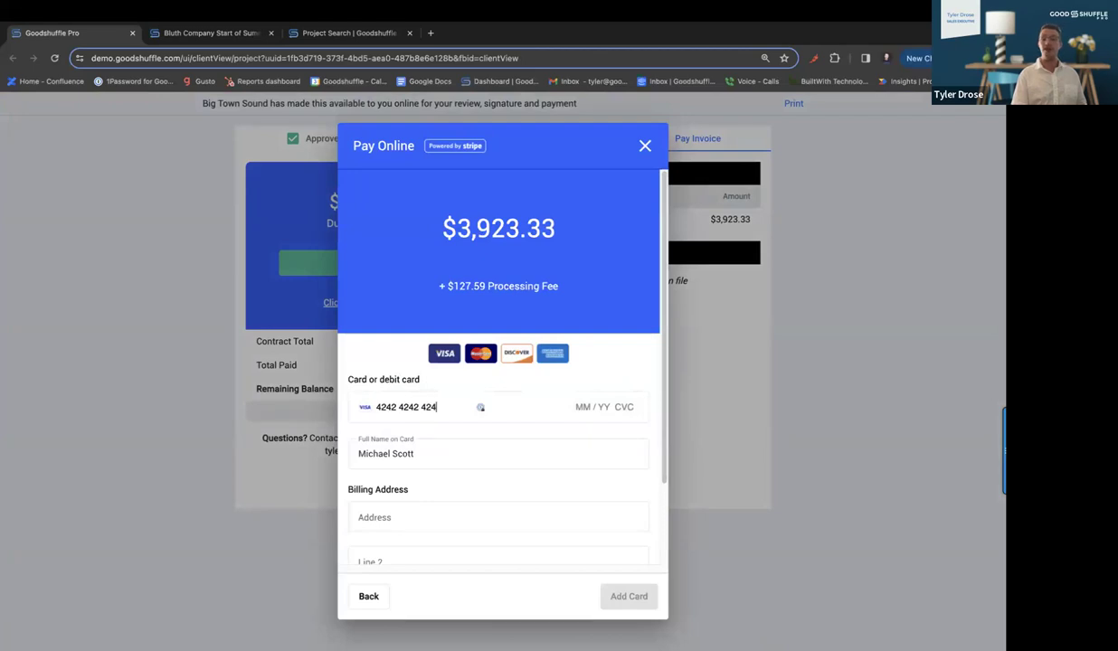
pyautogui.write('04 / 28 123')
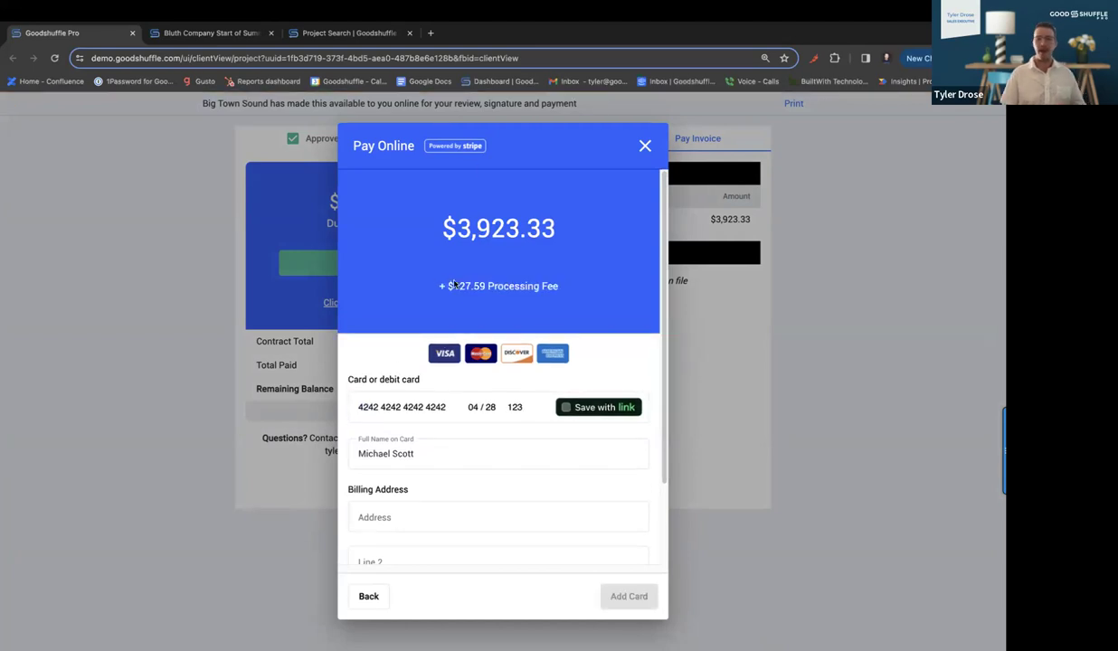
pyautogui.click(498, 517)
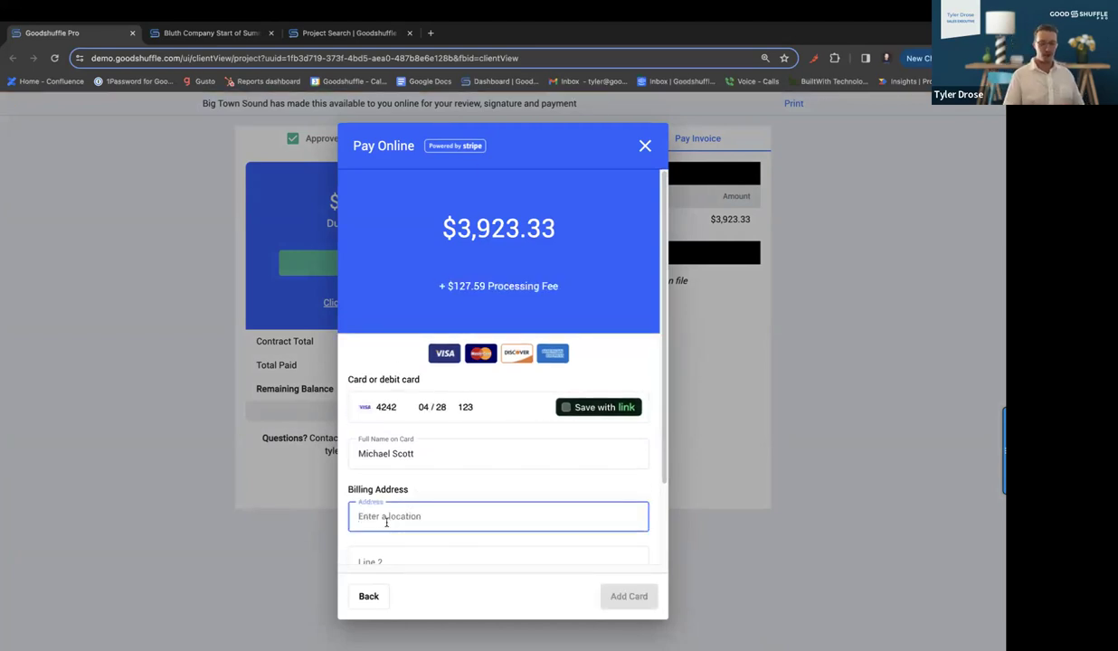
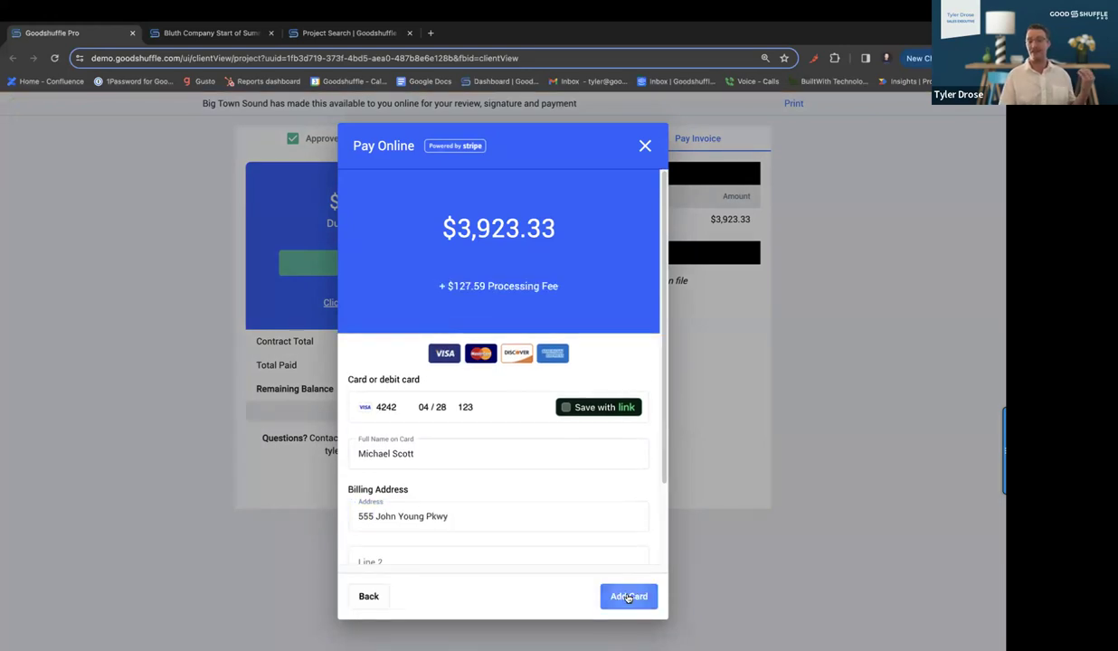
pyautogui.click(628, 596)
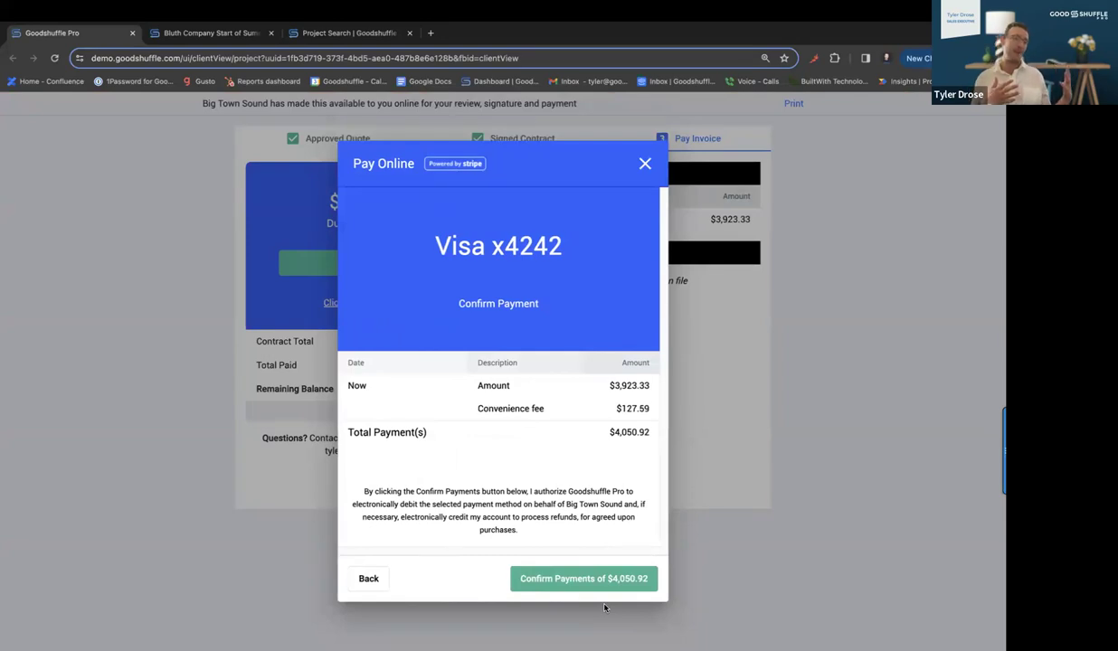
pyautogui.moveTo(604, 601)
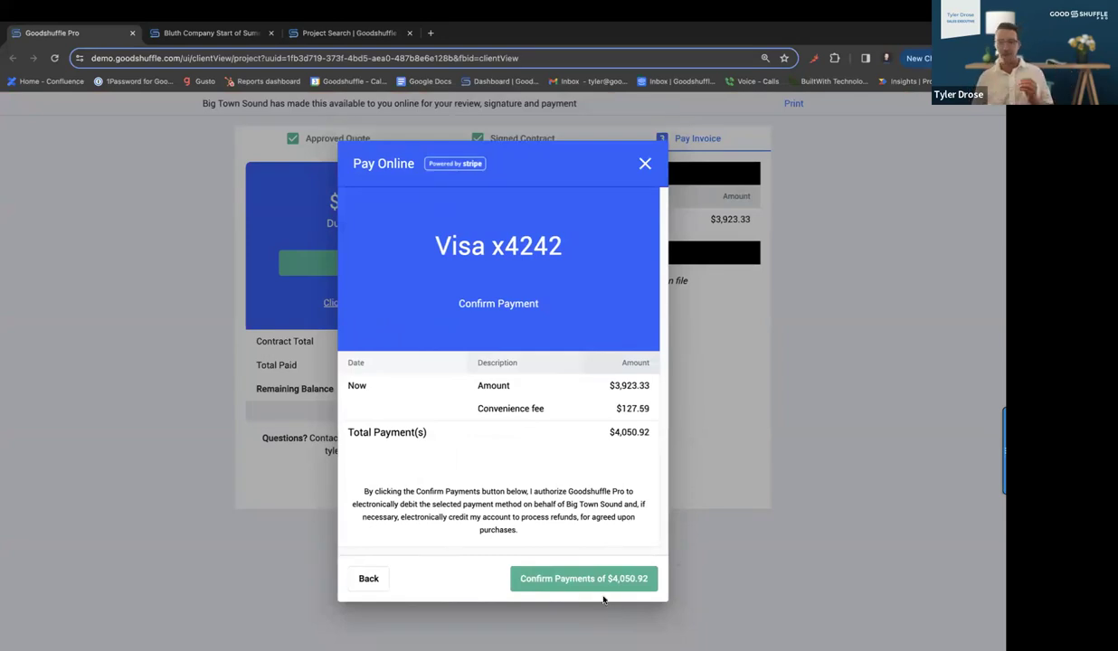
# - Confirm the $4,050.92 card payment and dismiss the success message
pyautogui.click(583, 579)
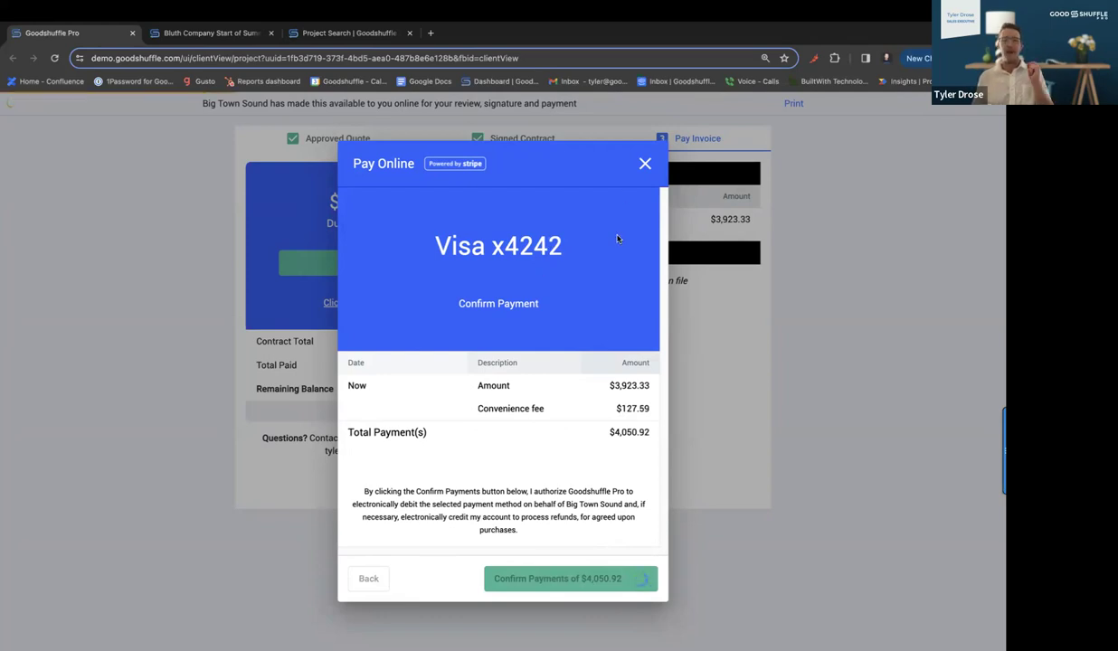
pyautogui.click(570, 578)
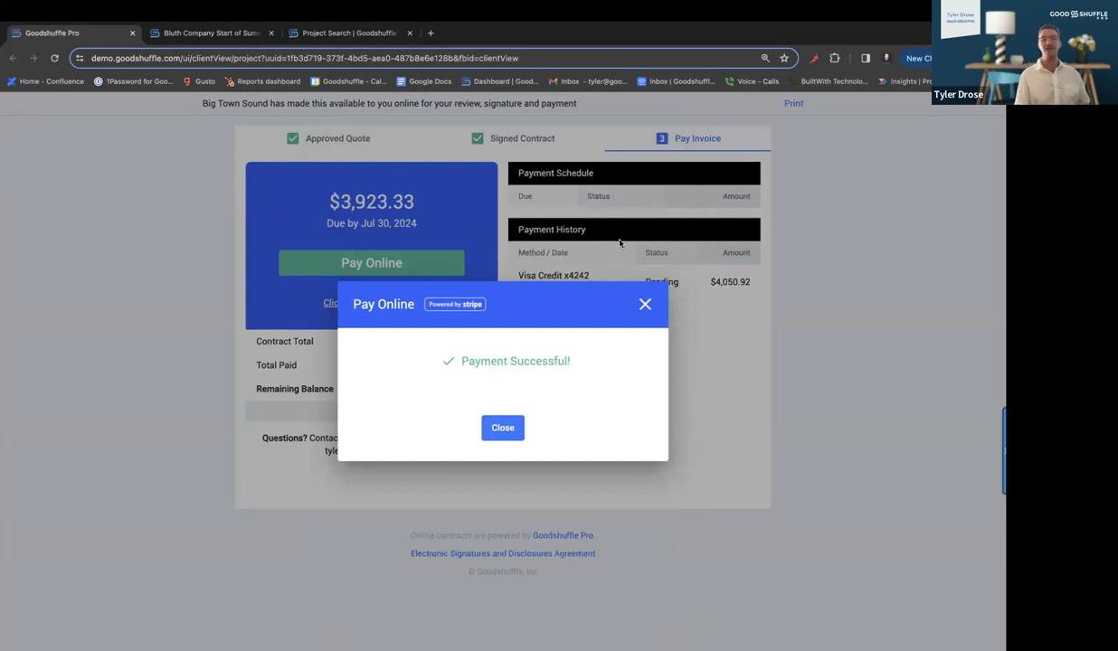
pyautogui.click(502, 427)
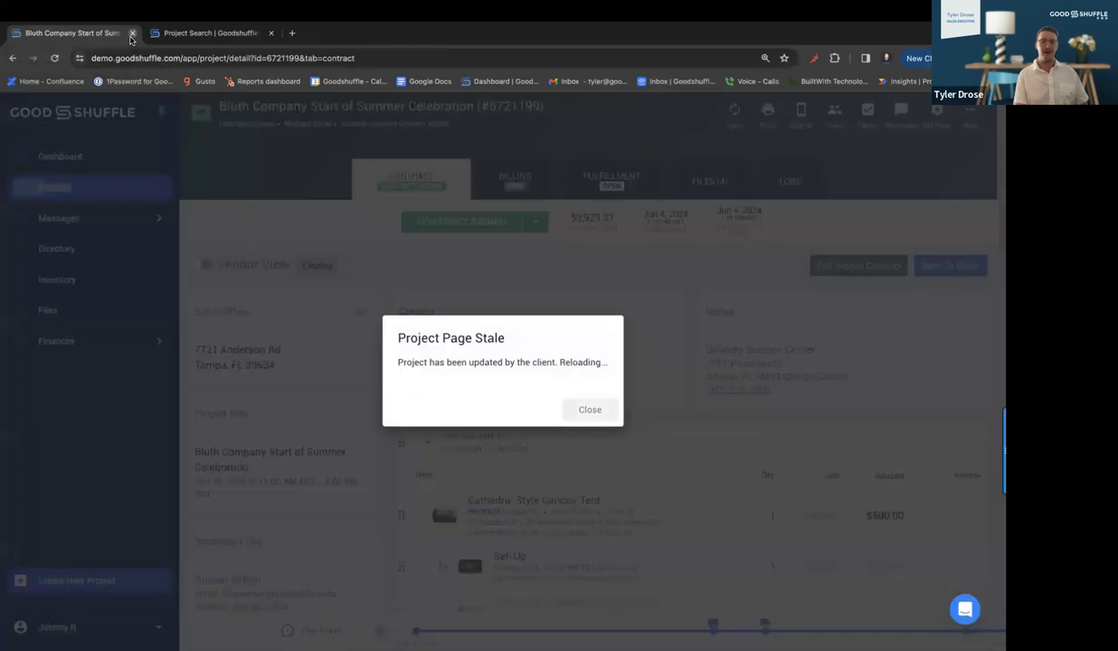
# - Dismiss the project-updated notice and go to the Bluth Company project's Billing tab
pyautogui.click(589, 409)
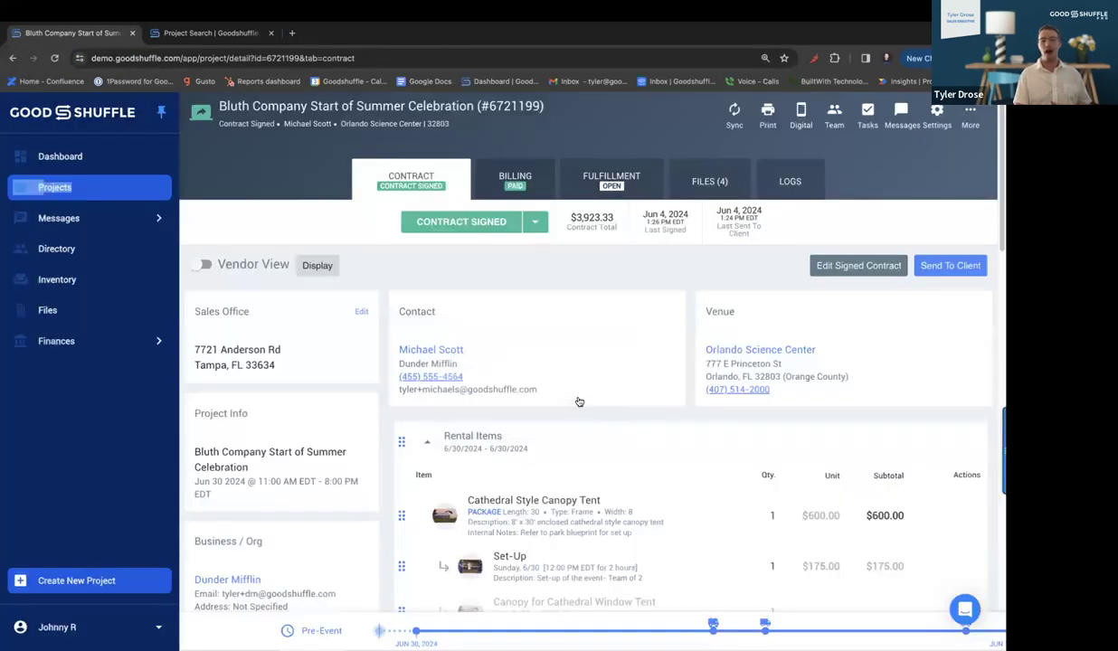
pyautogui.moveTo(578, 409)
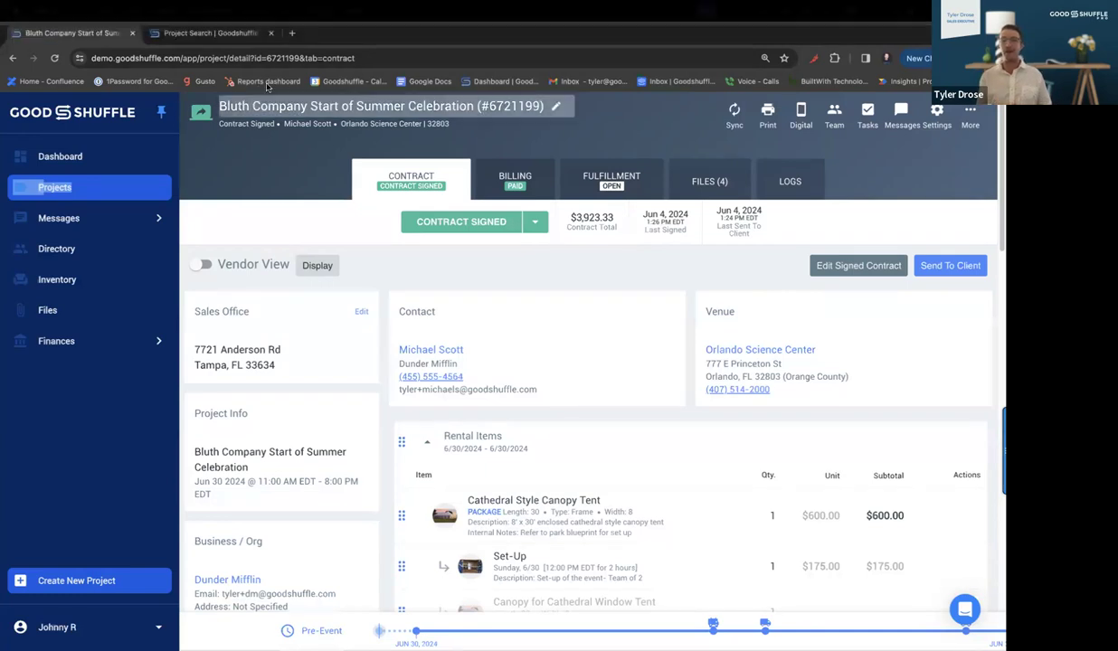
pyautogui.click(271, 33)
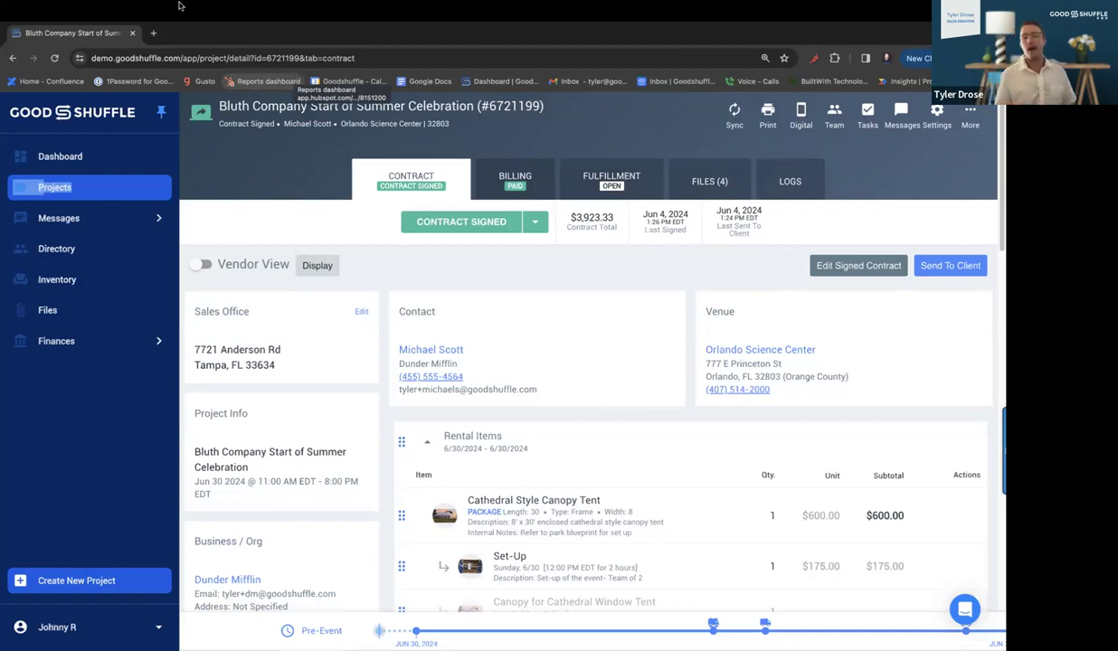
pyautogui.click(514, 178)
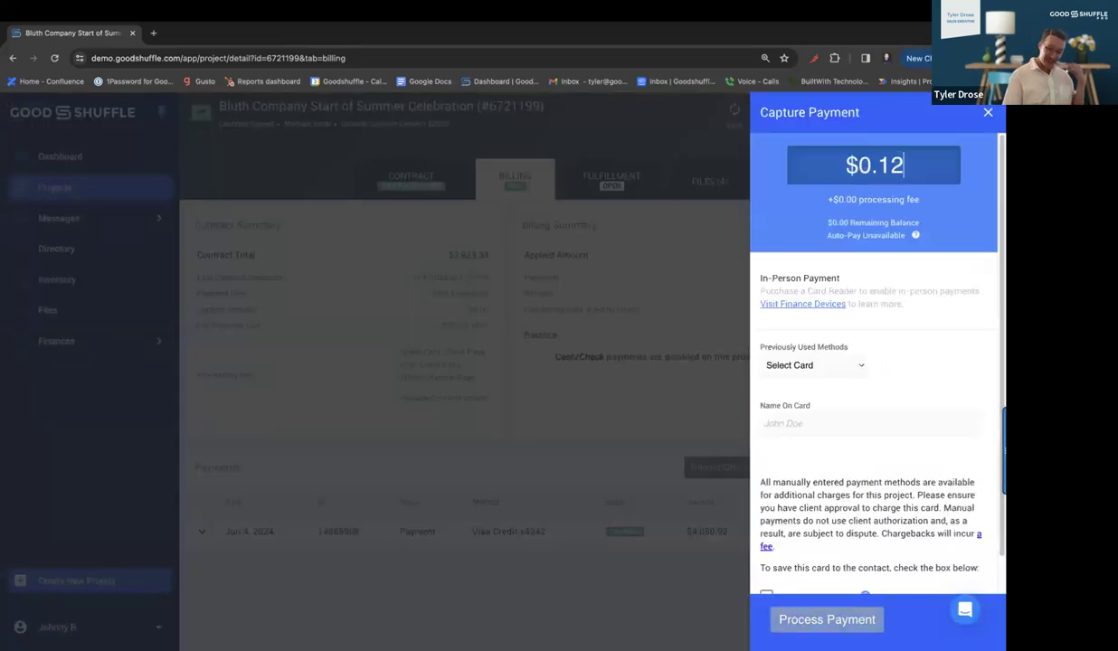
# - Charge $129.36 to the saved Visa x4242 card and confirm the overpayment warning
pyautogui.click(813, 366)
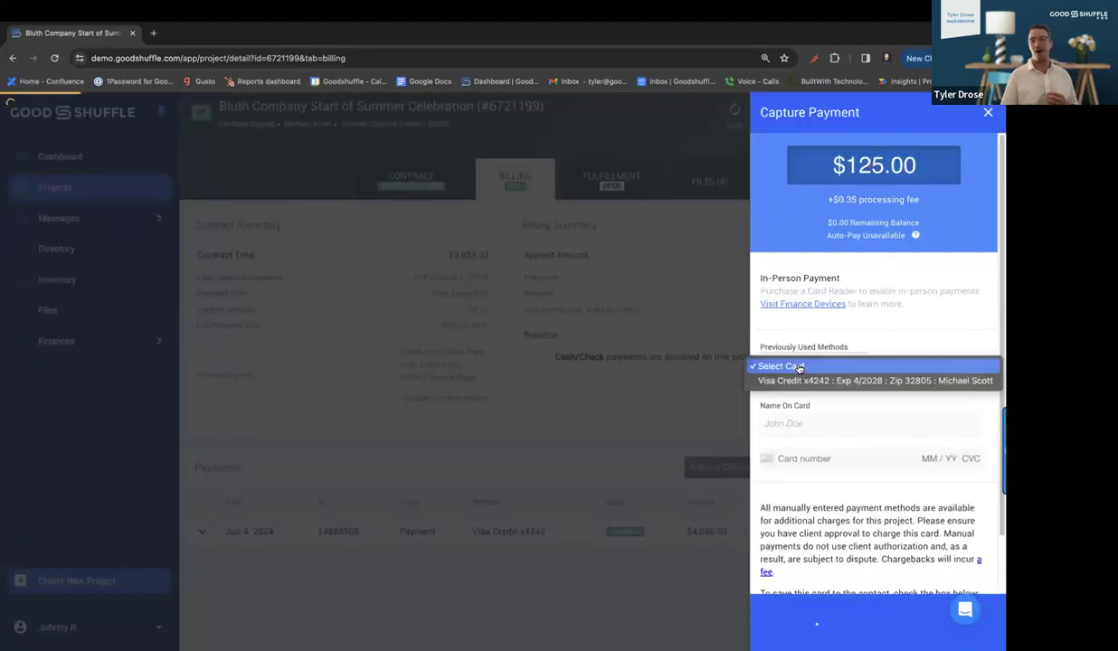
pyautogui.click(874, 380)
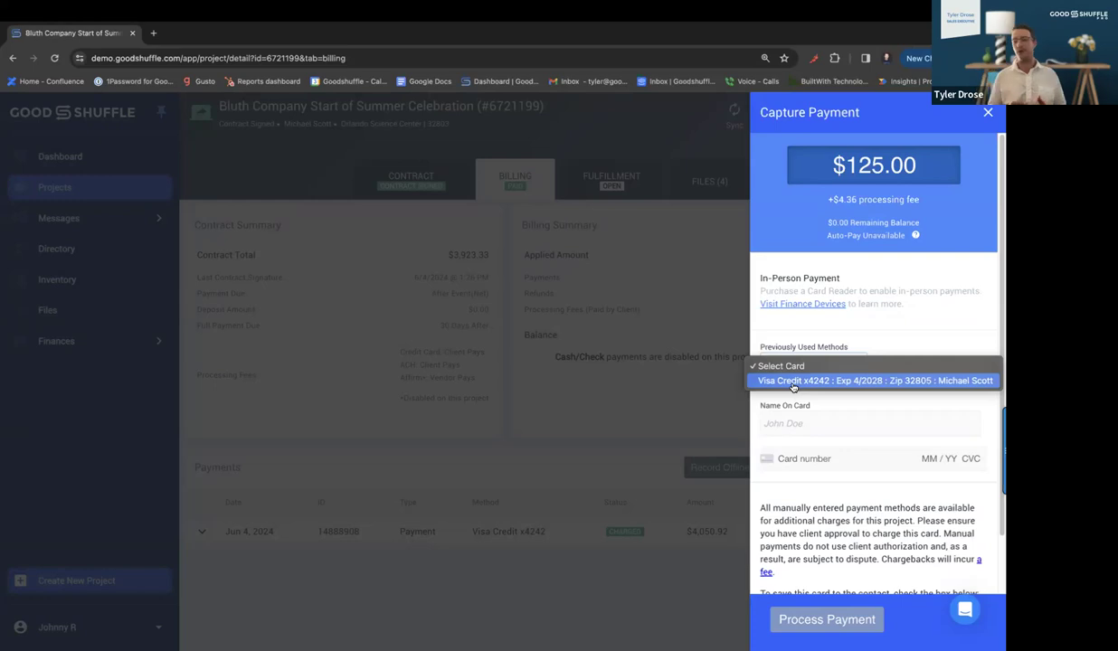
pyautogui.click(874, 380)
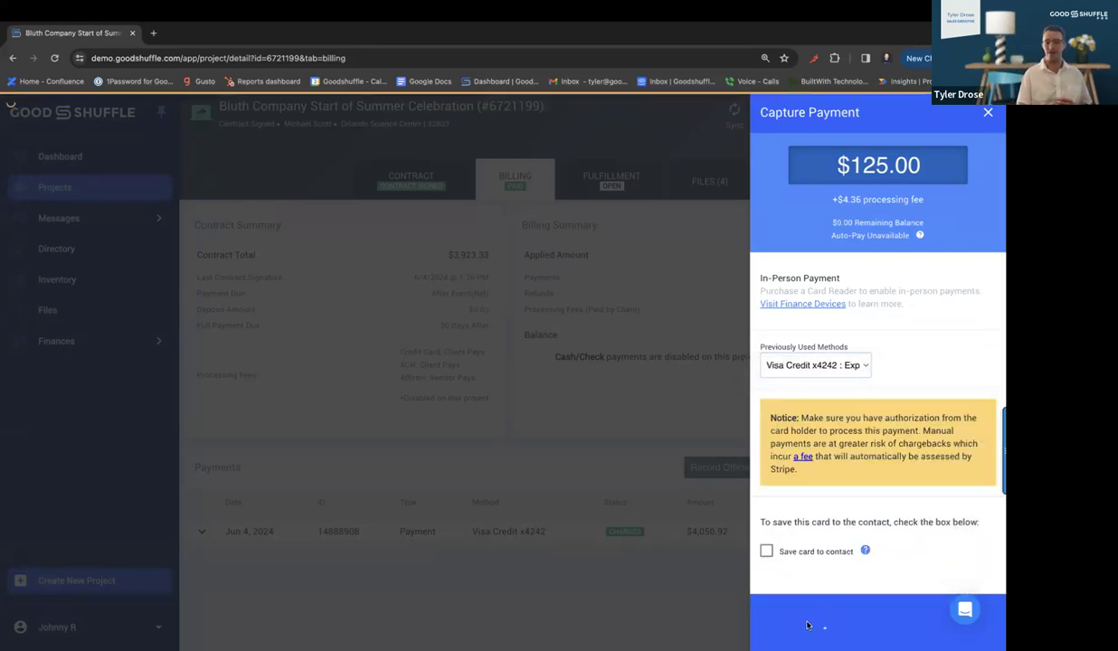
pyautogui.click(825, 620)
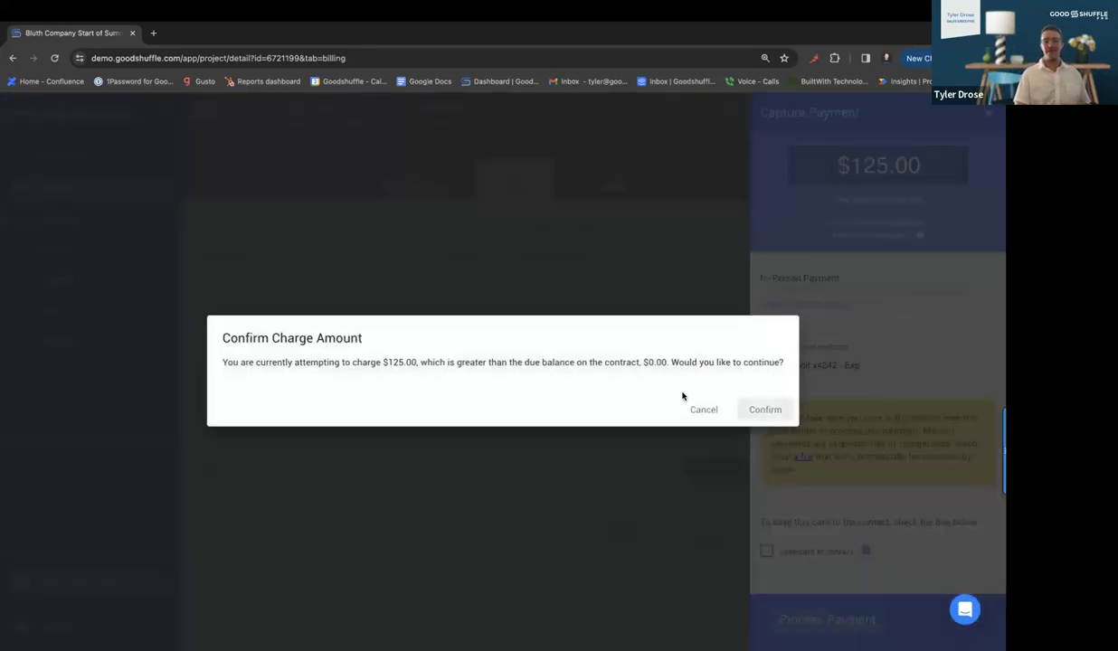
pyautogui.click(764, 409)
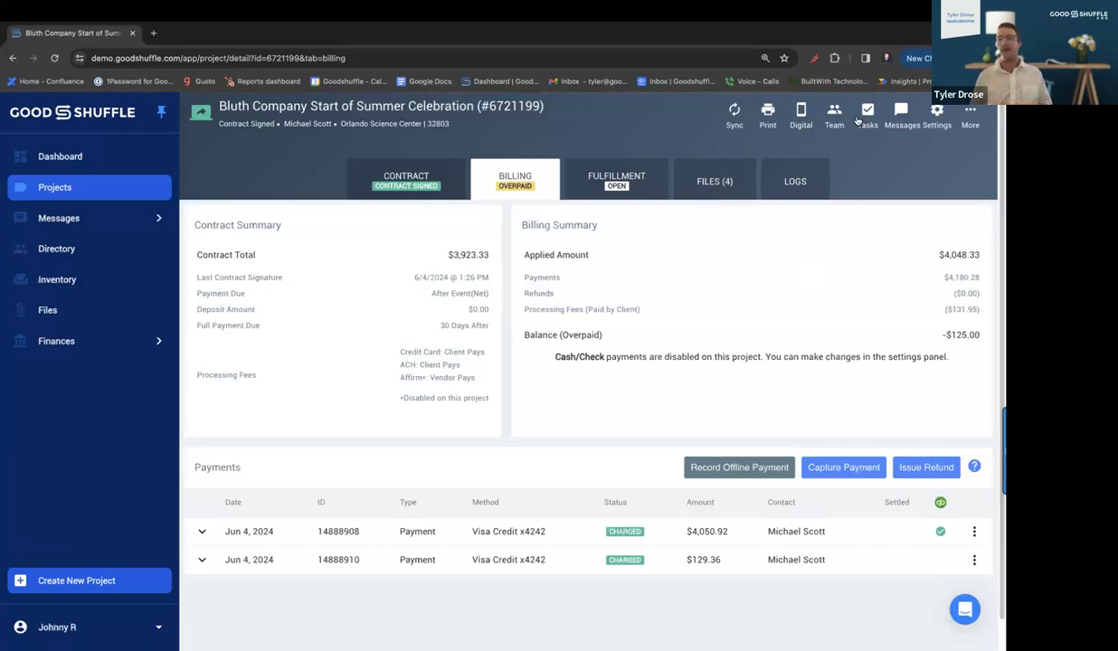
# - Open the activity log listing the $129.36 and $4,050.92 charges
pyautogui.click(795, 181)
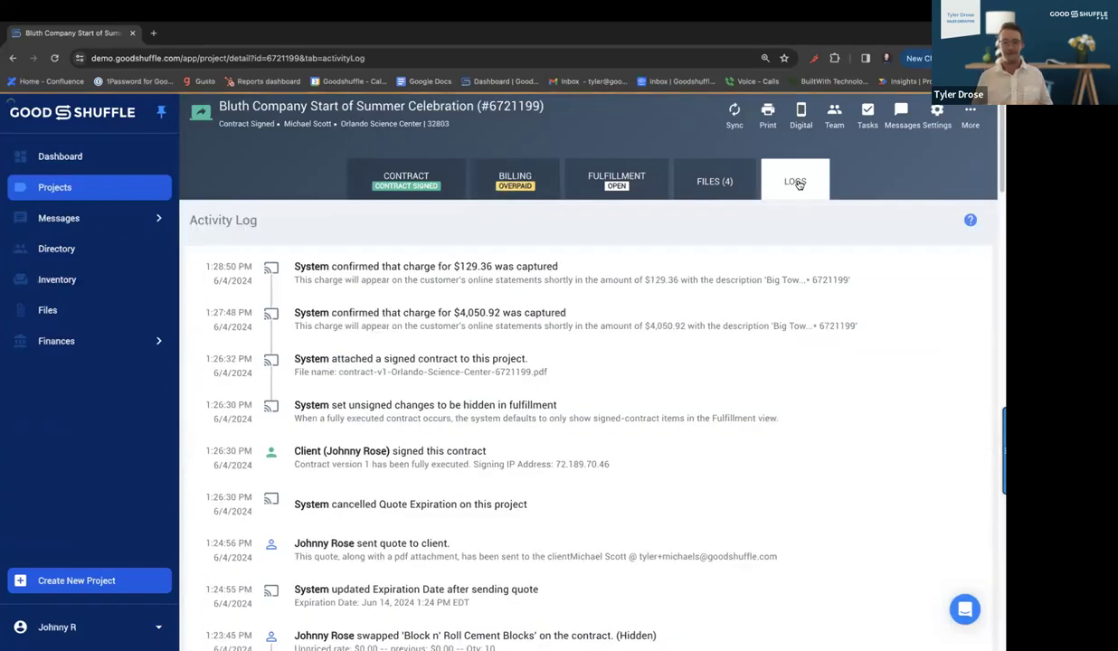
pyautogui.moveTo(515, 181)
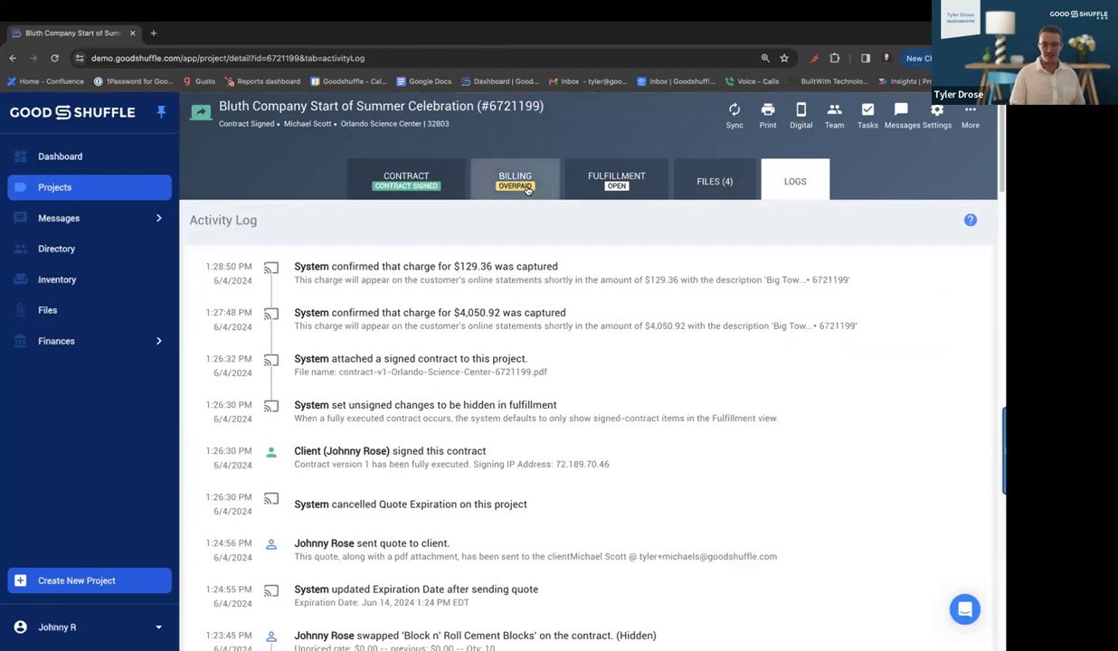
pyautogui.moveTo(406, 181)
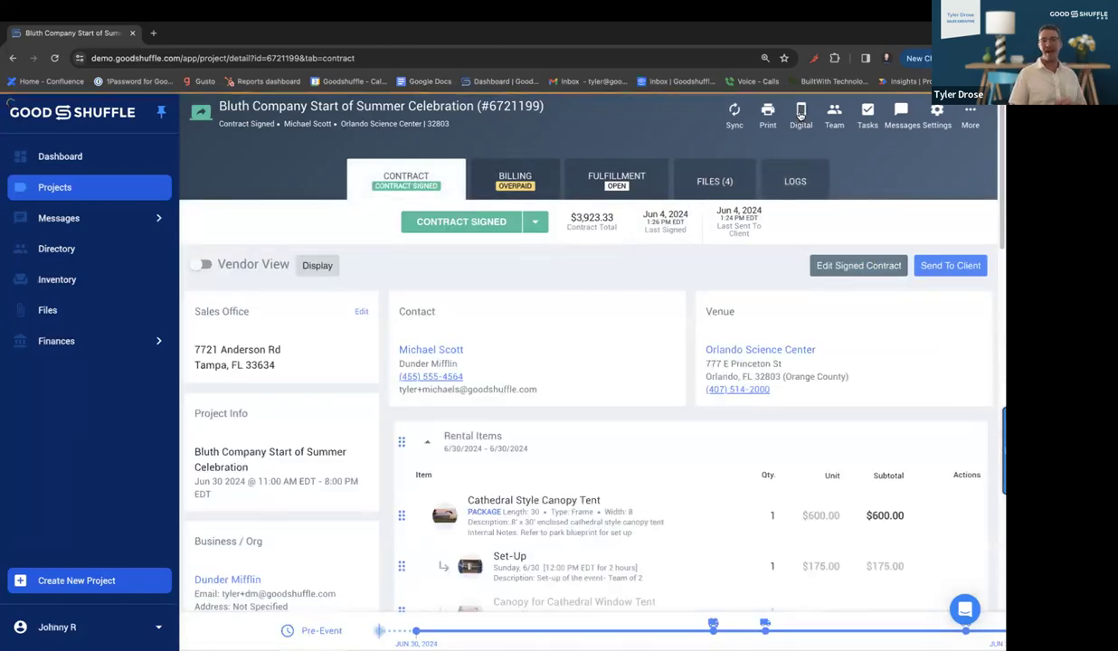
# - Sign invoice #6721199's Receipt of Goods & Services with a drawn signature as 'Mr. Customer'
pyautogui.click(800, 110)
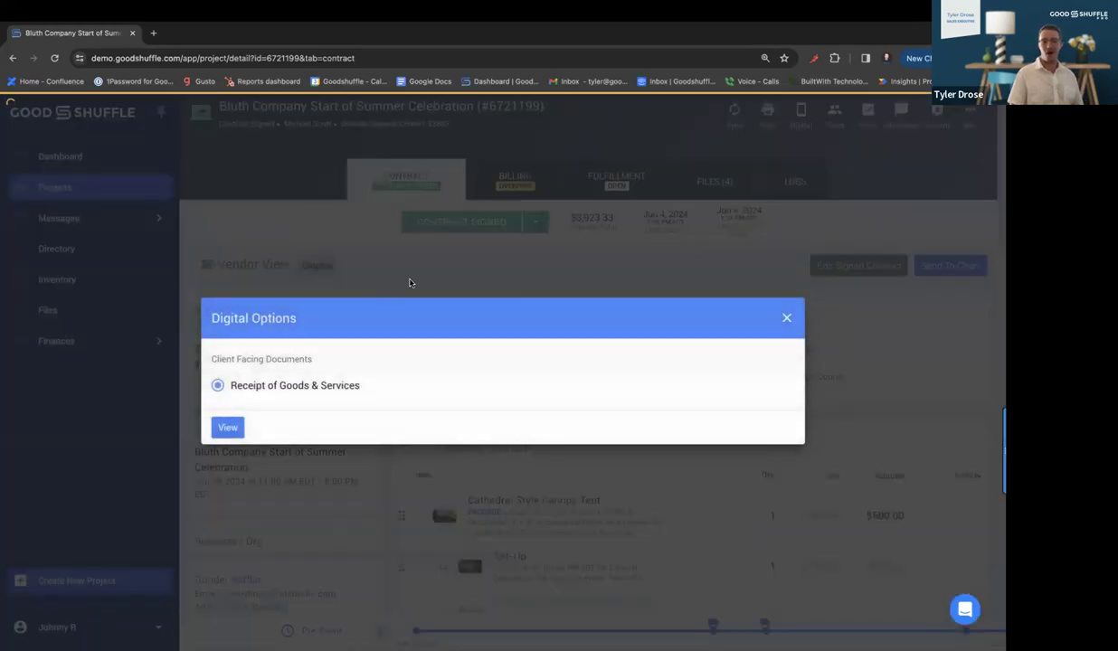
pyautogui.click(227, 427)
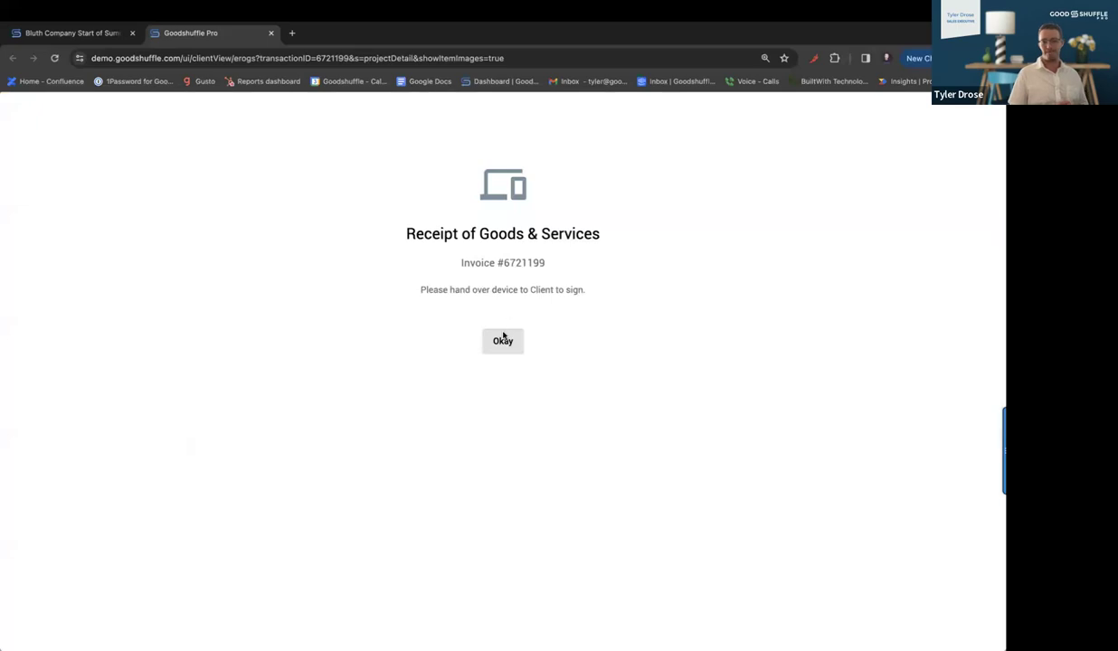
pyautogui.click(502, 341)
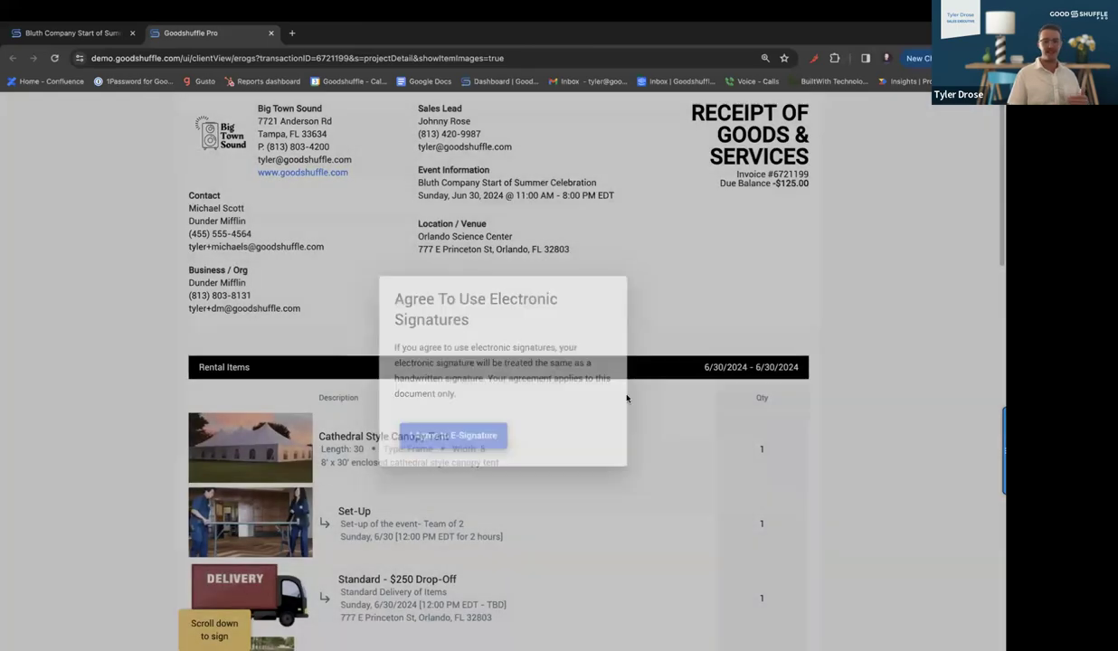
pyautogui.scroll(-3)
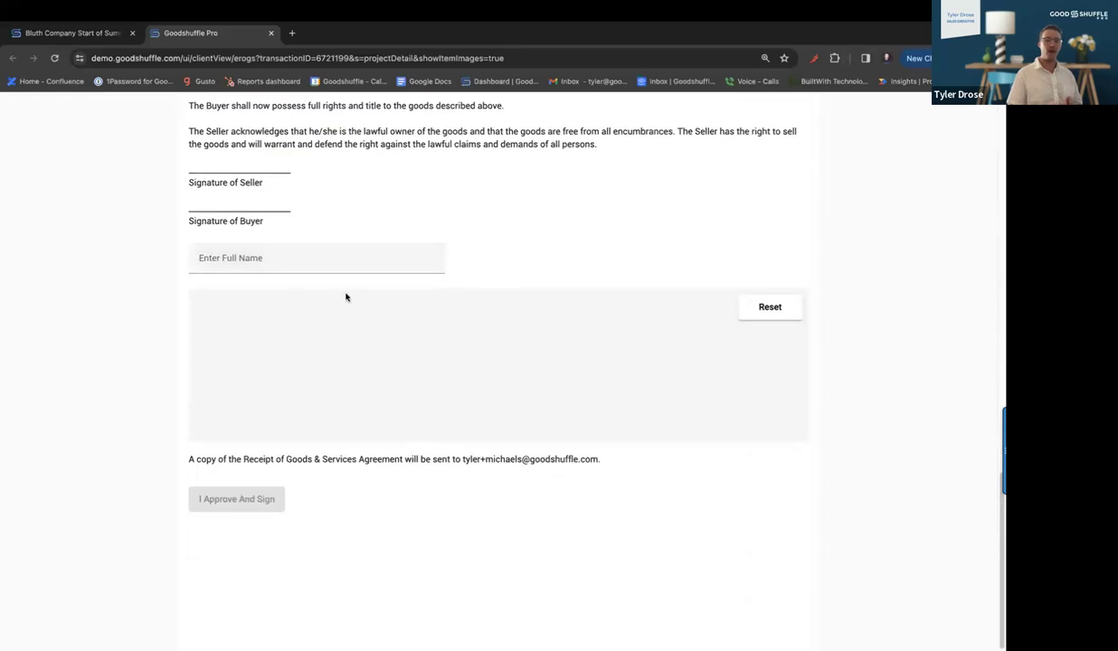
pyautogui.moveTo(307, 339); pyautogui.dragTo(683, 326)
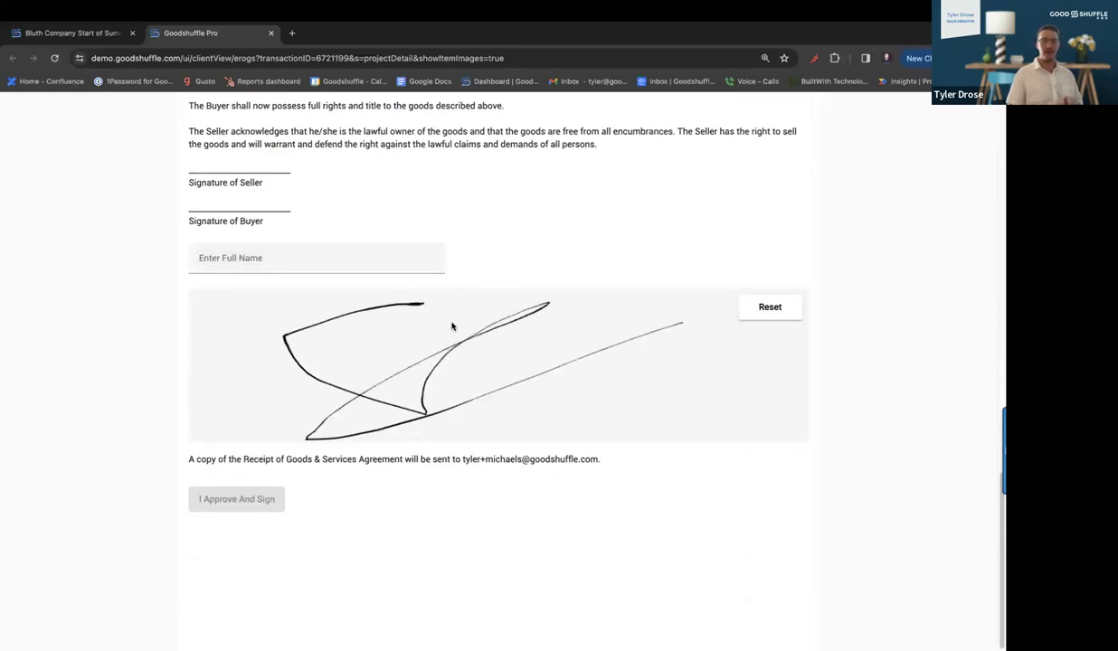
pyautogui.write('Mr.')
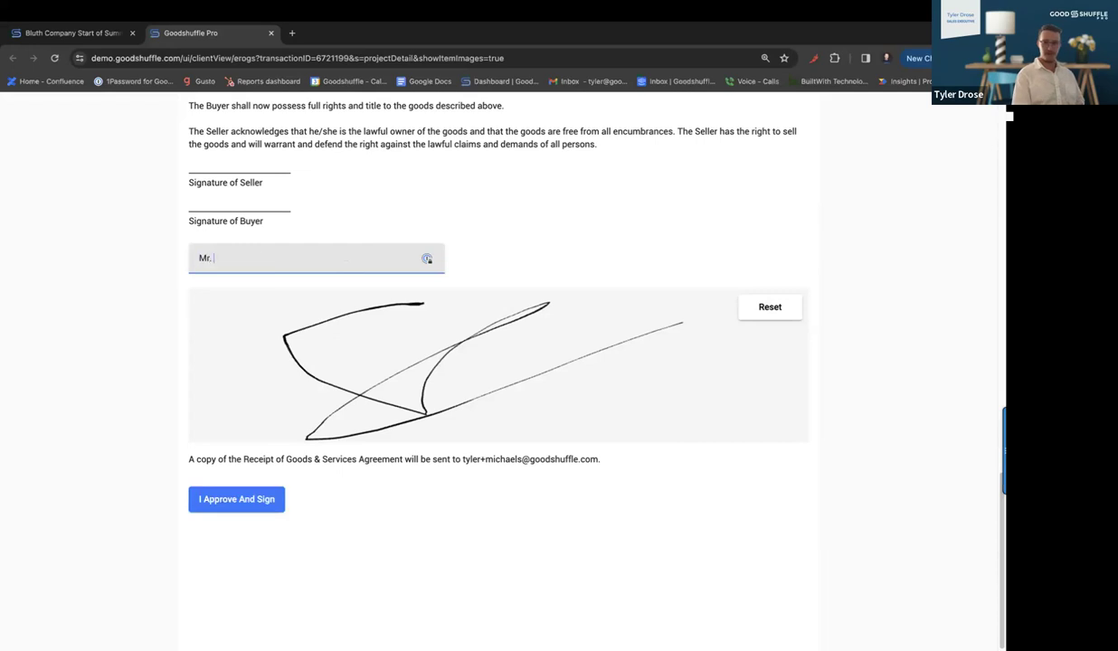
pyautogui.write('Customer')
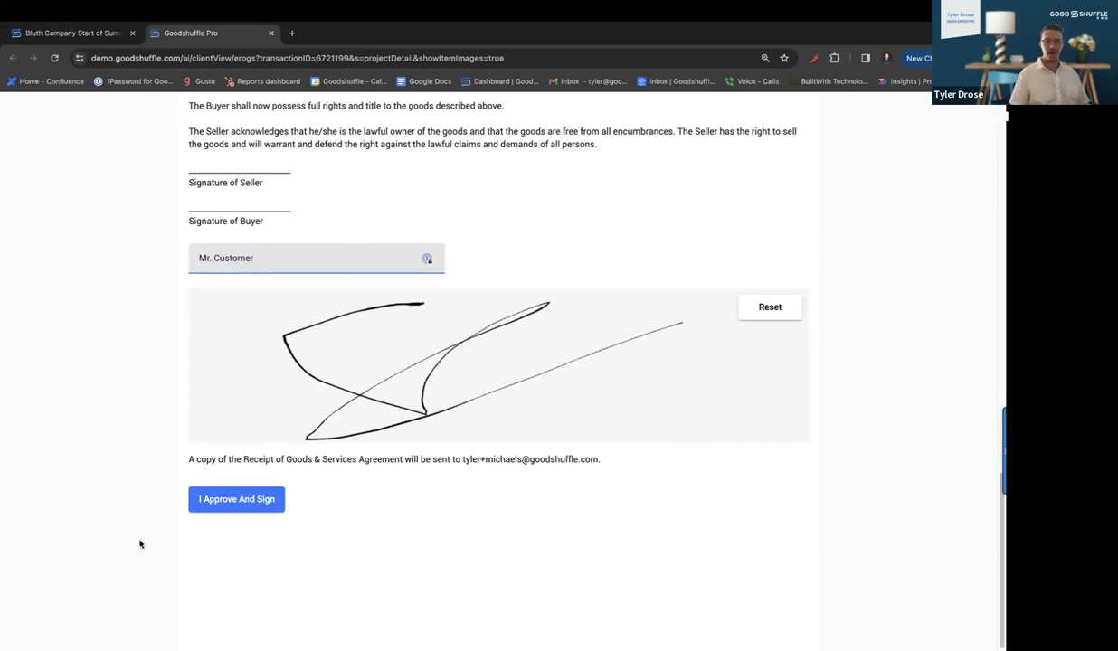
pyautogui.click(237, 499)
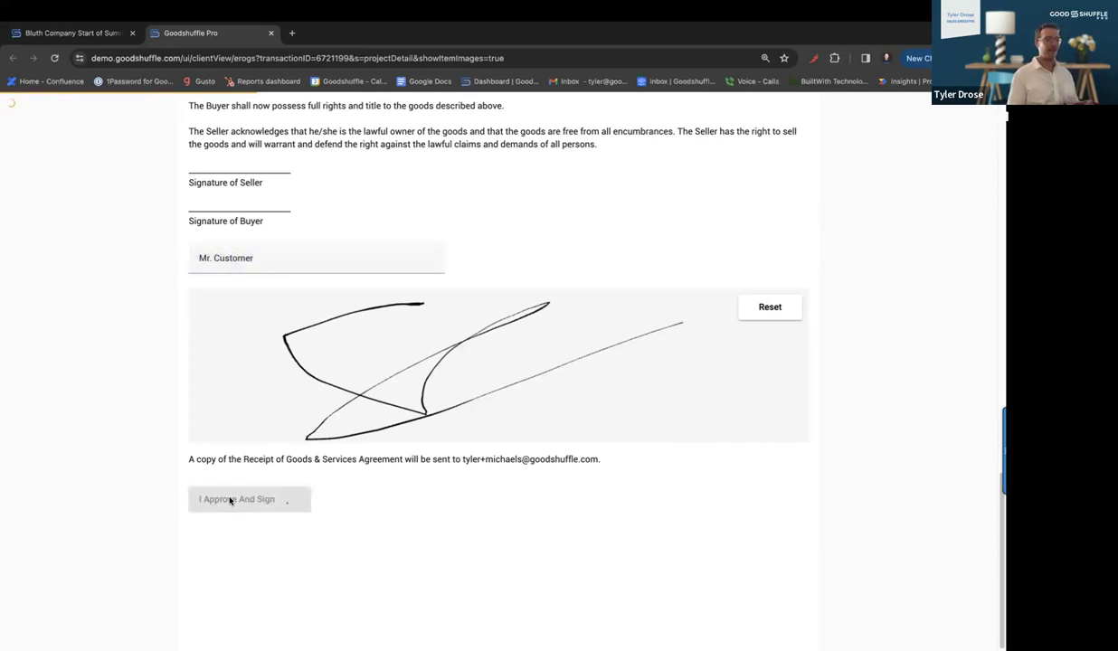
pyautogui.click(237, 499)
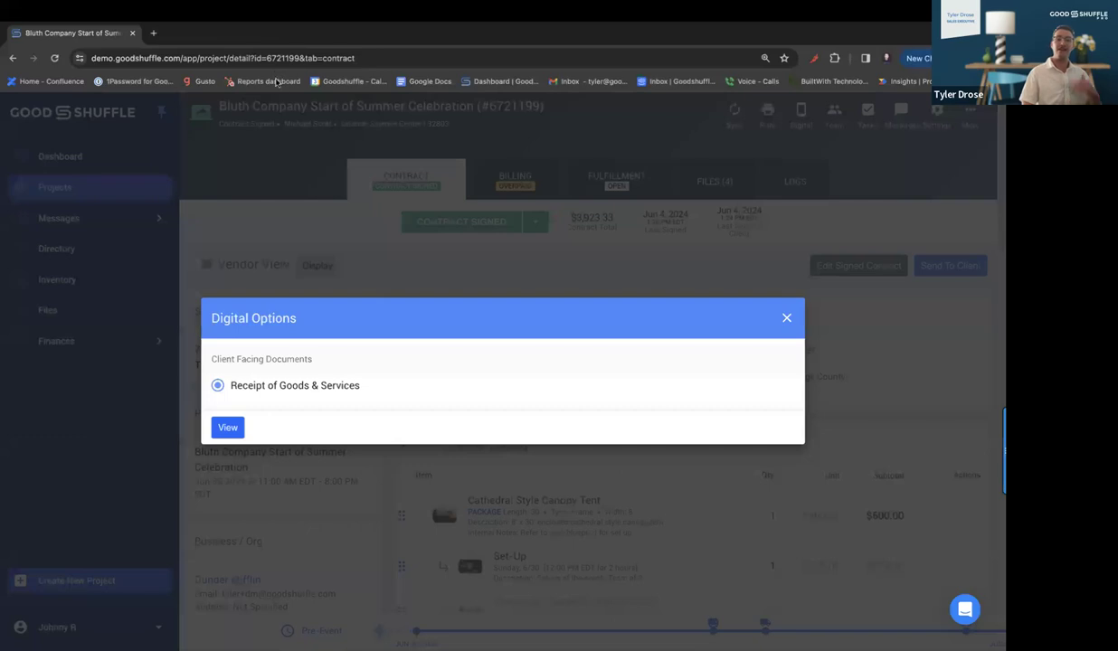
# - Close Digital Options, check Fulfillment's Check In panel and Billing, then return to Fulfillment
pyautogui.click(786, 318)
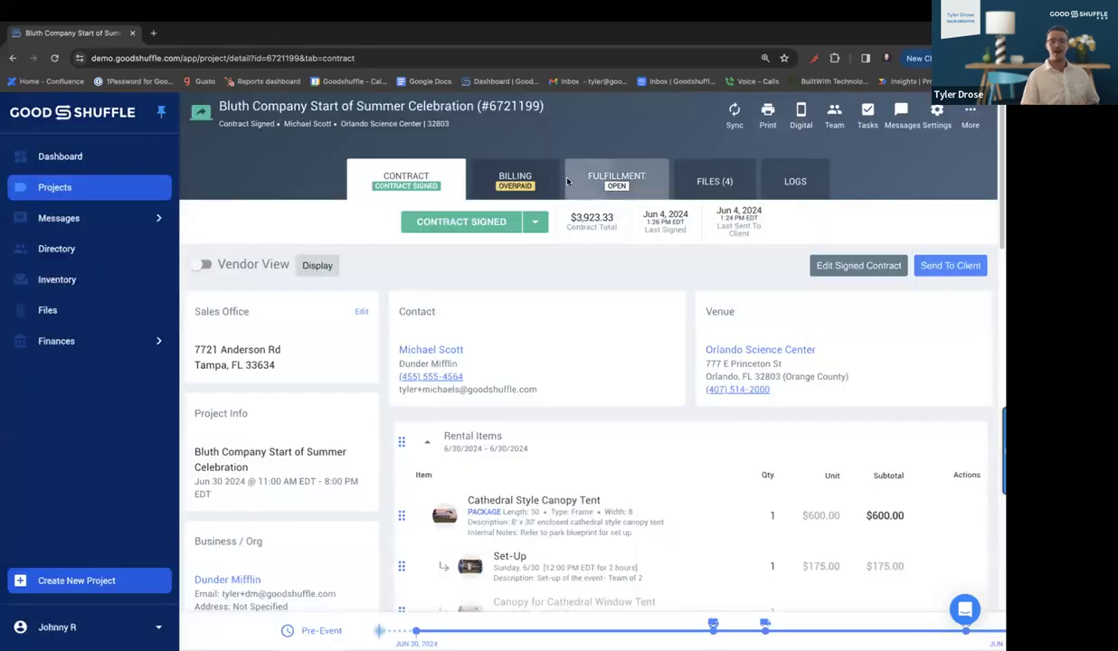
pyautogui.click(616, 178)
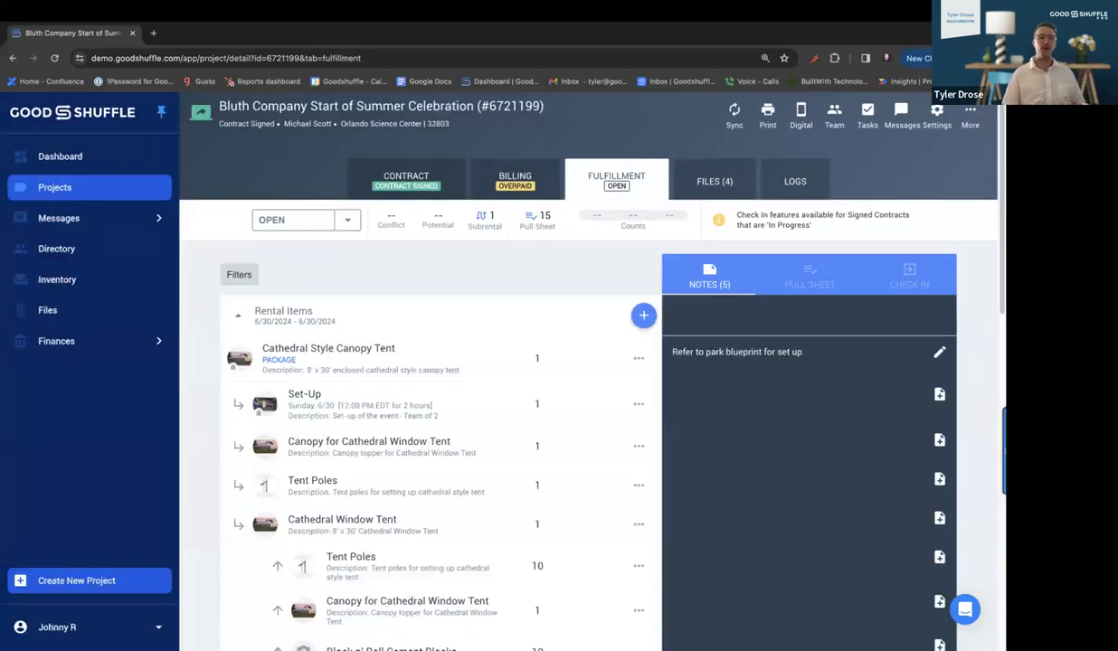
pyautogui.click(909, 275)
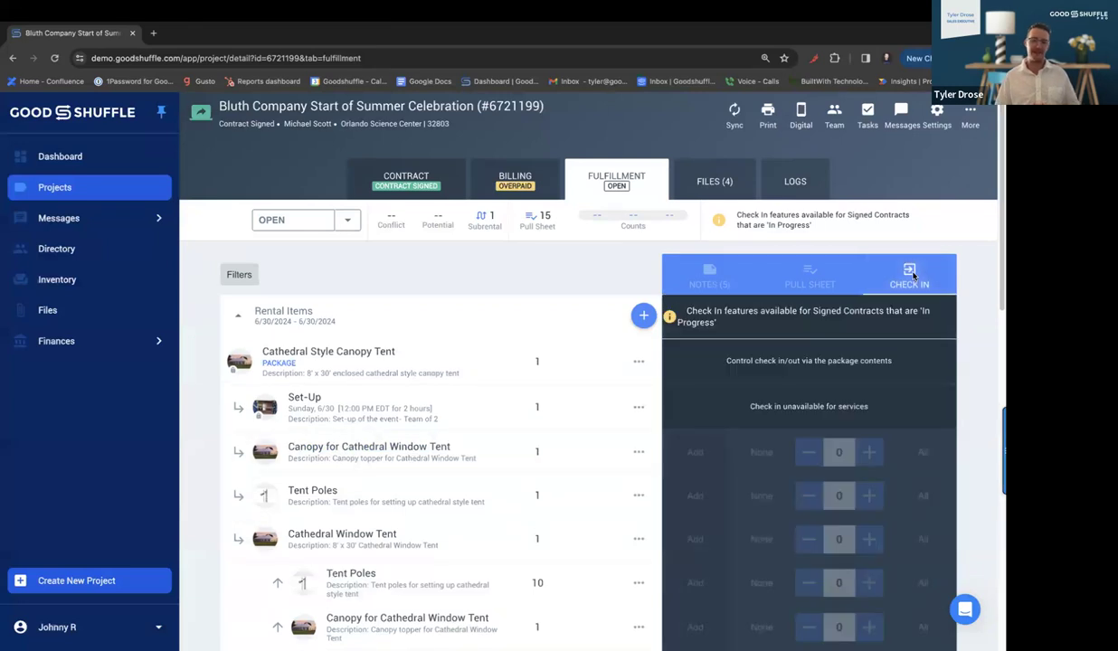
pyautogui.moveTo(480, 145)
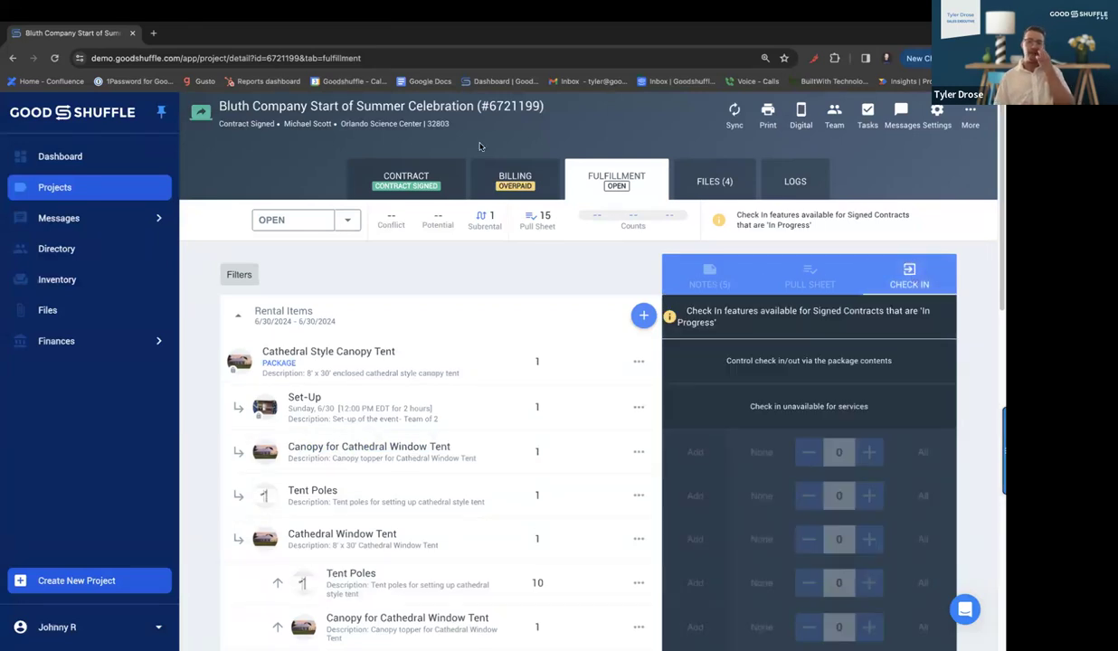
pyautogui.click(515, 178)
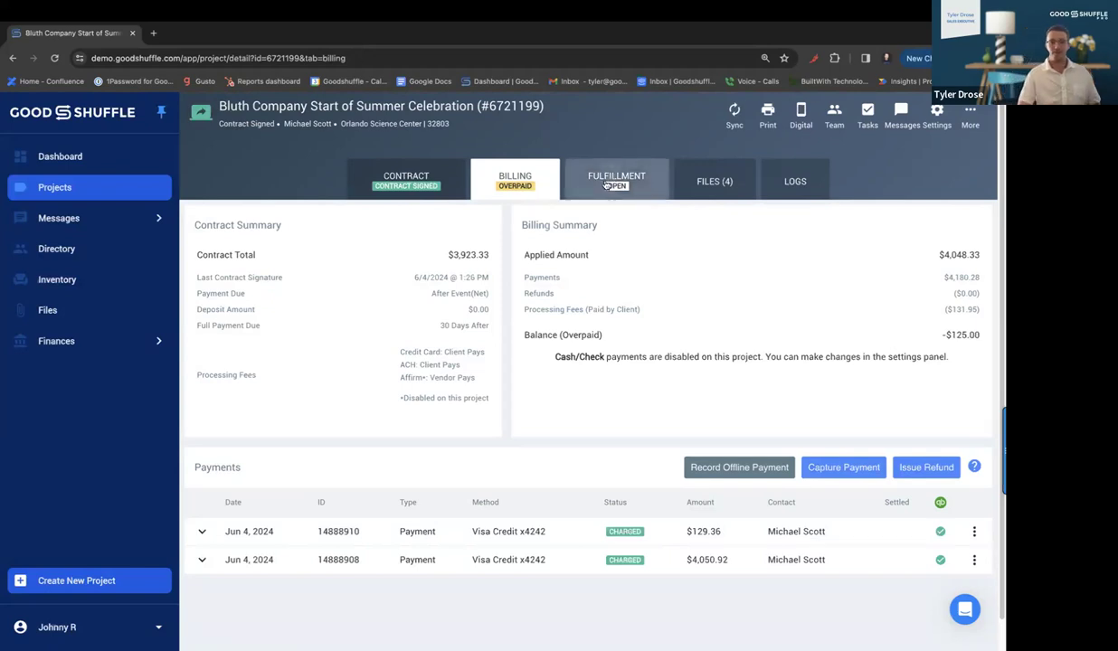
pyautogui.click(616, 180)
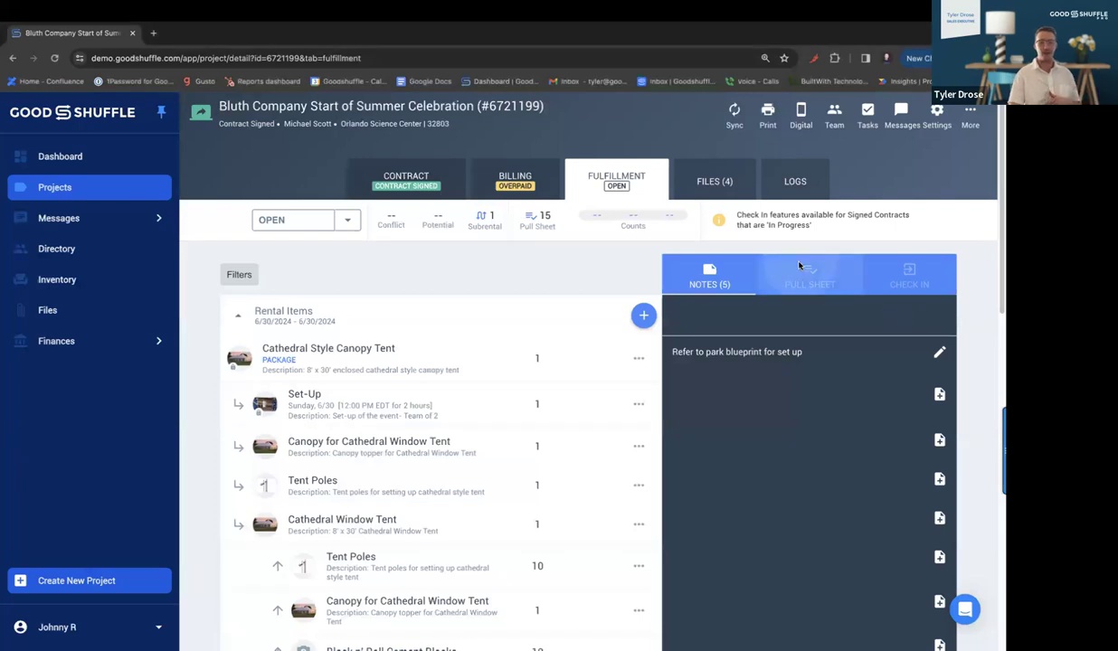
# - Open the pull sheet and mark Canopy for Cathedral Window Tent as Loaded and Dropped Off
pyautogui.click(809, 274)
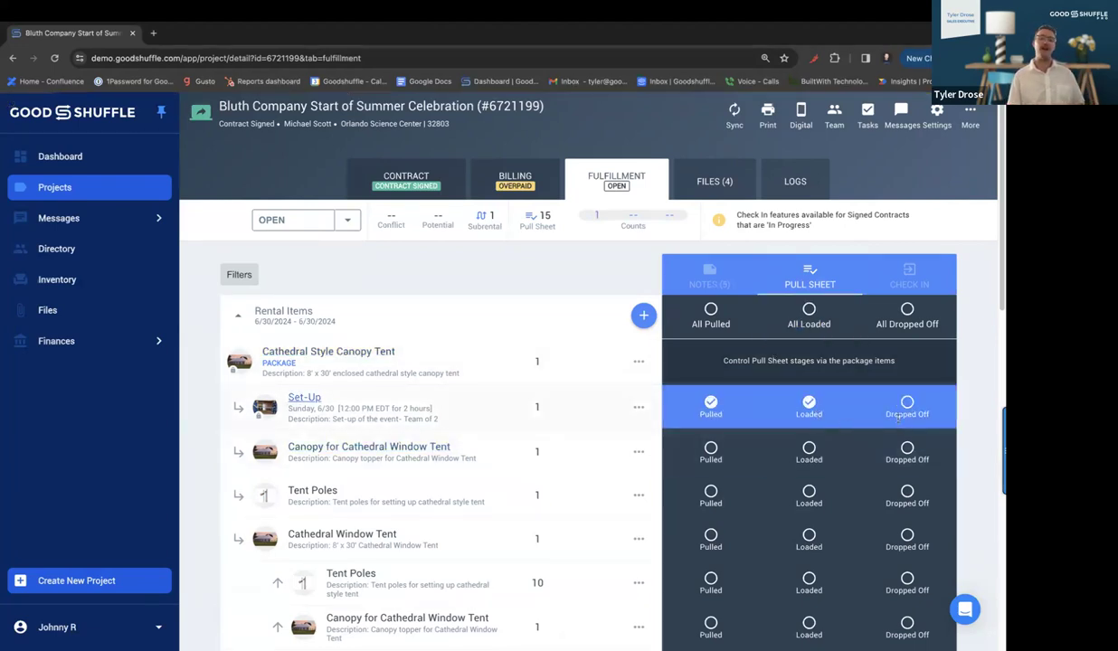
pyautogui.click(907, 401)
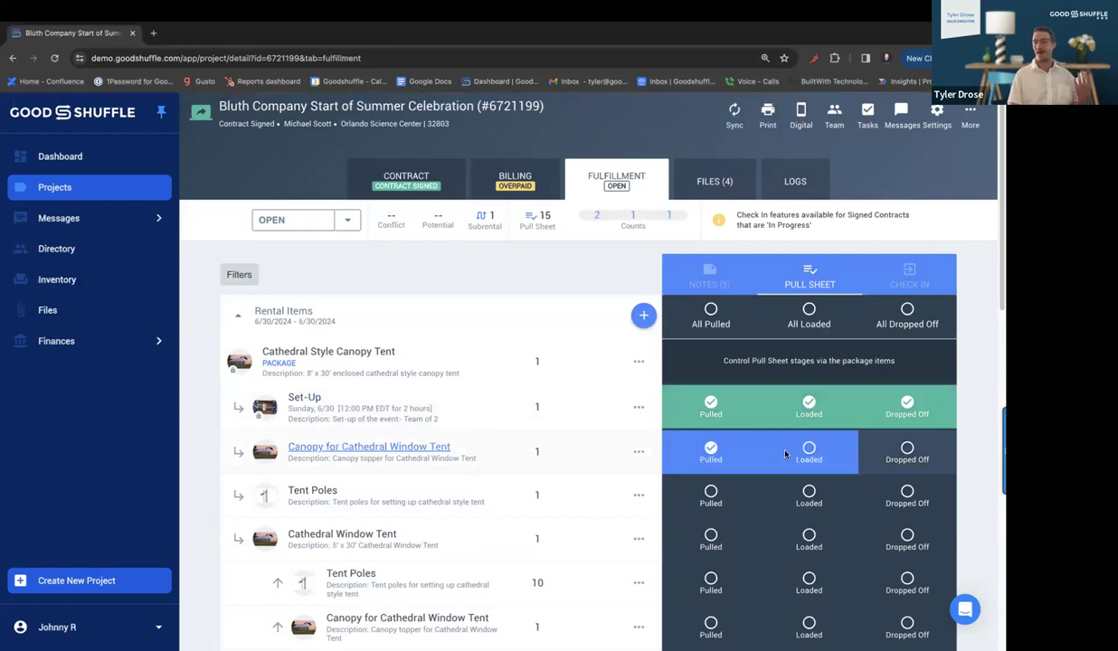
pyautogui.click(808, 448)
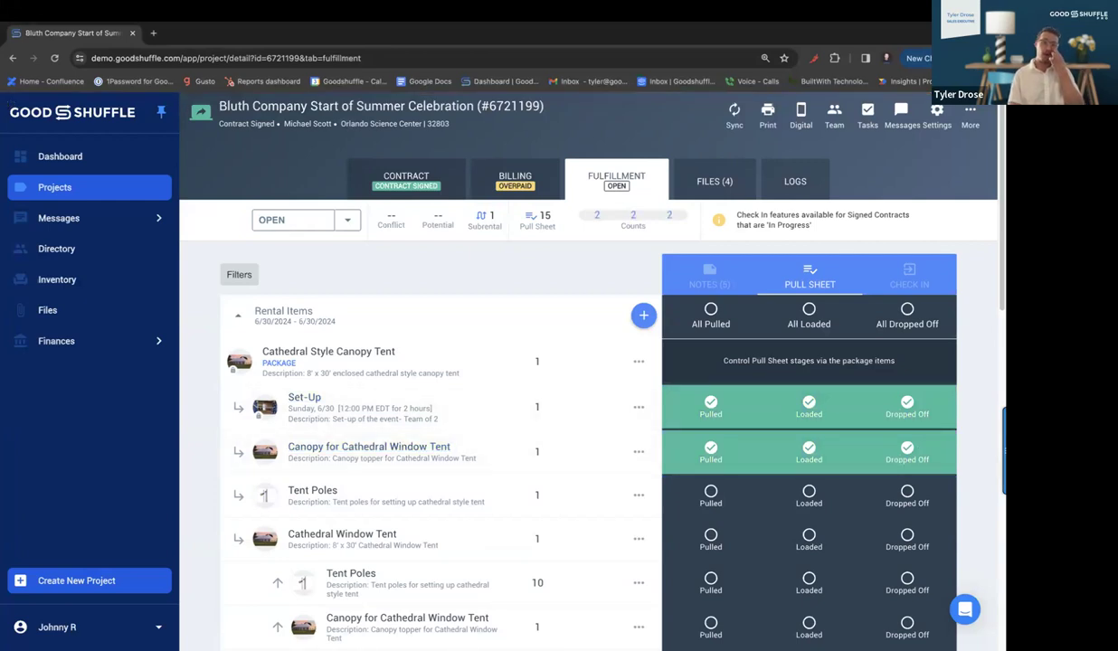
pyautogui.moveTo(450, 150)
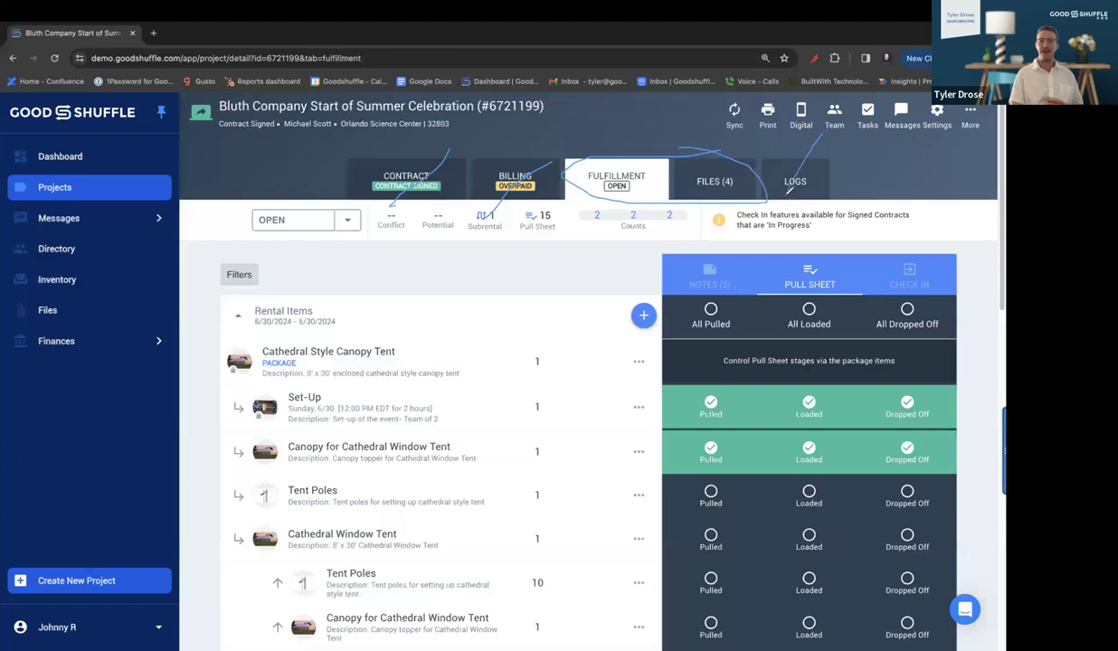
pyautogui.moveTo(783, 199)
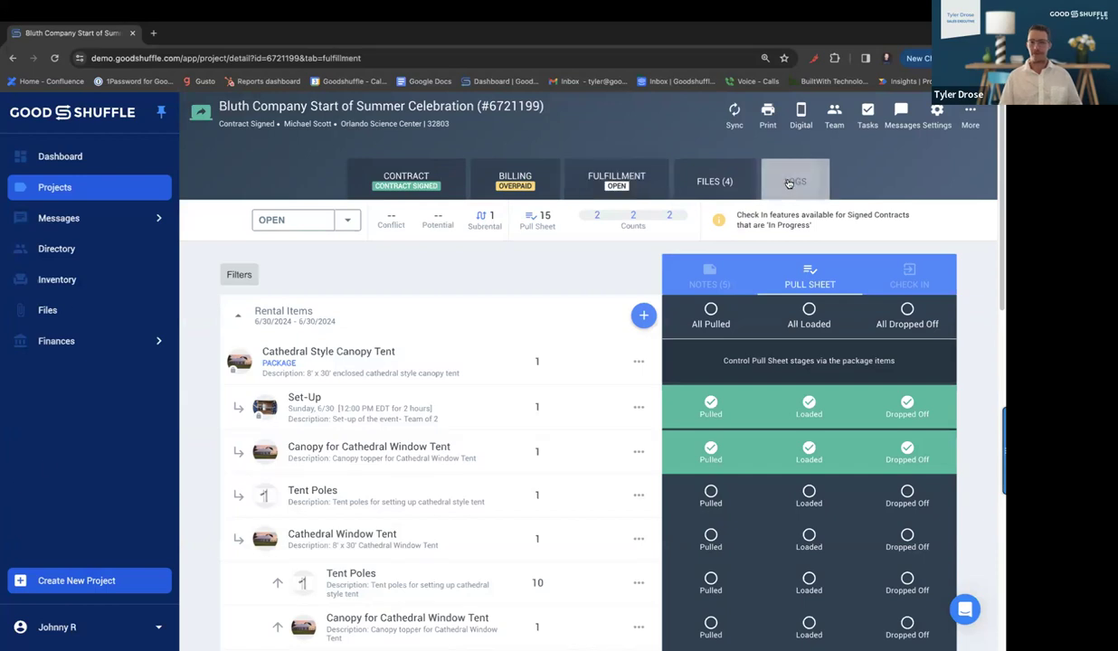
# - Review the pull sheet updates in the activity log, then return to the contract
pyautogui.click(795, 180)
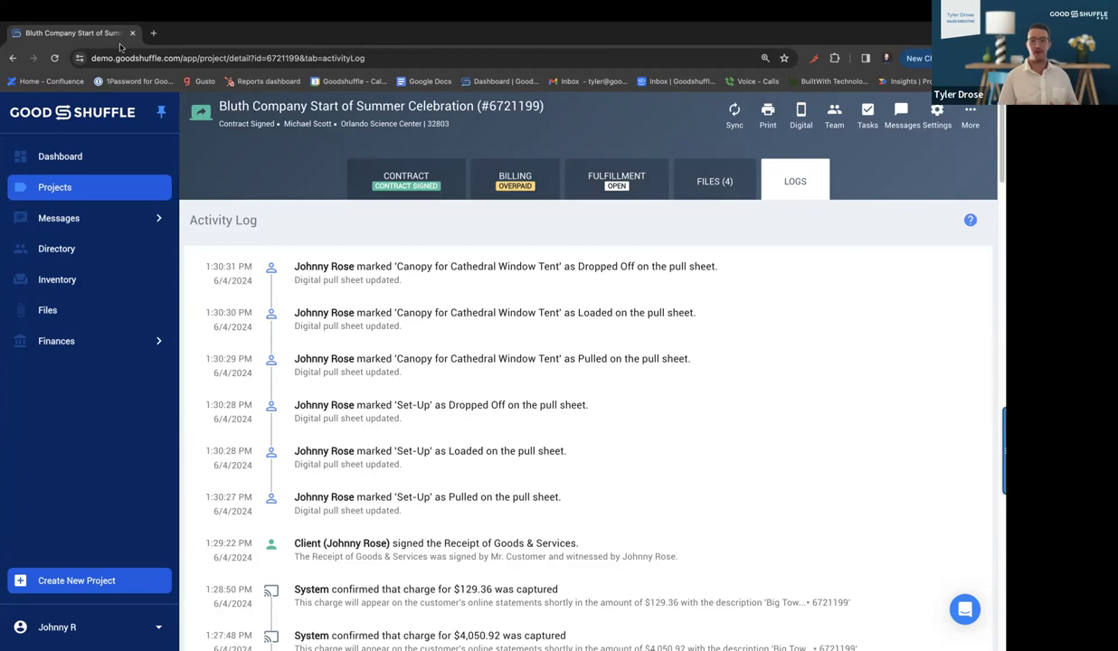
pyautogui.click(406, 179)
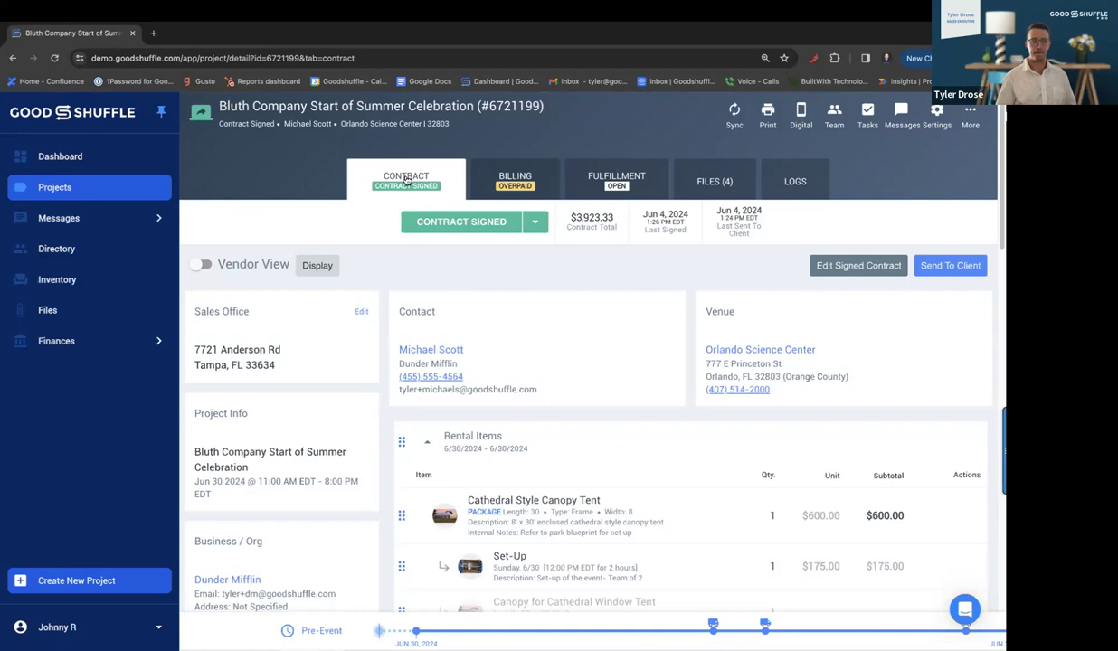
pyautogui.moveTo(218, 69)
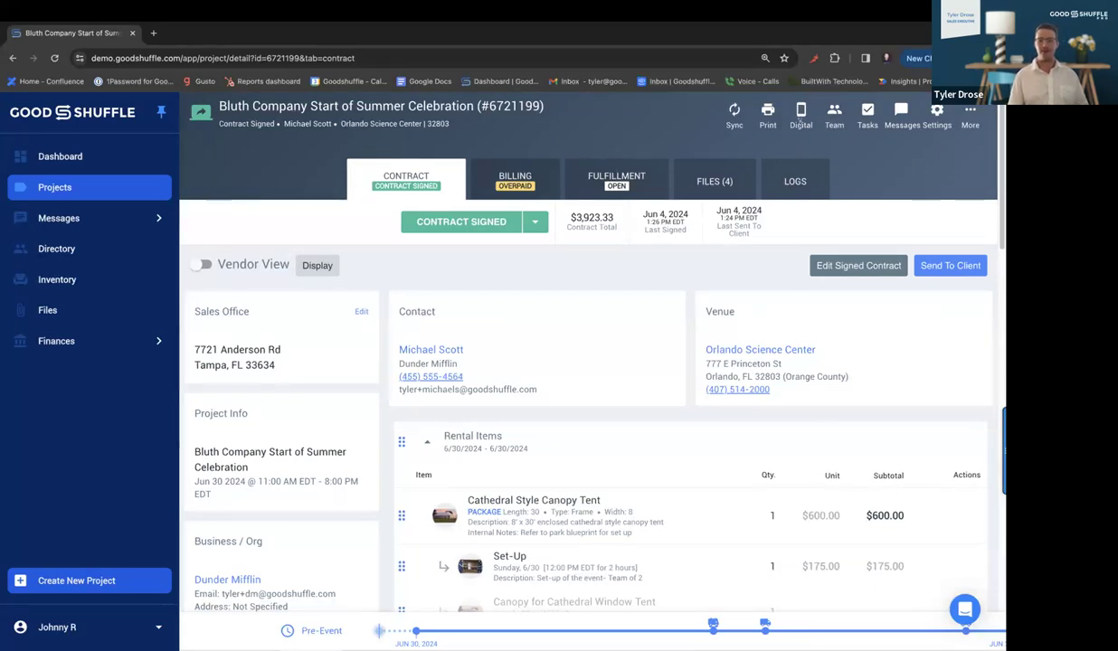
# - Open Add / Edit Project Team, showing sales lead Johnny Rose and crew member David Rose
pyautogui.click(833, 115)
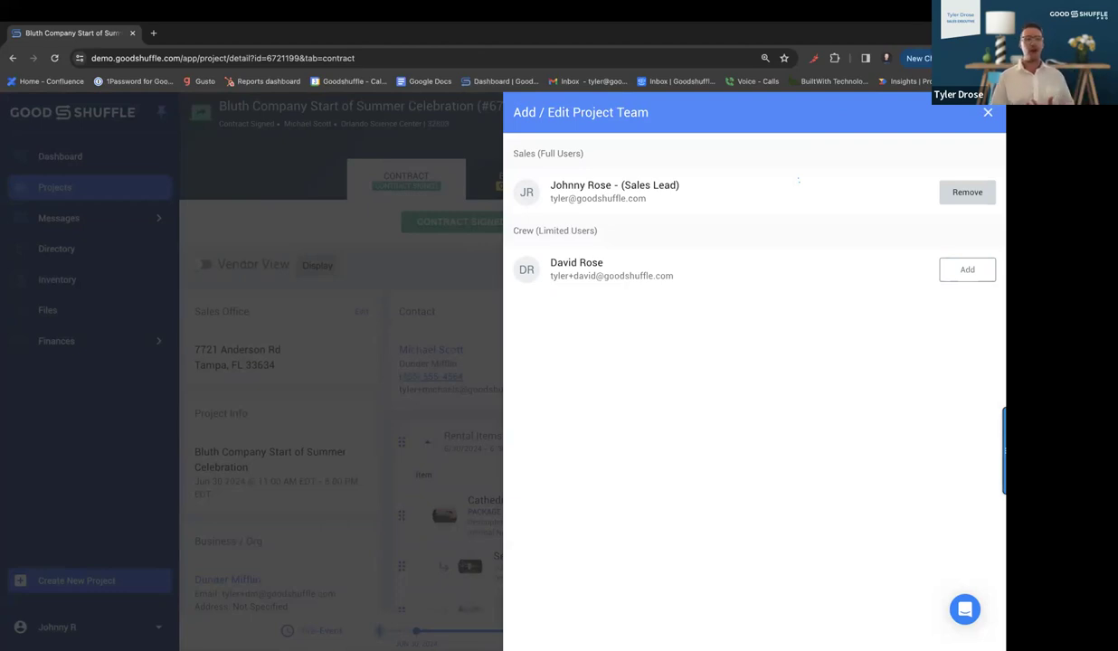
# - Open the Goodshuffle Calendar bookmark to view the June 2024 synced calendar
pyautogui.click(212, 32)
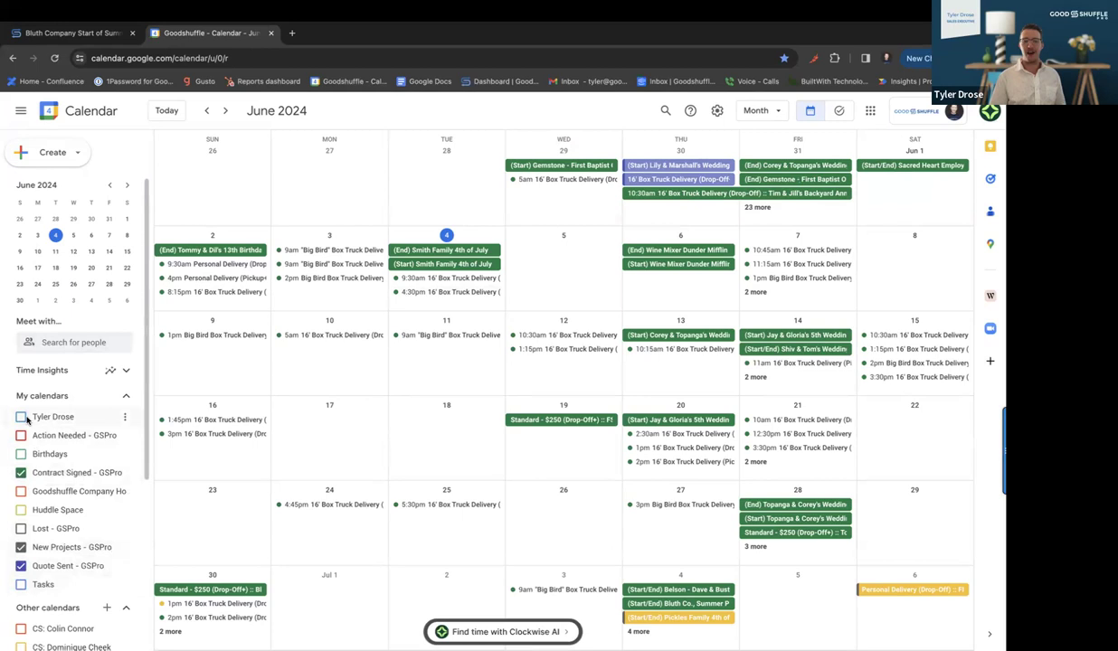
# - Show the personal calendar's events, then return to the Goodshuffle project team tab
pyautogui.click(21, 417)
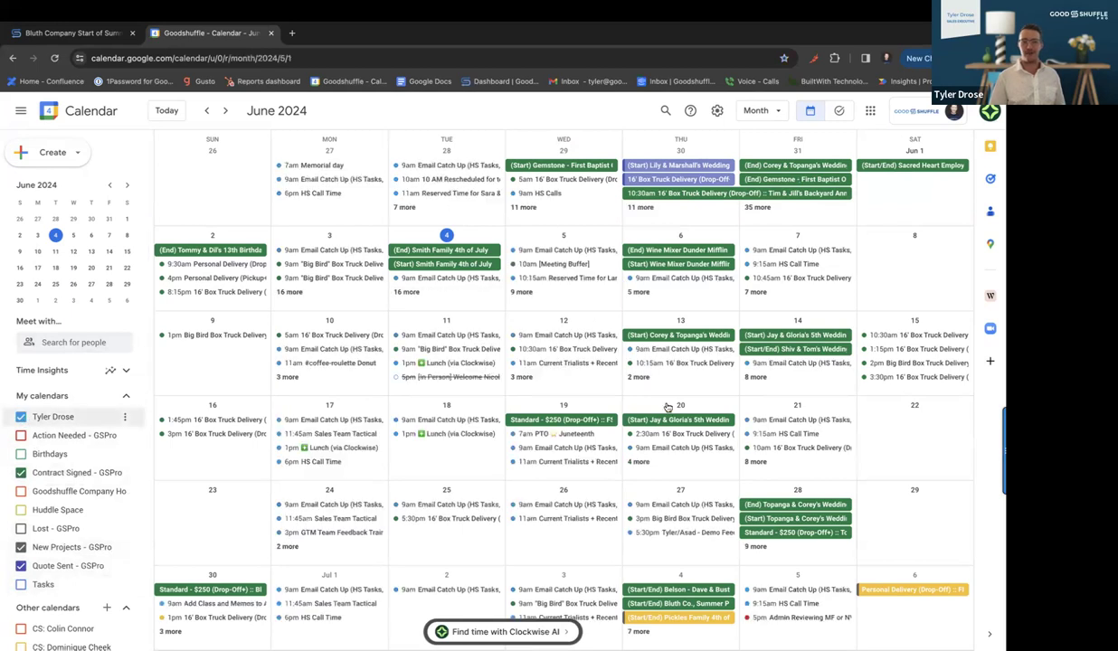
pyautogui.click(205, 111)
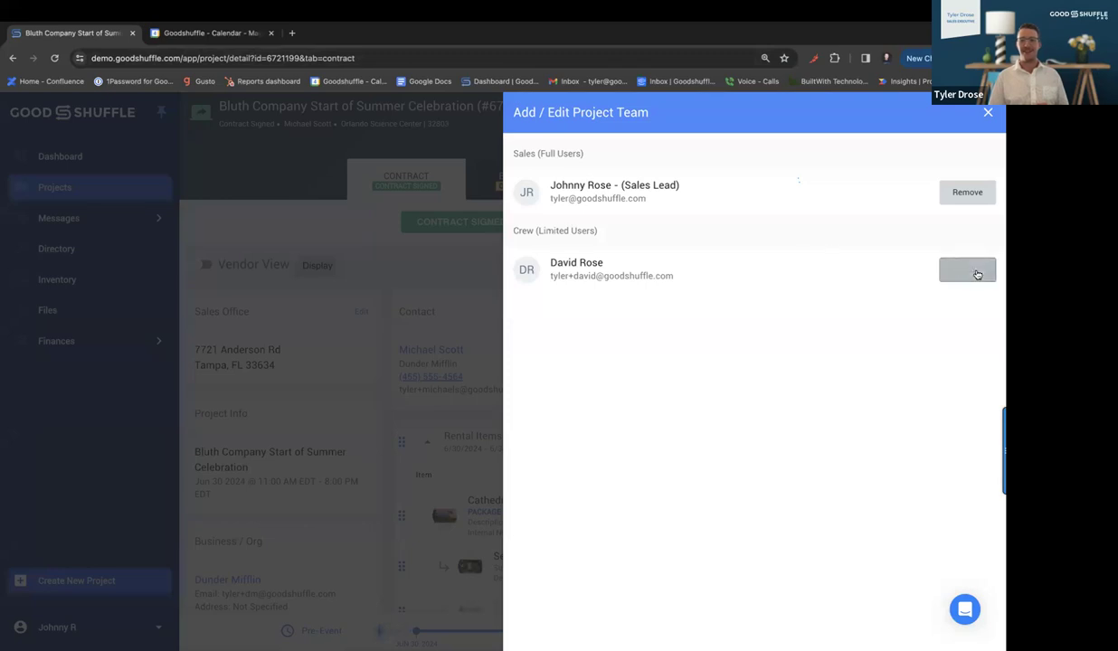
# - Close the Add / Edit Project Team panel and bring up the project's Print Options
pyautogui.click(967, 270)
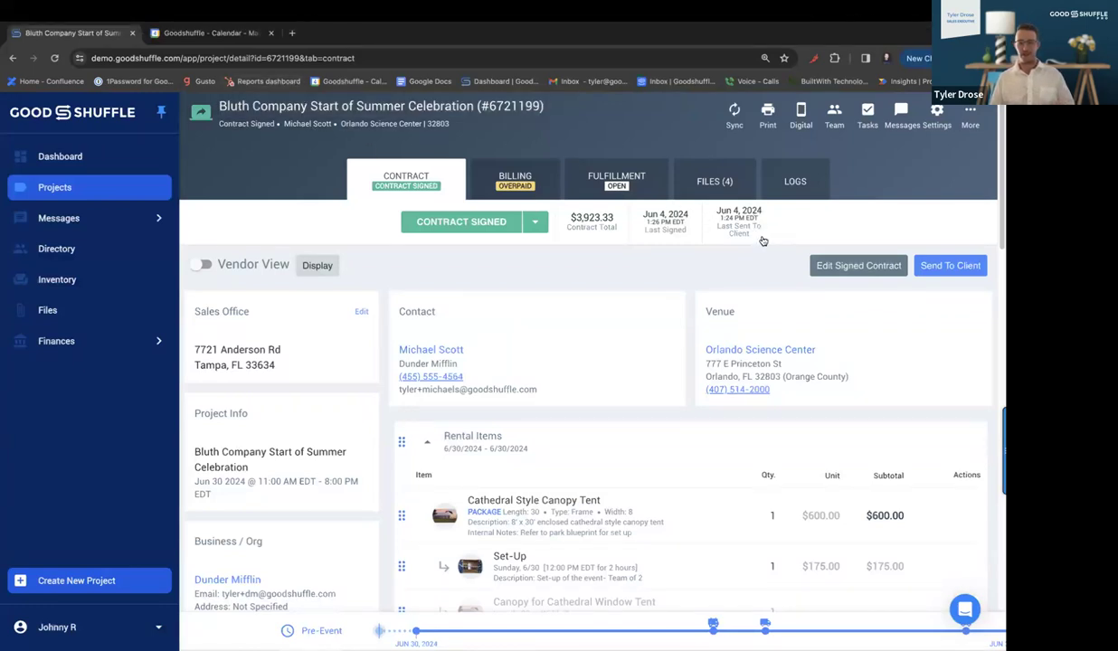
pyautogui.click(767, 110)
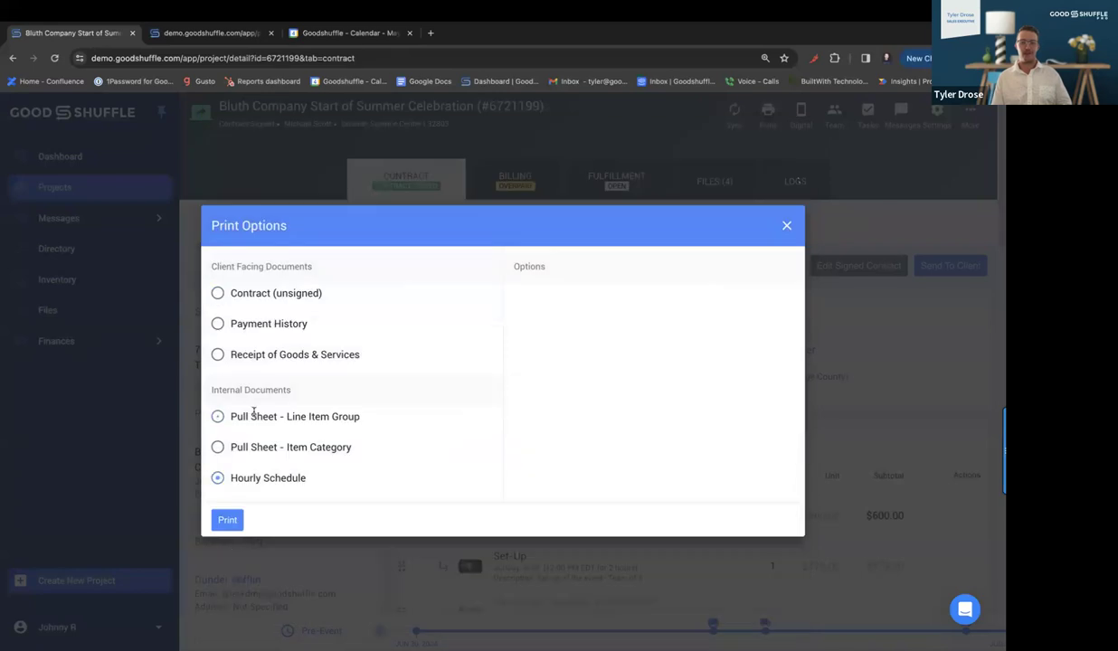
# - Print the Pull Sheet - Line Item Group and Hourly Schedule, then close Print Options
pyautogui.click(227, 520)
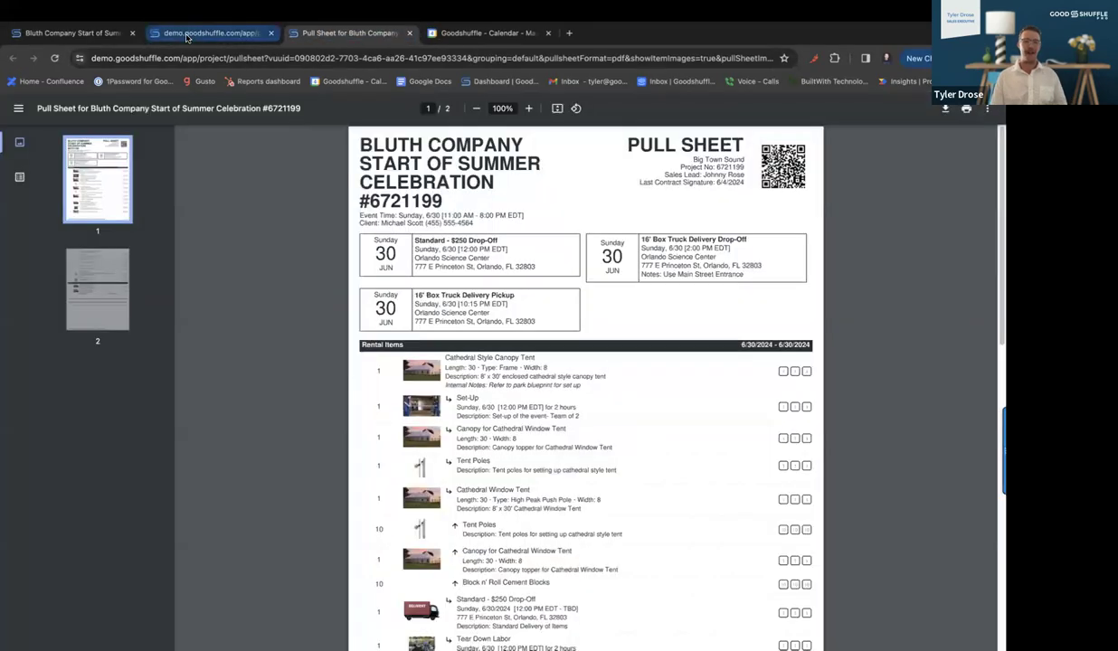
pyautogui.click(210, 33)
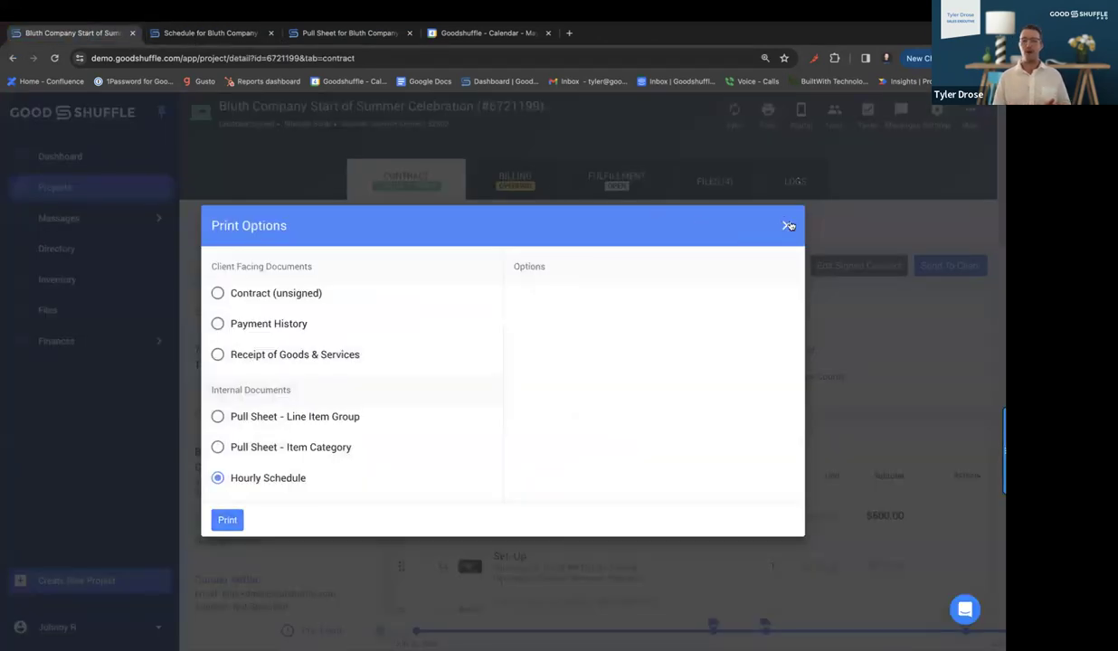
pyautogui.click(788, 226)
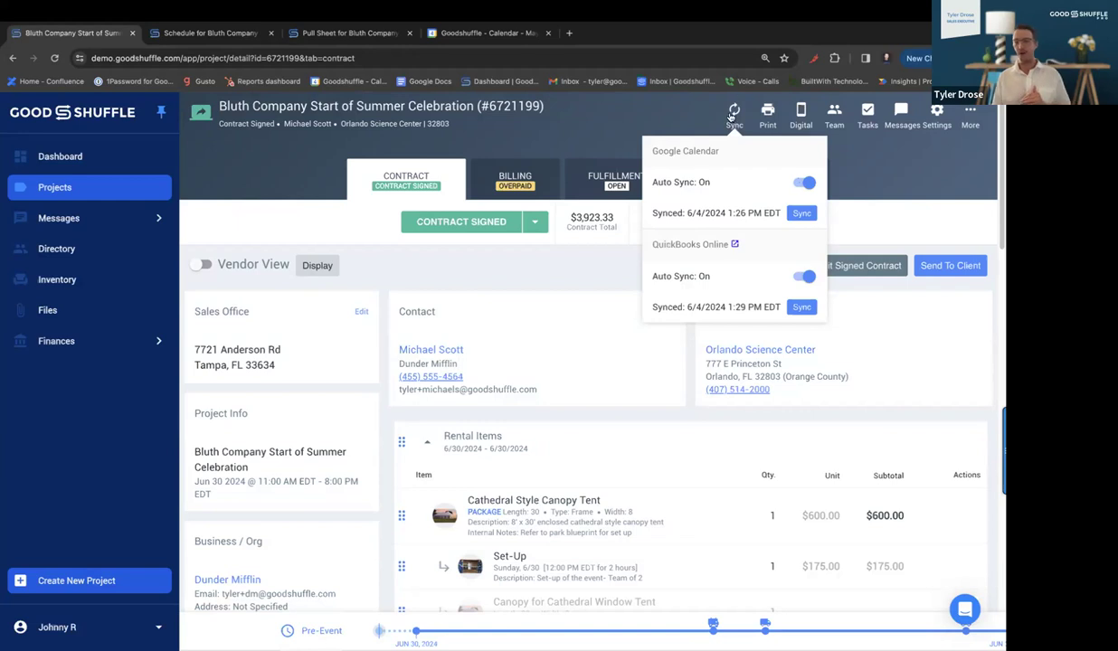
# - Raise the Garden Party Table Package to 32, finish editing, and check QuickBooks sync
pyautogui.scroll(-3)
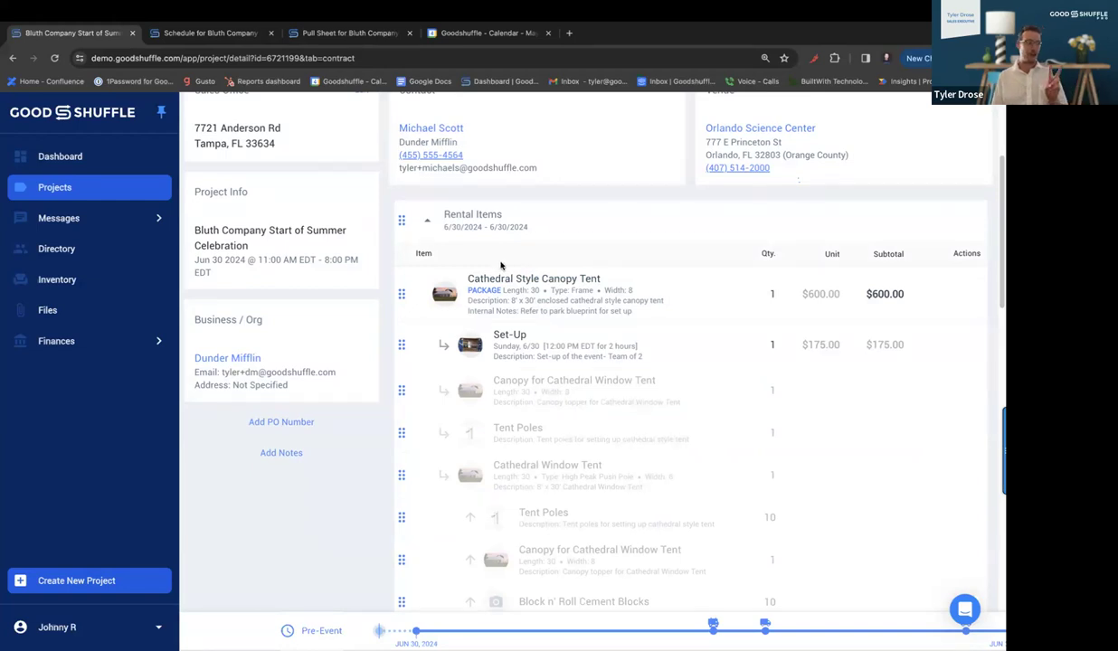
pyautogui.moveTo(533, 278)
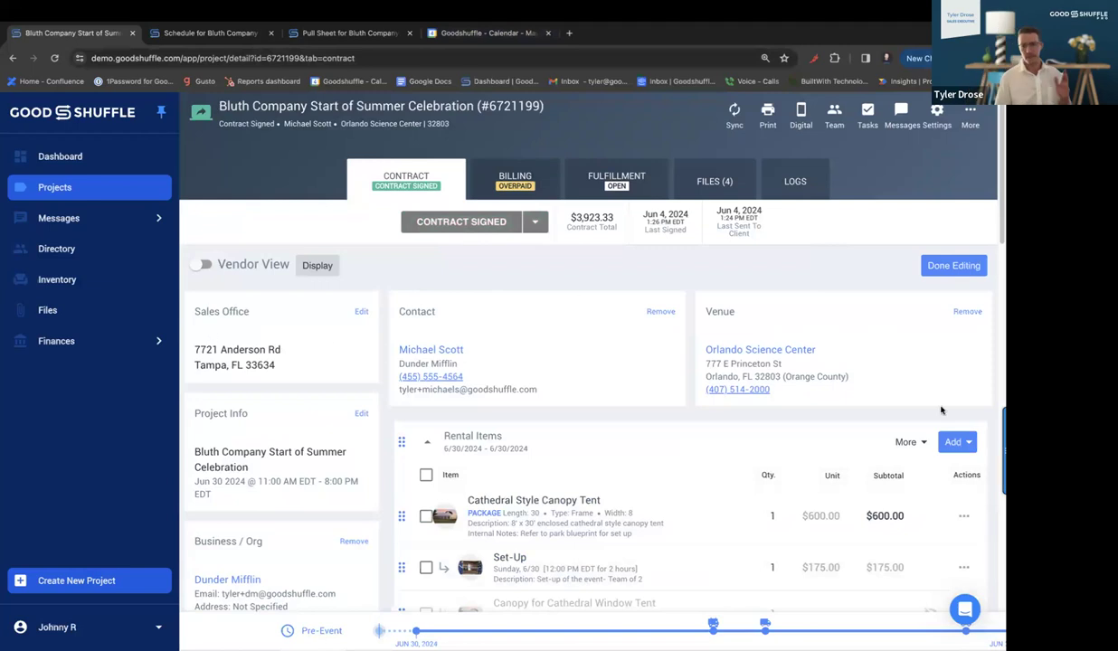
pyautogui.scroll(-3)
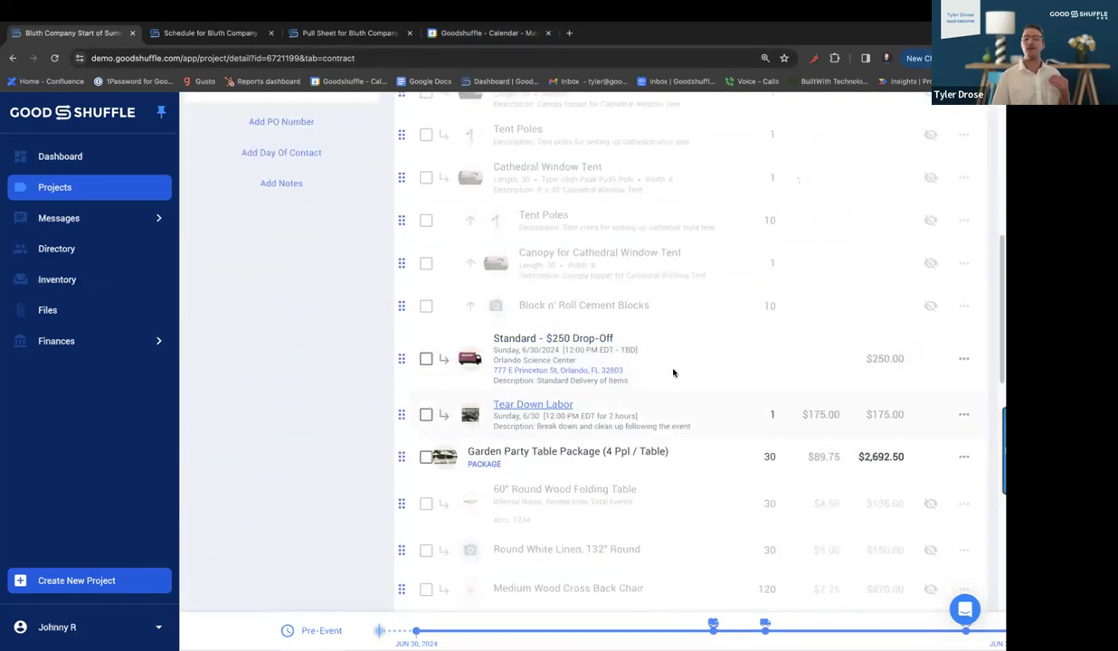
pyautogui.scroll(-3)
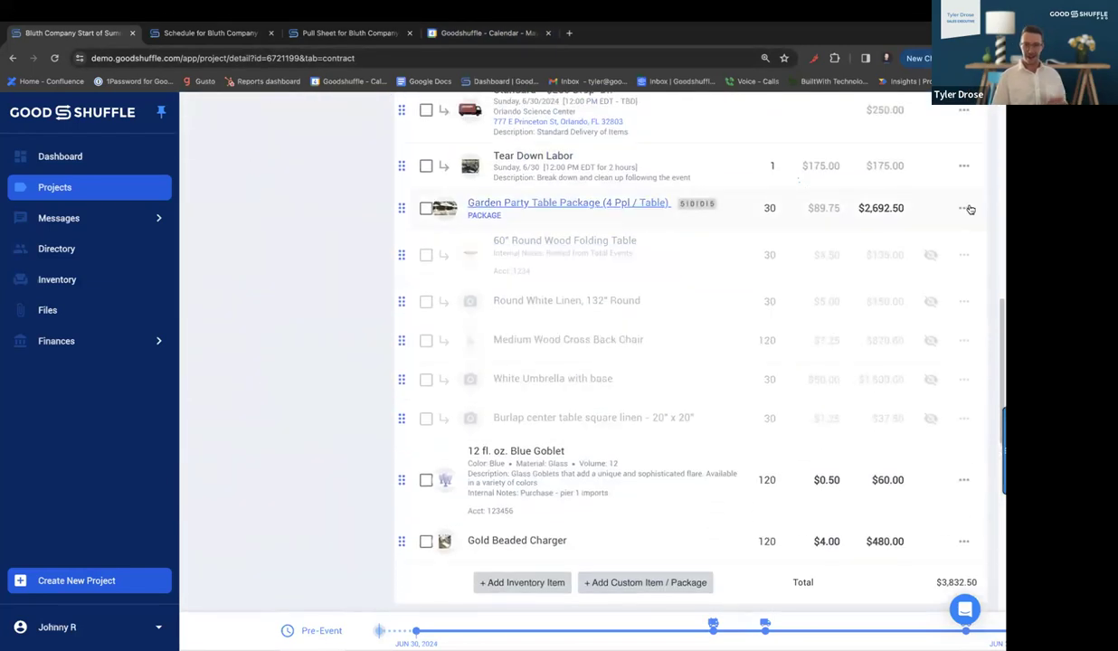
pyautogui.click(963, 208)
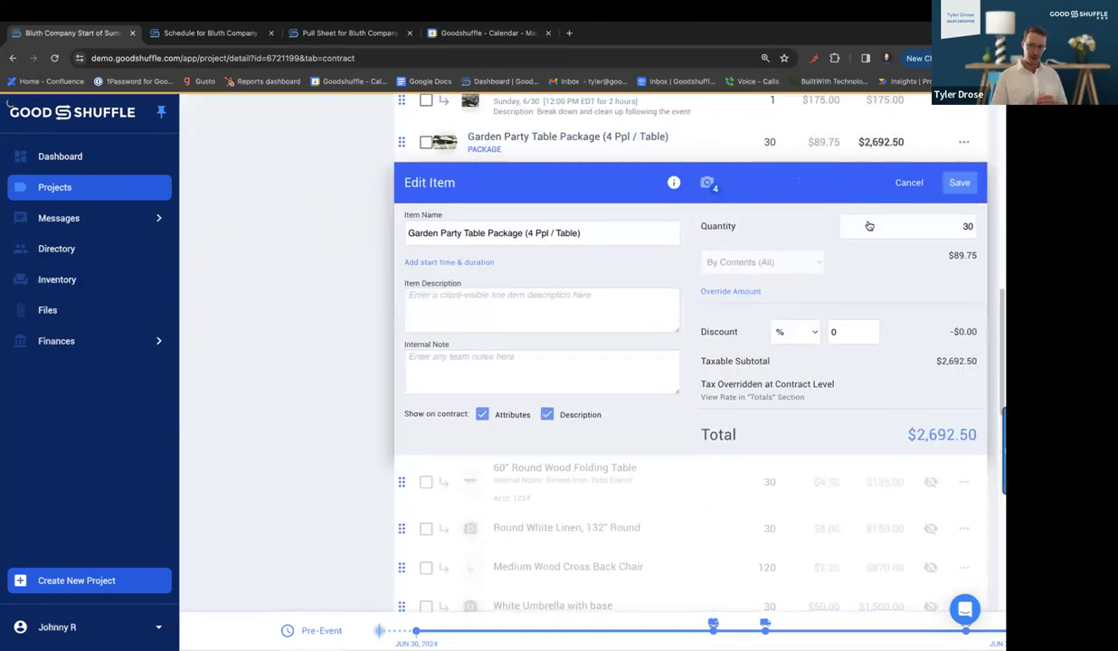
pyautogui.write('32')
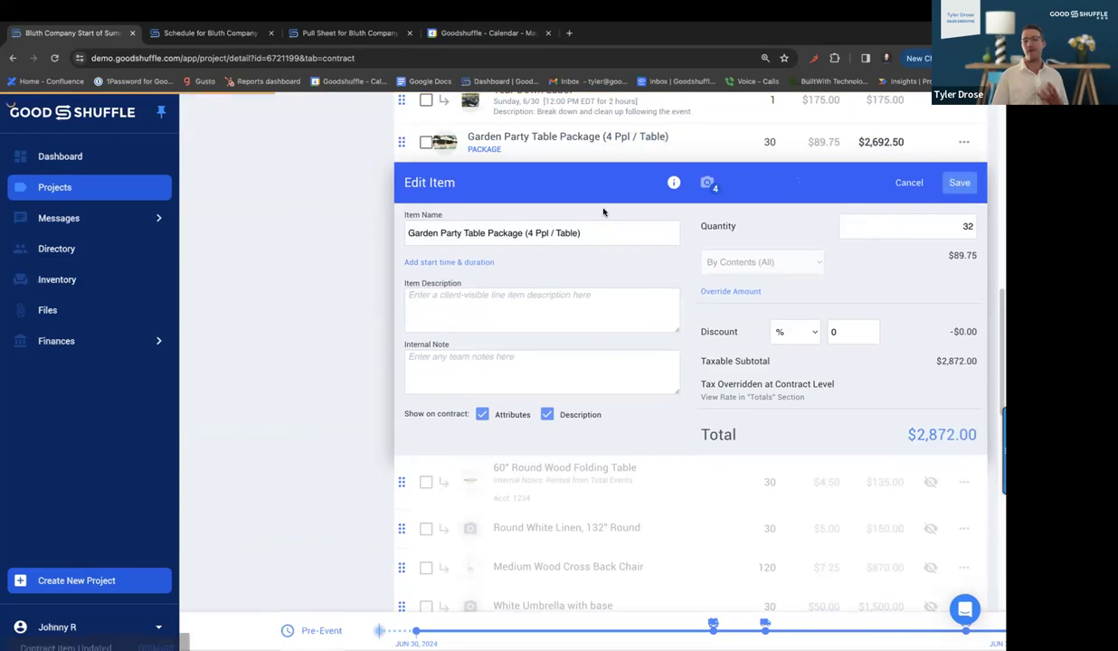
pyautogui.click(958, 182)
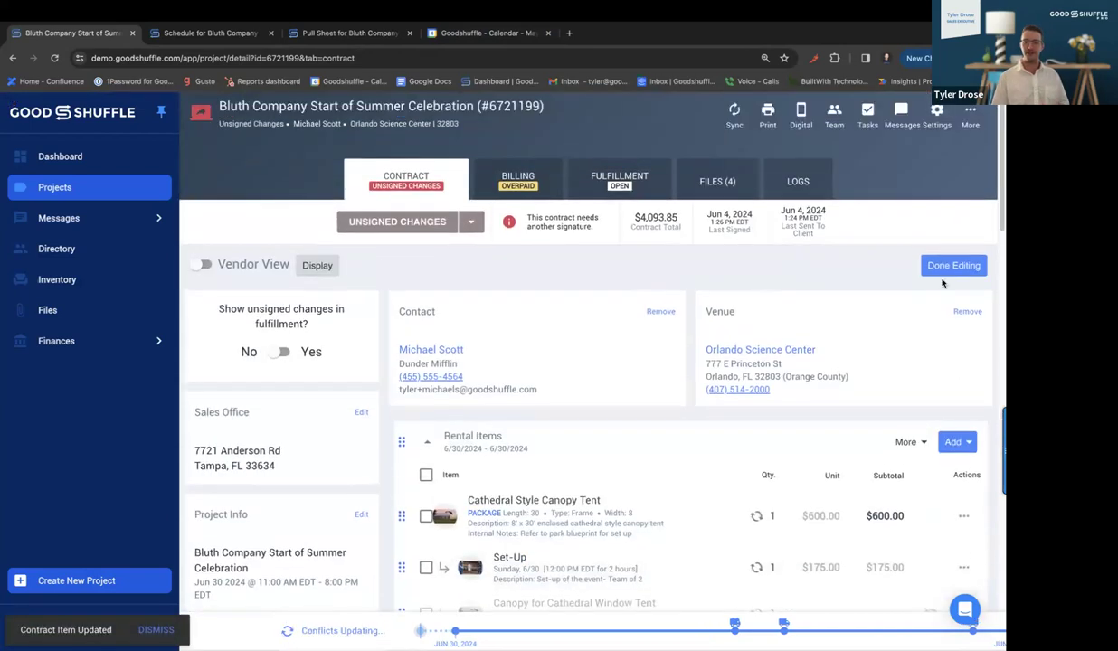
pyautogui.click(953, 265)
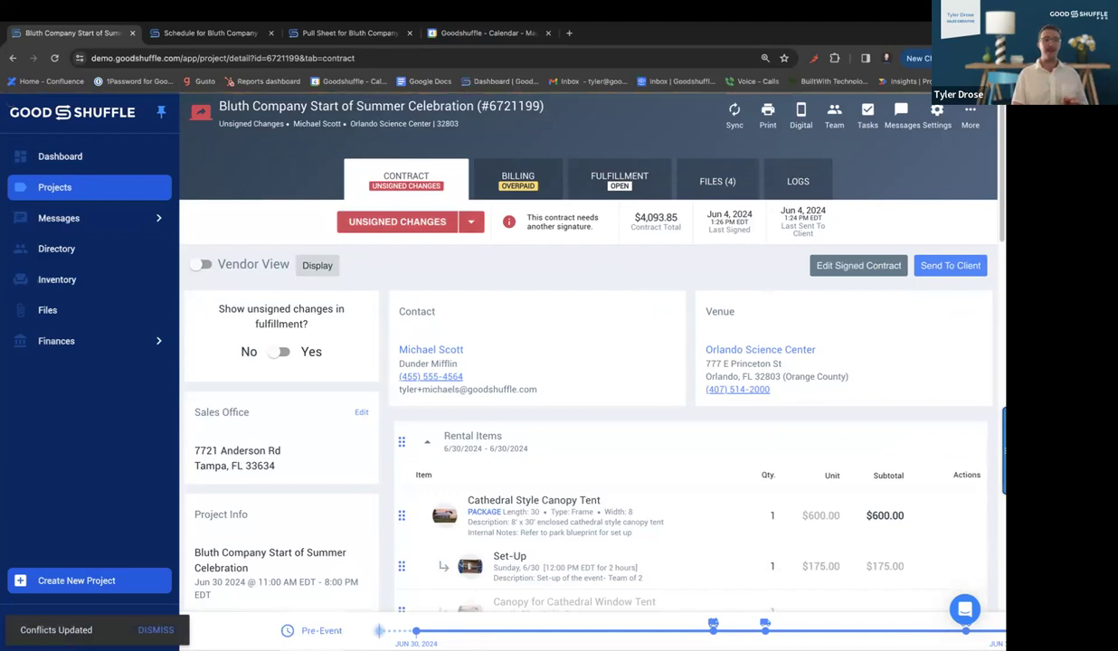
pyautogui.click(734, 113)
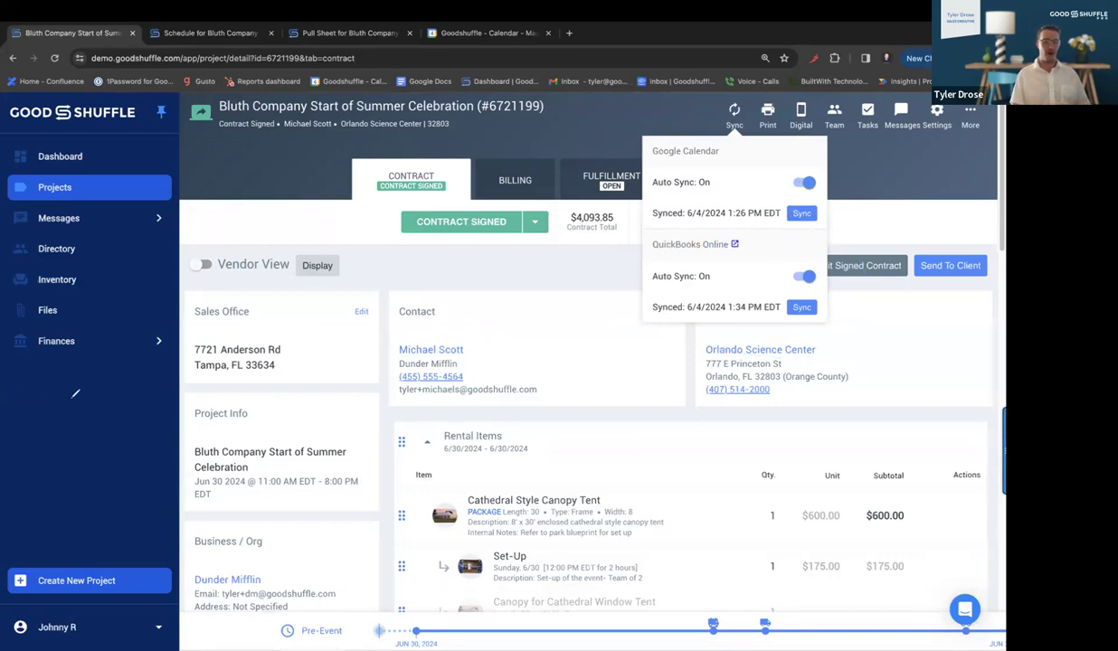
pyautogui.moveTo(13, 494)
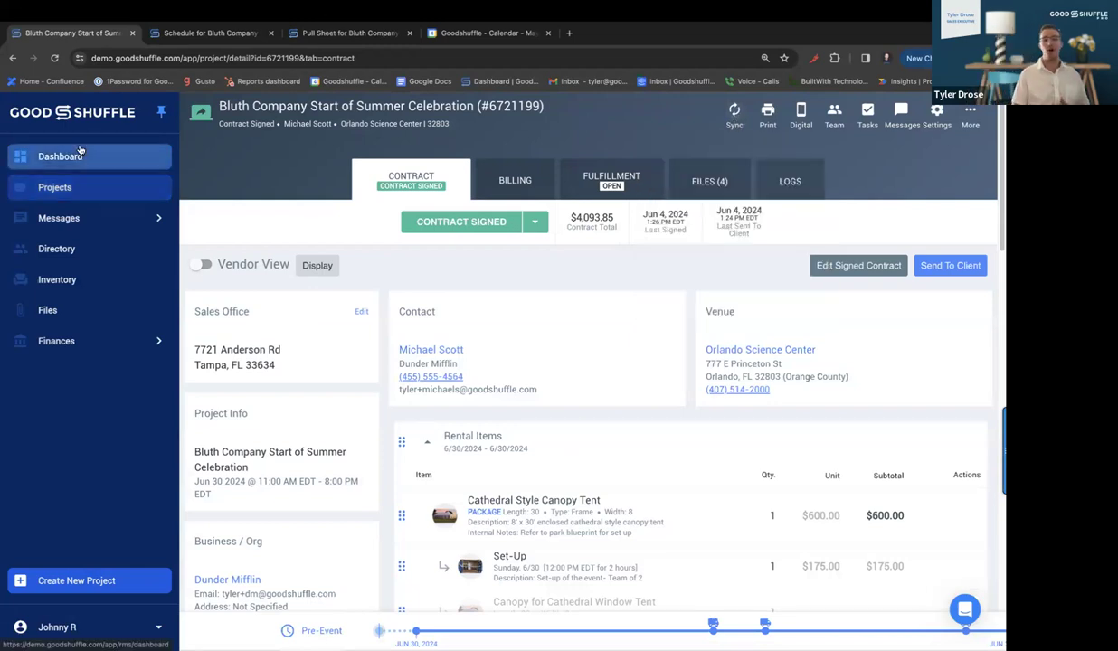
# - Open the Gibbler Event Co. rental catalogue and browse its categories
pyautogui.click(59, 155)
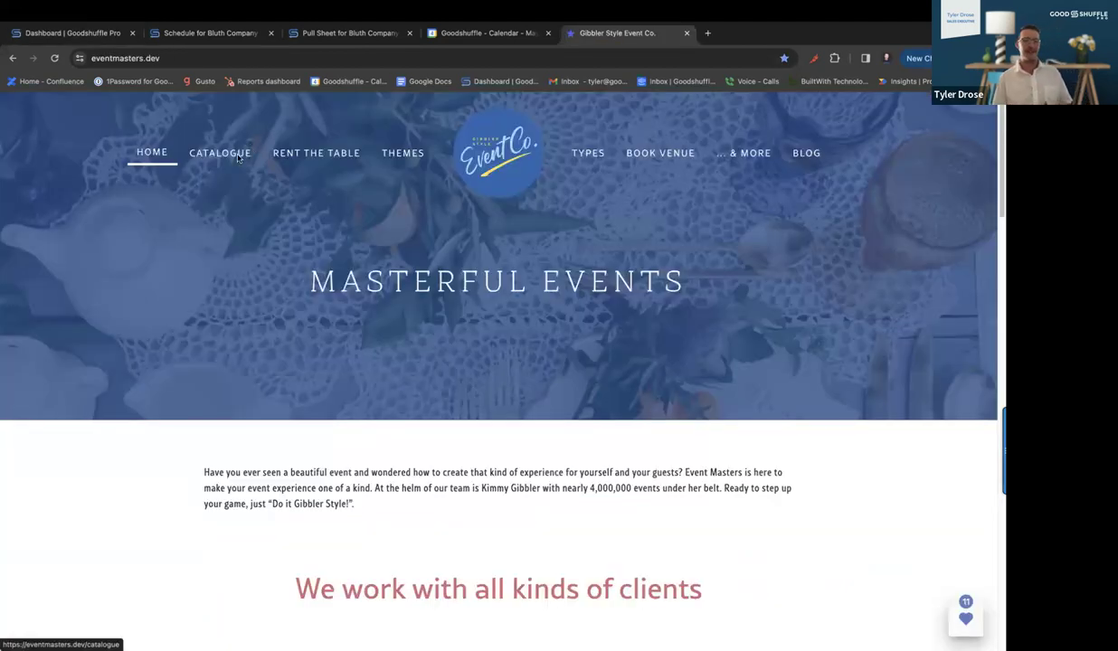
pyautogui.click(220, 153)
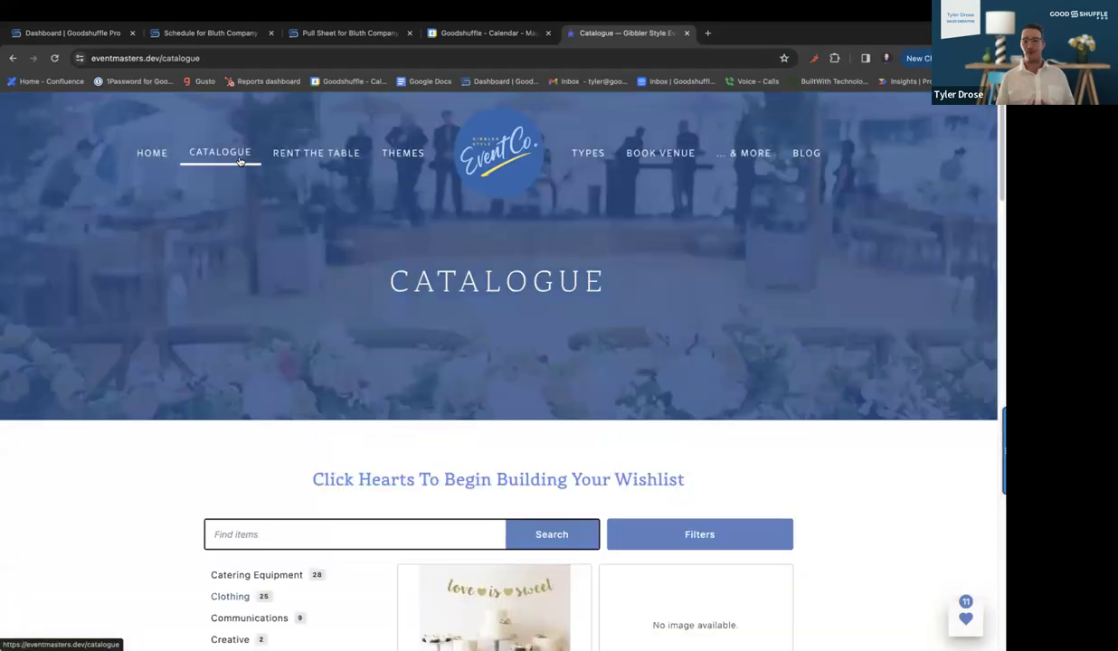
pyautogui.scroll(-3)
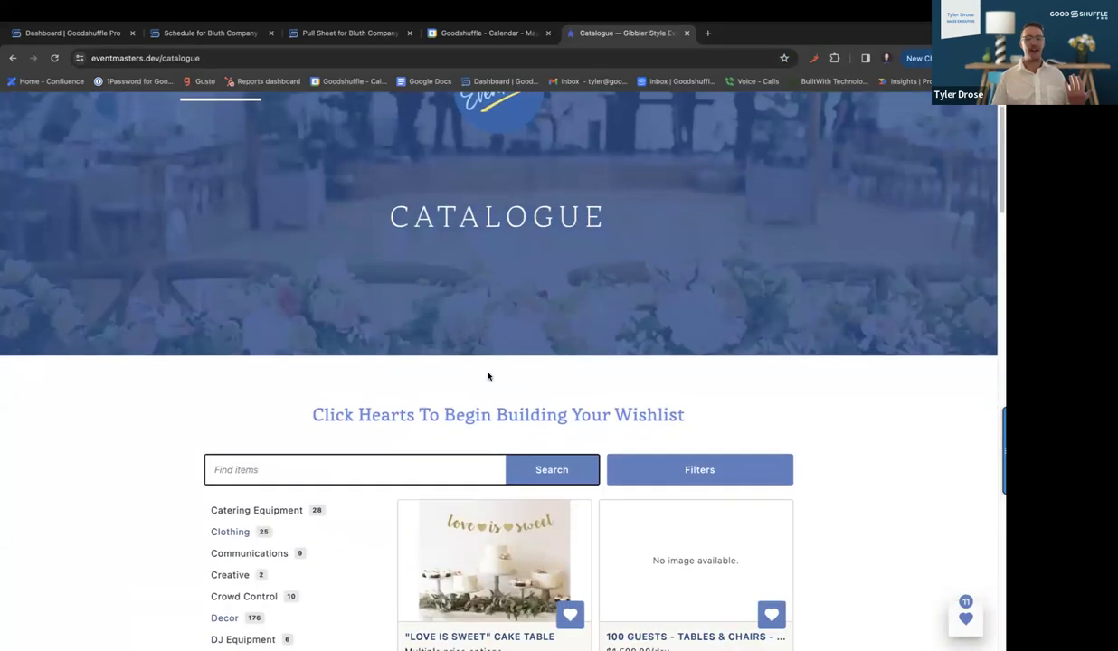
pyautogui.scroll(-3)
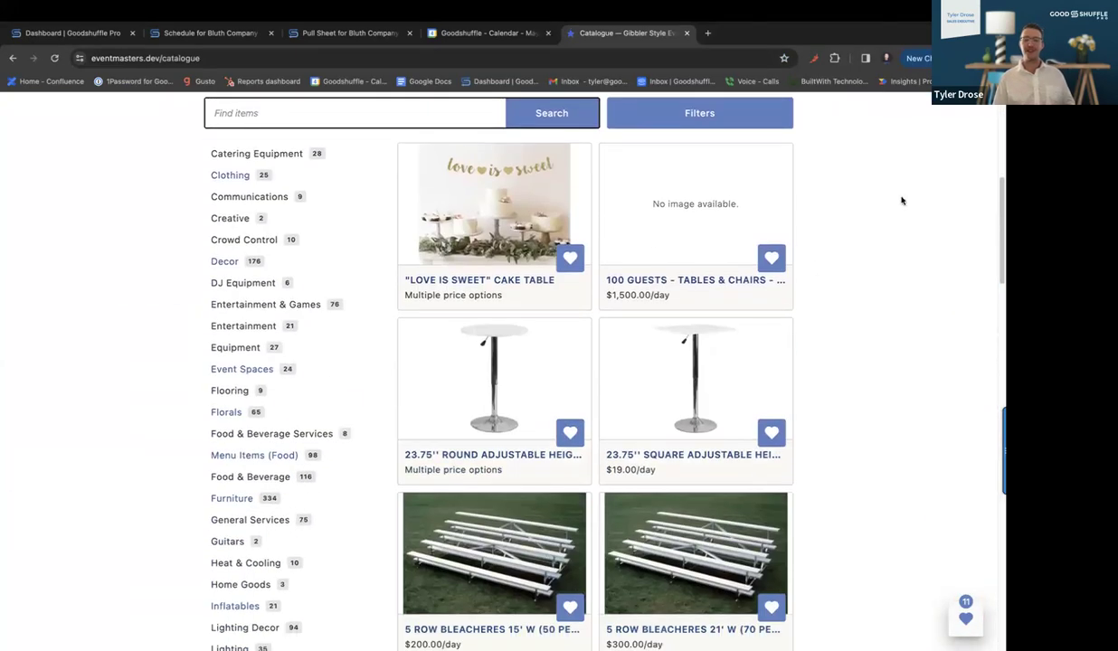
pyautogui.scroll(-3)
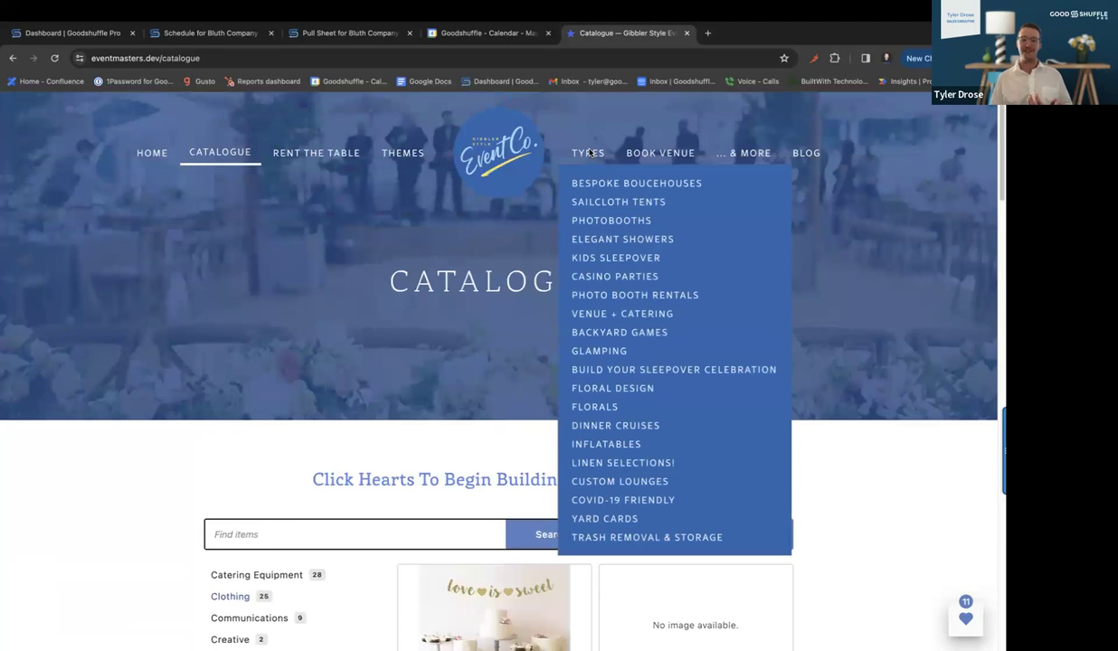
# - Heart a photo booth item, review the wishlist and Contact & Venue form, then return to the dashboard
pyautogui.click(635, 295)
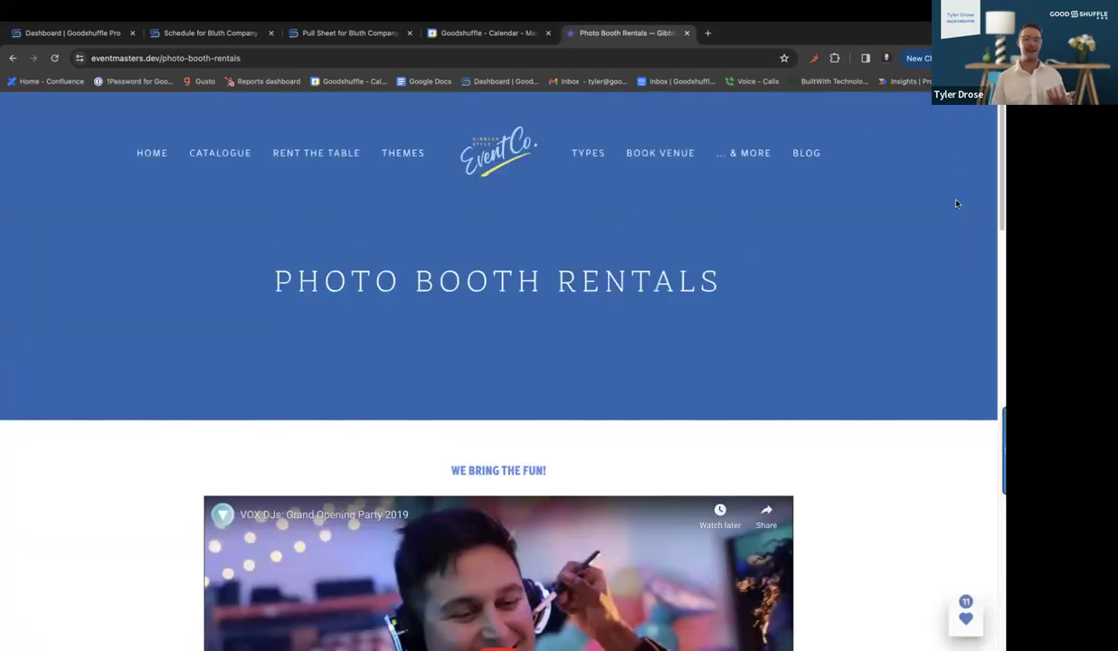
pyautogui.scroll(-3)
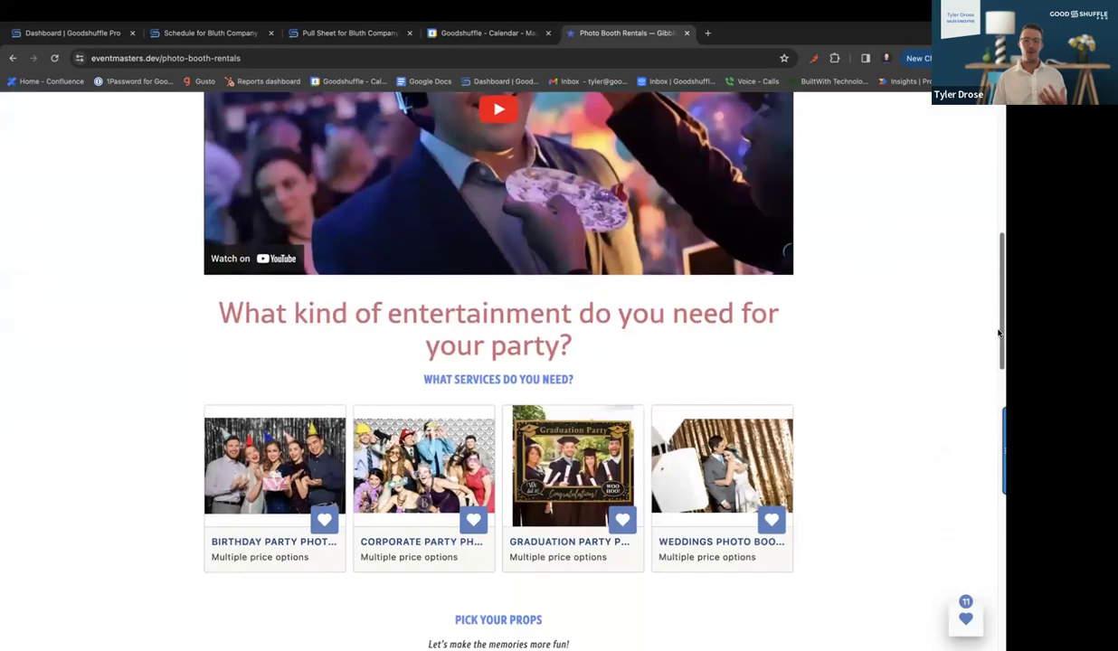
pyautogui.scroll(-3)
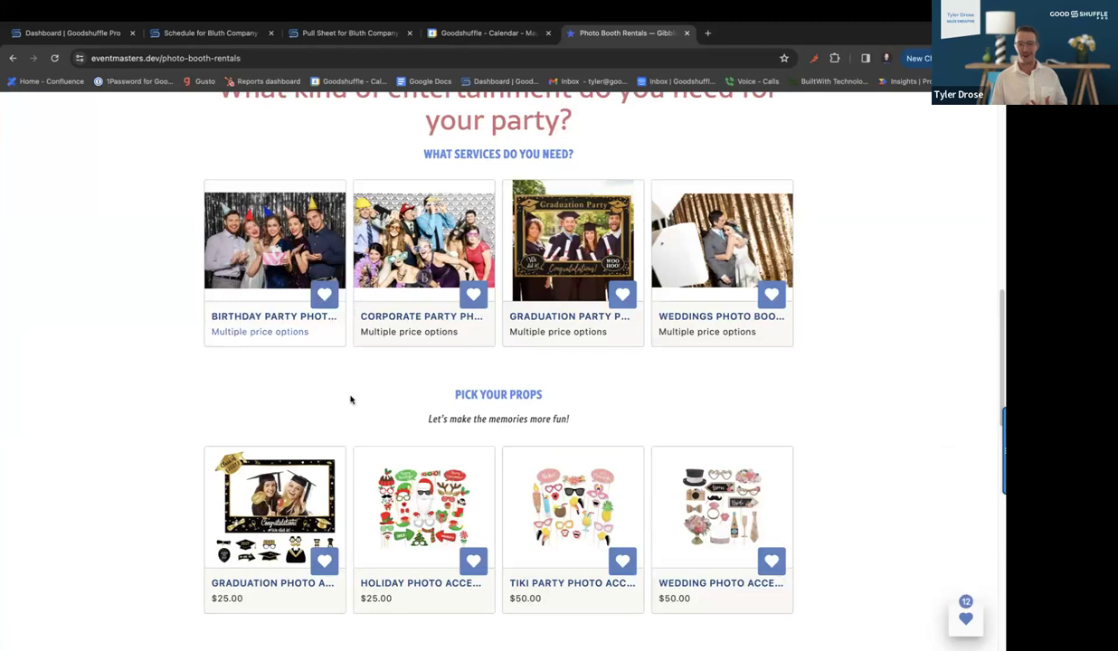
pyautogui.click(323, 562)
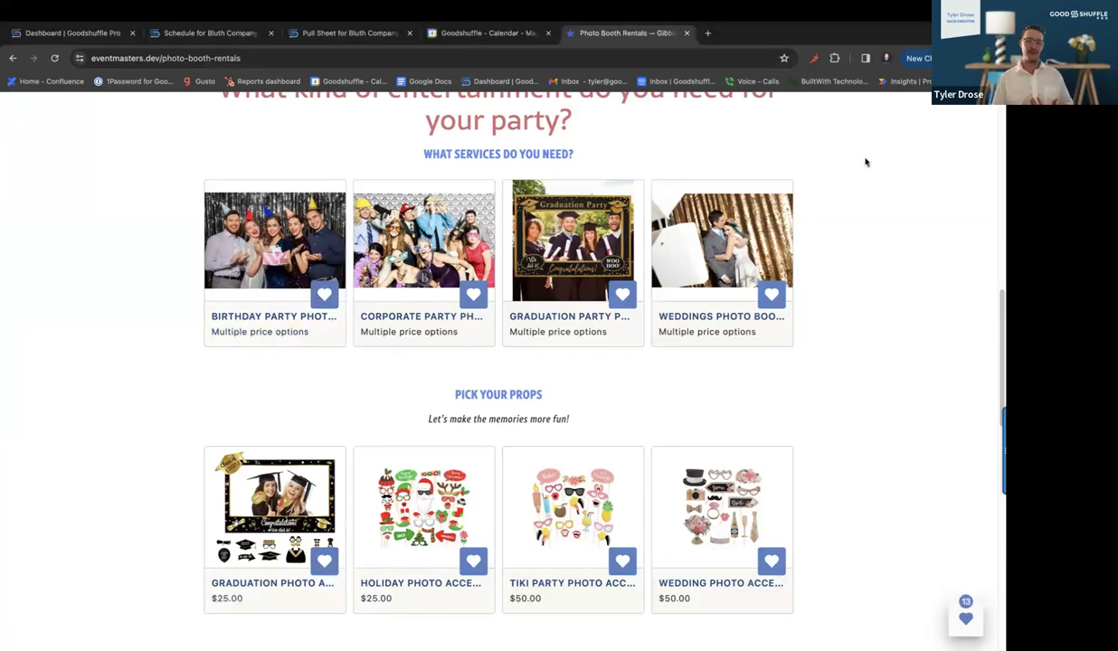
pyautogui.click(965, 618)
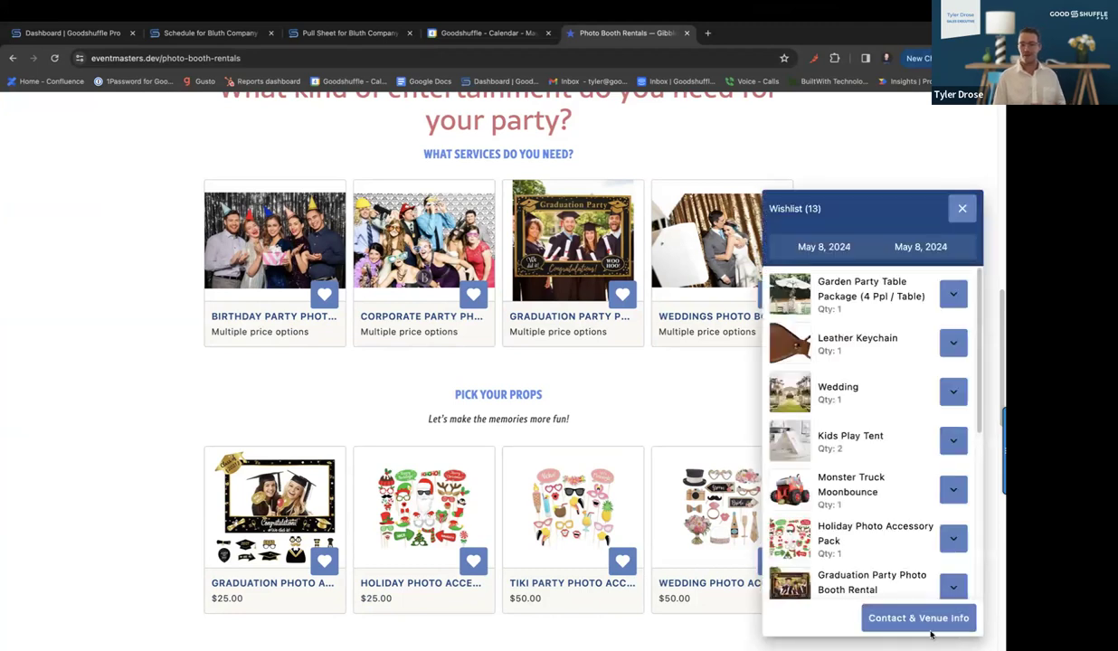
pyautogui.click(918, 618)
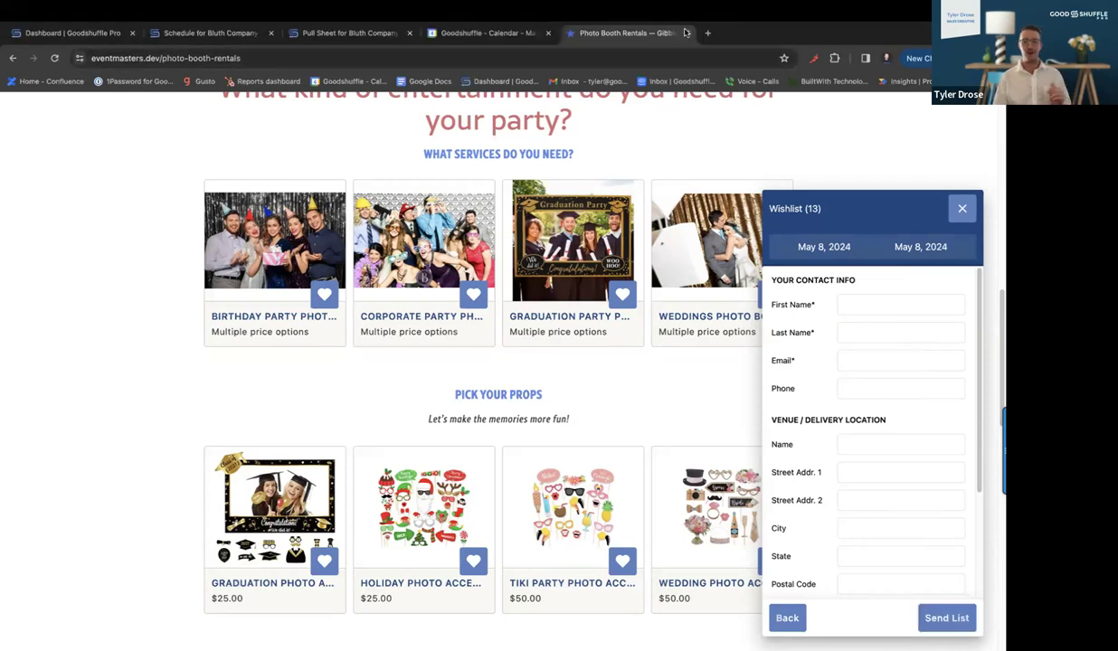
pyautogui.click(73, 33)
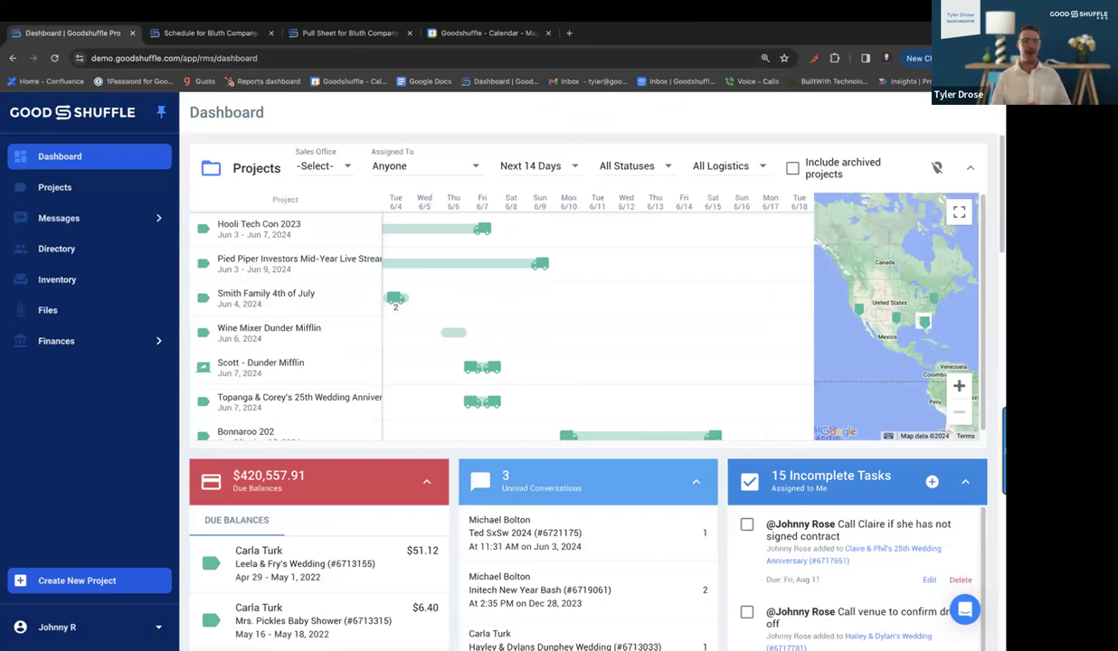
# - Add Axe Throwing Attendant to the Bluth Co., Axe Throwing Happy Hour project and send the quote
pyautogui.click(54, 188)
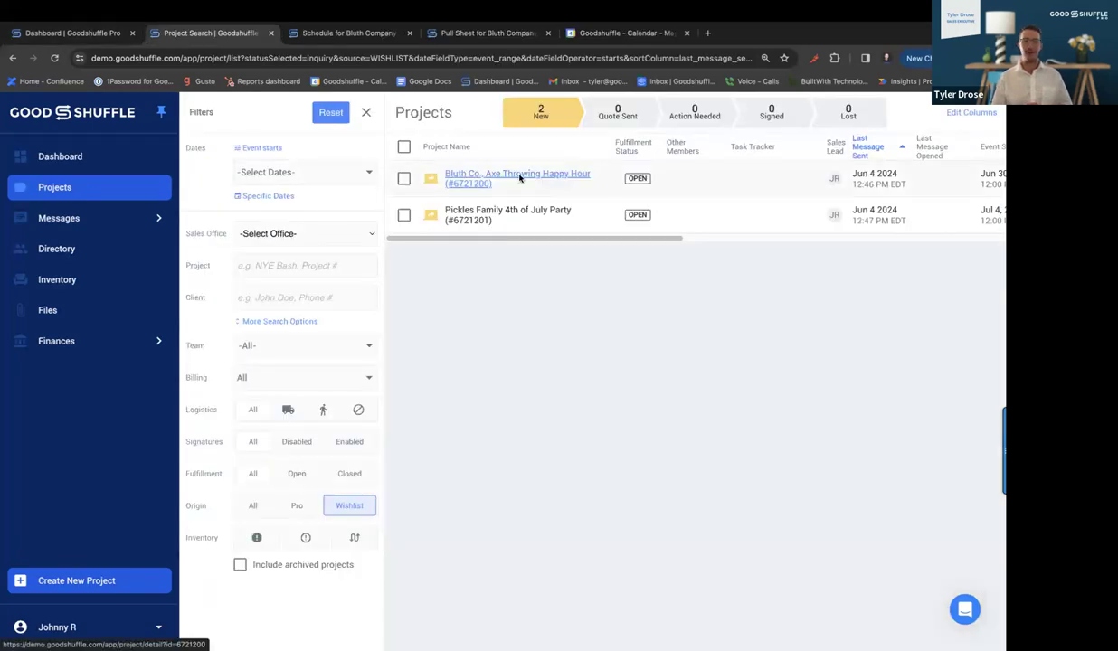
pyautogui.click(518, 178)
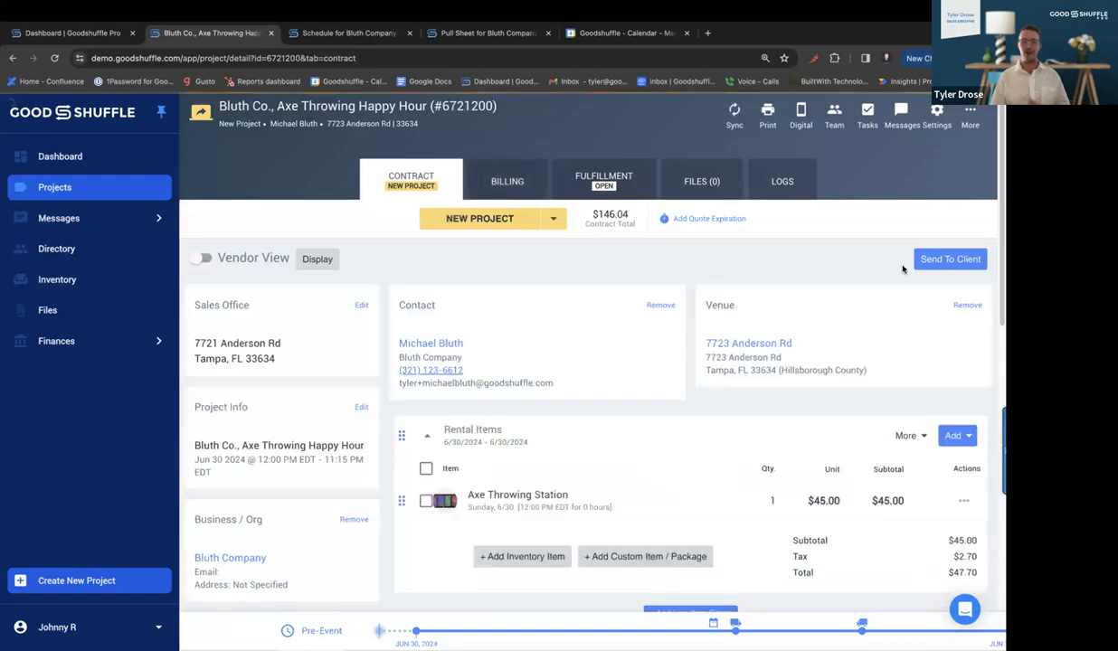
pyautogui.scroll(-3)
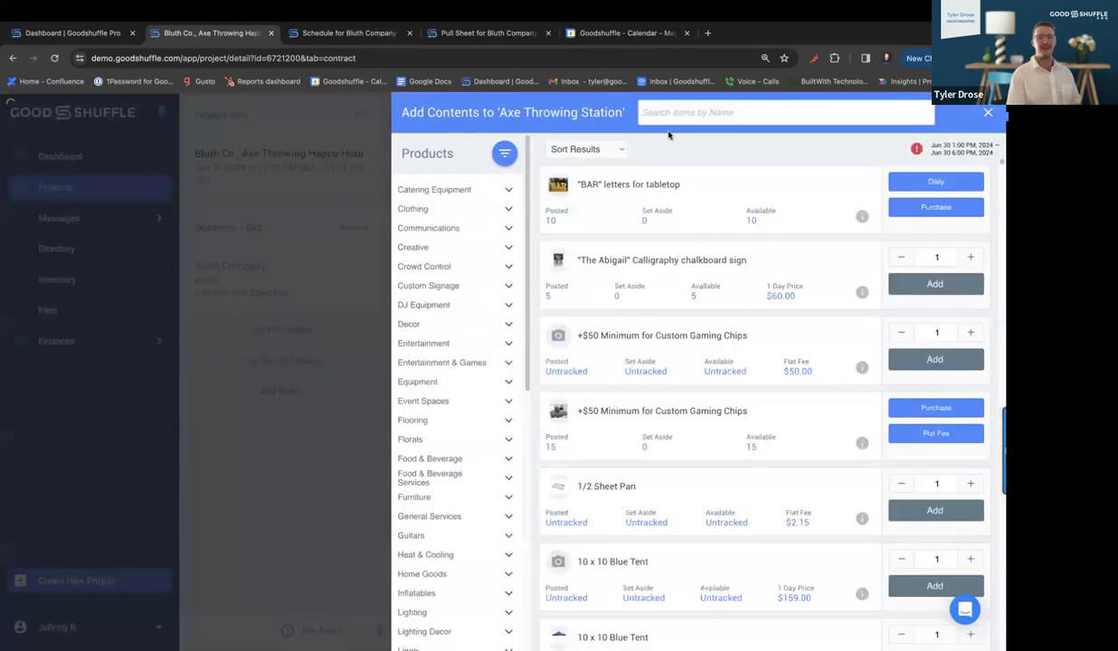
pyautogui.write('atten')
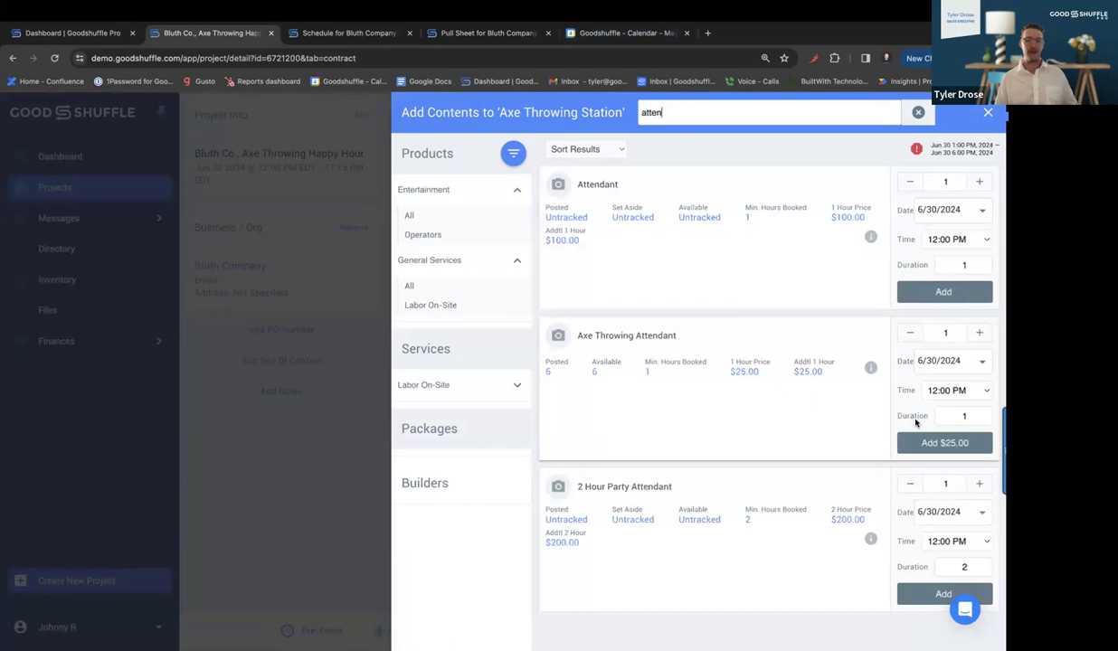
pyautogui.click(944, 443)
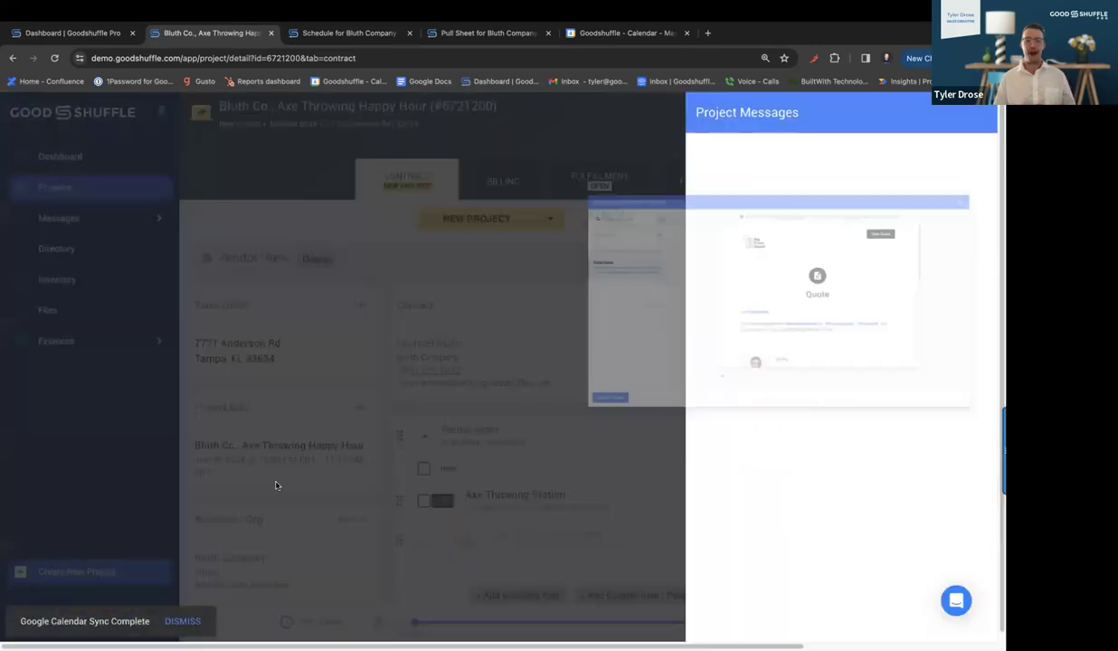
pyautogui.click(554, 584)
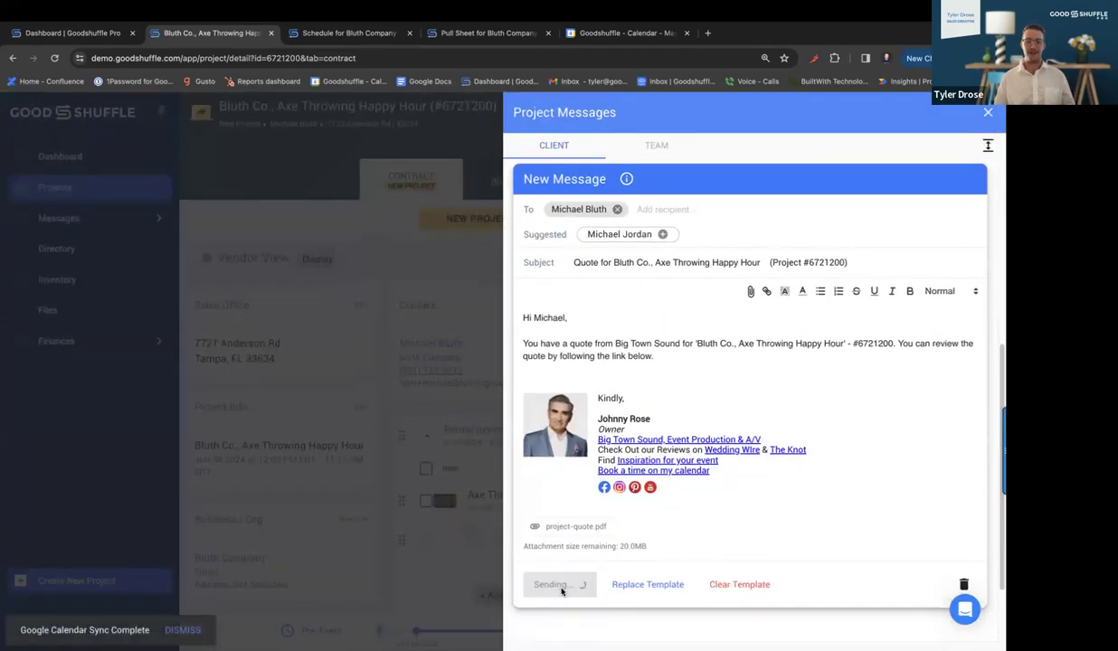
pyautogui.click(550, 584)
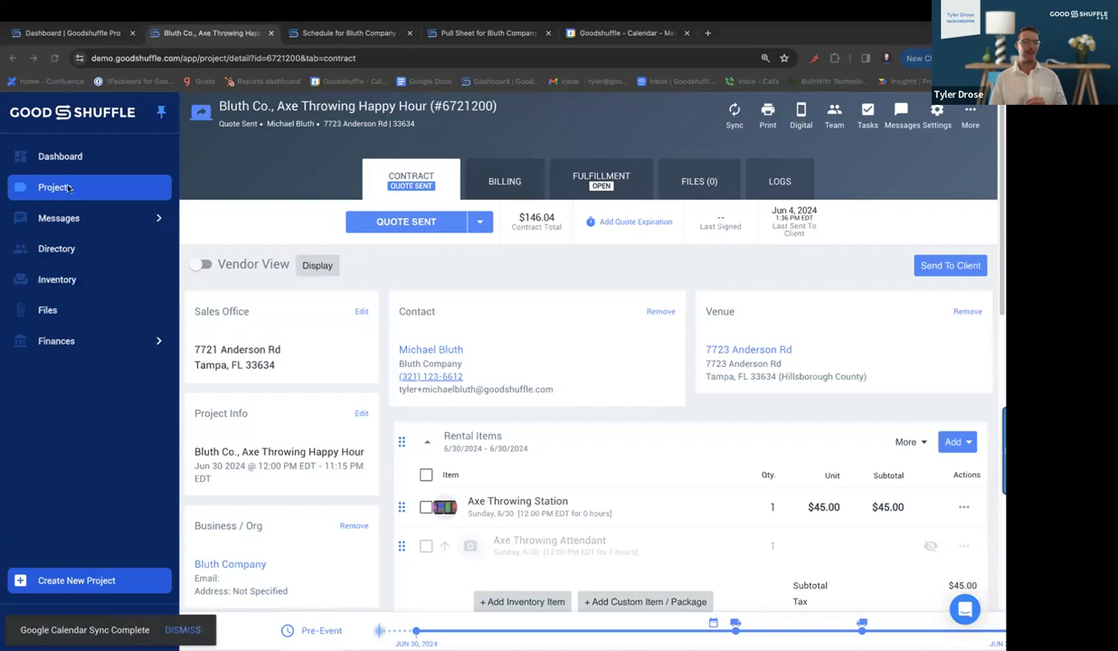
# - Open the Fulfillment tab and go to the help.goodshuffle.com Help Center home page
pyautogui.click(605, 180)
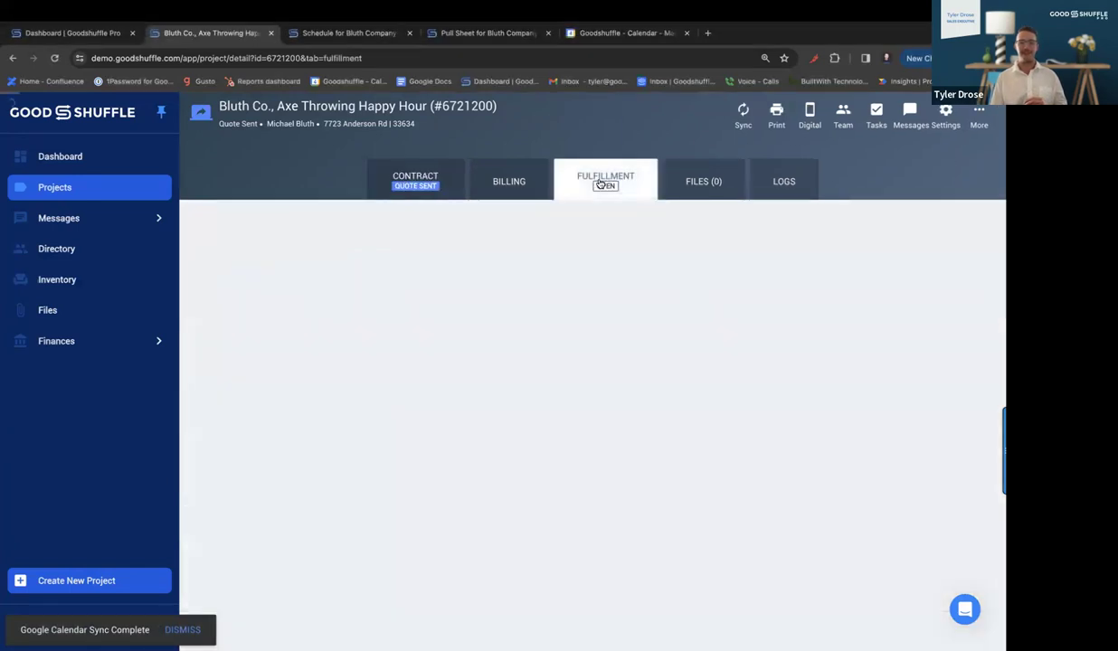
pyautogui.click(605, 181)
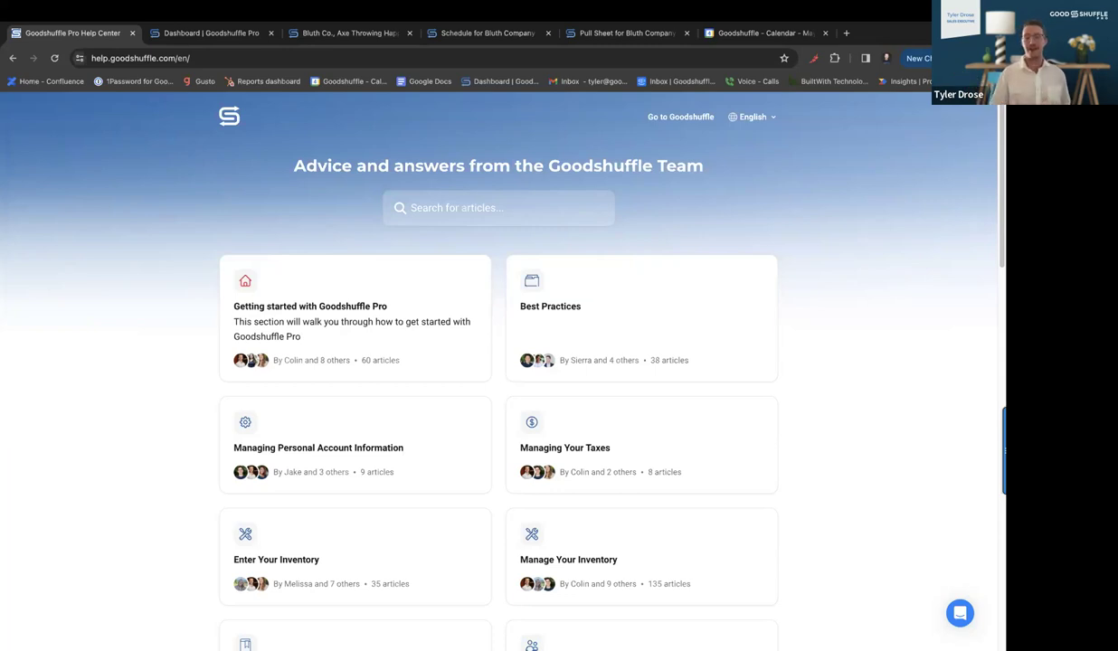
pyautogui.click(959, 614)
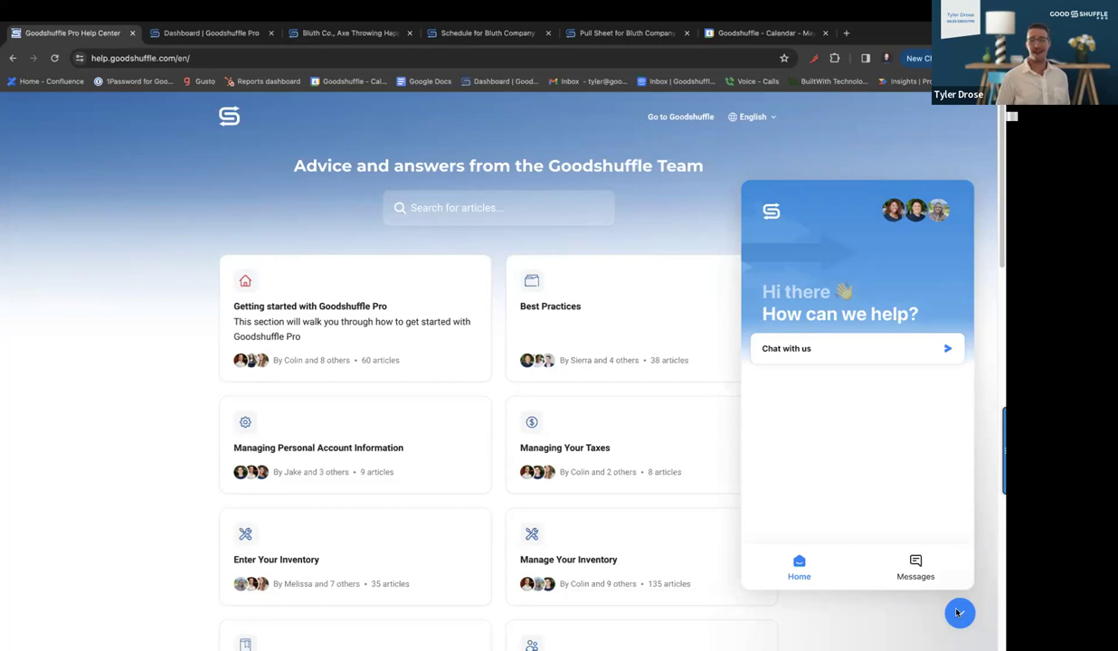
pyautogui.click(960, 613)
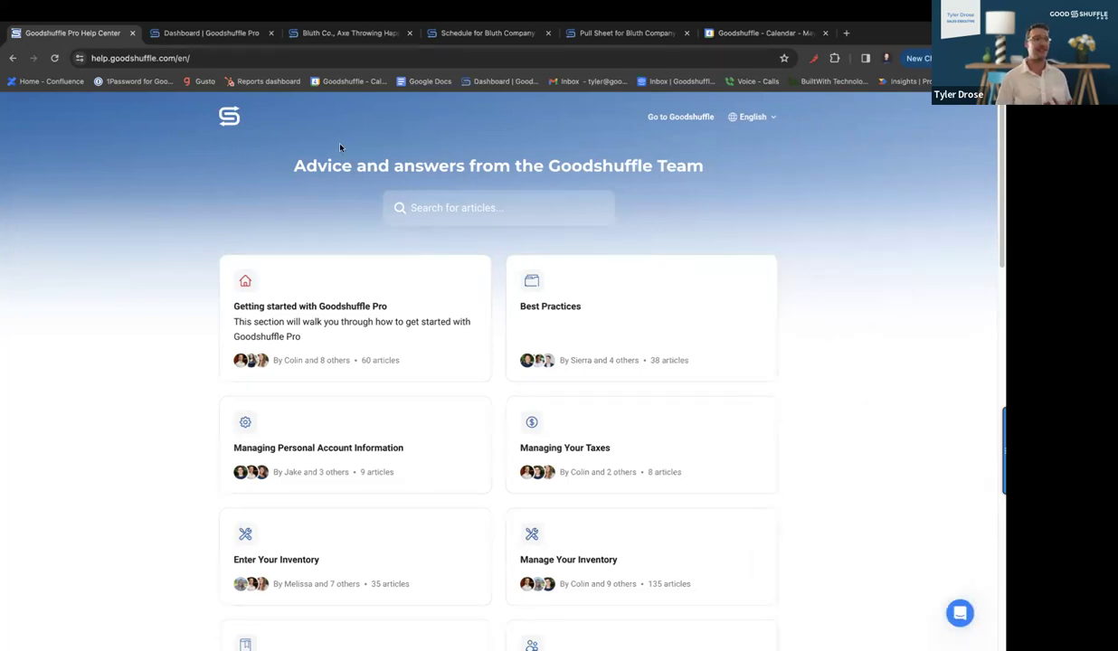